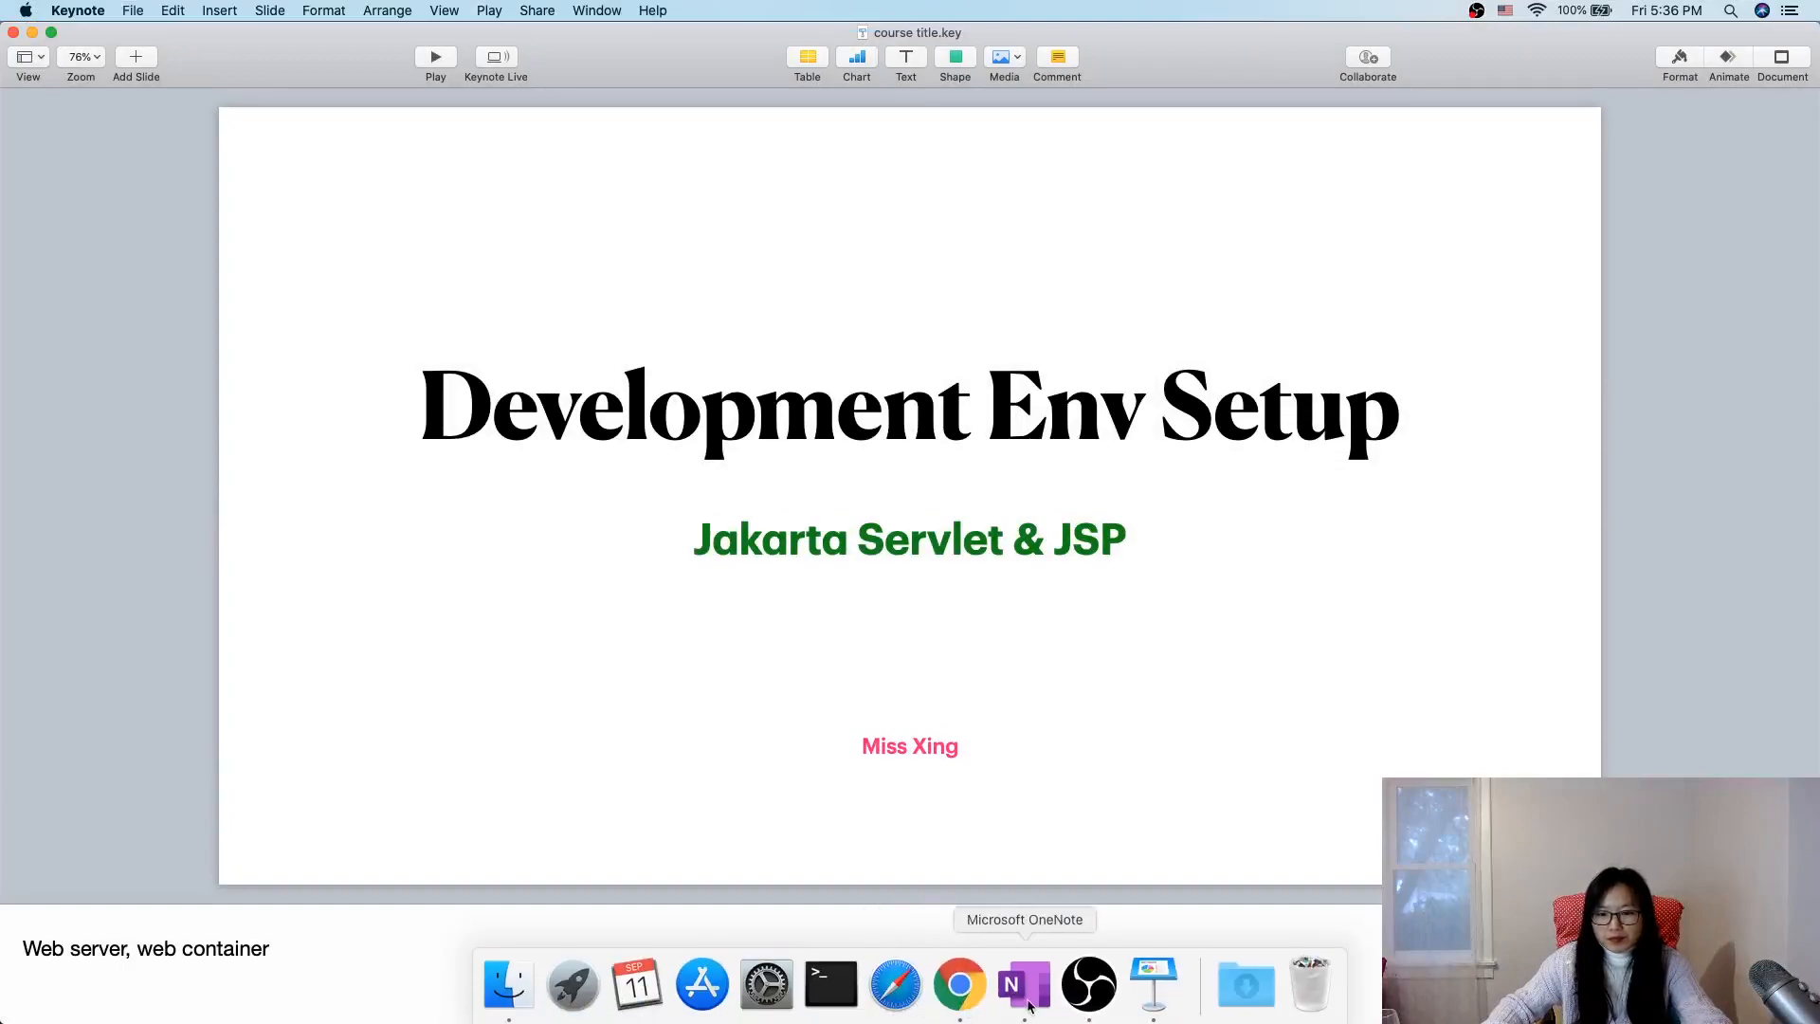
Step: Bring up OneNote's Dev Env Setup page and make its window fill the screen
click(1022, 986)
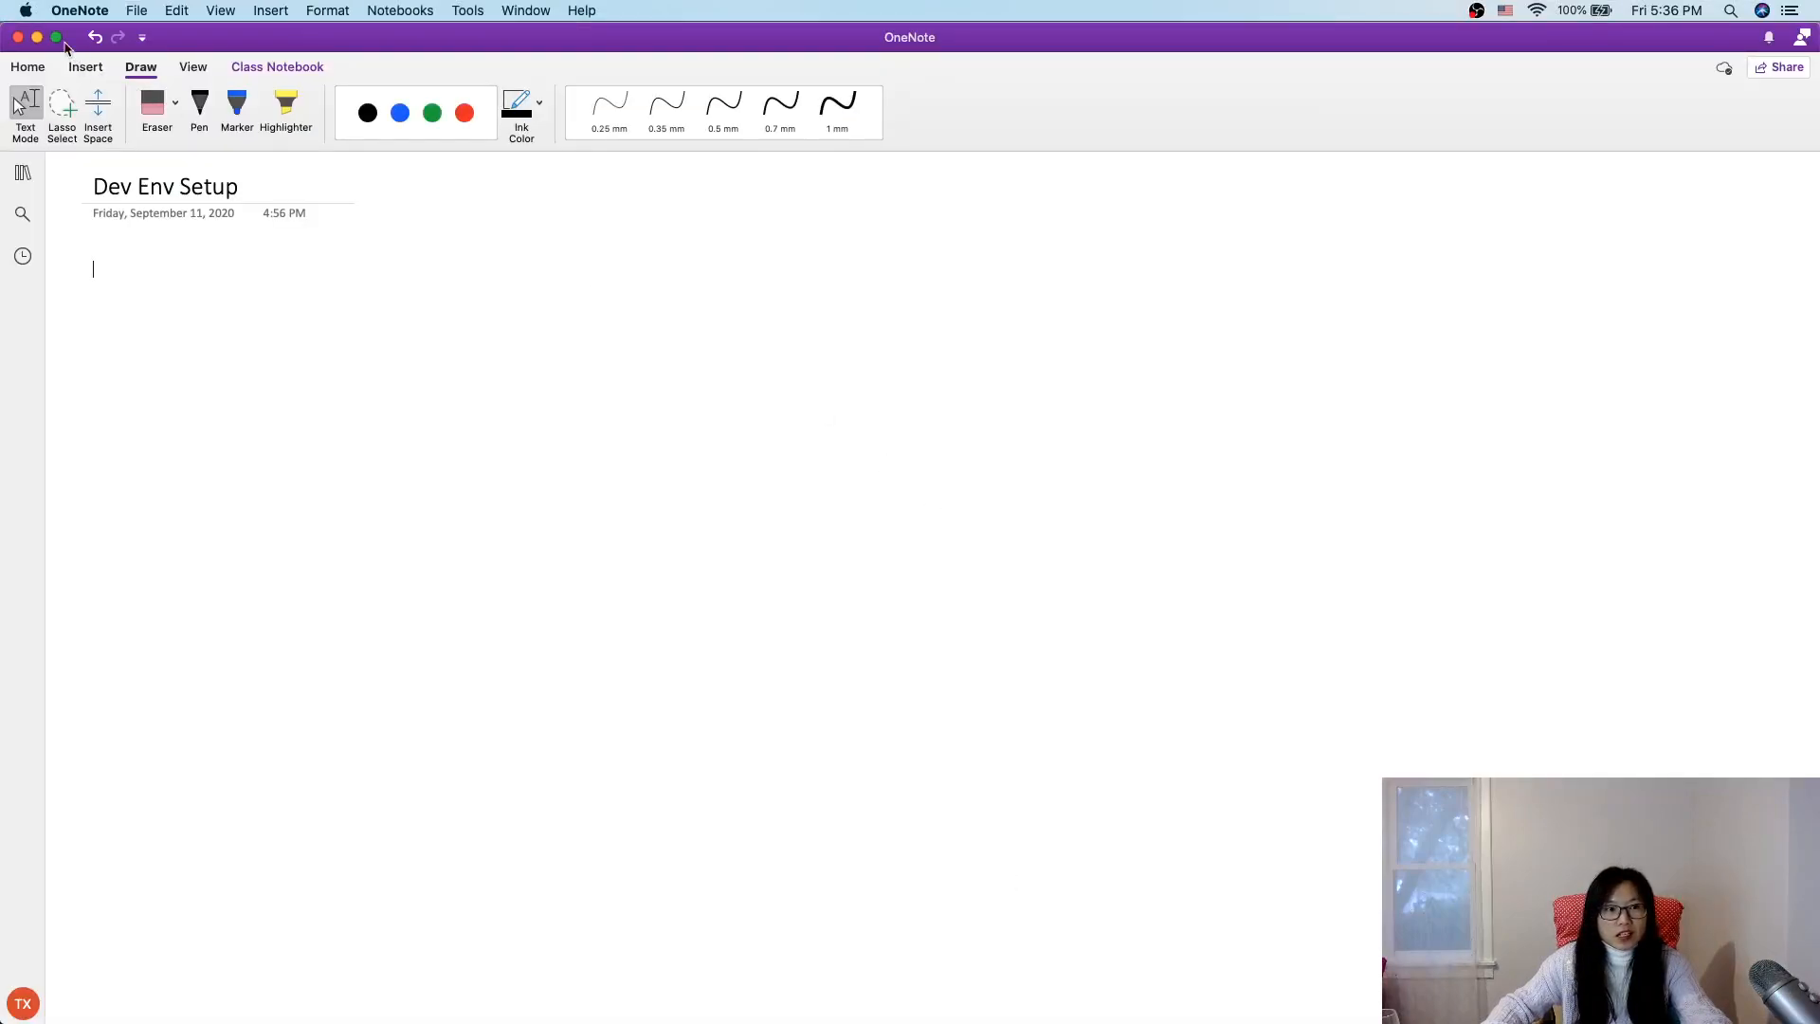
click(55, 36)
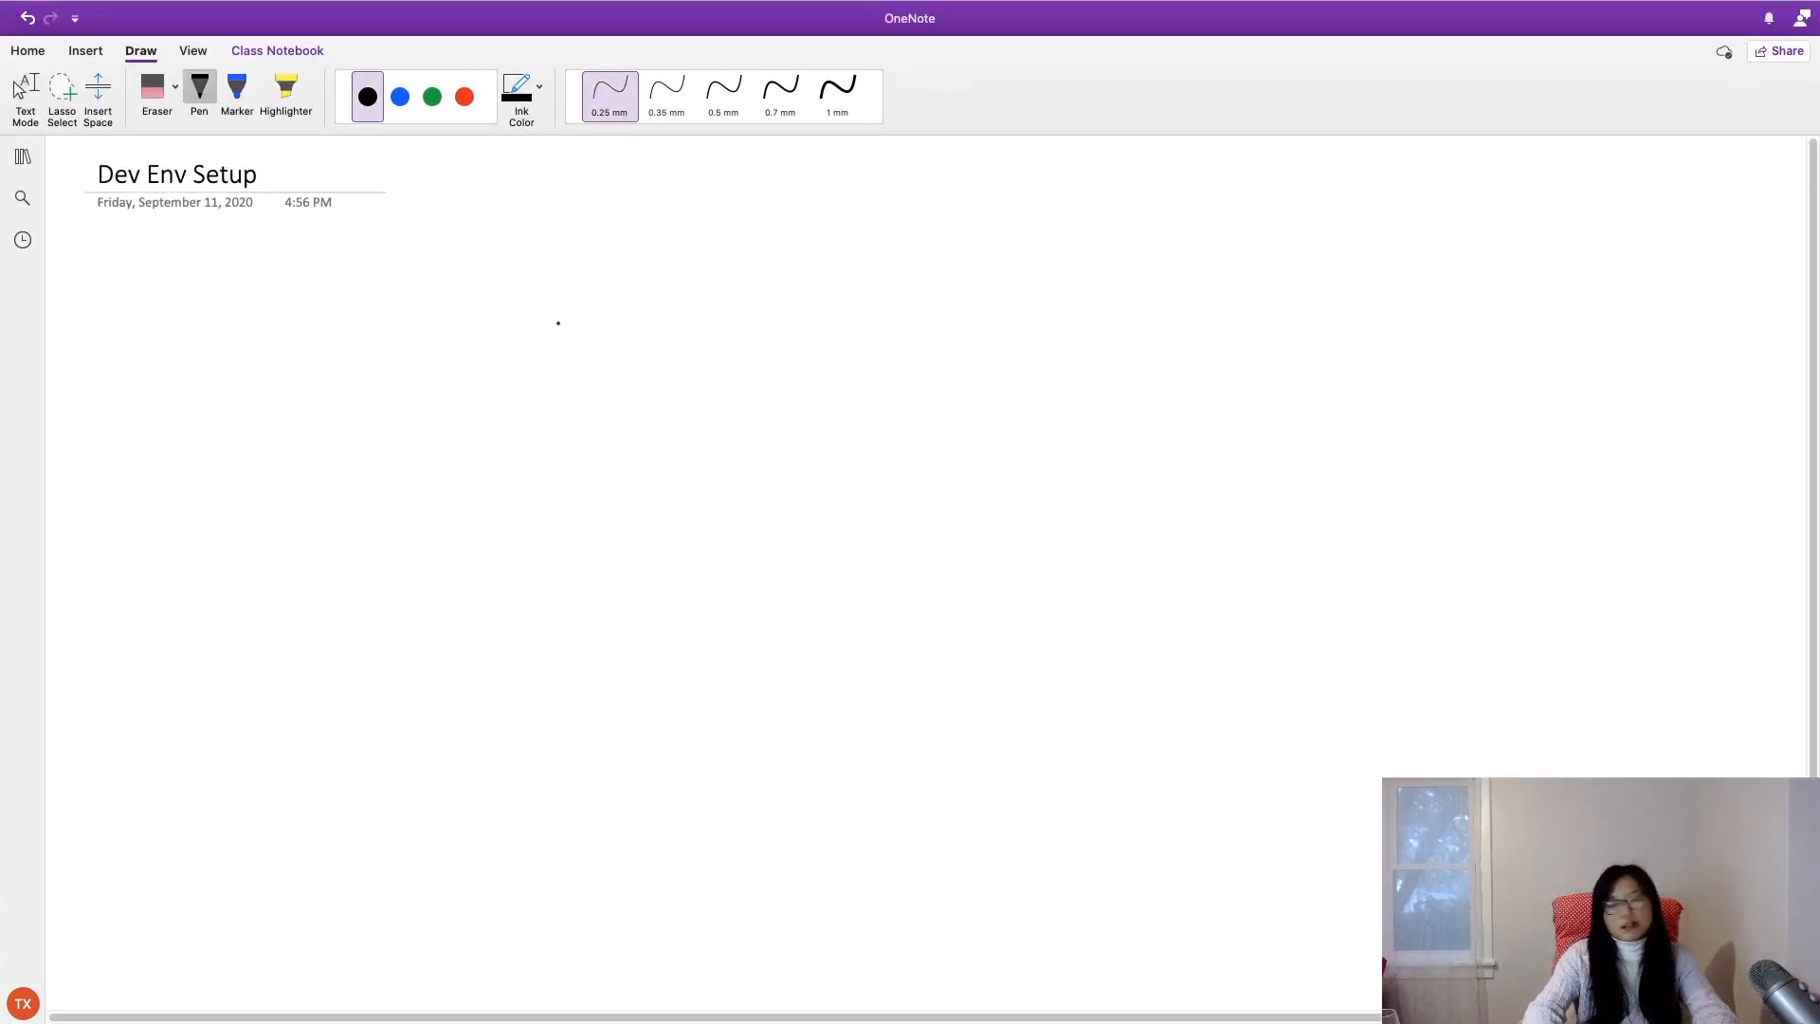
Step: Handwrite the list: JDK 8+ (JDK 14 circled), IntelliJ/Eclipse, Tomcat 10 vs 9 servlet versions
drag(244, 320, 238, 360)
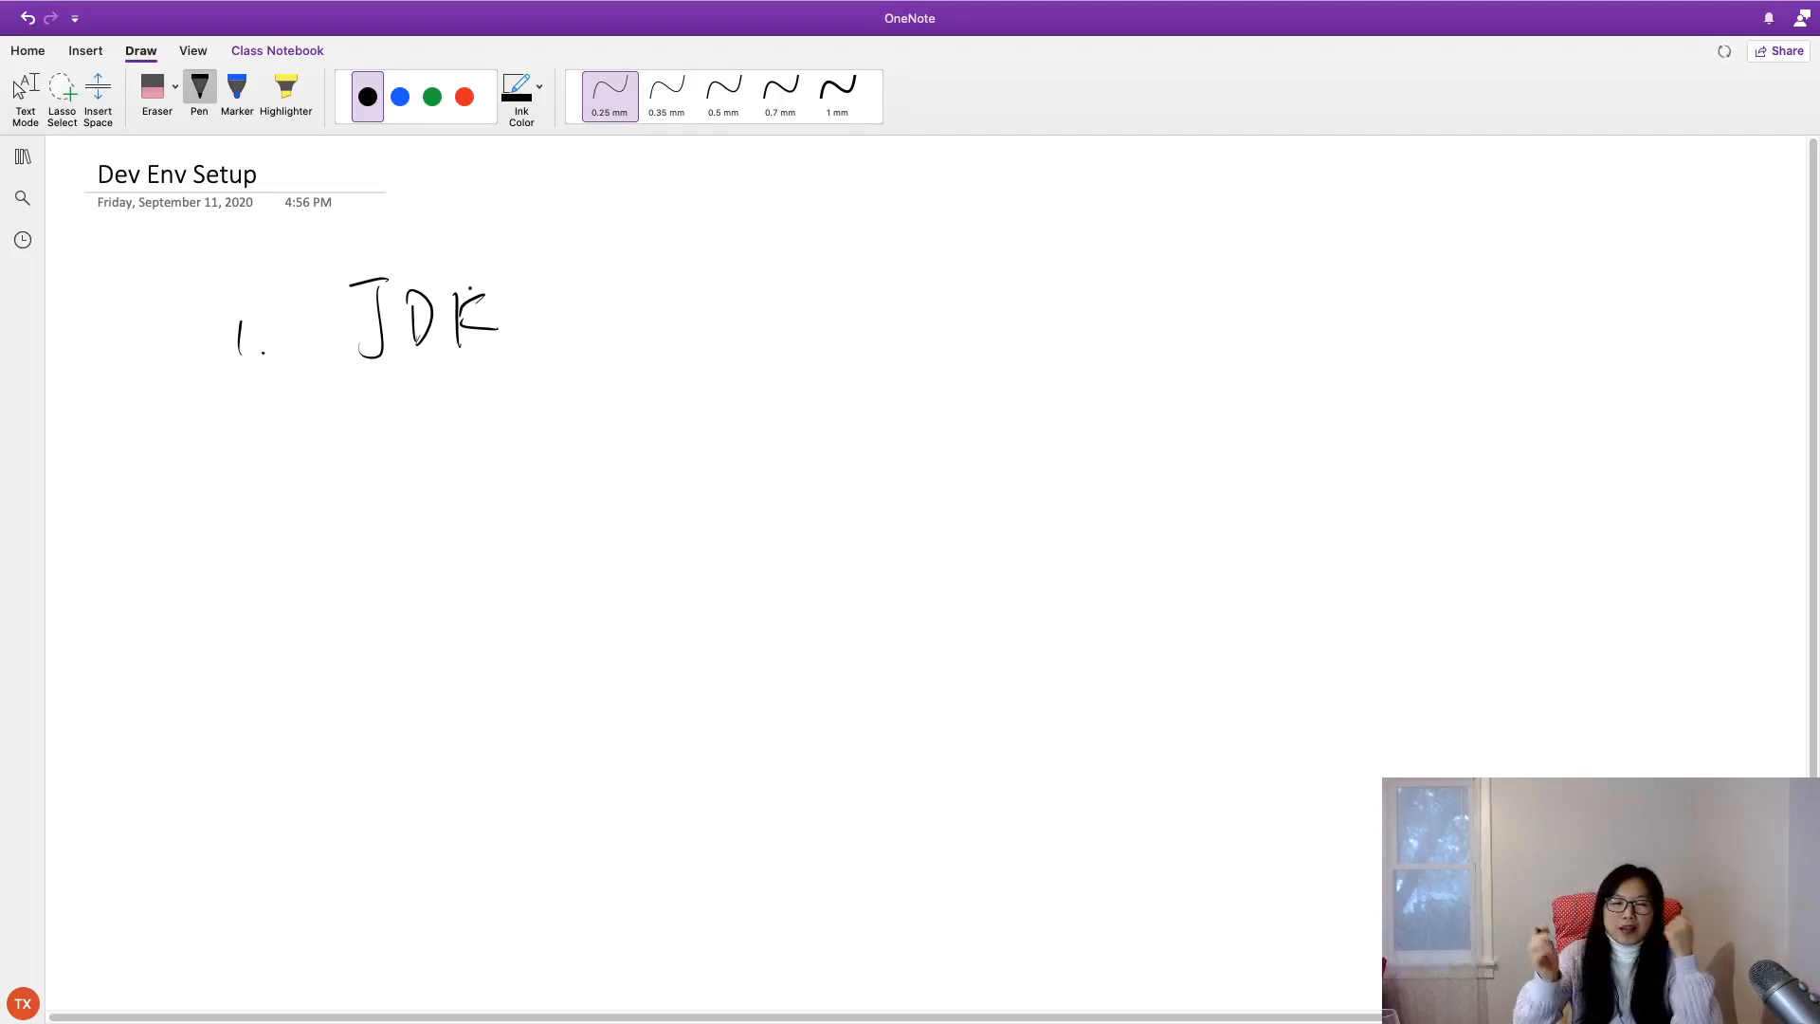
click(681, 245)
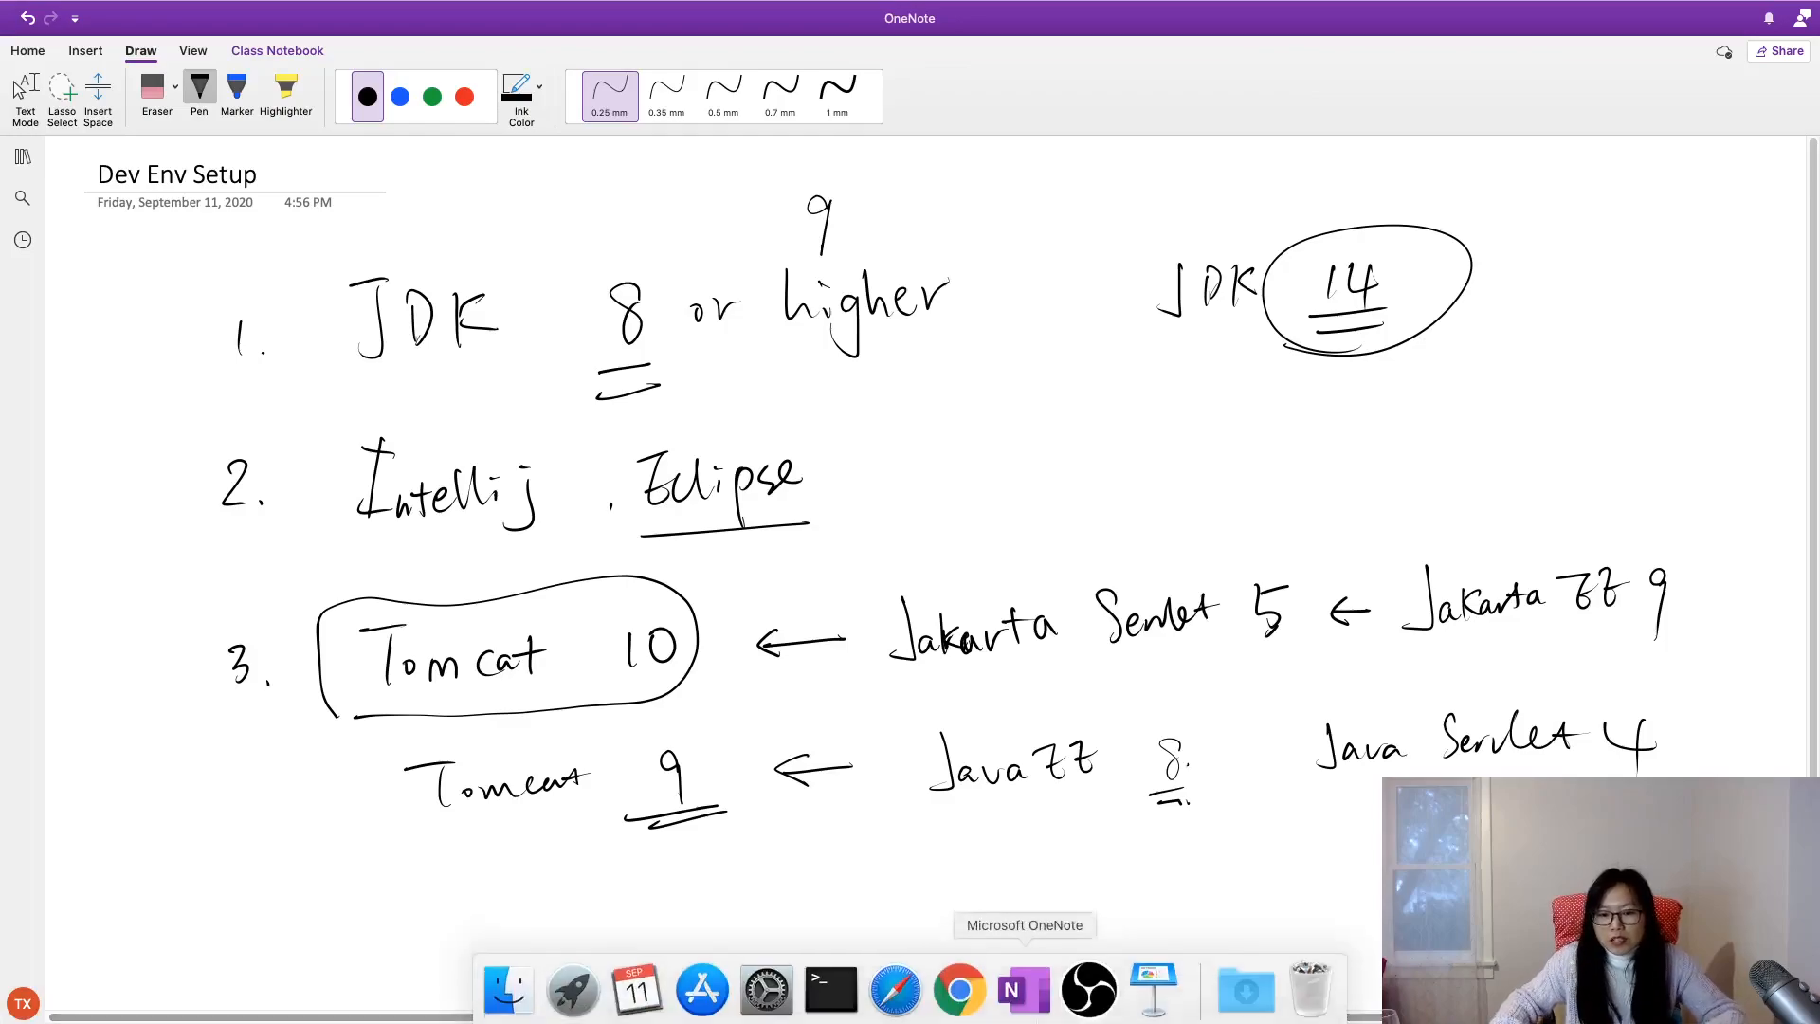
Step: Switch to Chrome and search for 'jdk download'
click(956, 988)
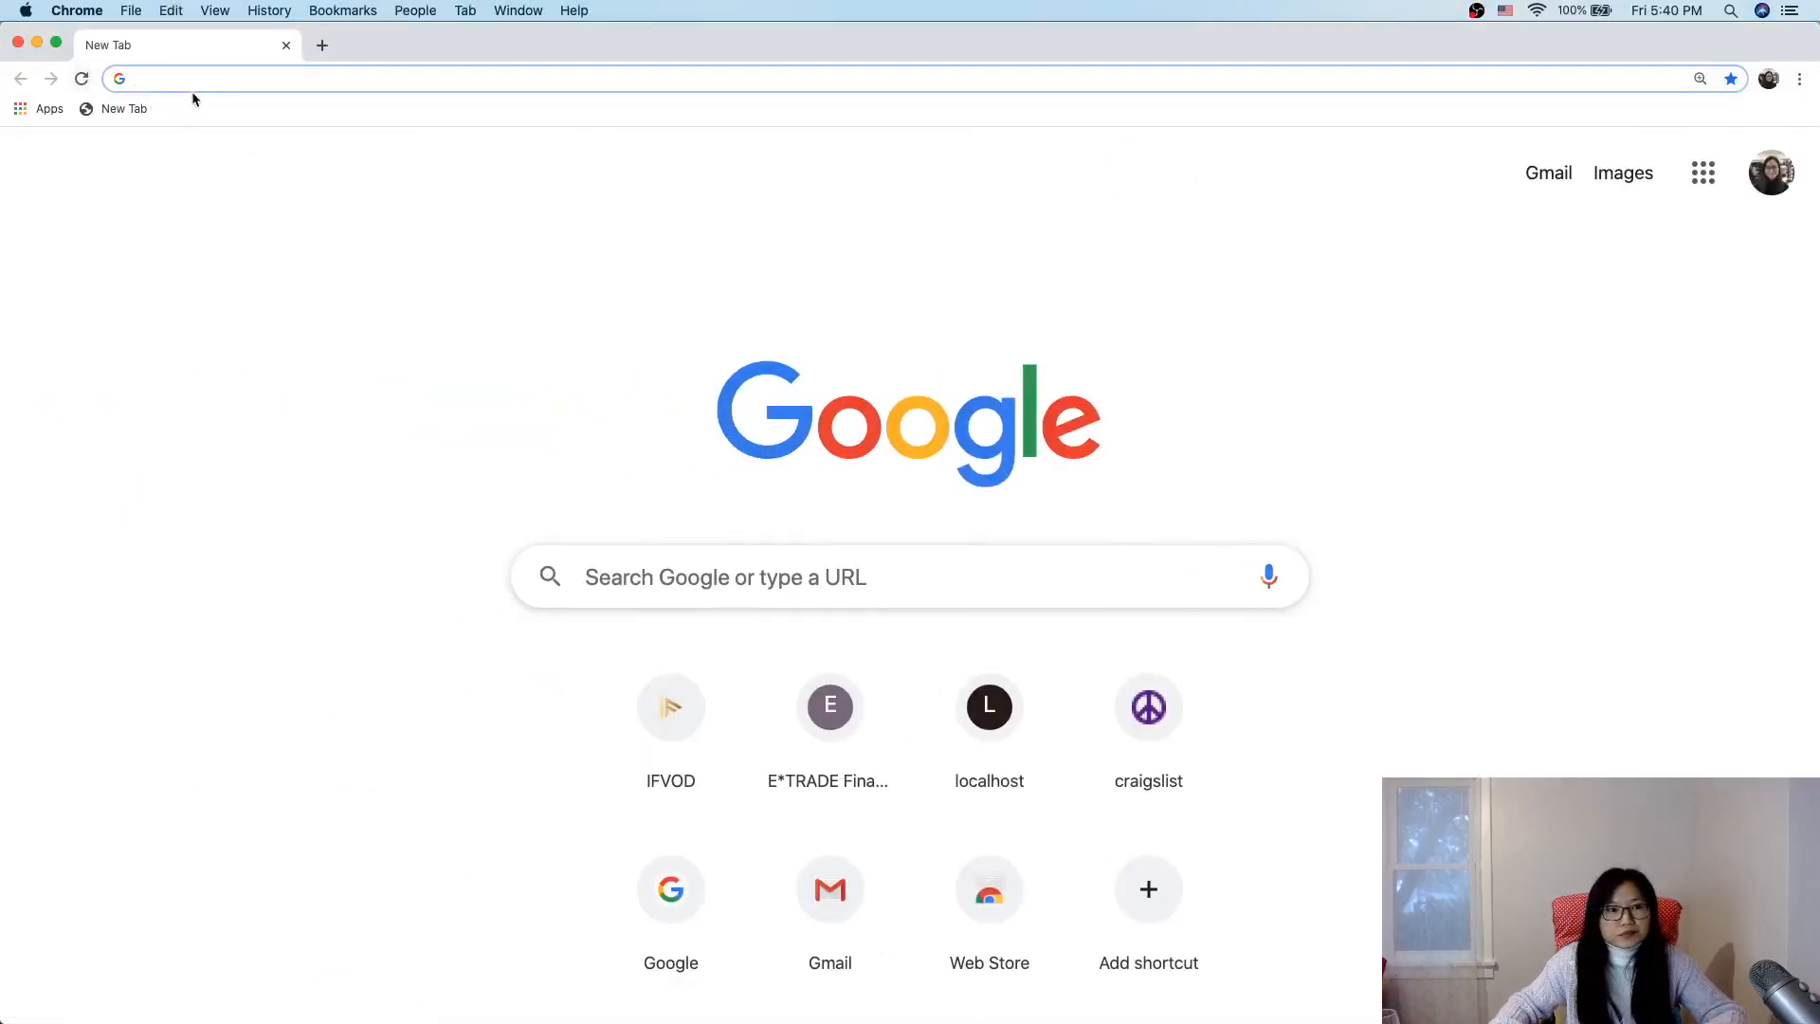
text(jd)
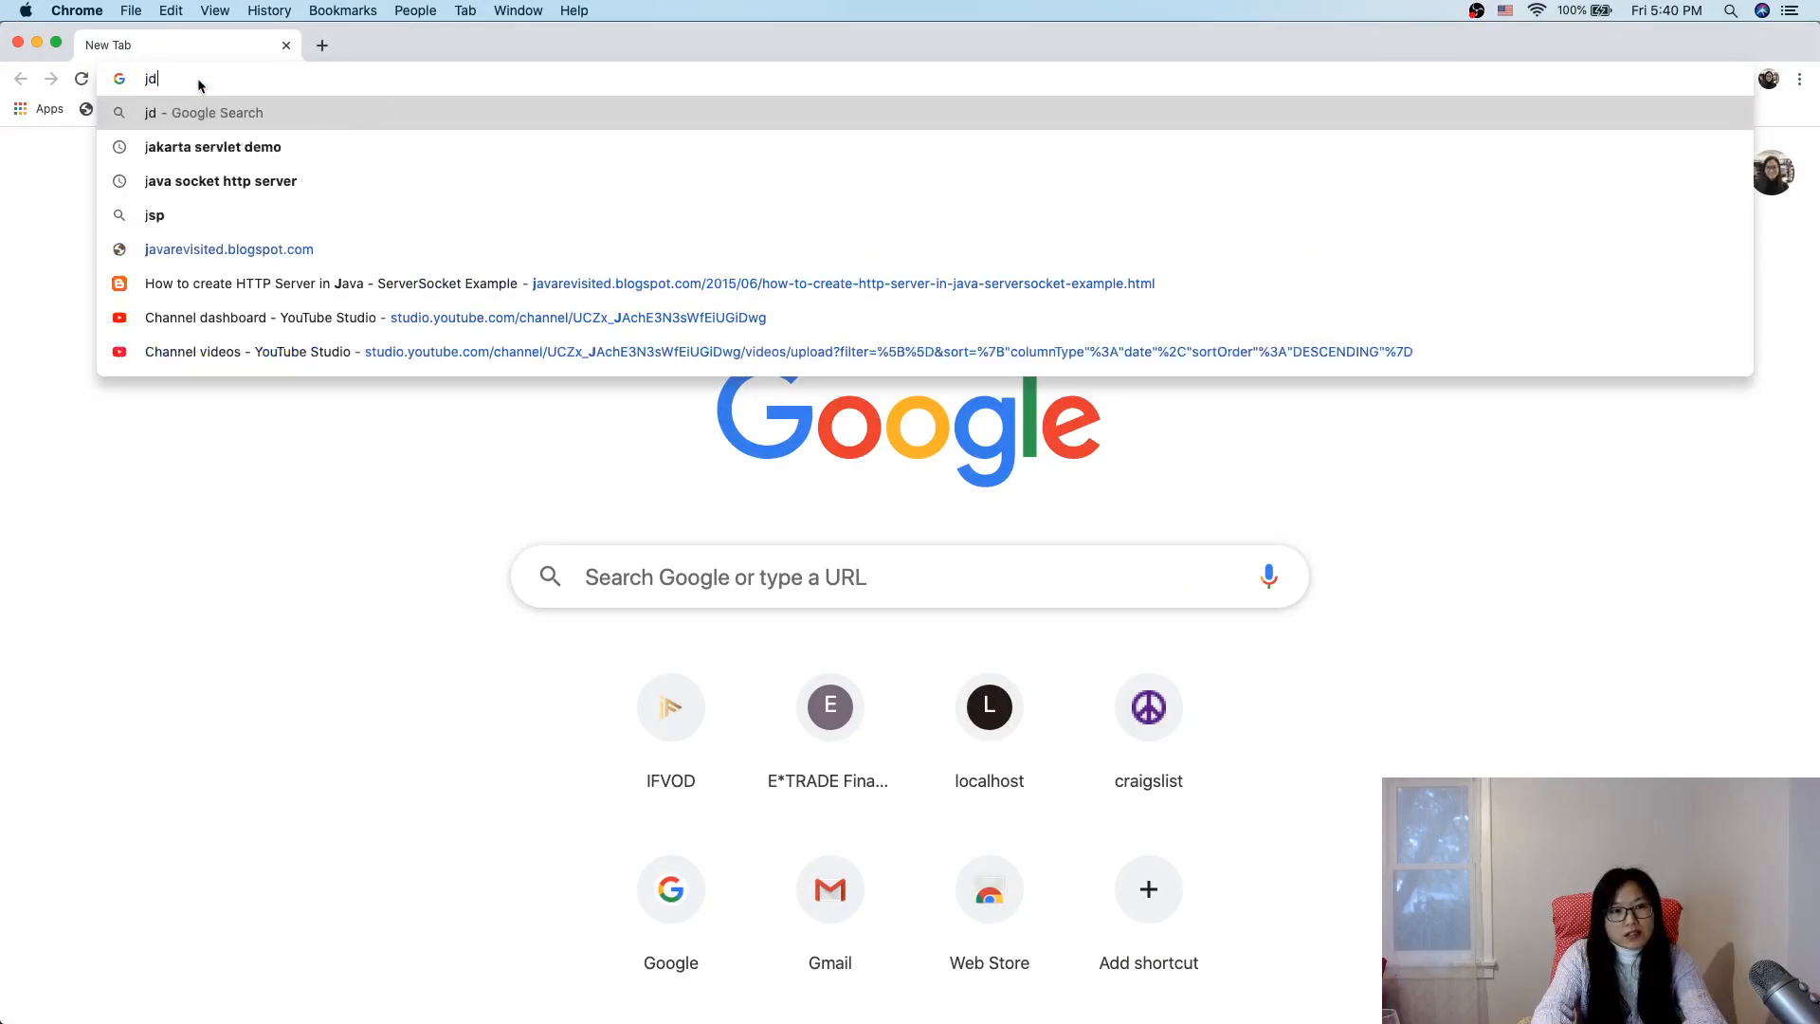
text(k download)
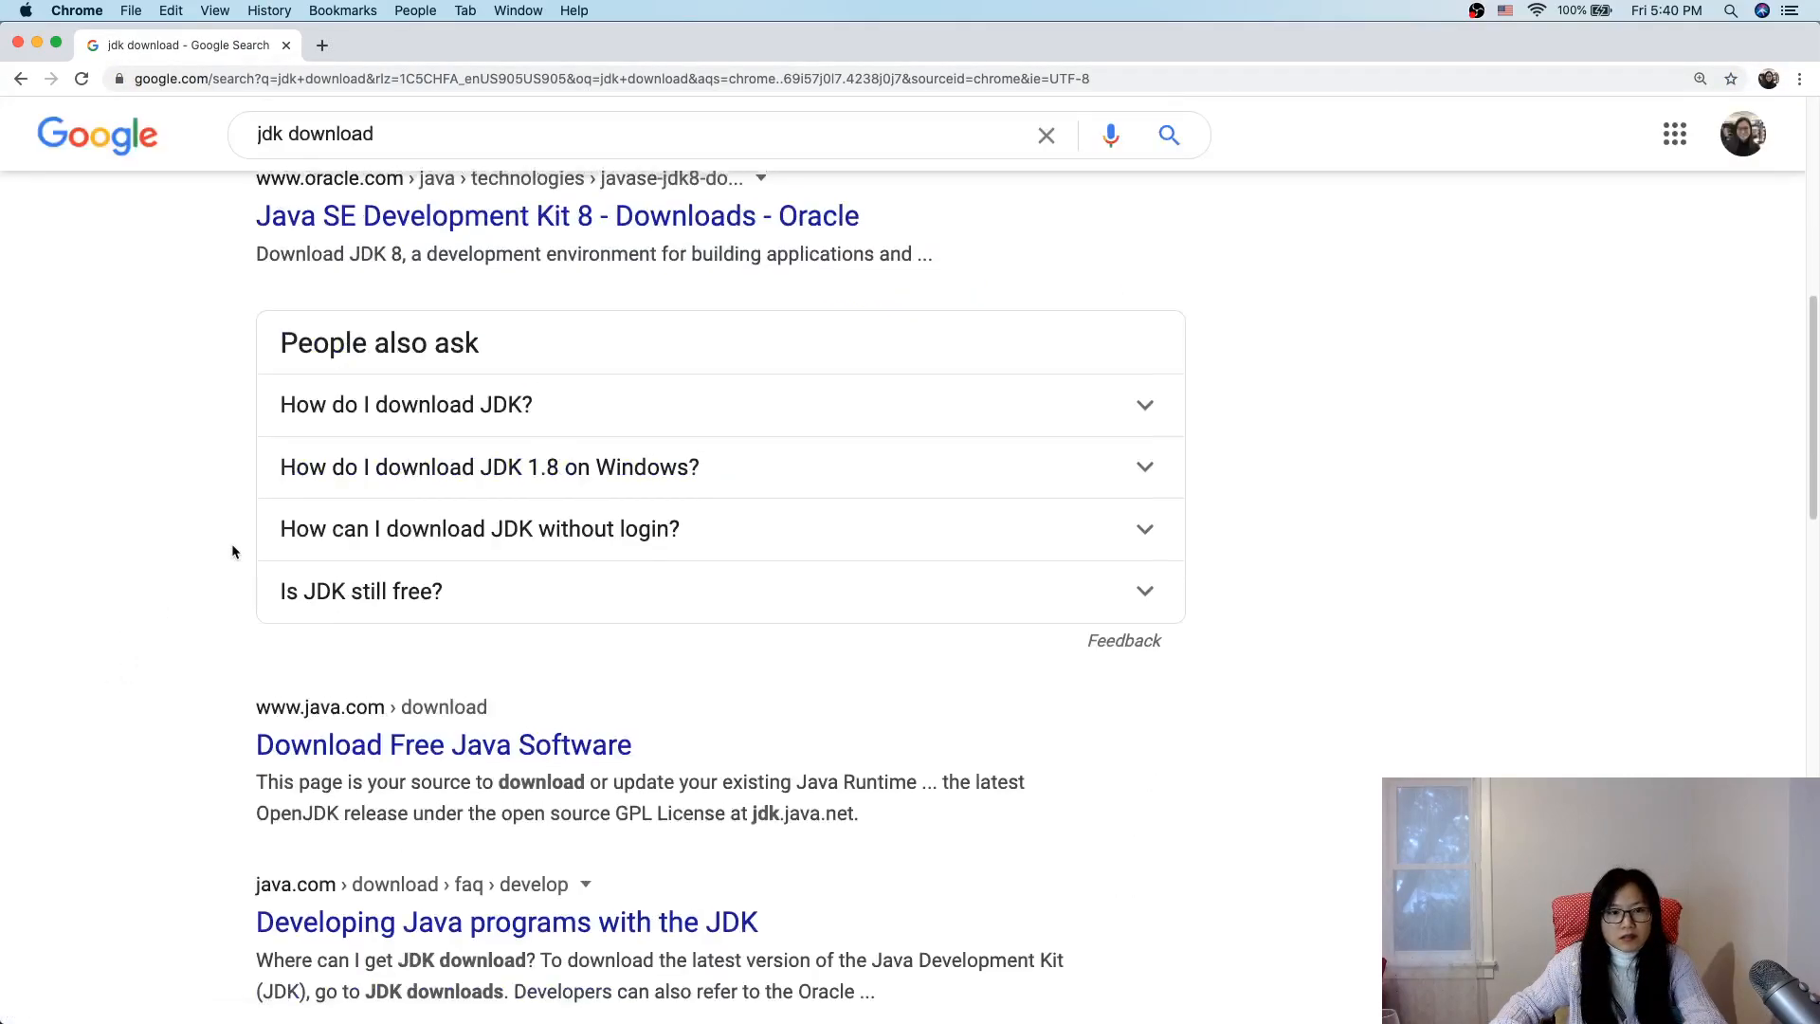
Step: Peek at the Java SE Development Kit 8 result, then return to the search results
click(558, 216)
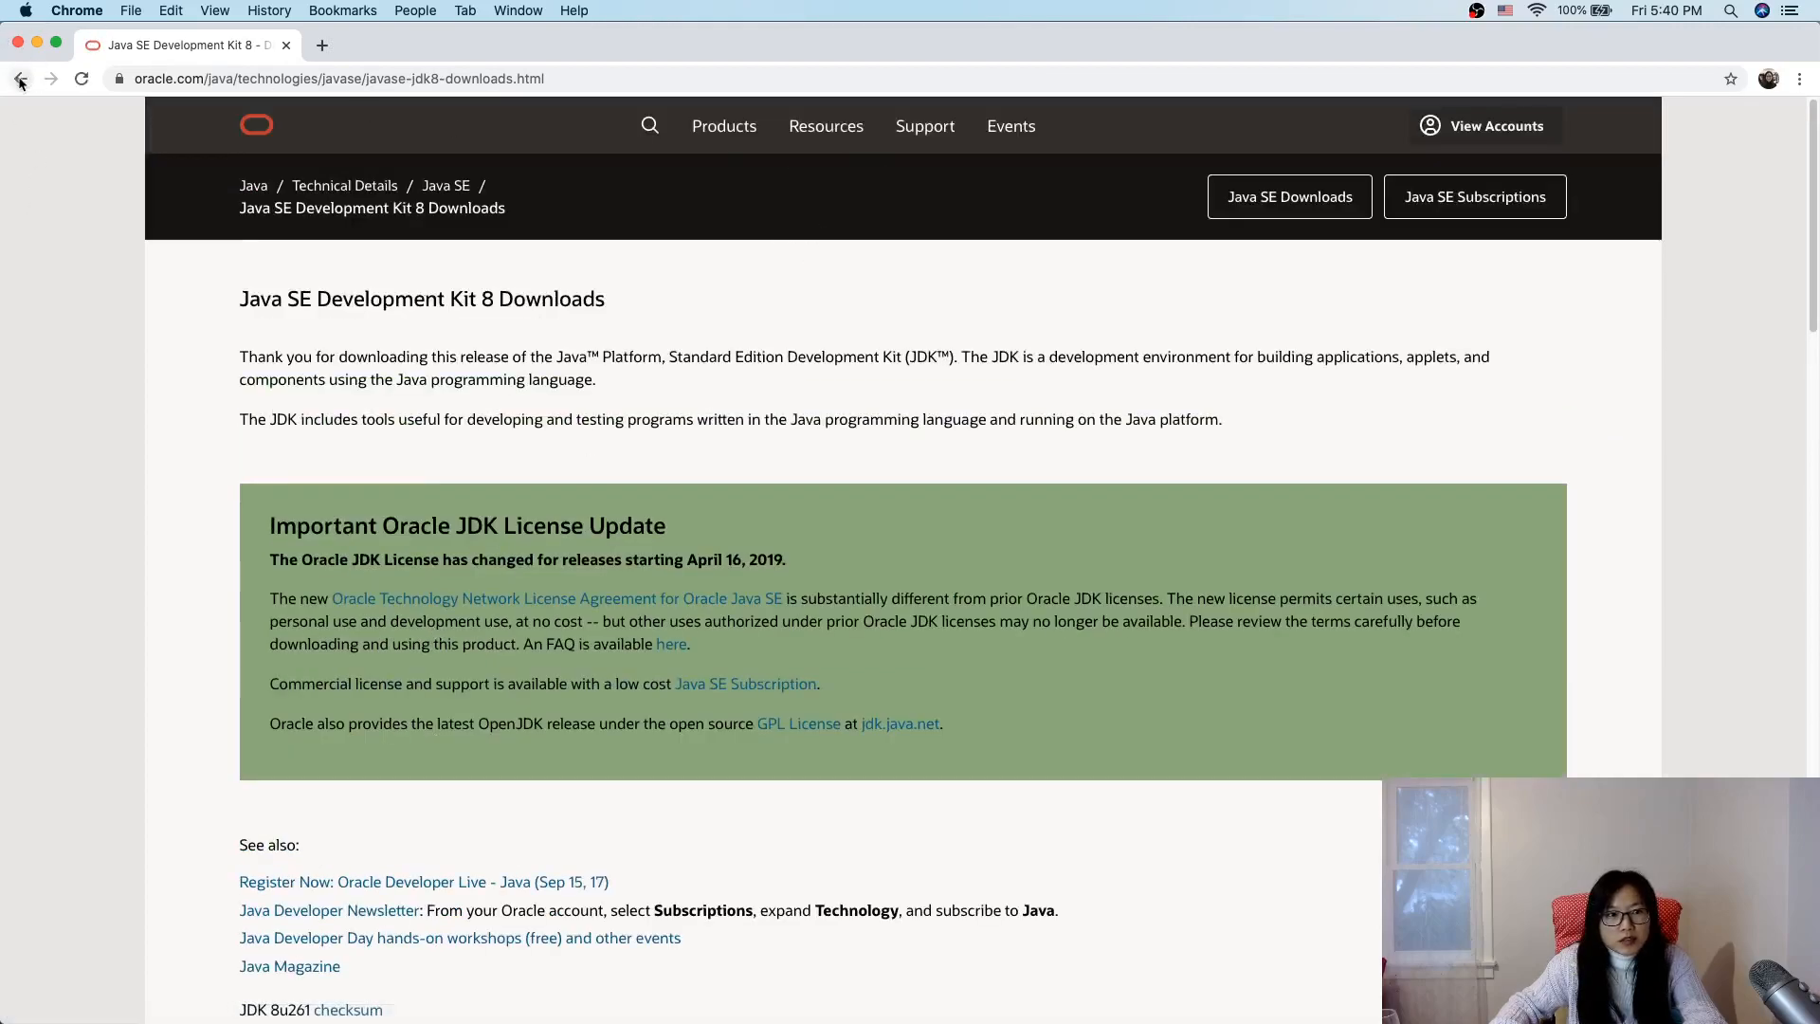
click(20, 77)
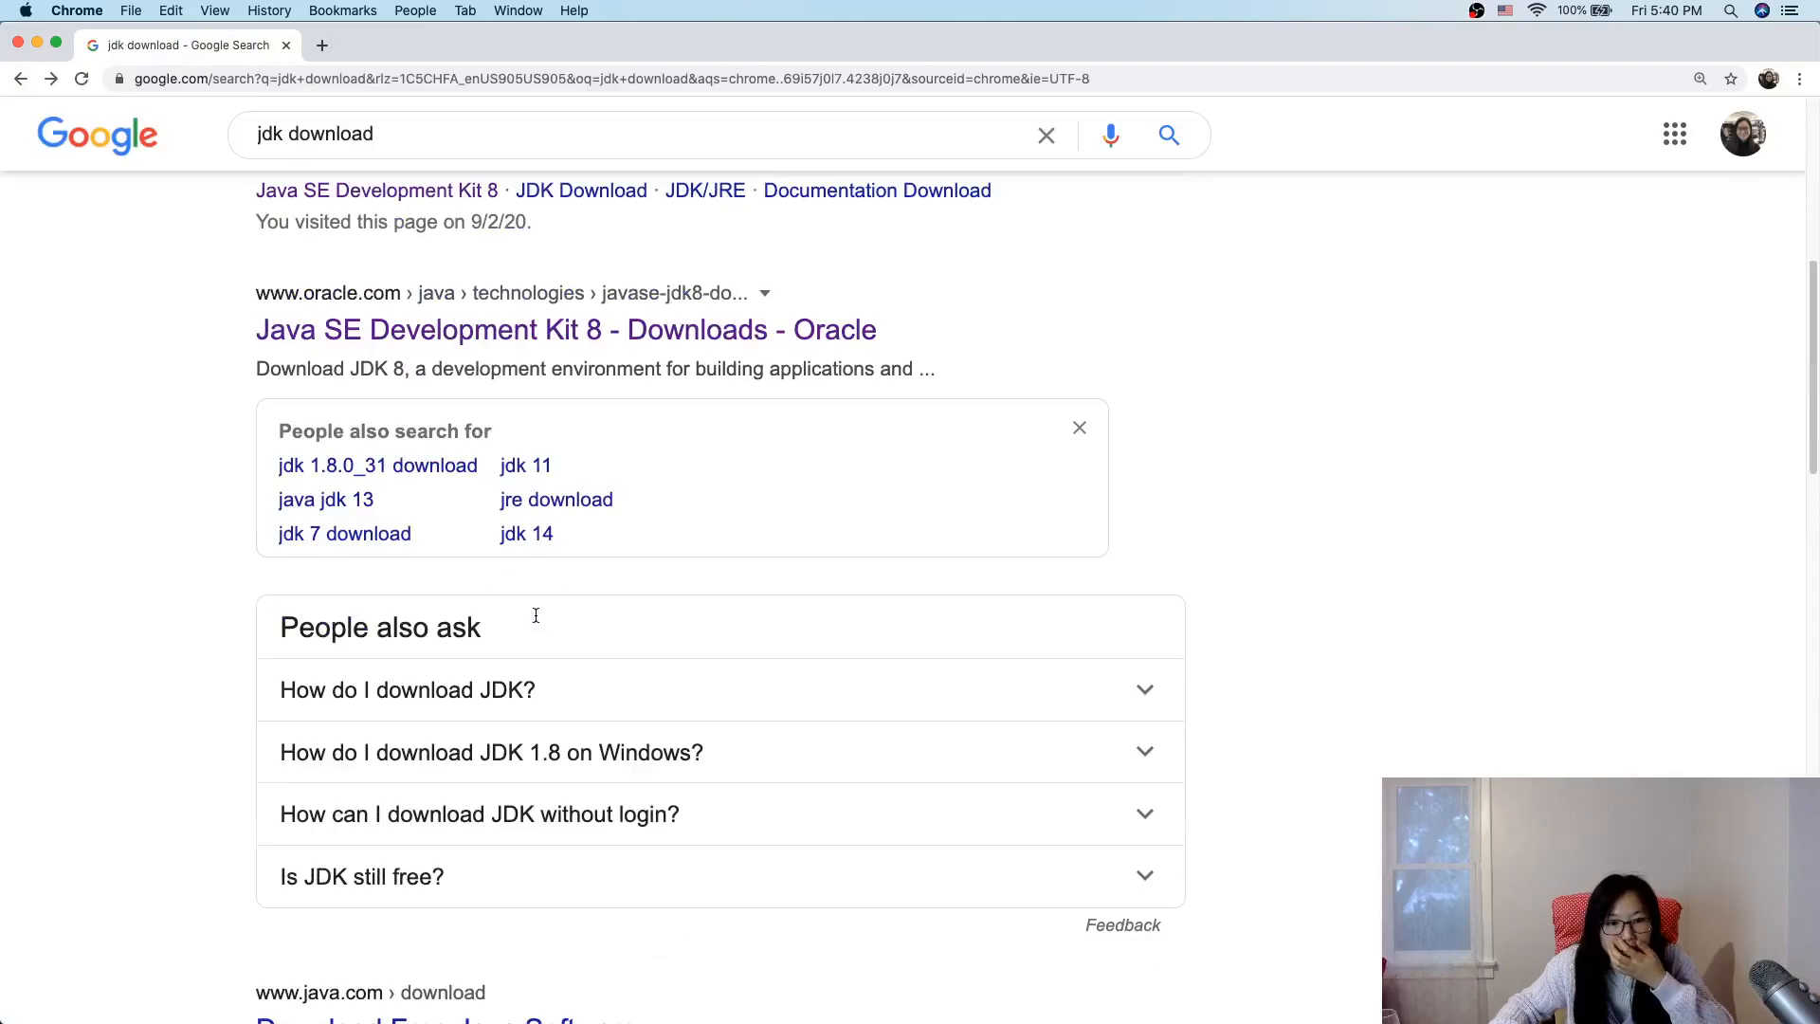
scroll(down, 3)
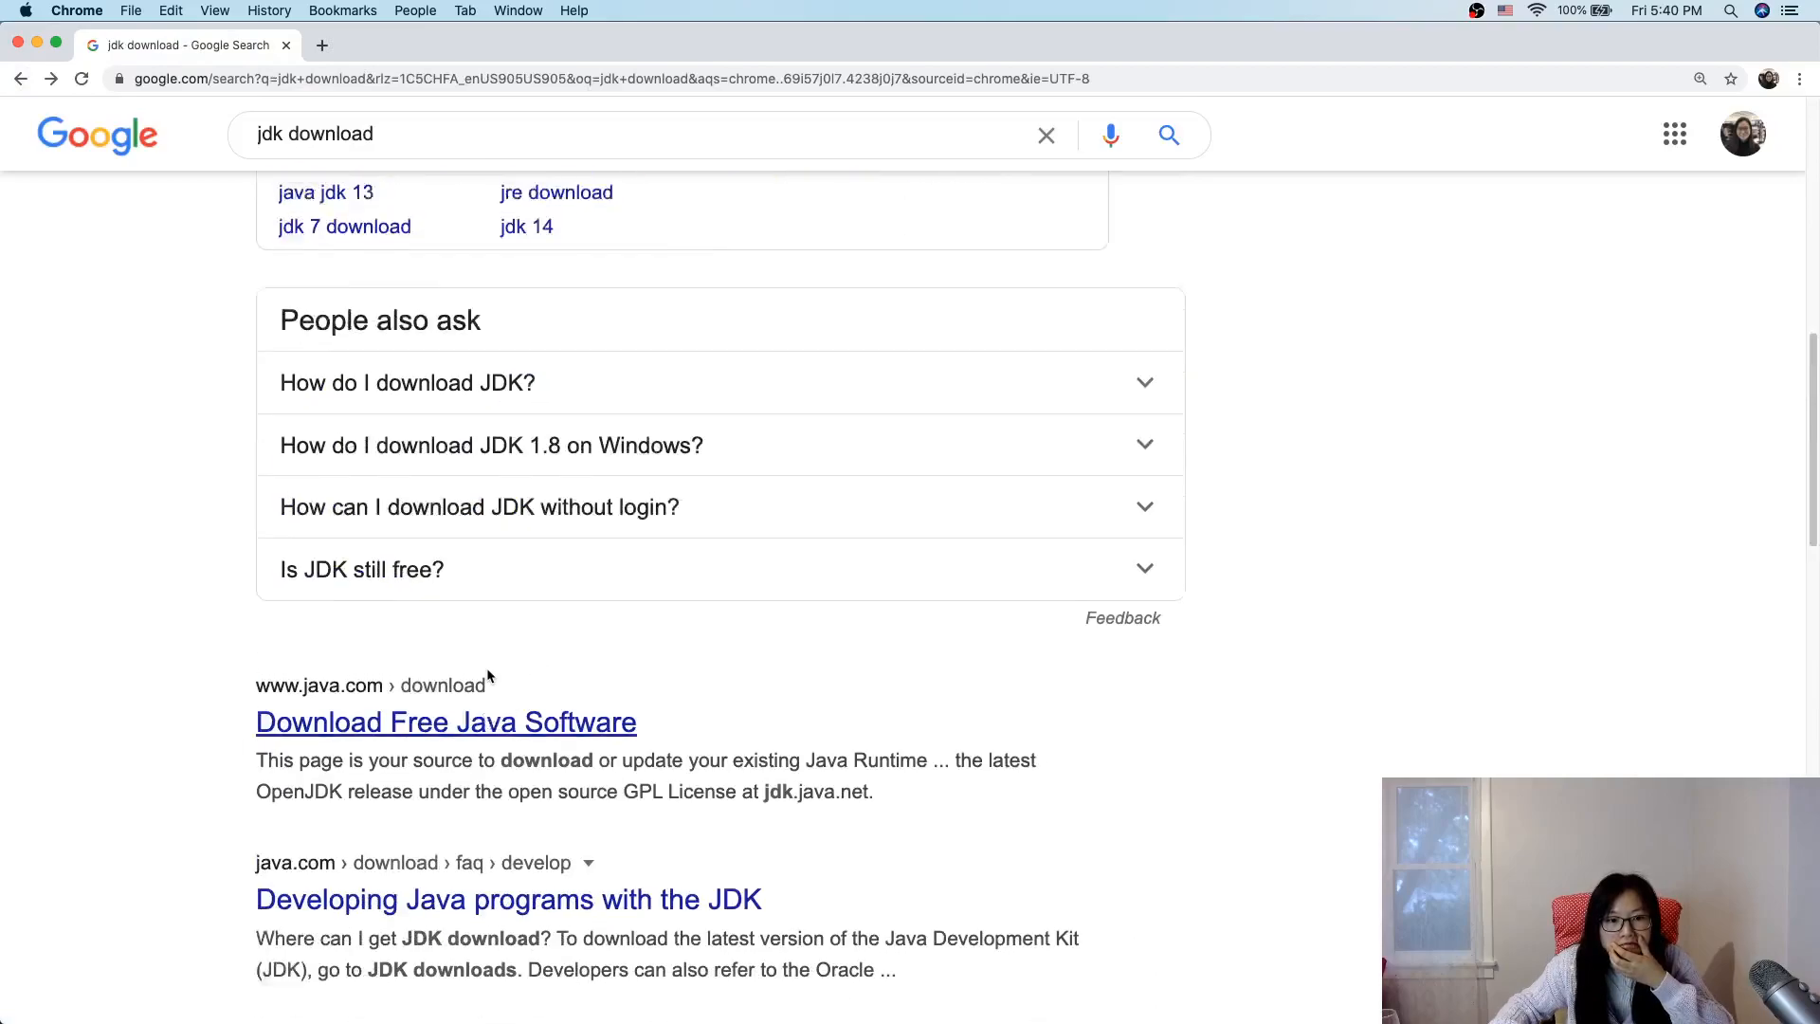
scroll(up, 3)
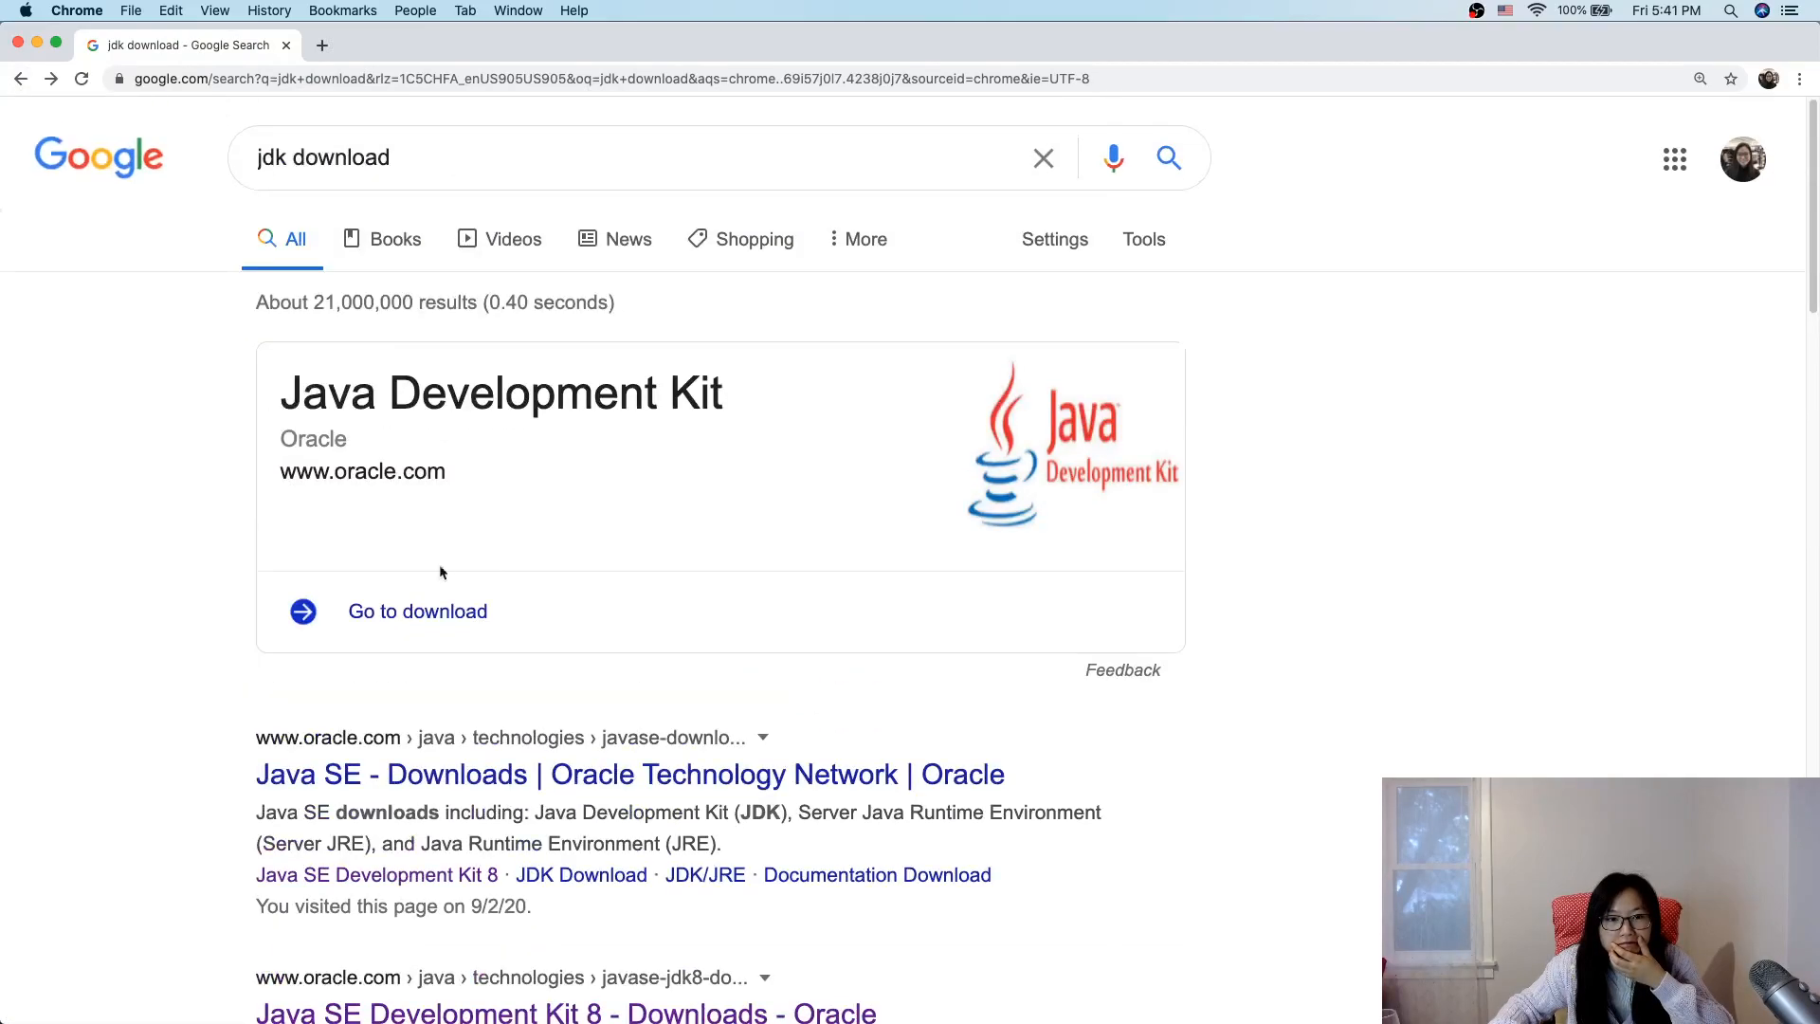
Step: Go from Oracle's Java SE Downloads to the JDK 14.0.2 download table with the macOS Installer
click(417, 612)
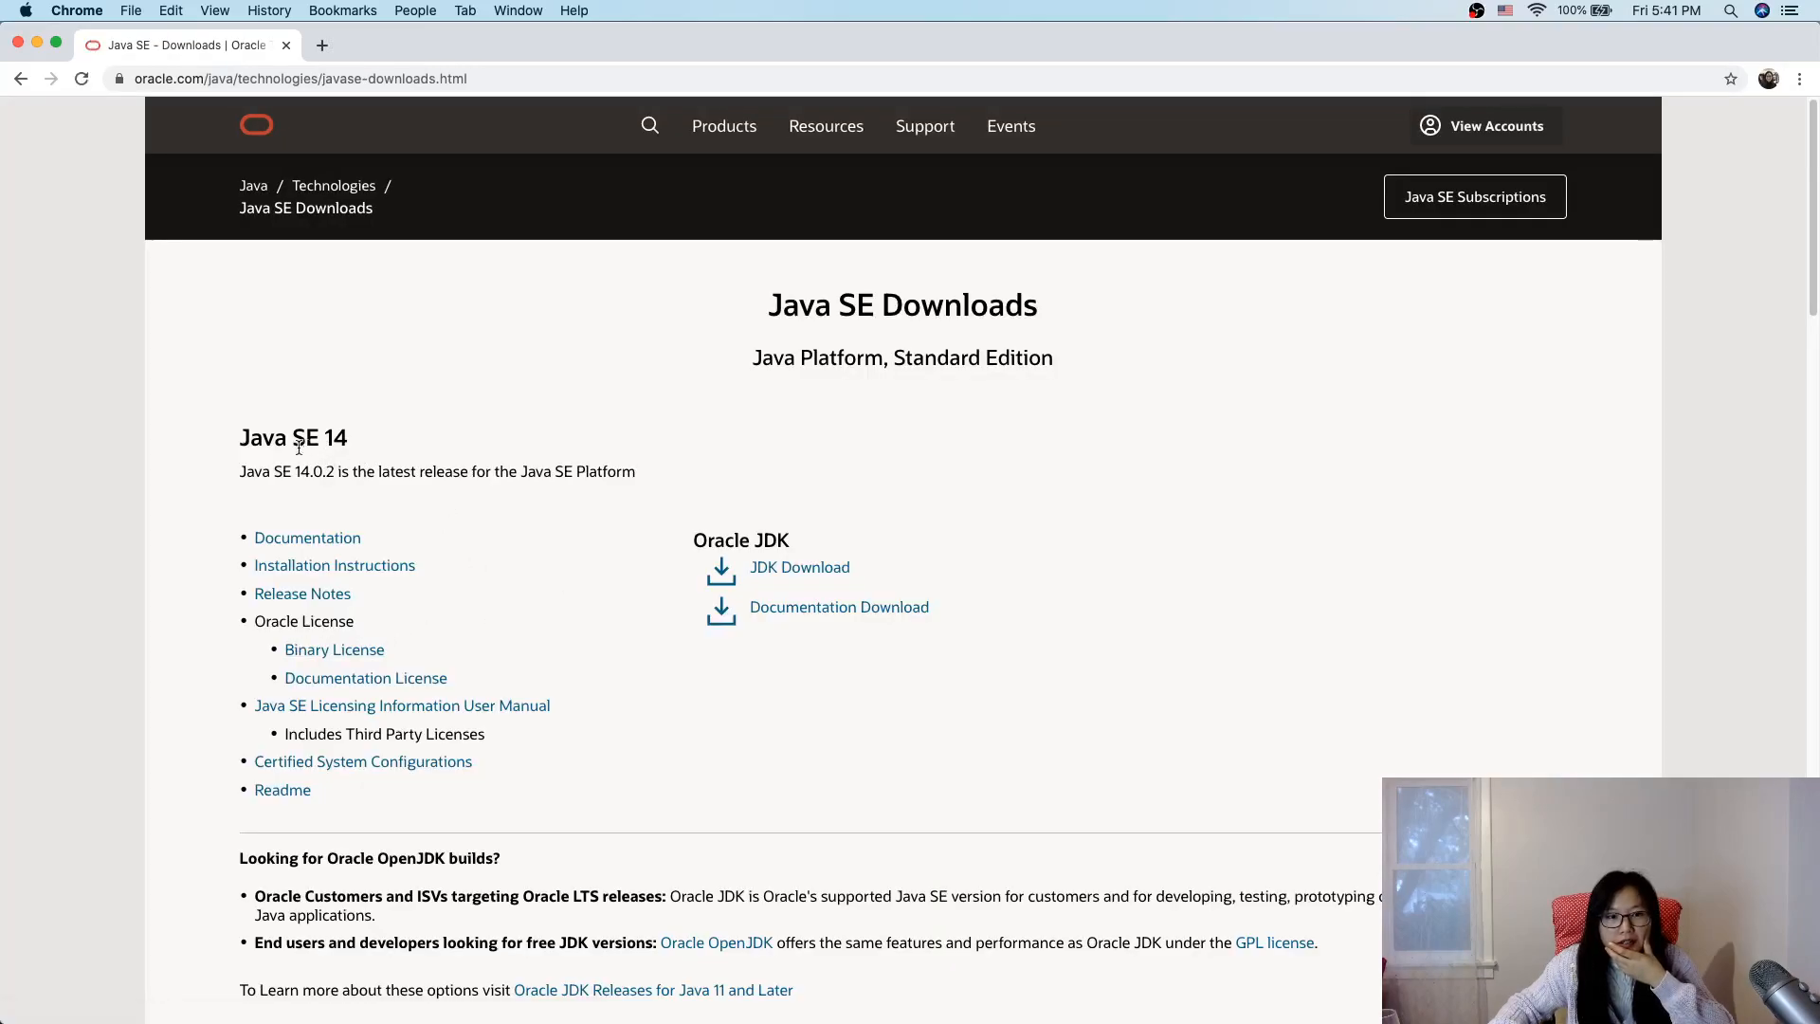
mouse_move(800, 567)
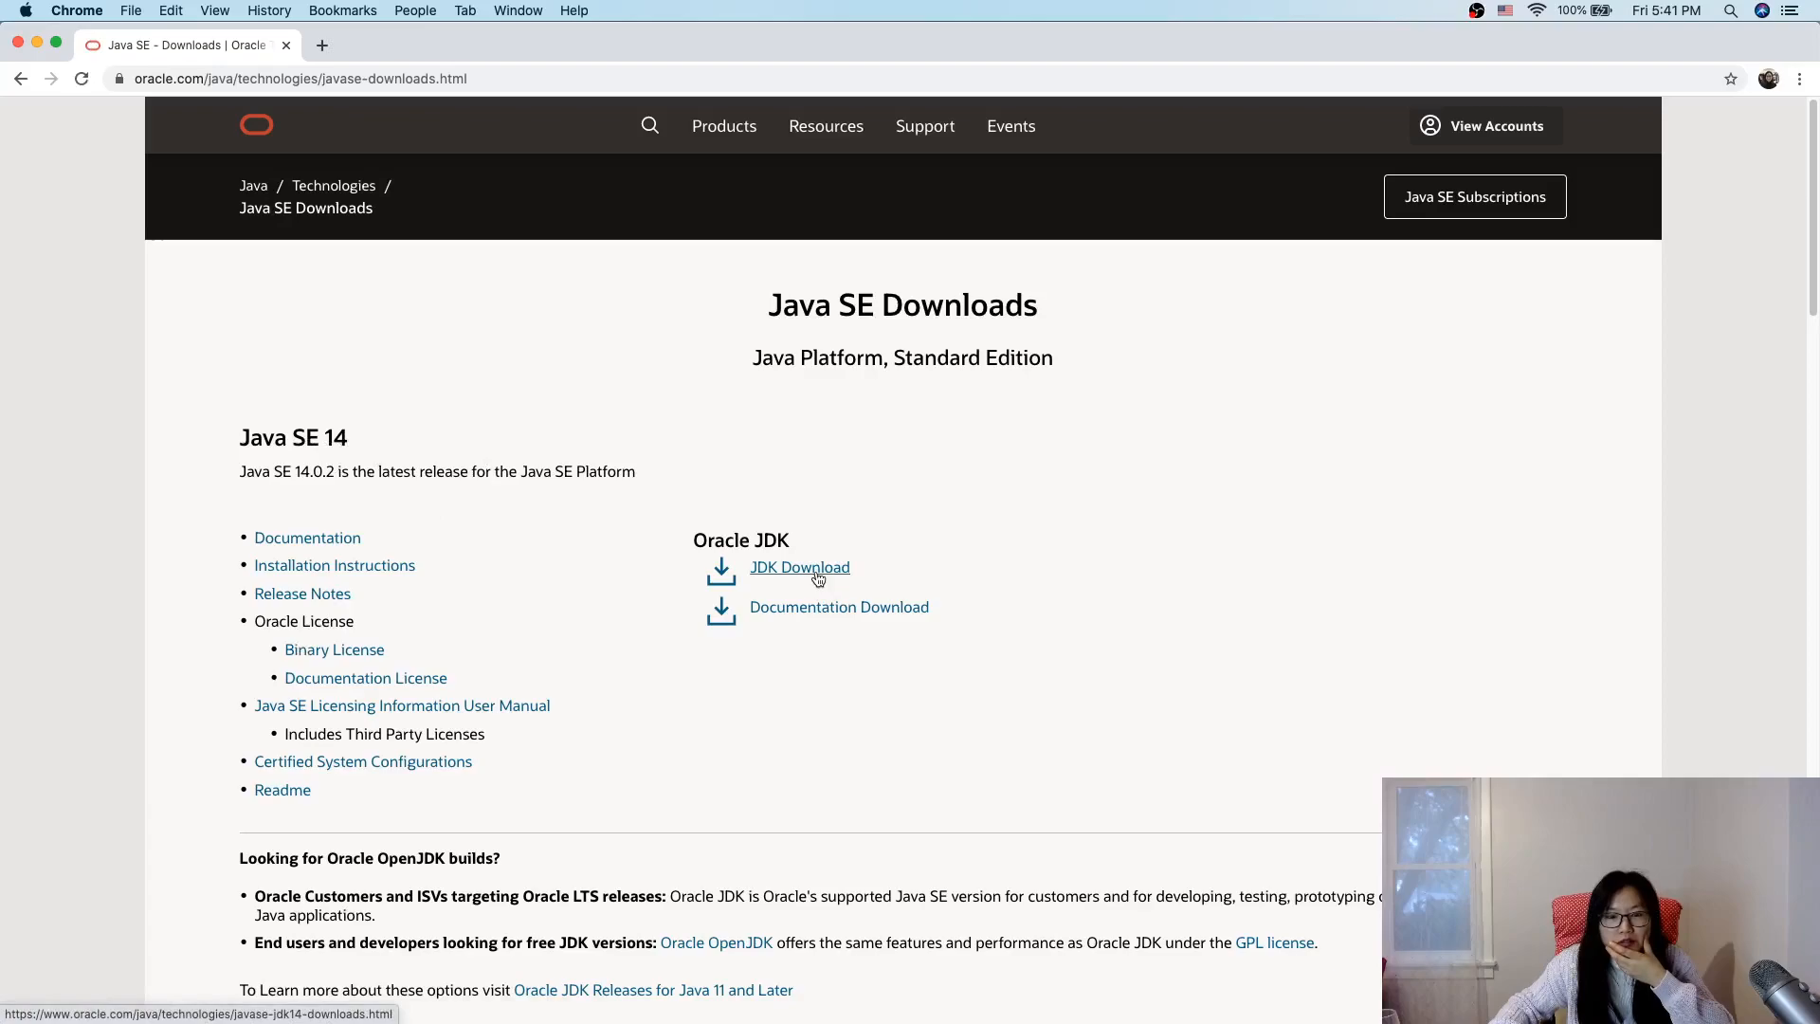
click(800, 567)
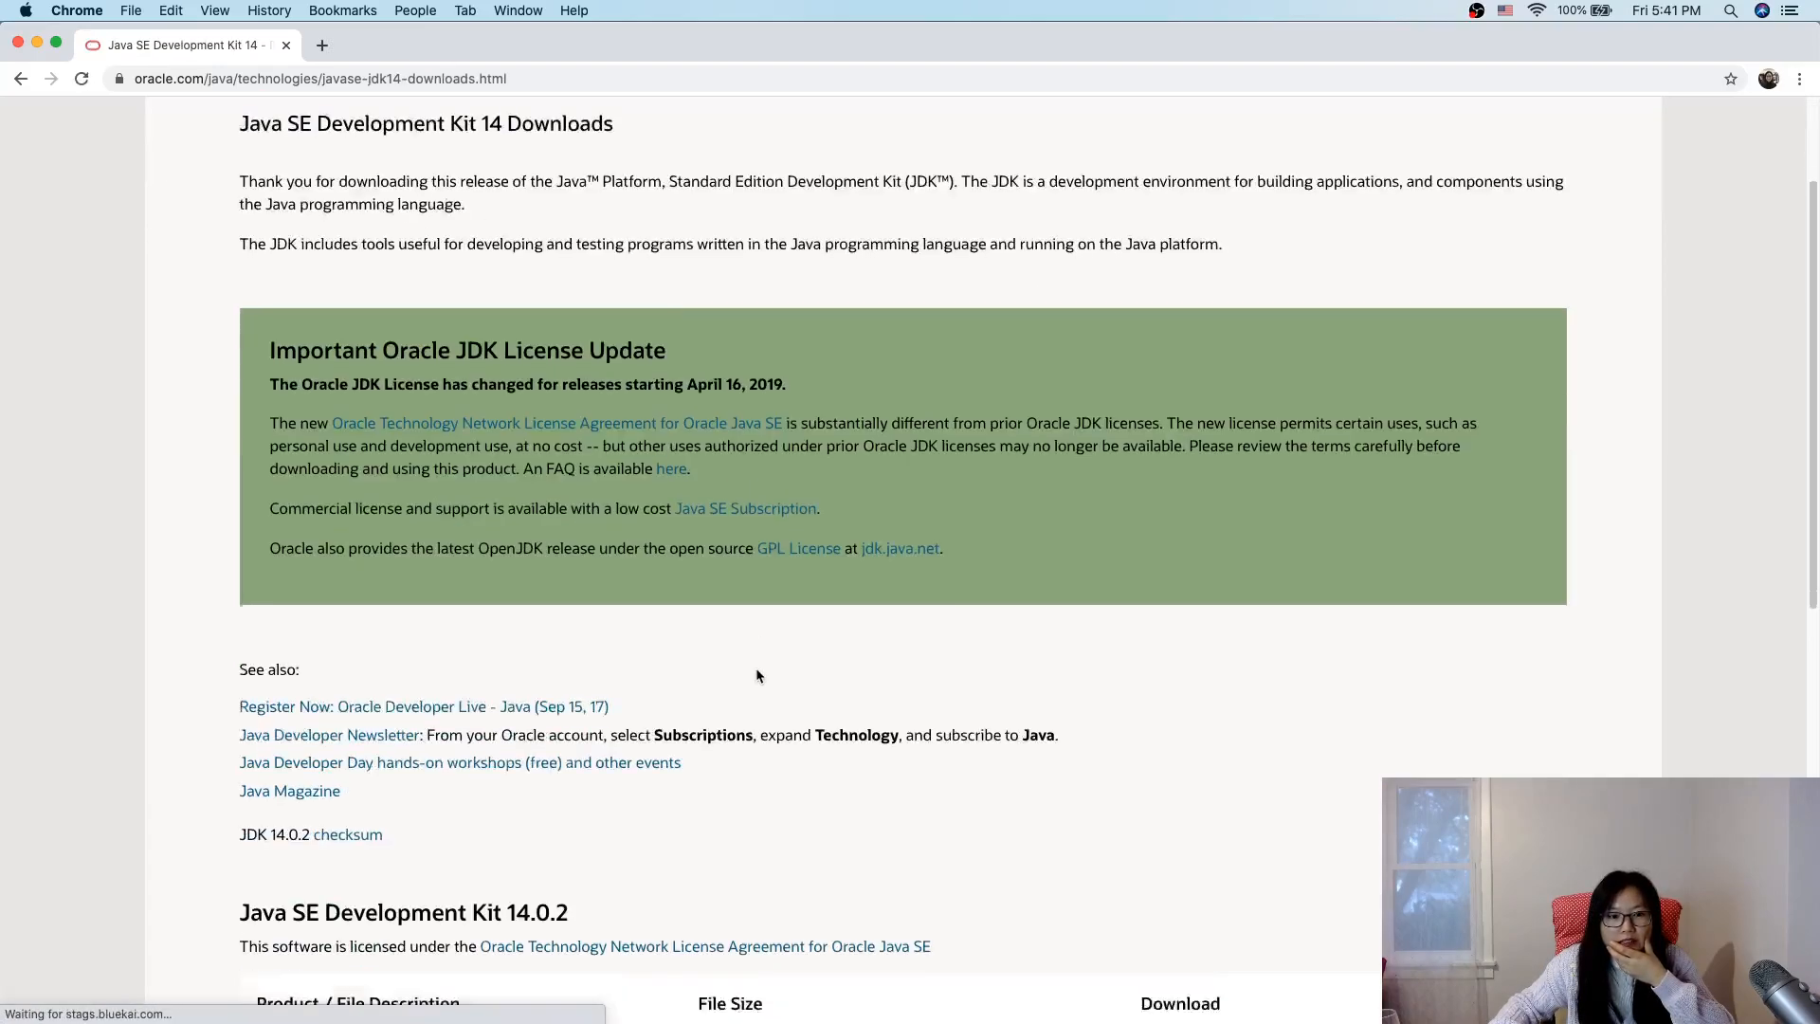
scroll(down, 3)
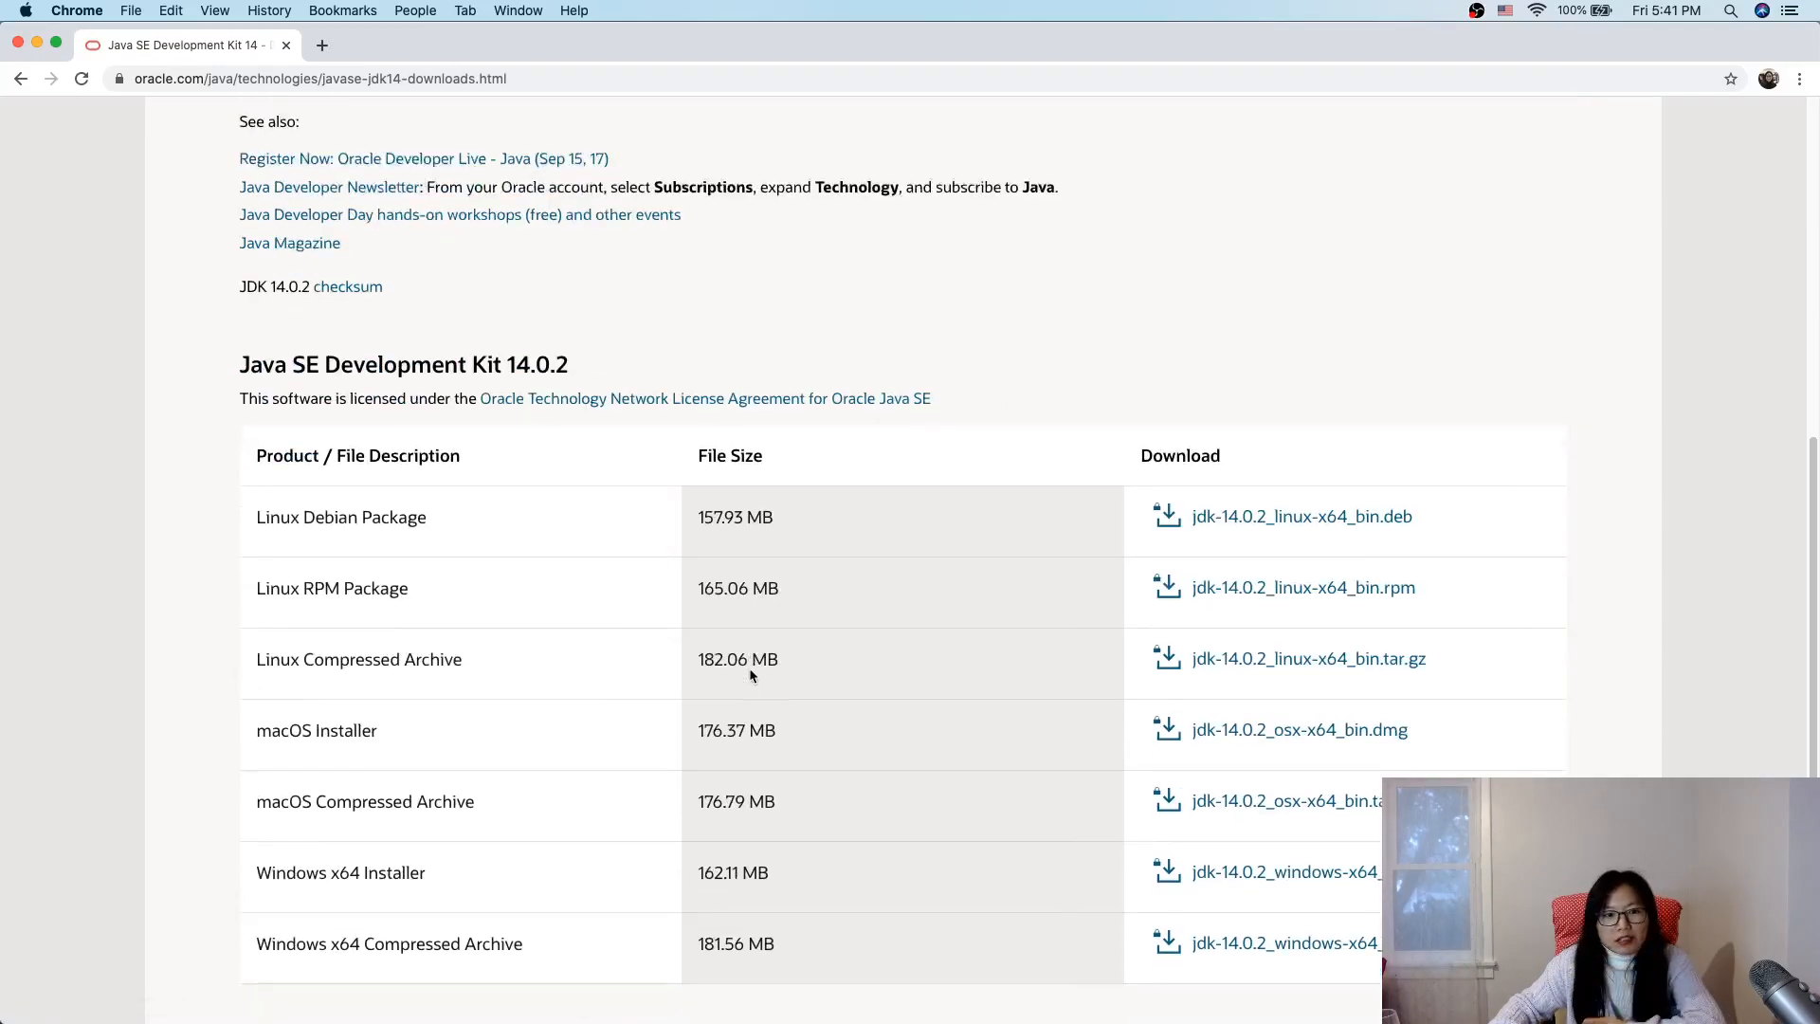
scroll(down, 3)
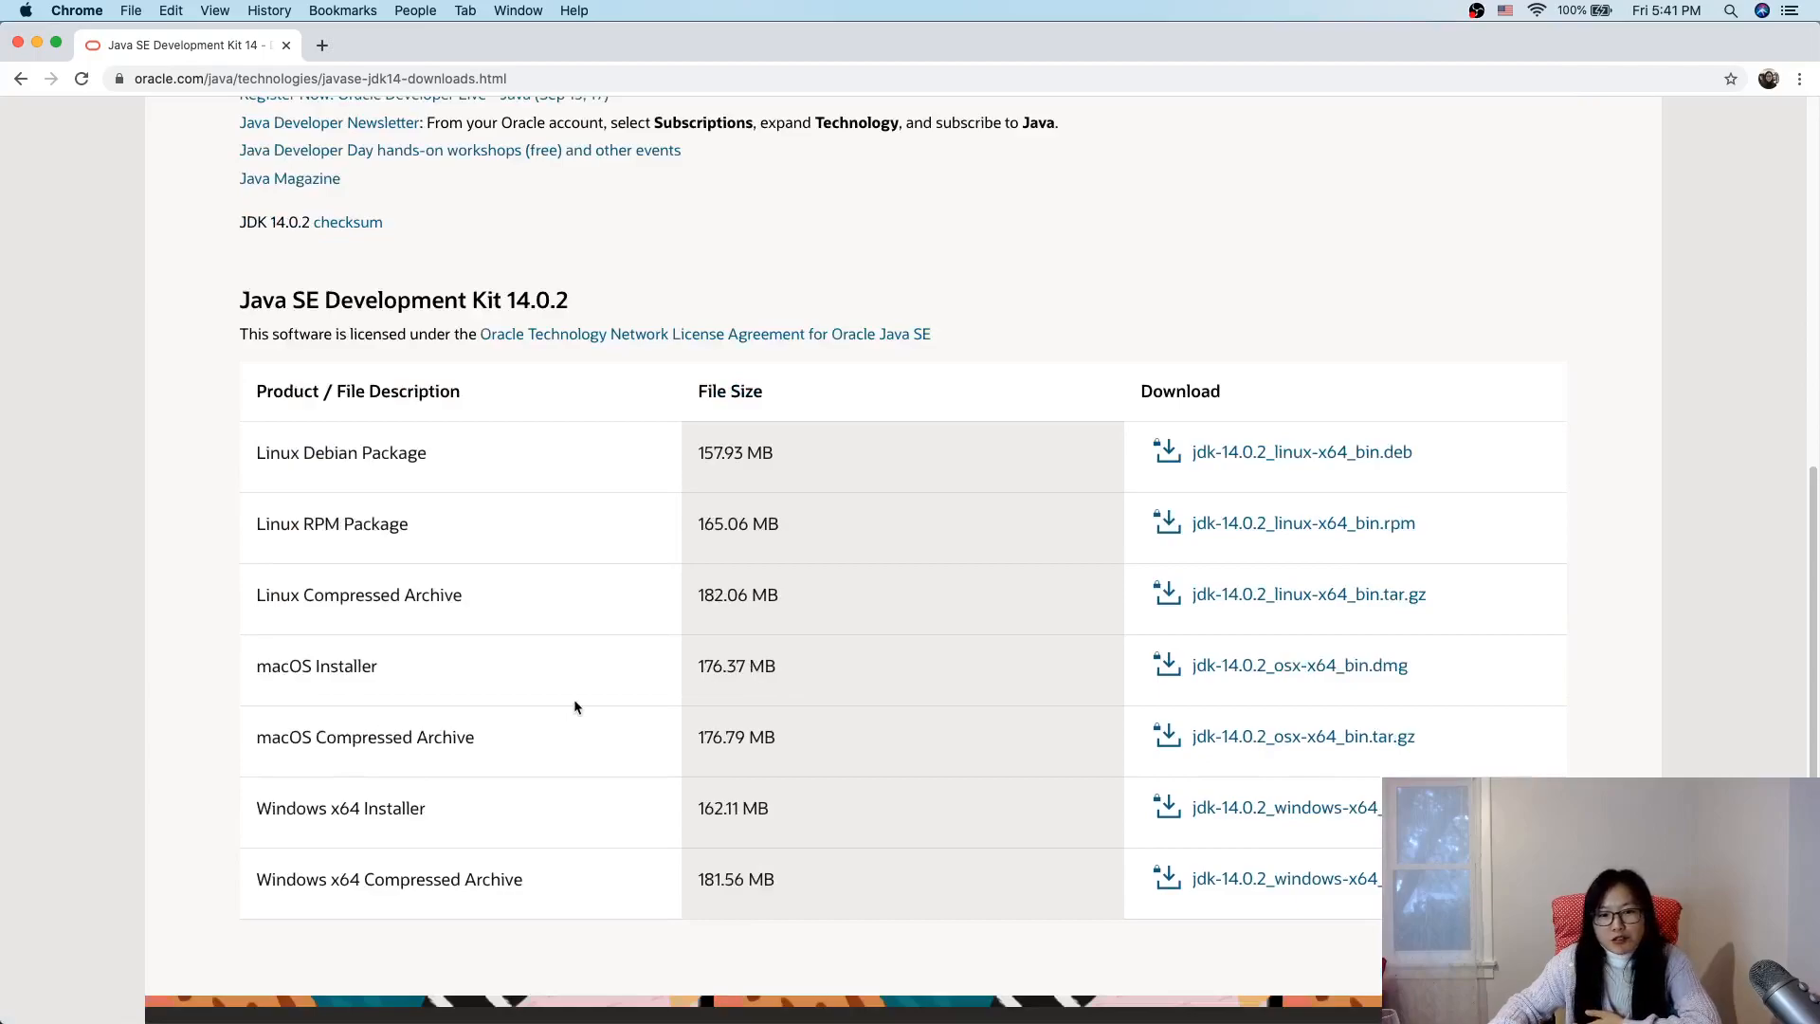
mouse_move(330, 696)
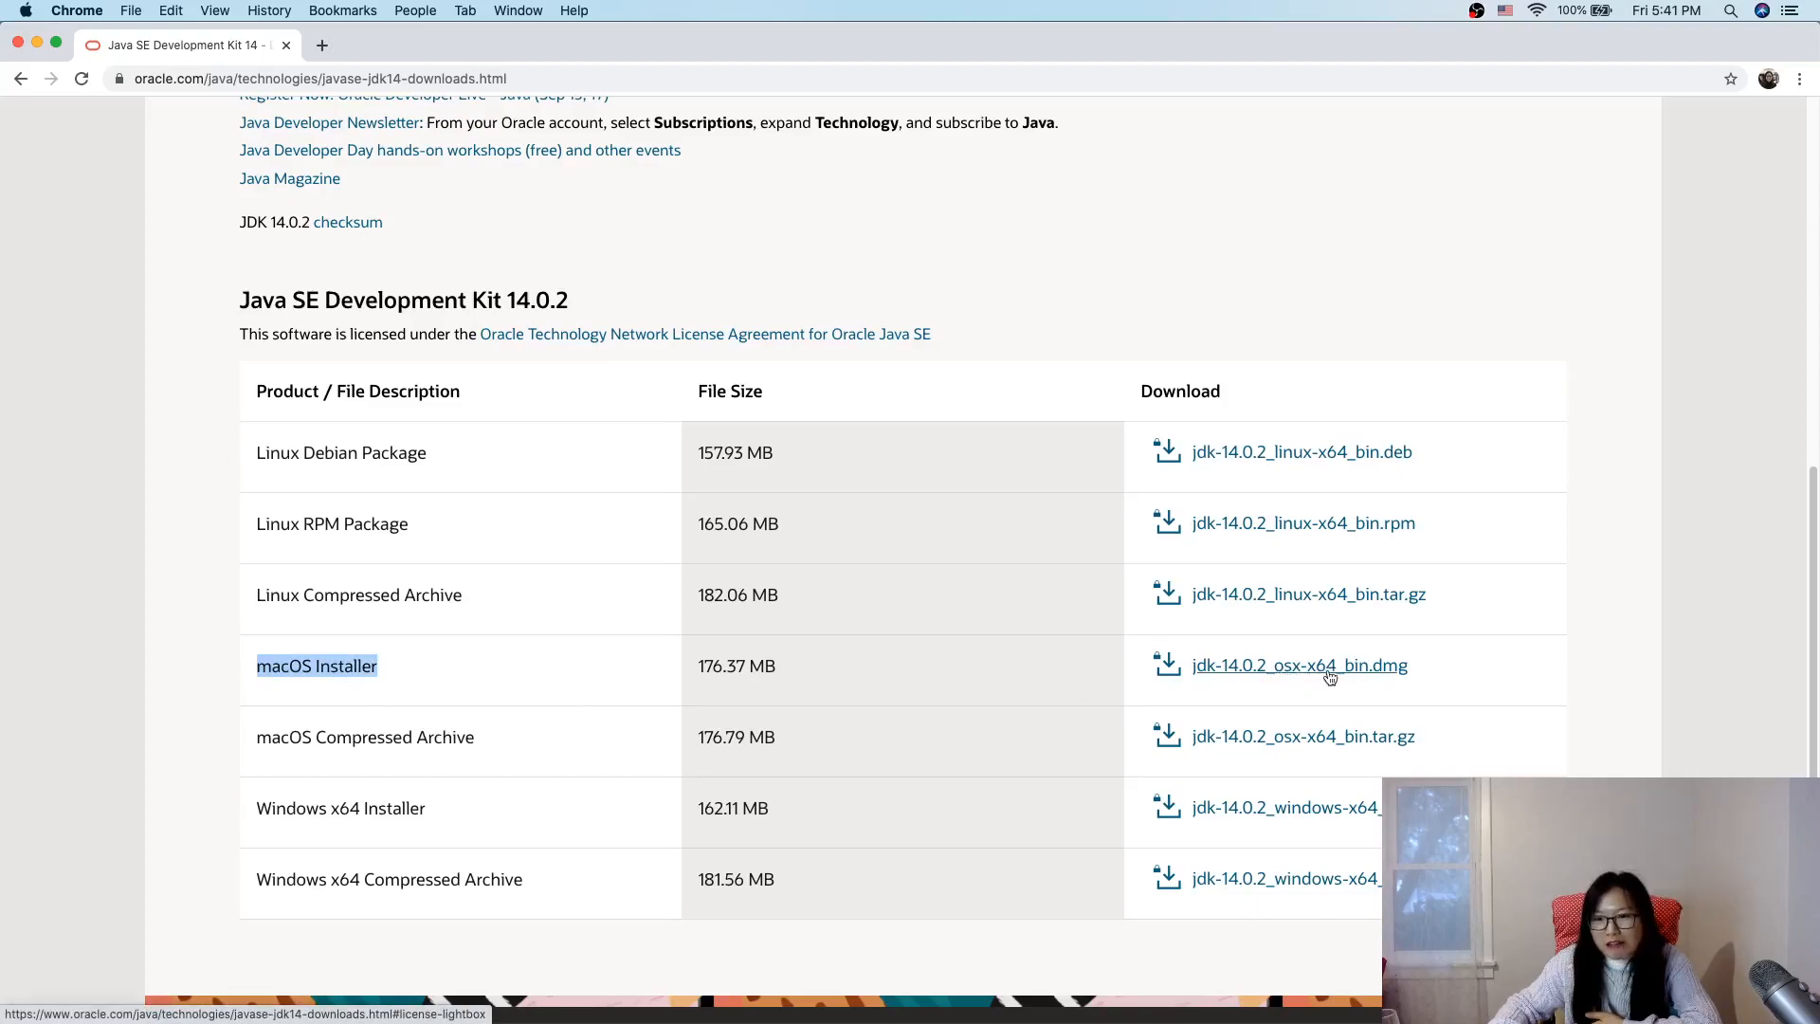
mouse_move(1286, 677)
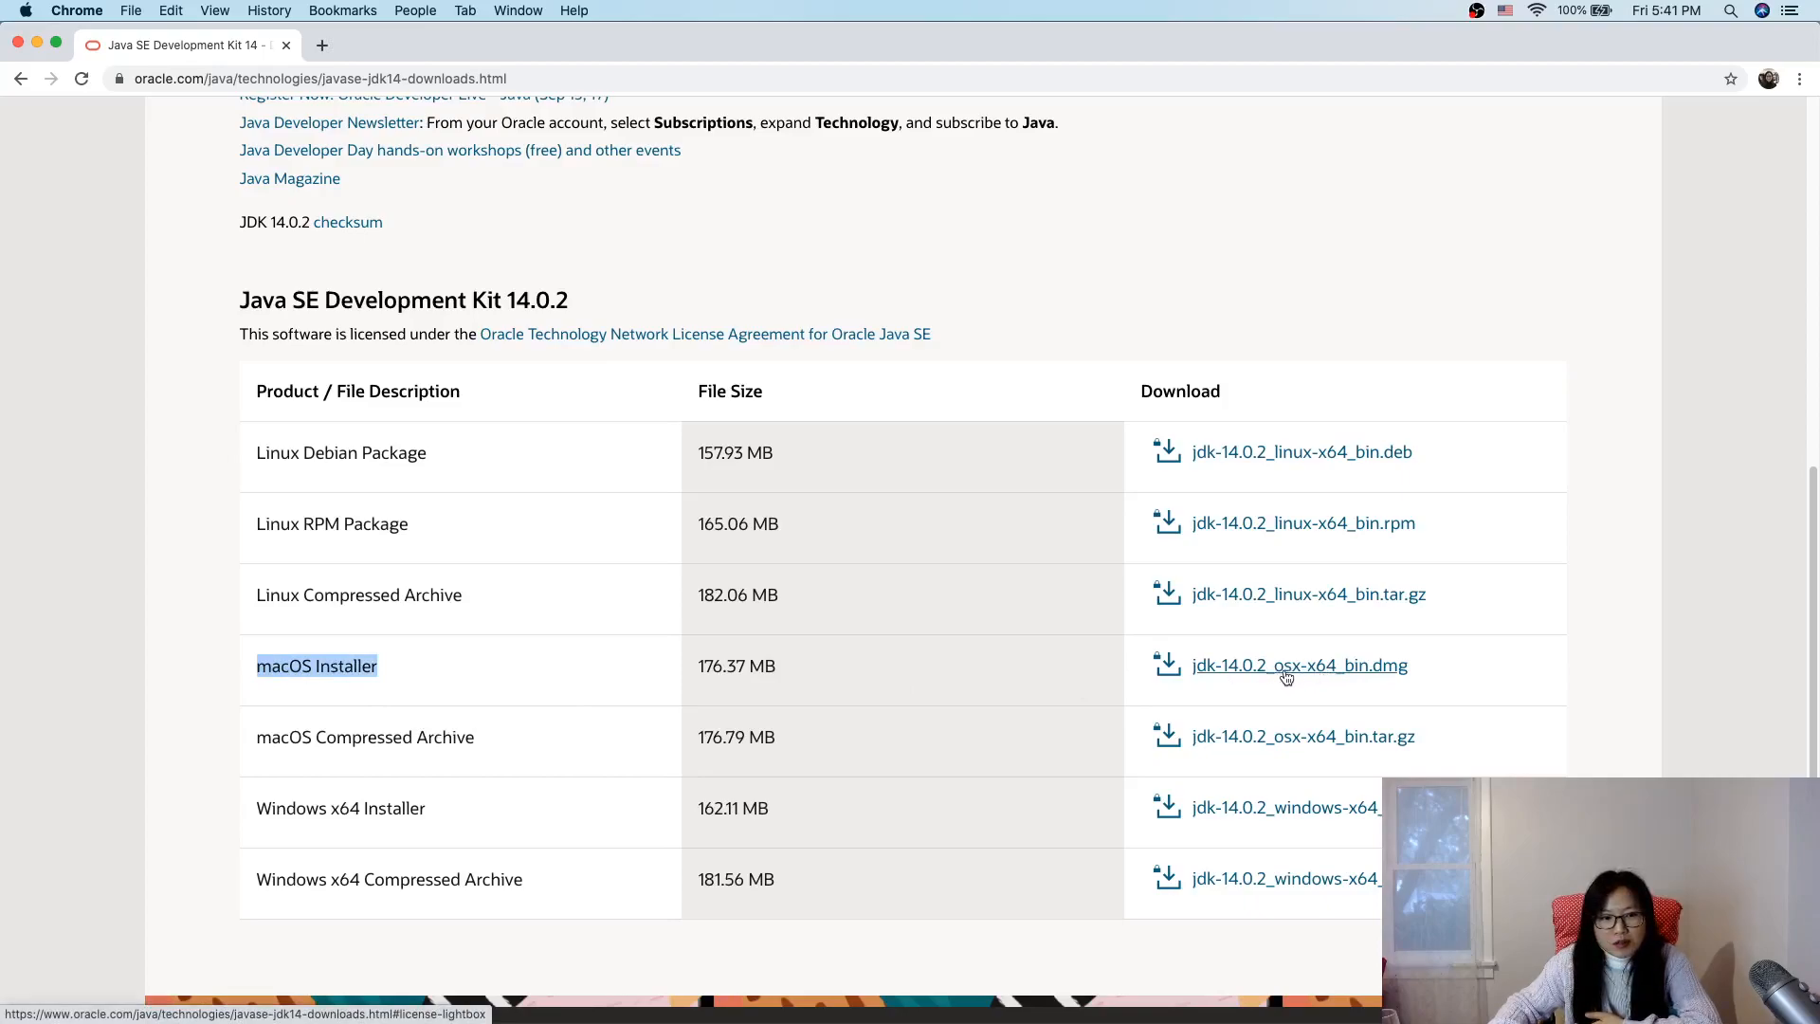
mouse_move(1309, 593)
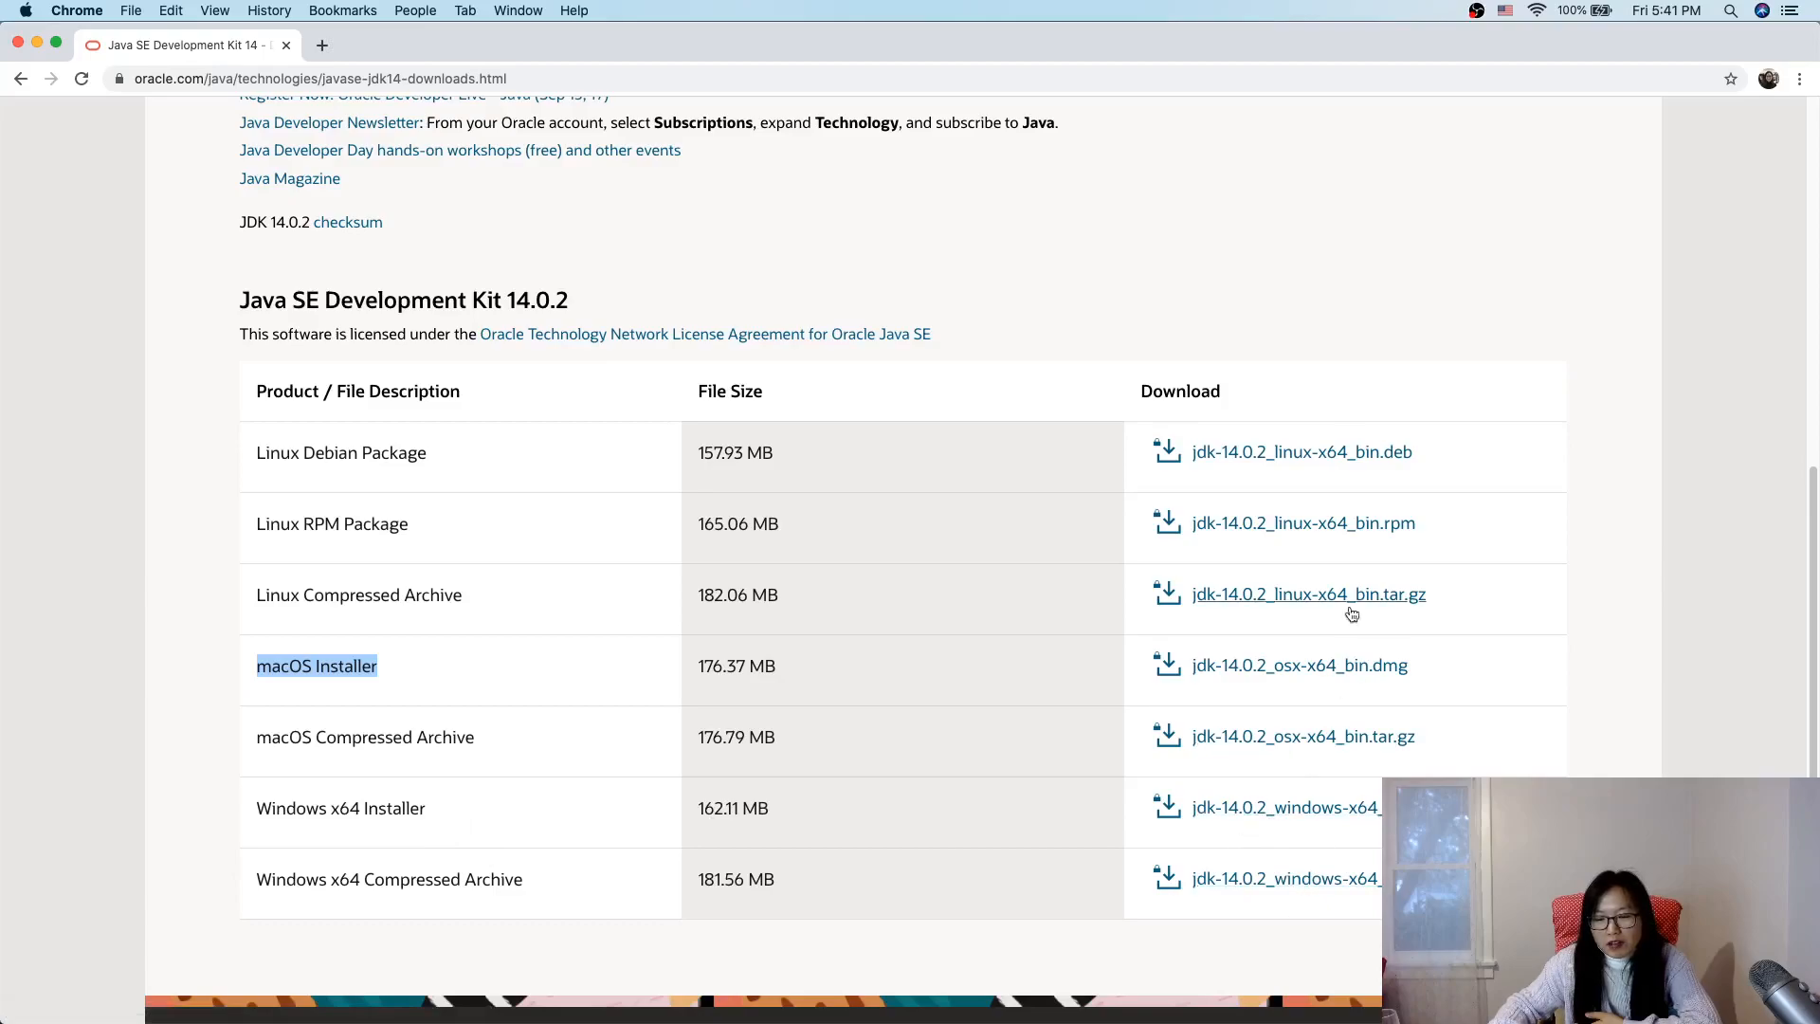
mouse_move(1593, 766)
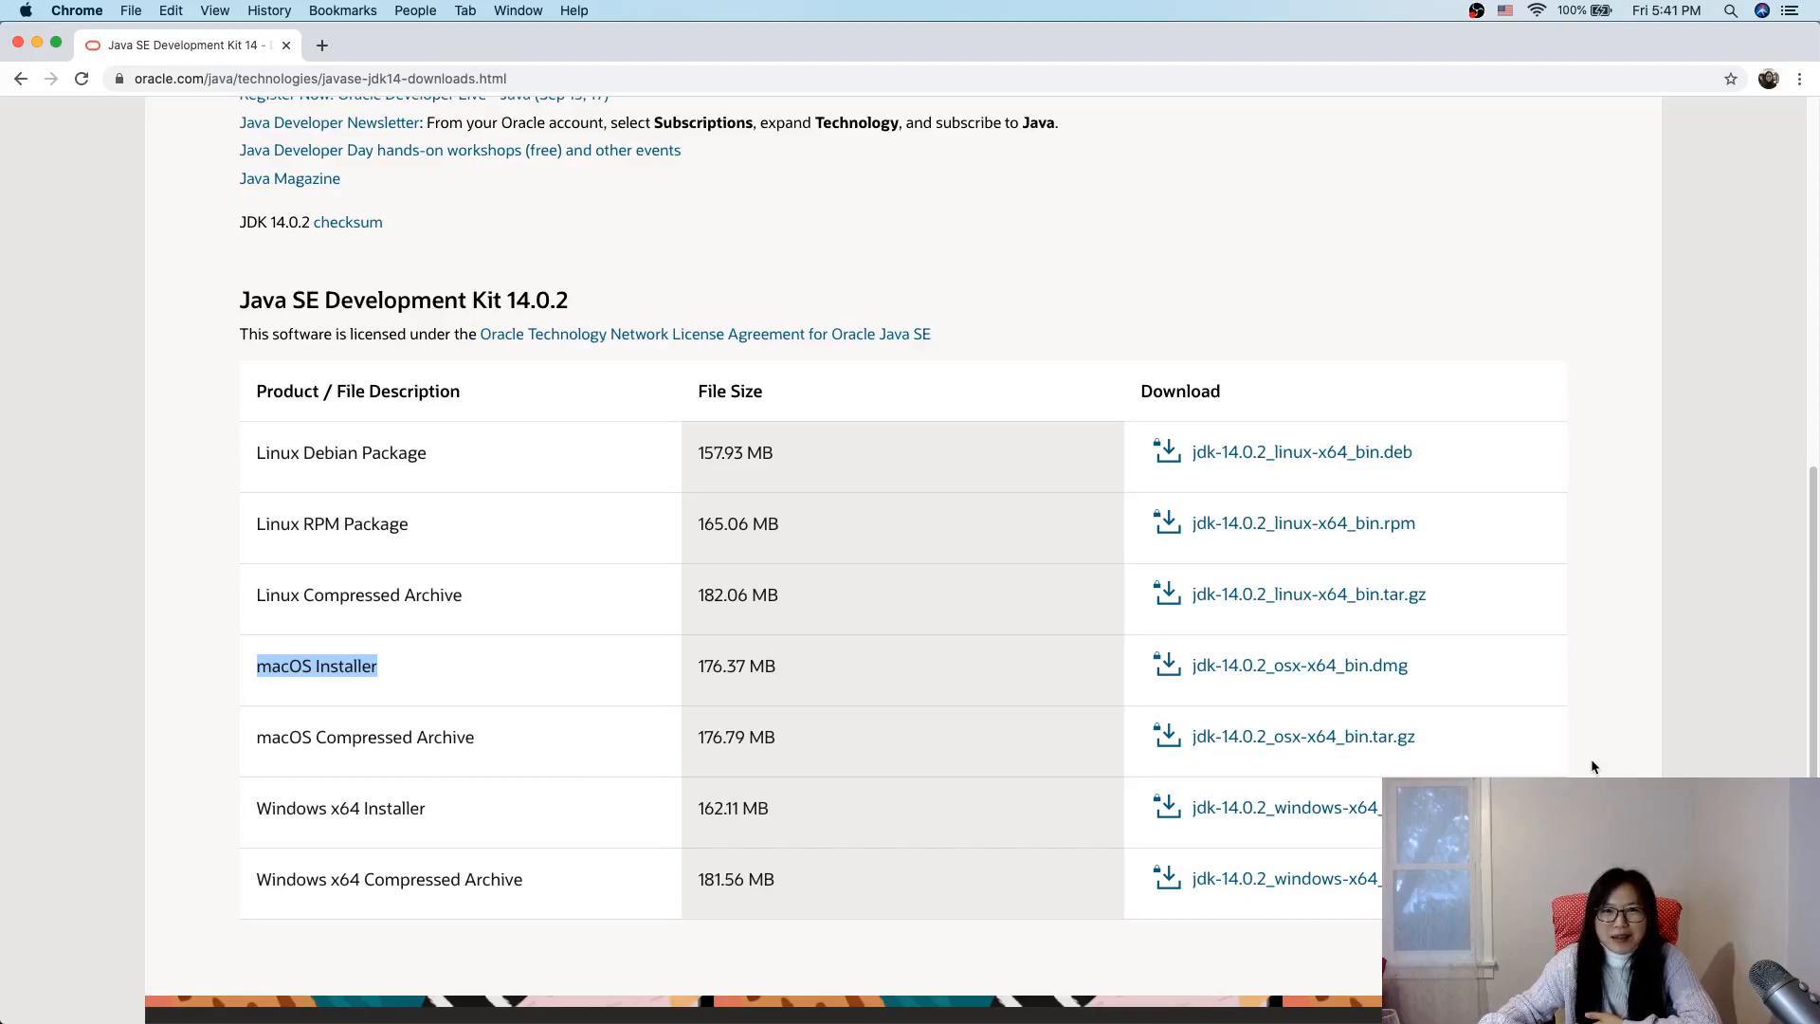
mouse_move(1043, 611)
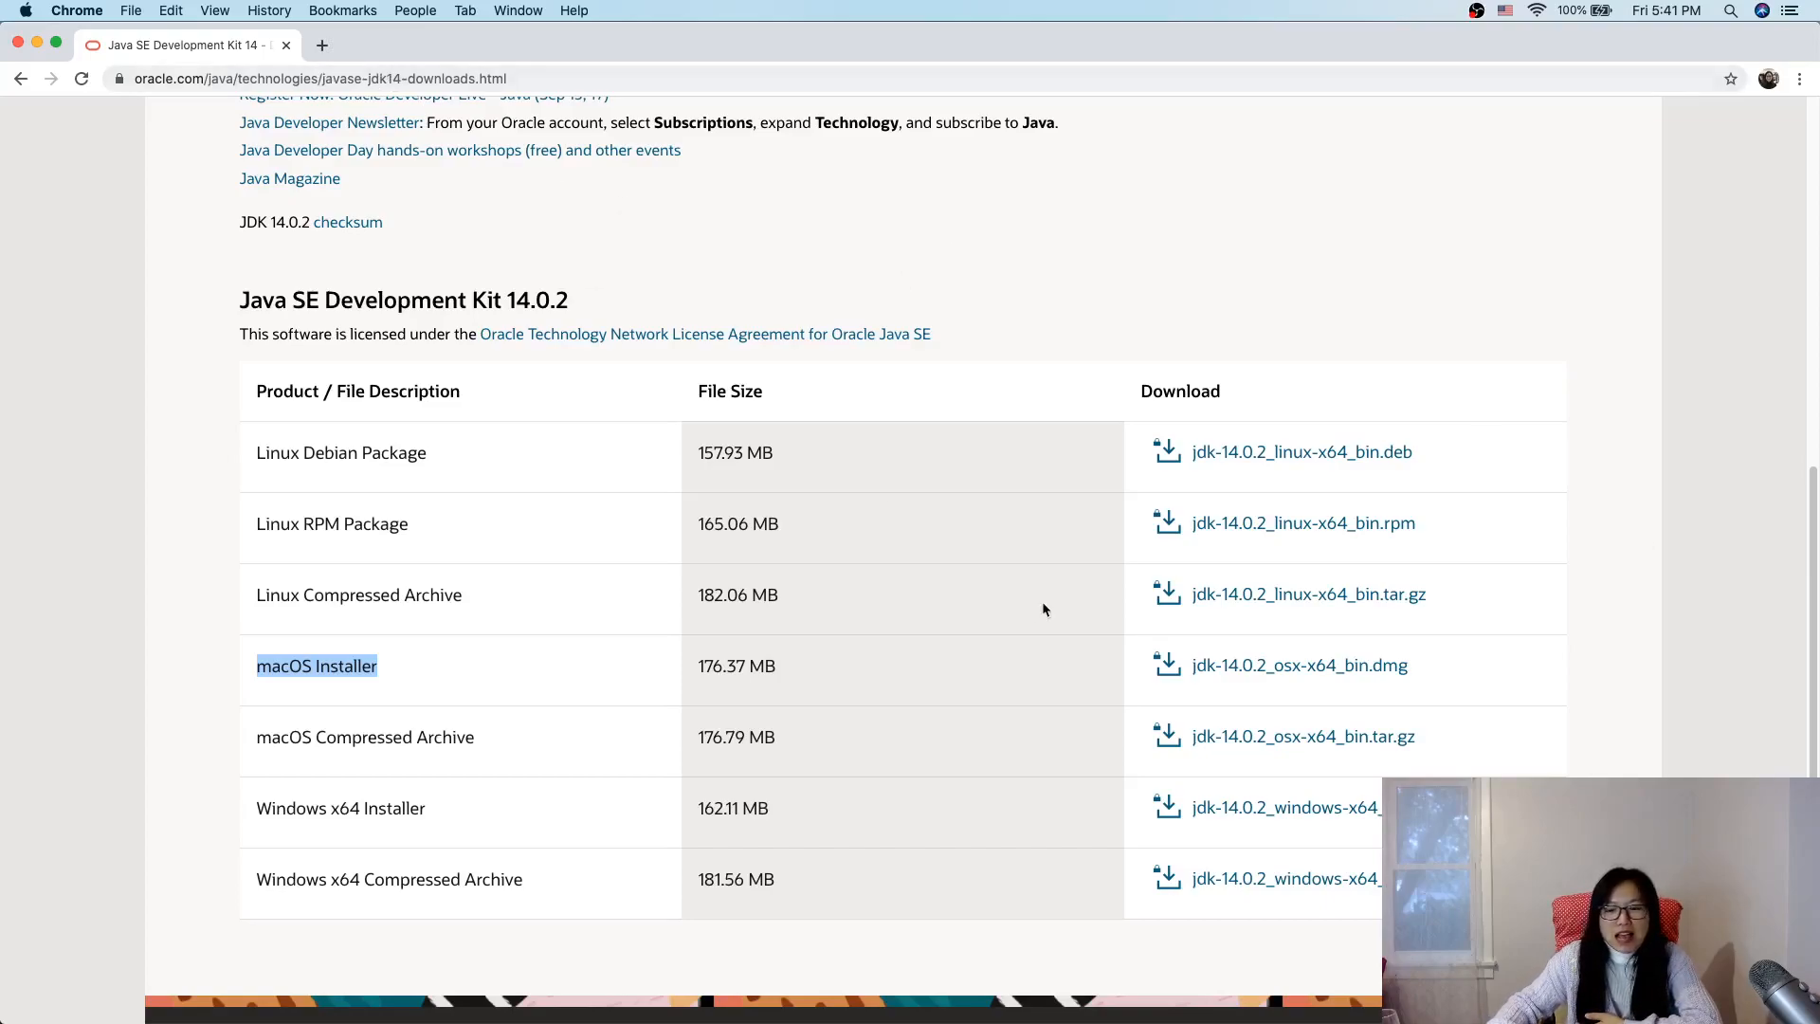
mouse_move(1285, 807)
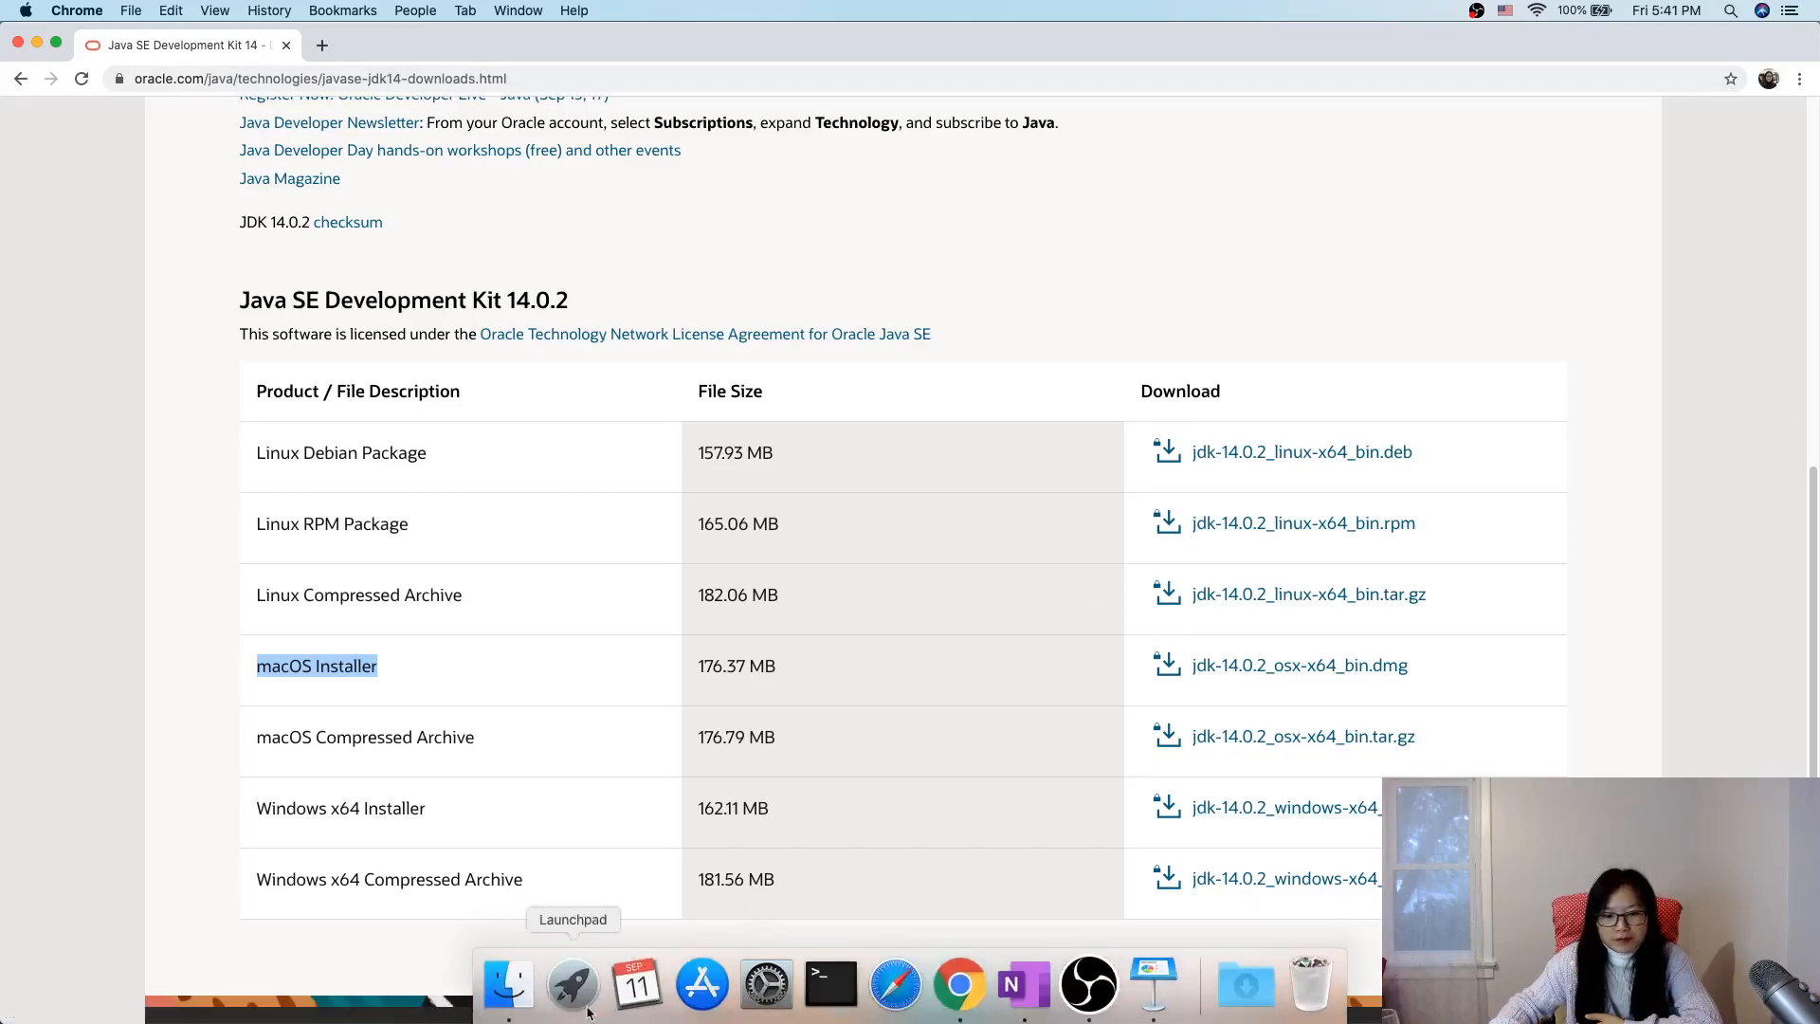
mouse_move(832, 987)
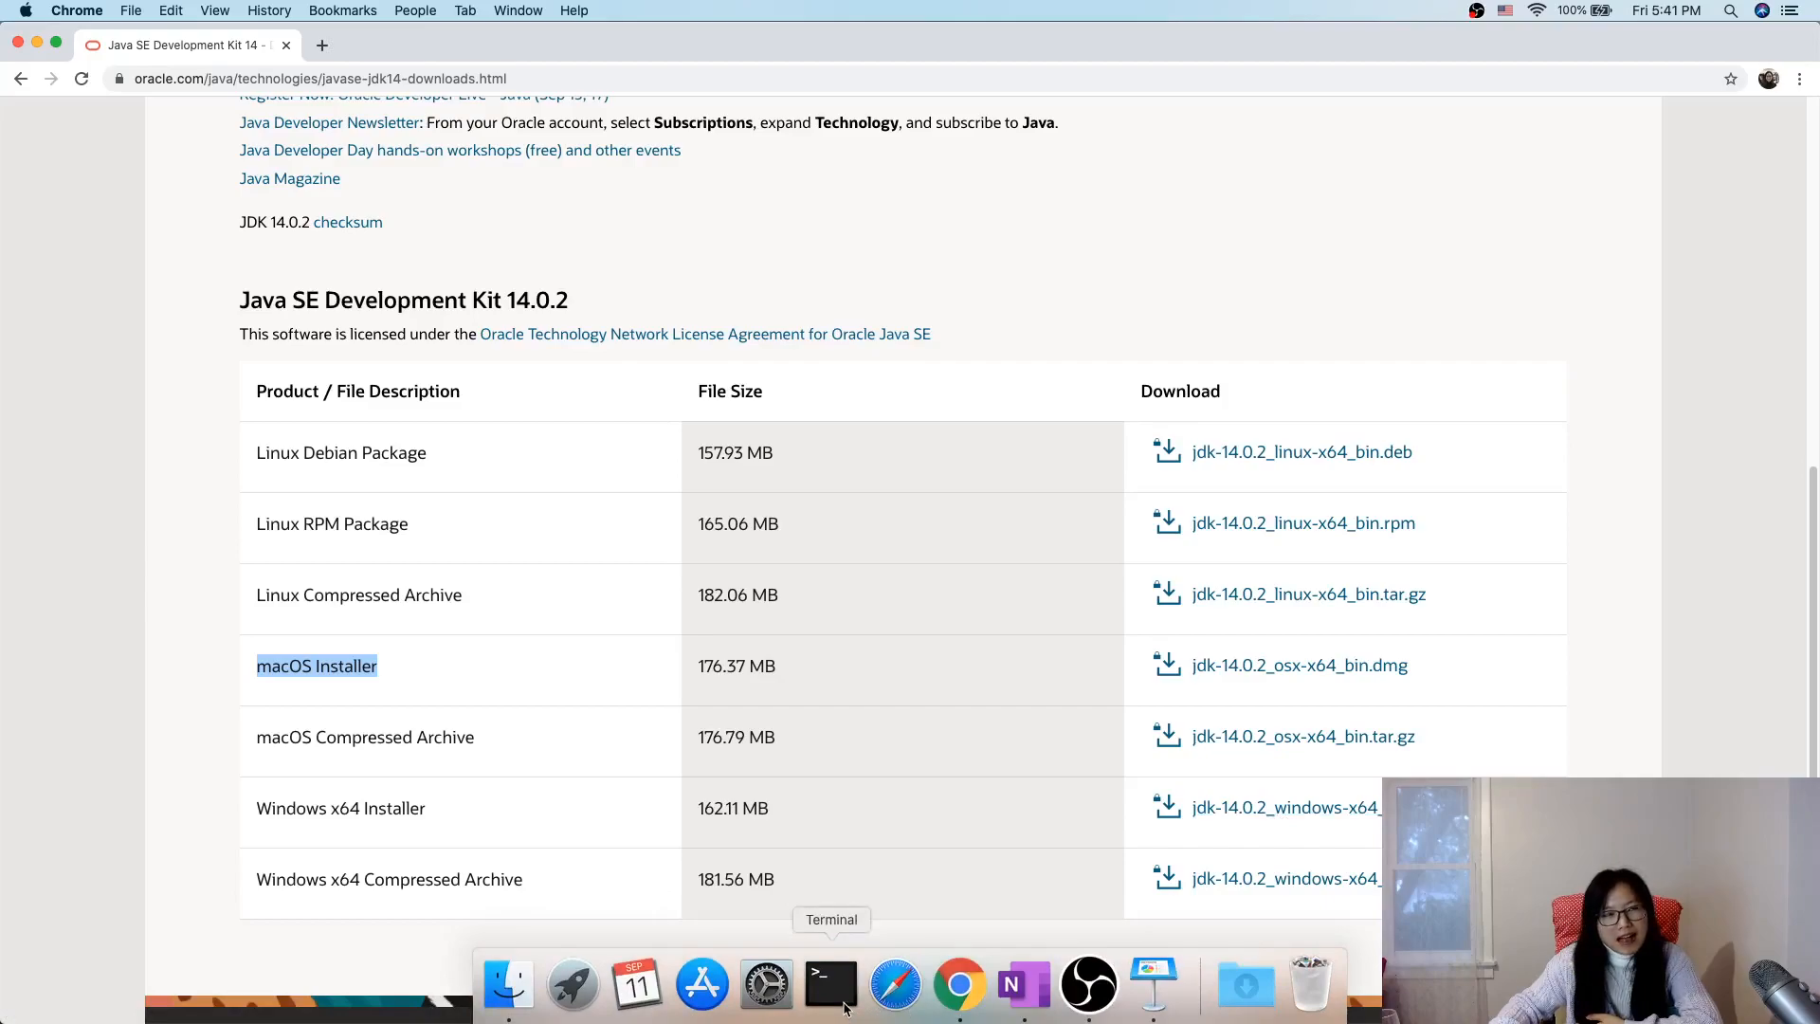
Step: Run java -version in Terminal to confirm Java 14.0.2, then close the terminal
click(830, 984)
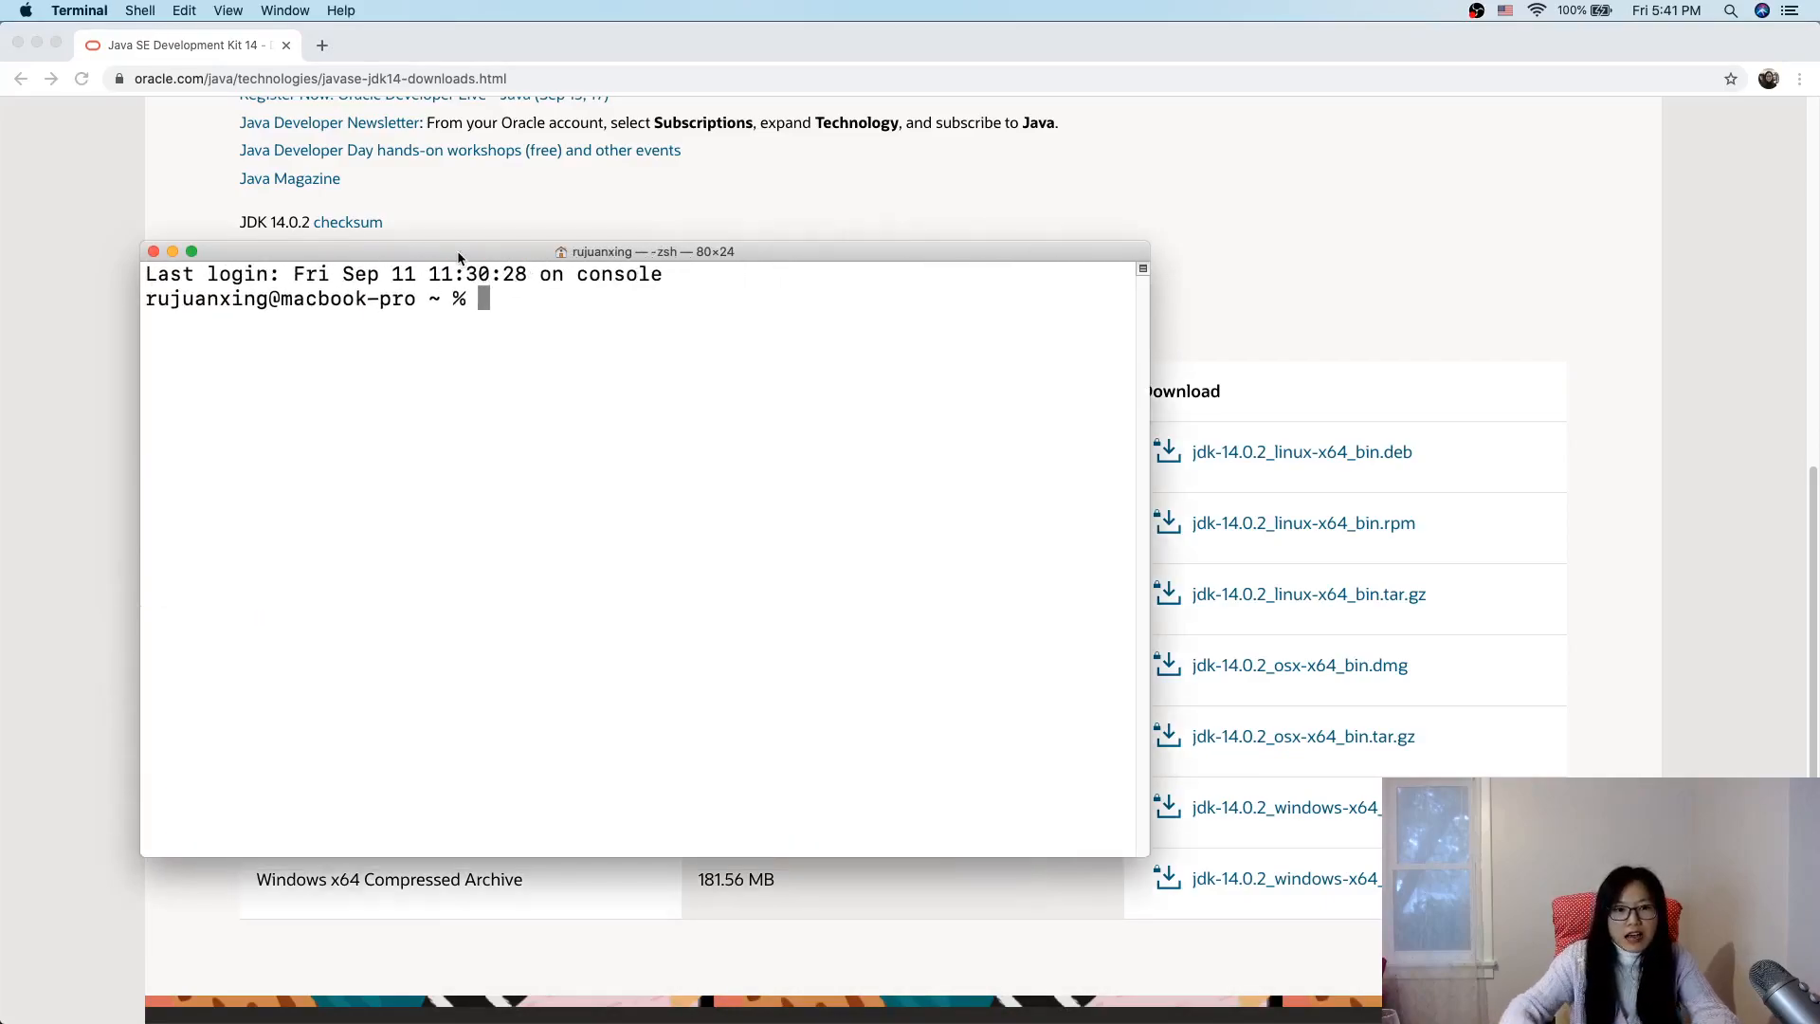
text(java)
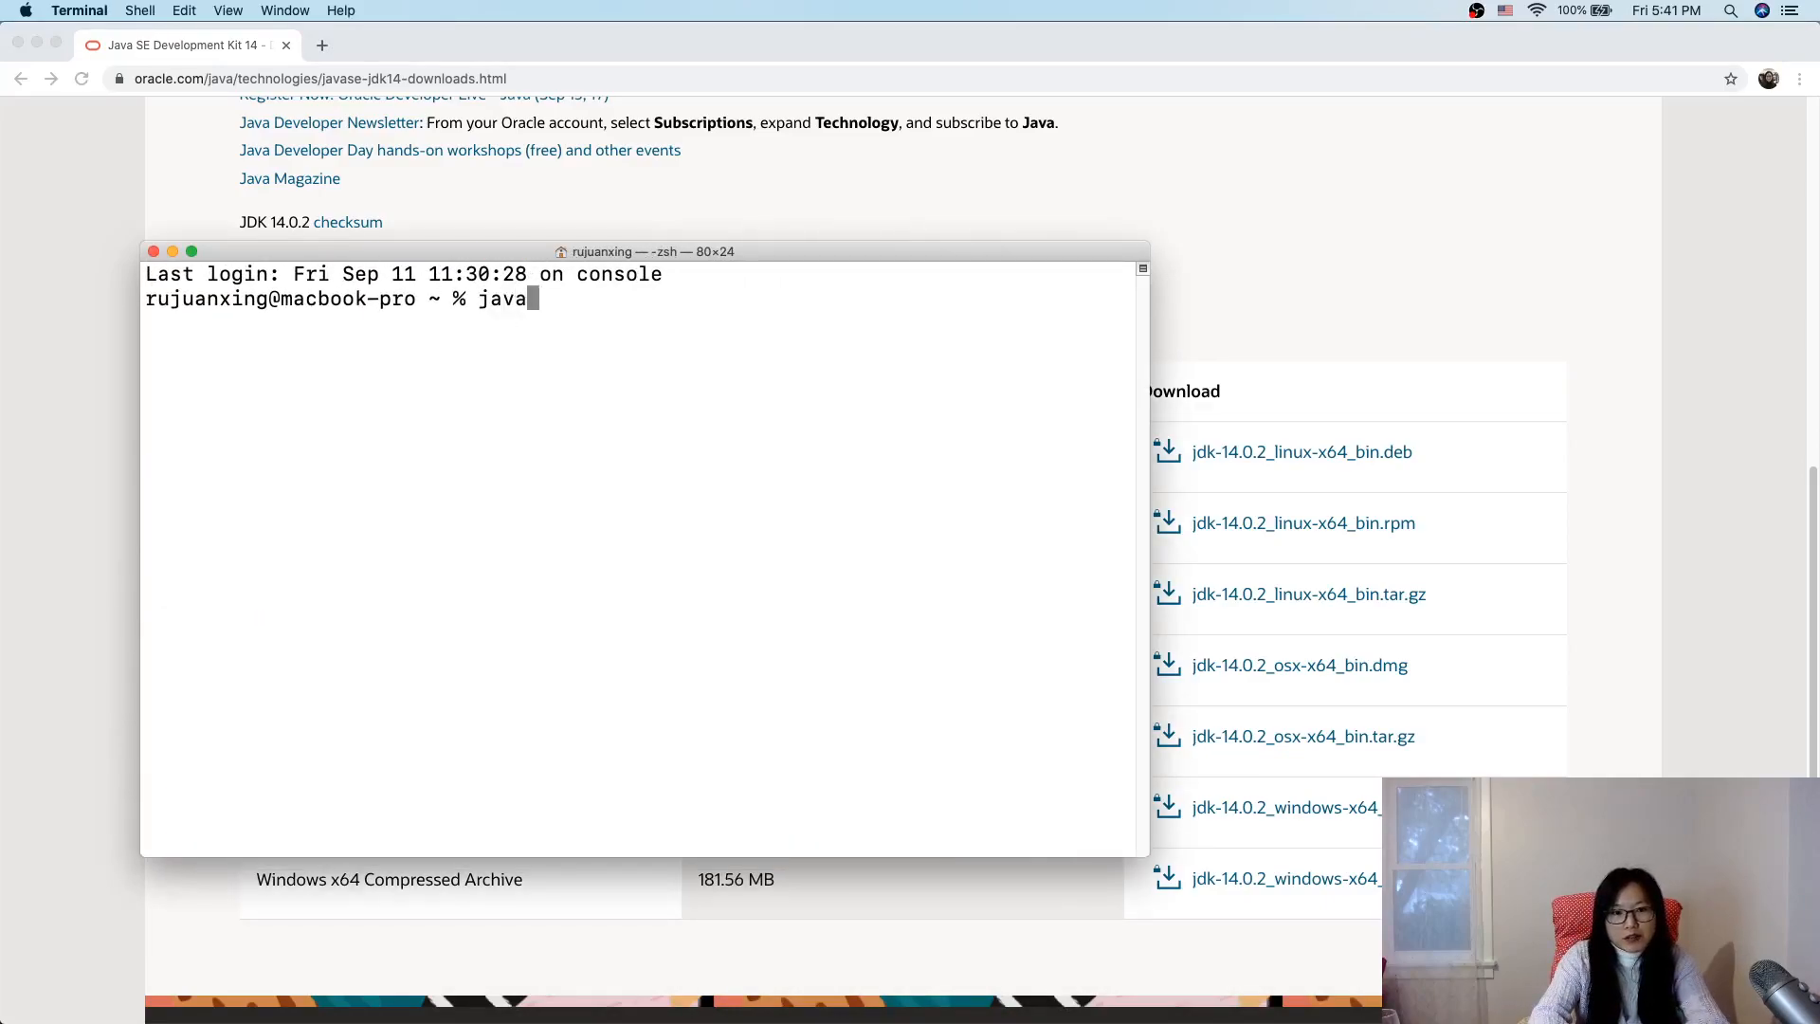
text(-version)
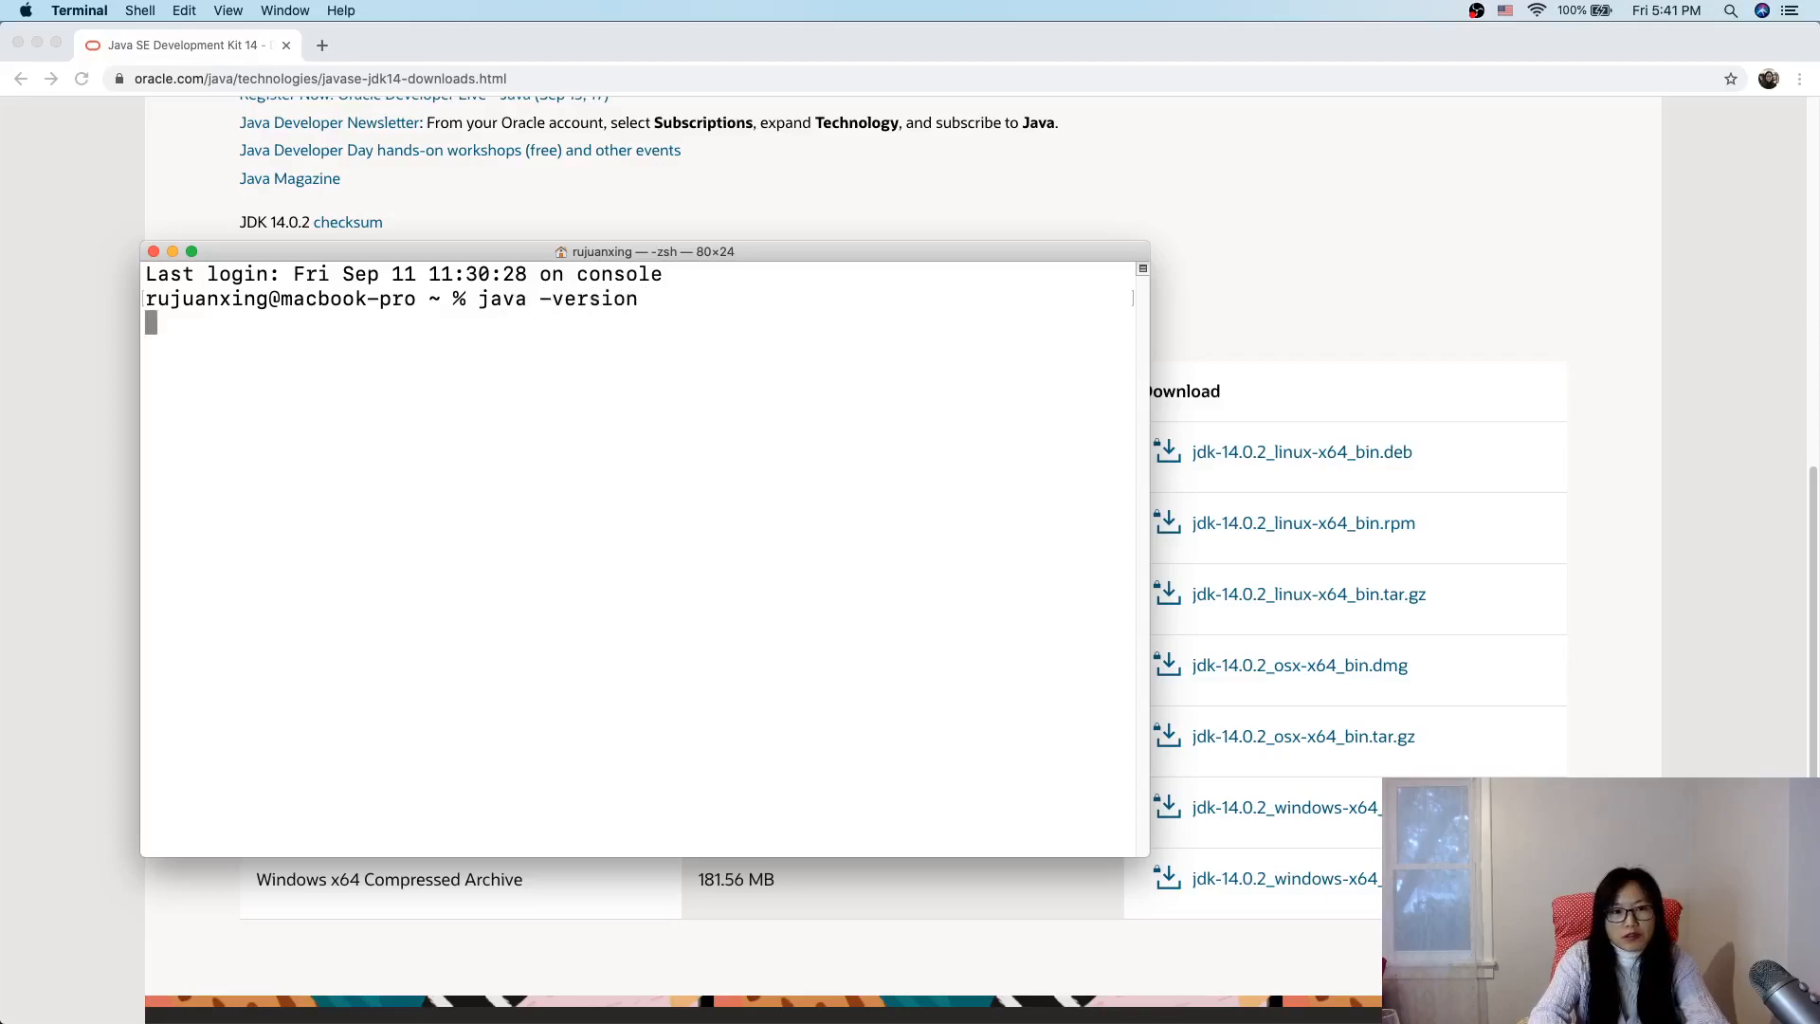
key(Return)
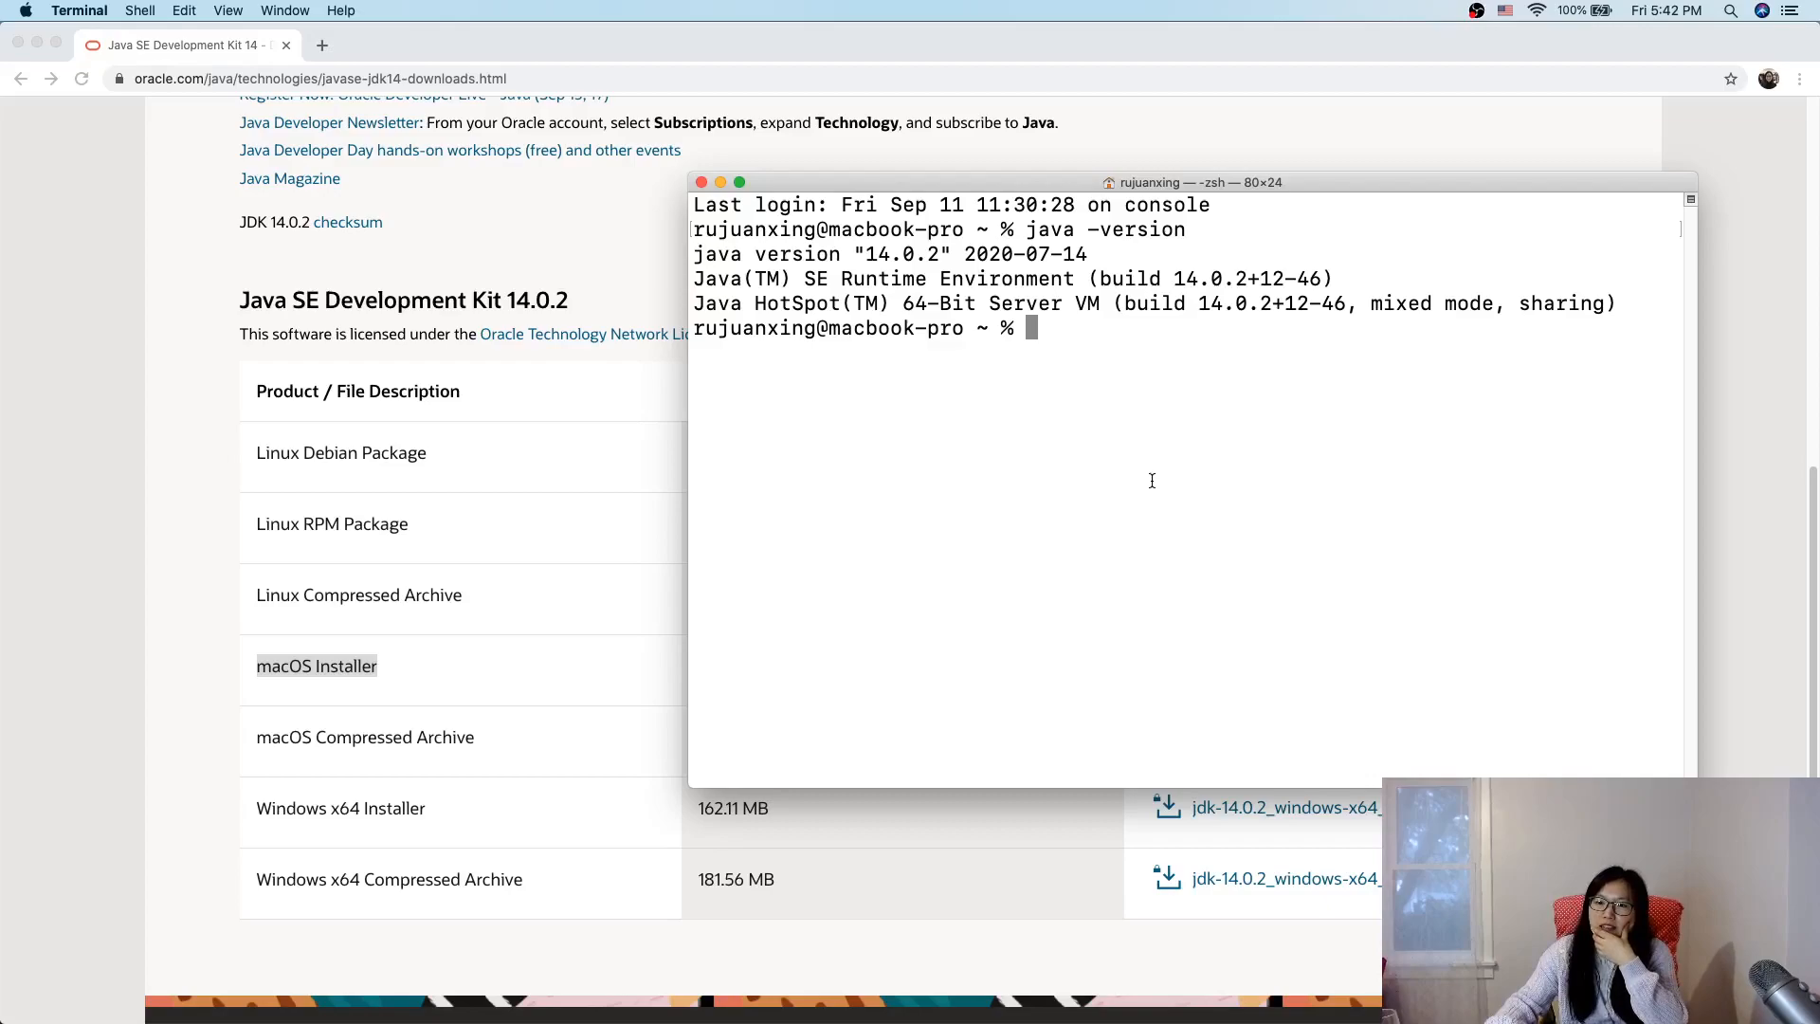
mouse_move(755, 372)
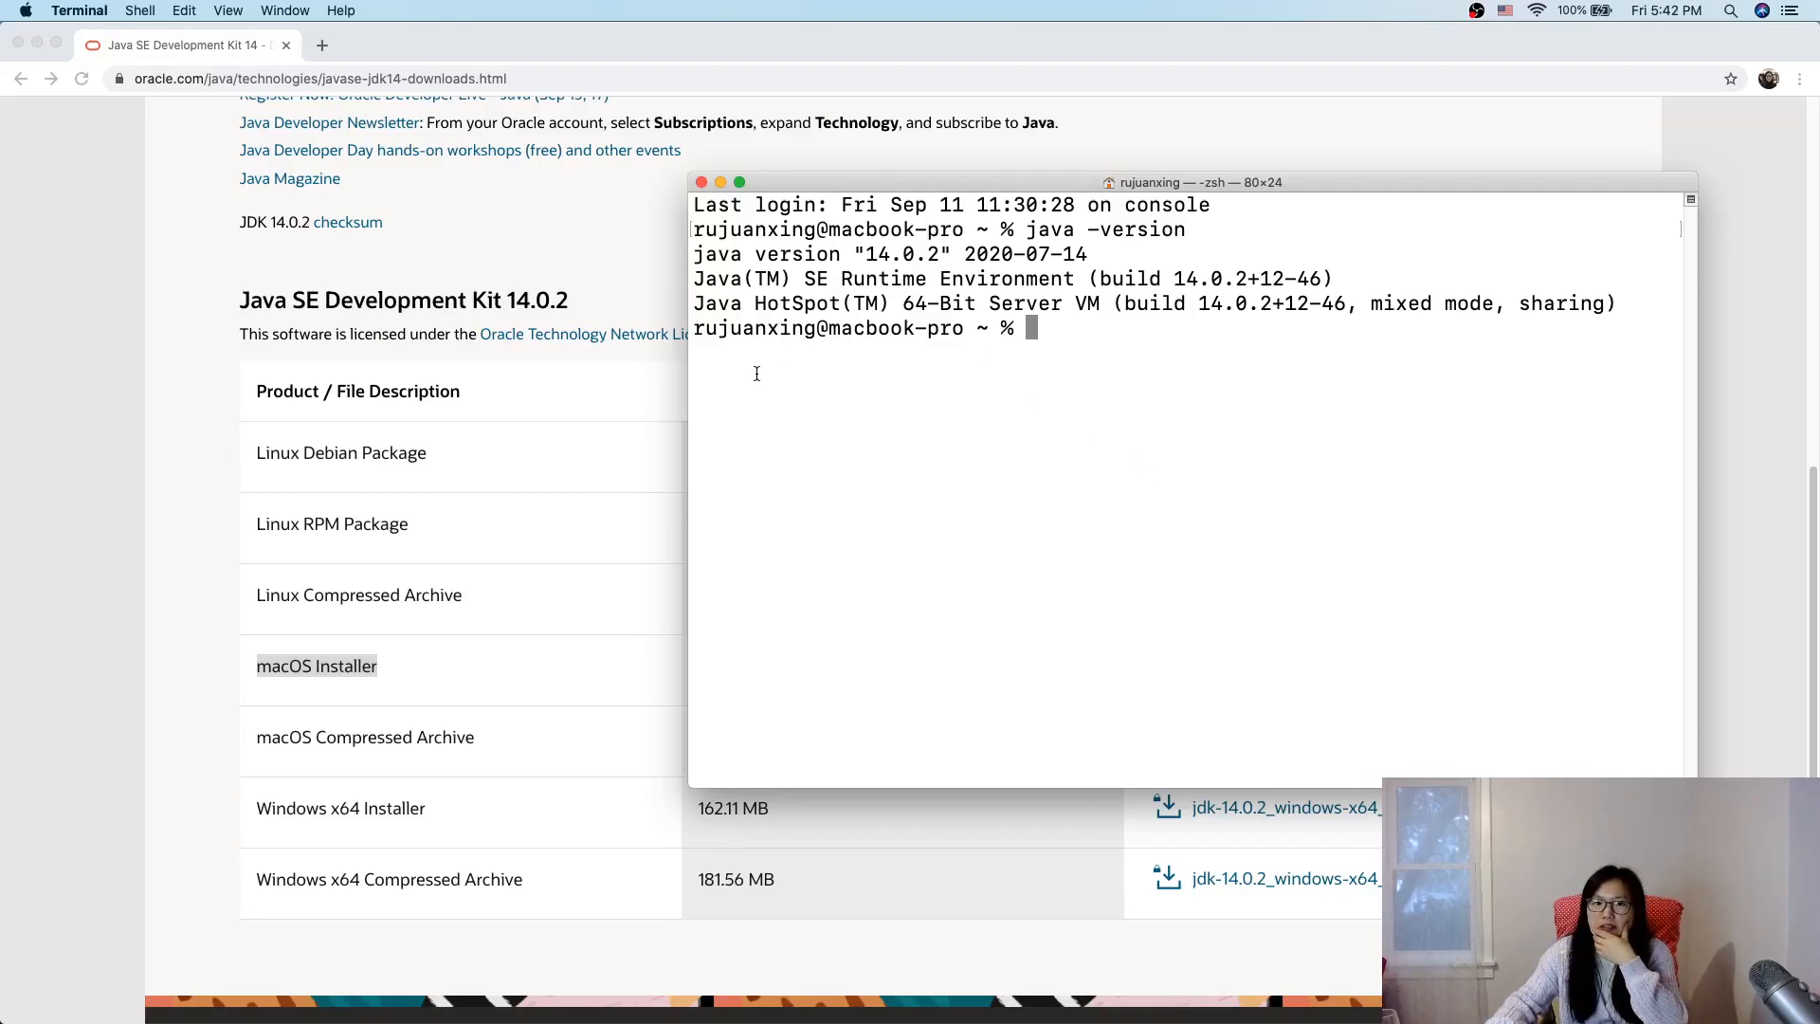
mouse_move(984, 326)
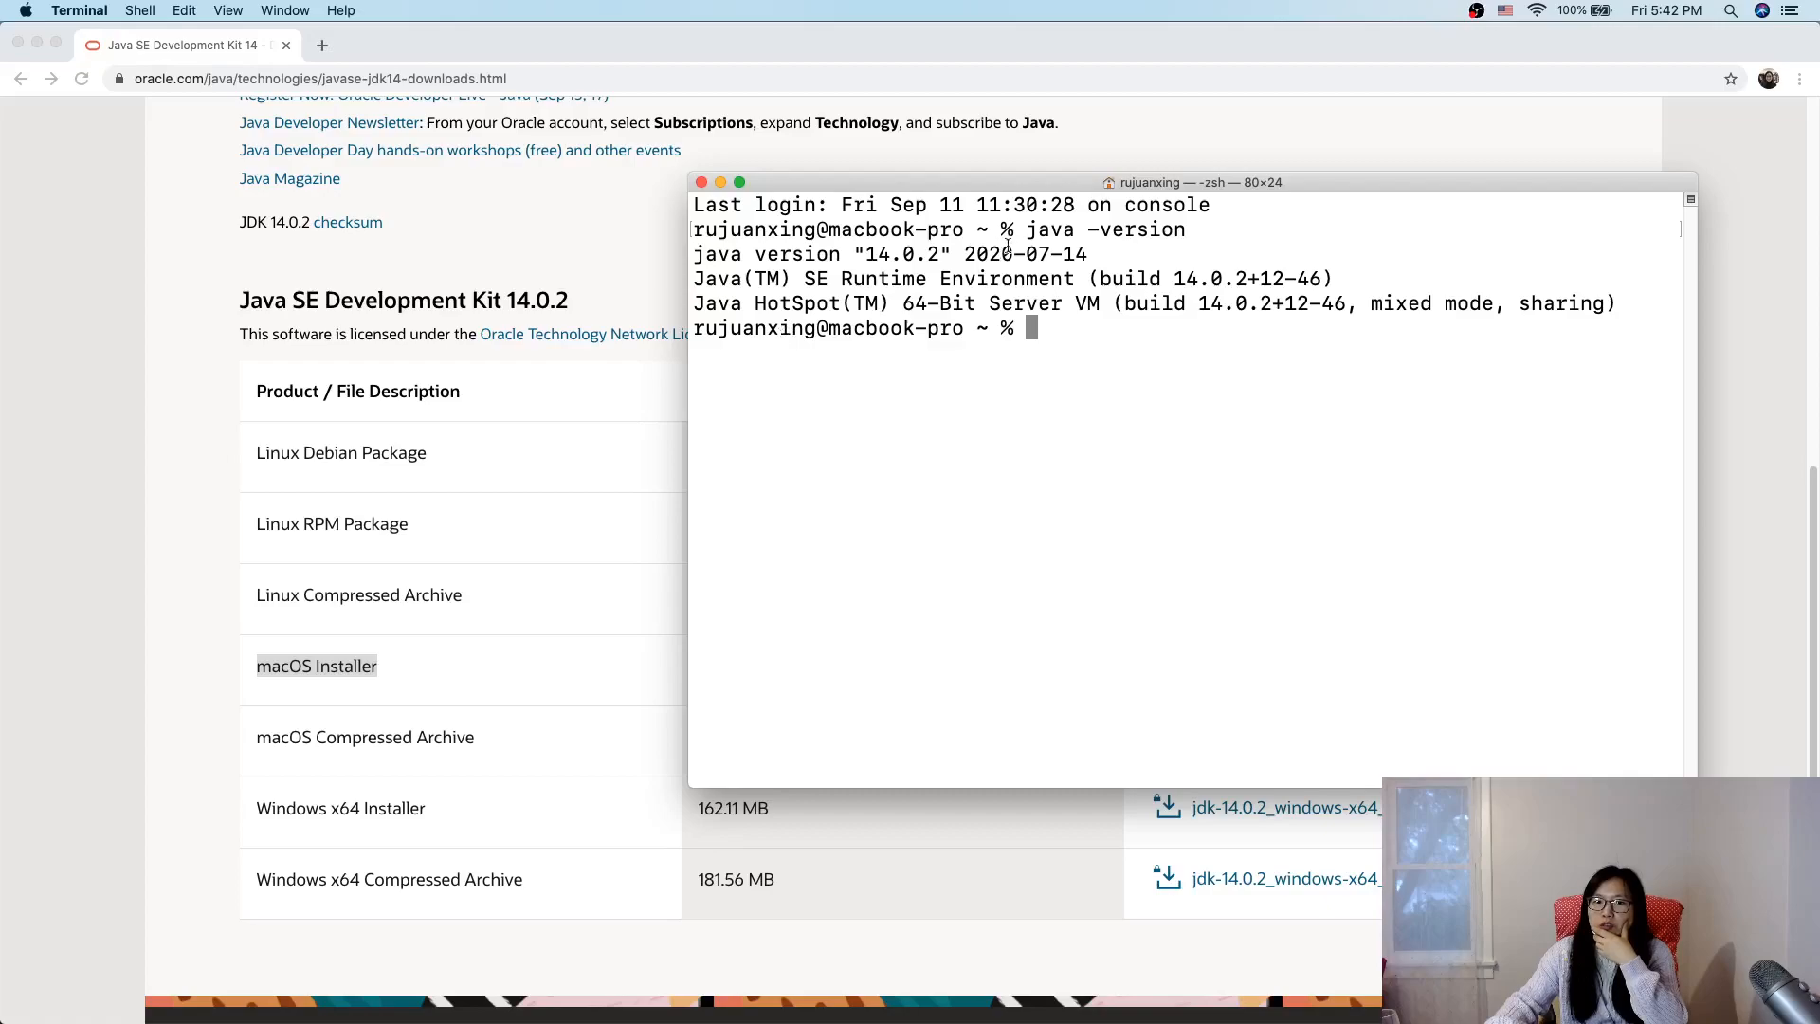
double_click(1049, 229)
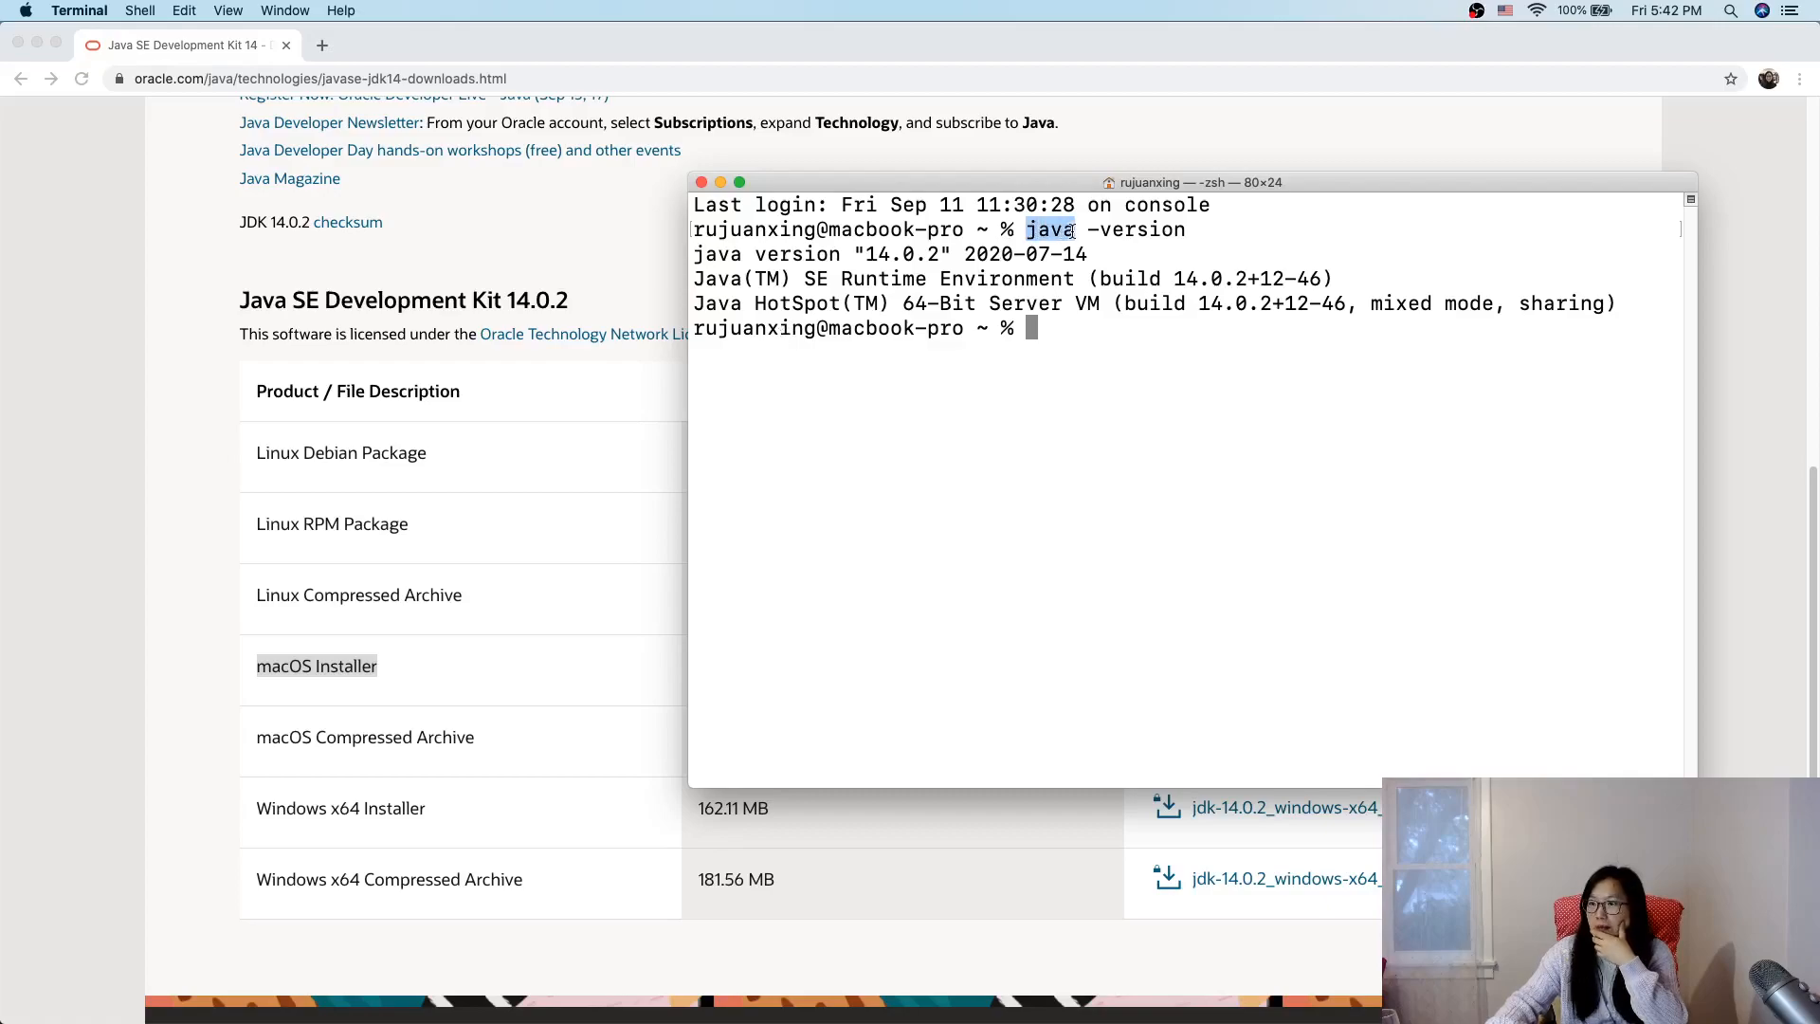
mouse_move(1040, 397)
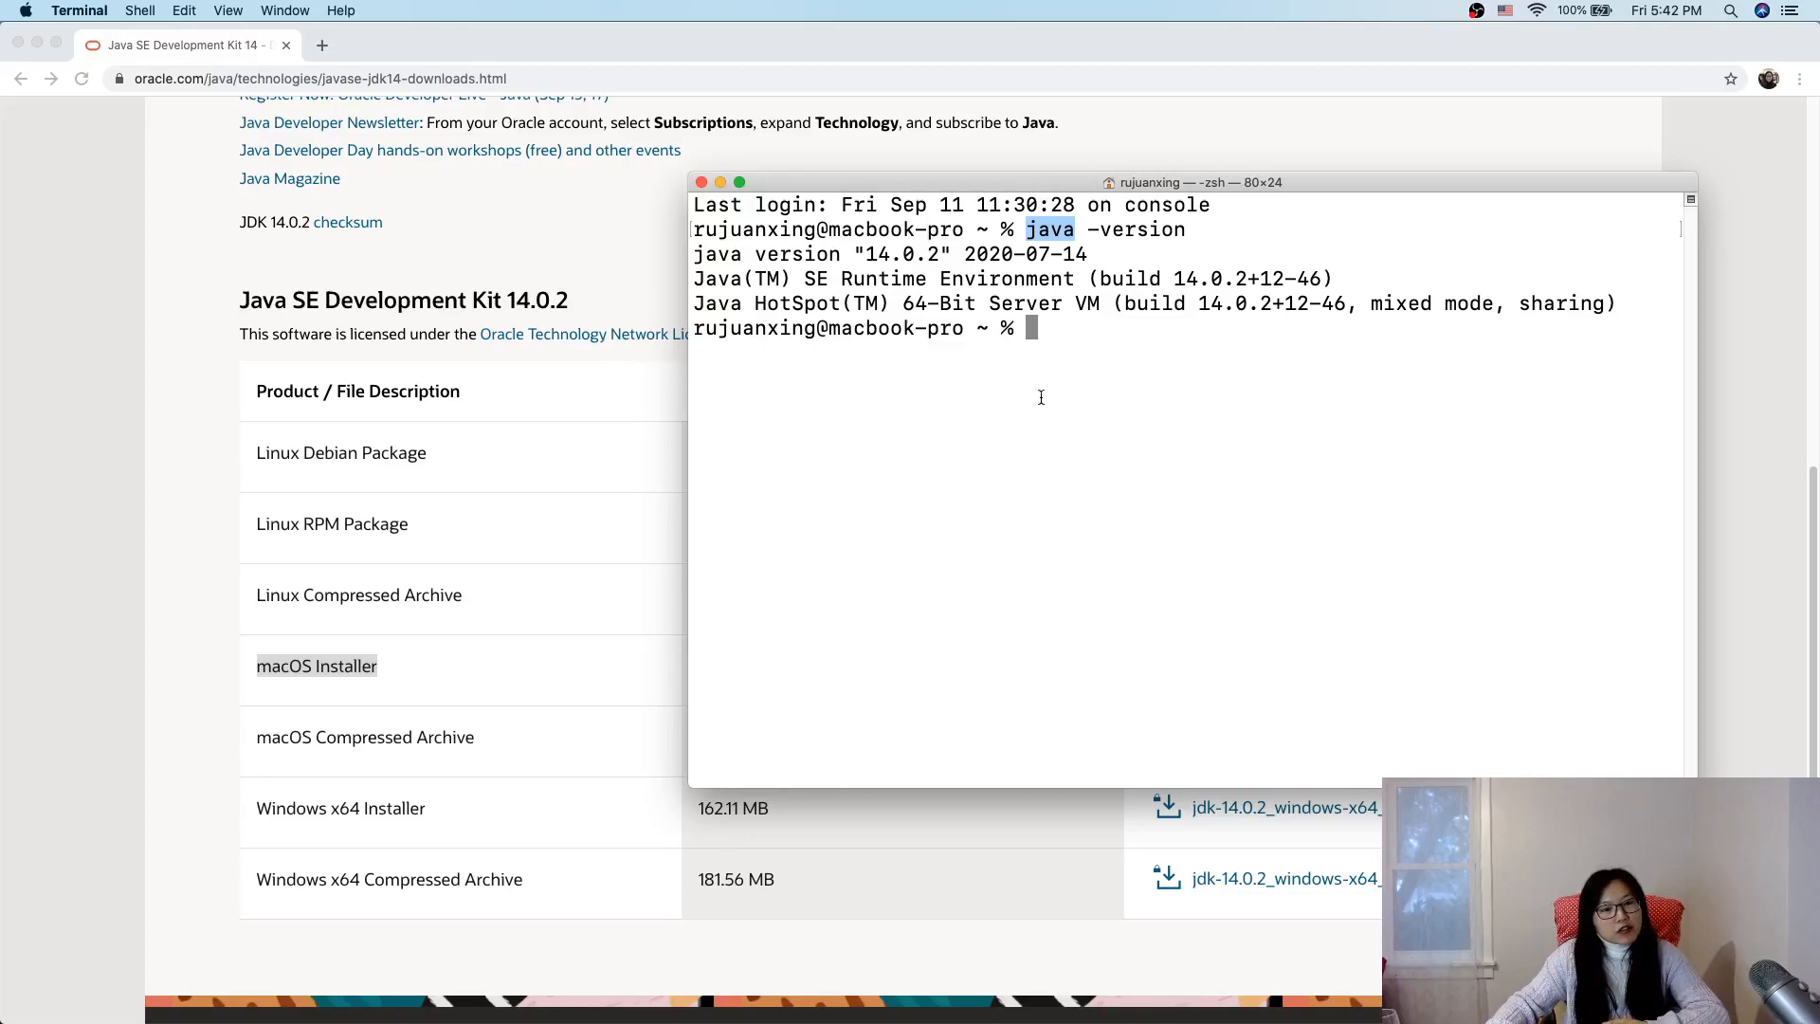
mouse_move(909, 429)
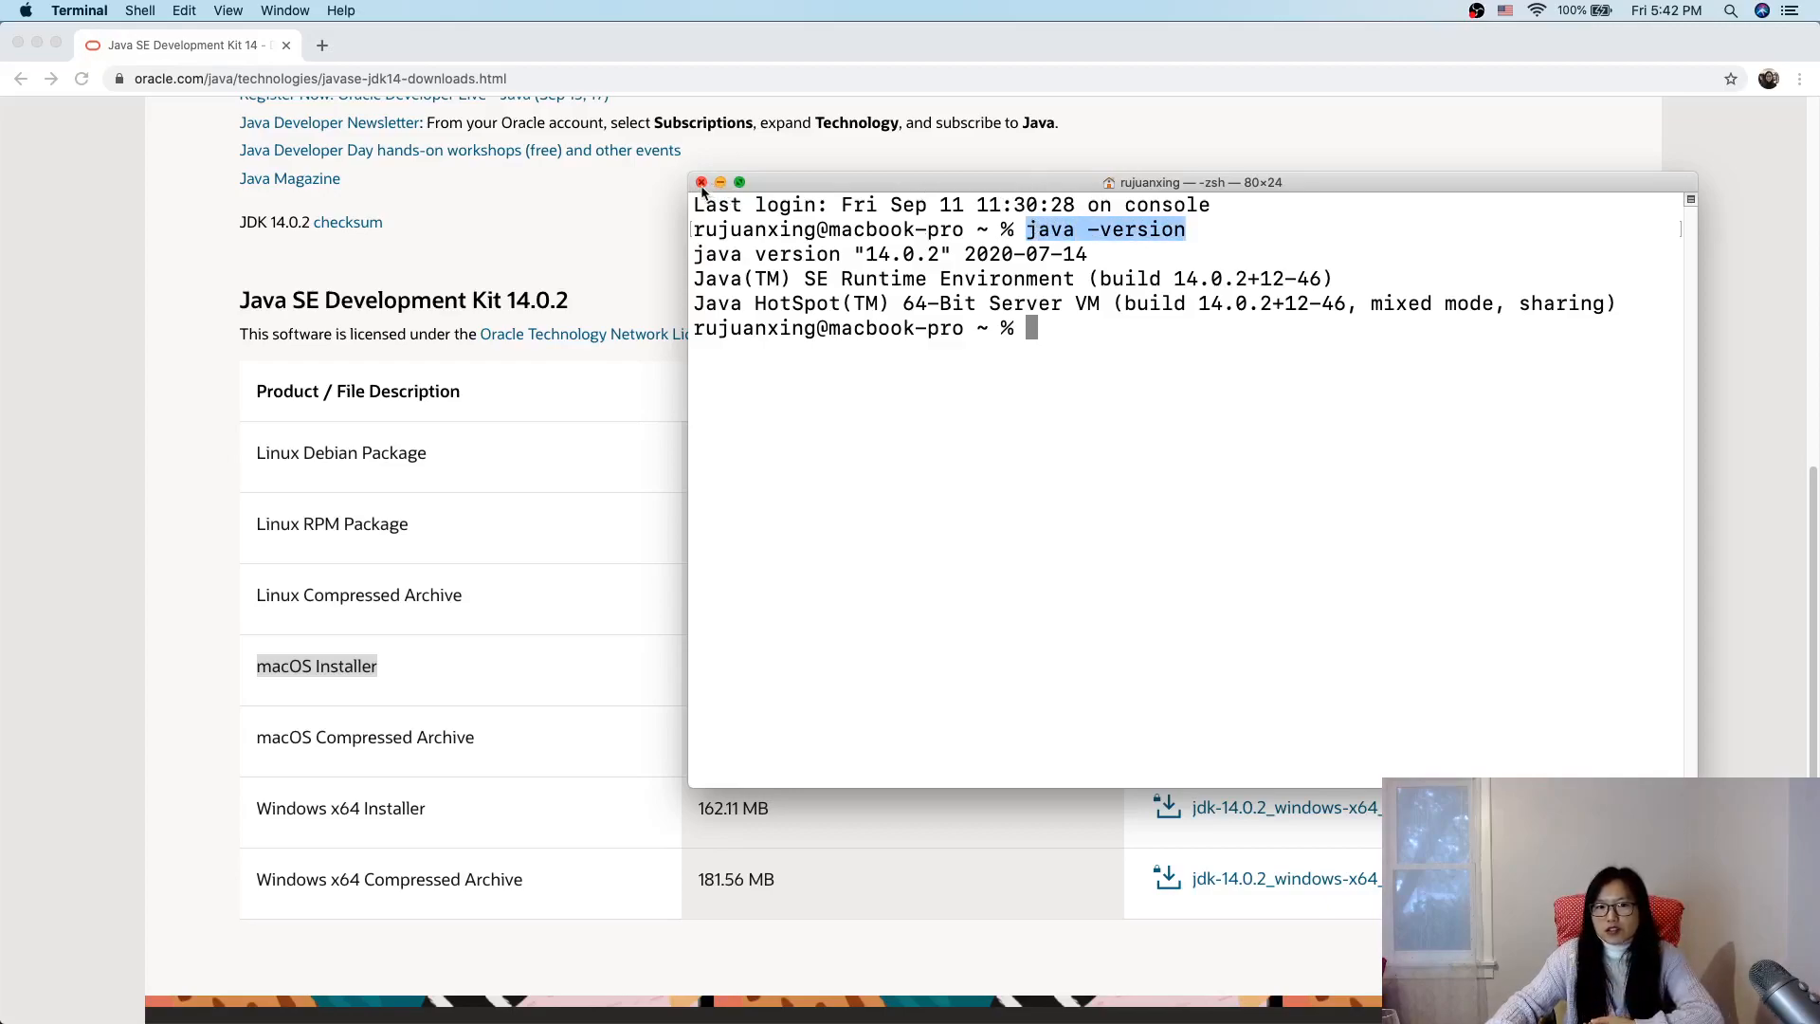
click(701, 182)
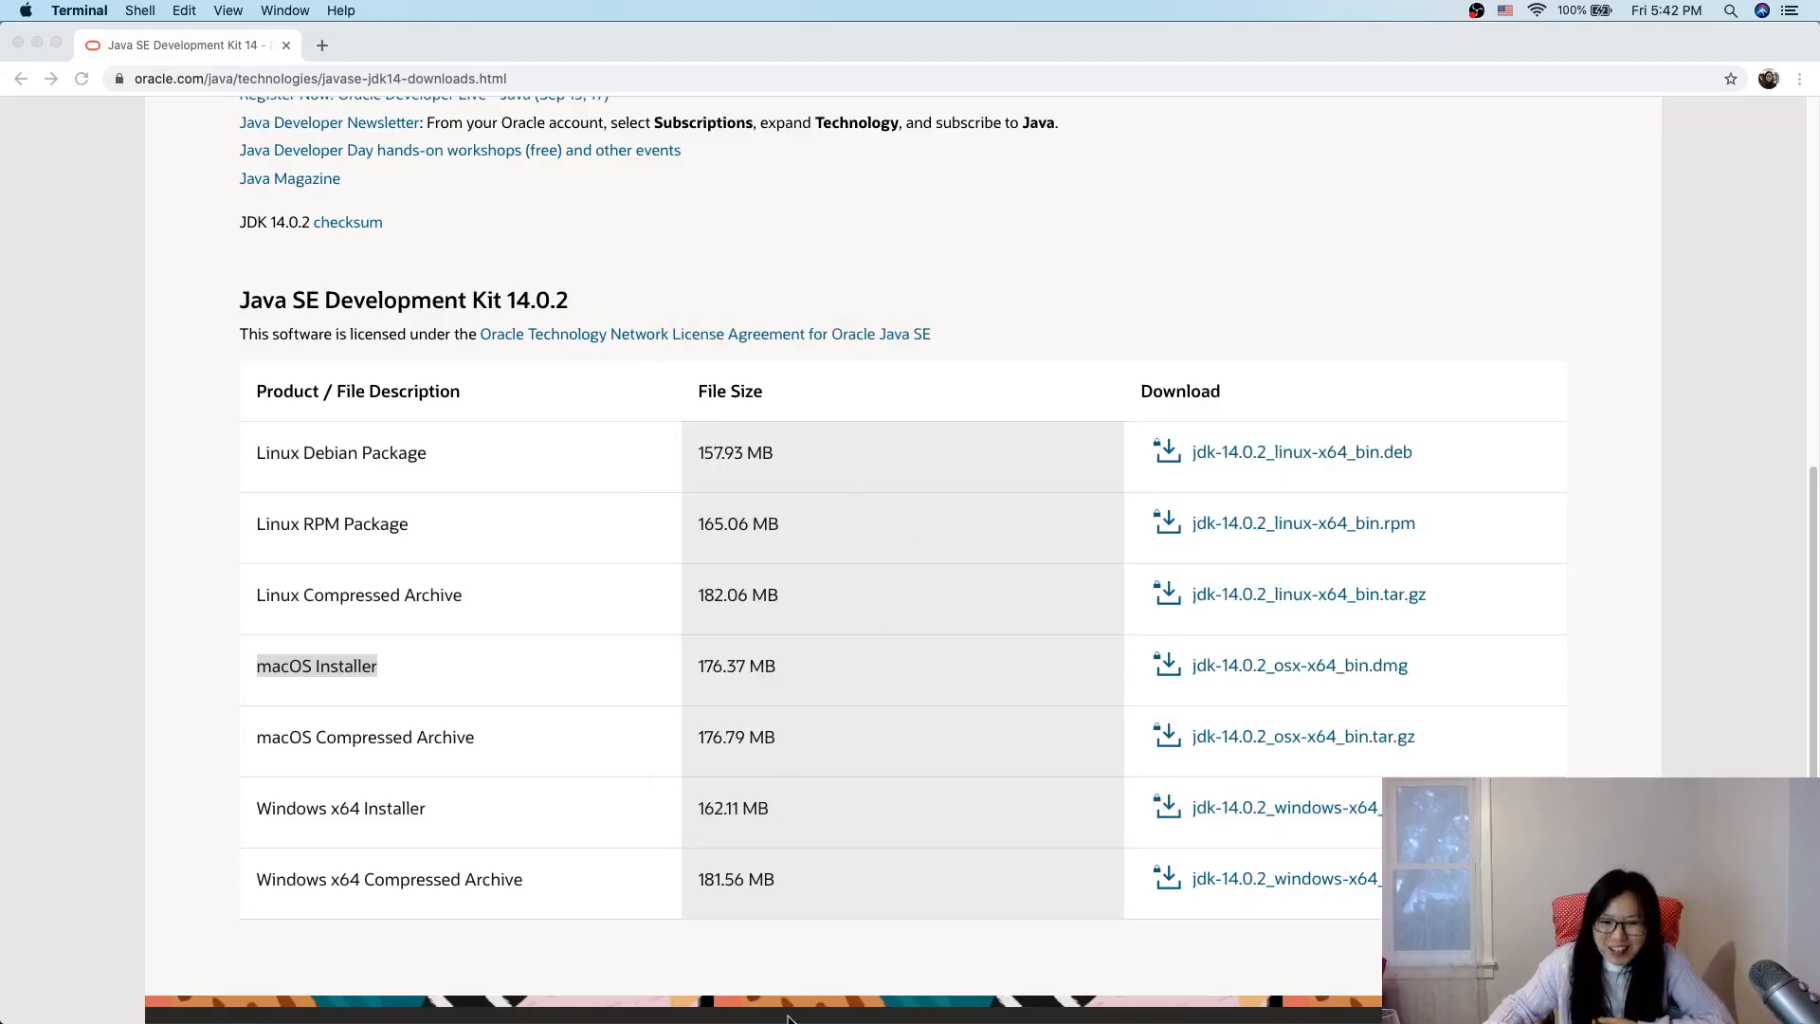
mouse_move(960, 984)
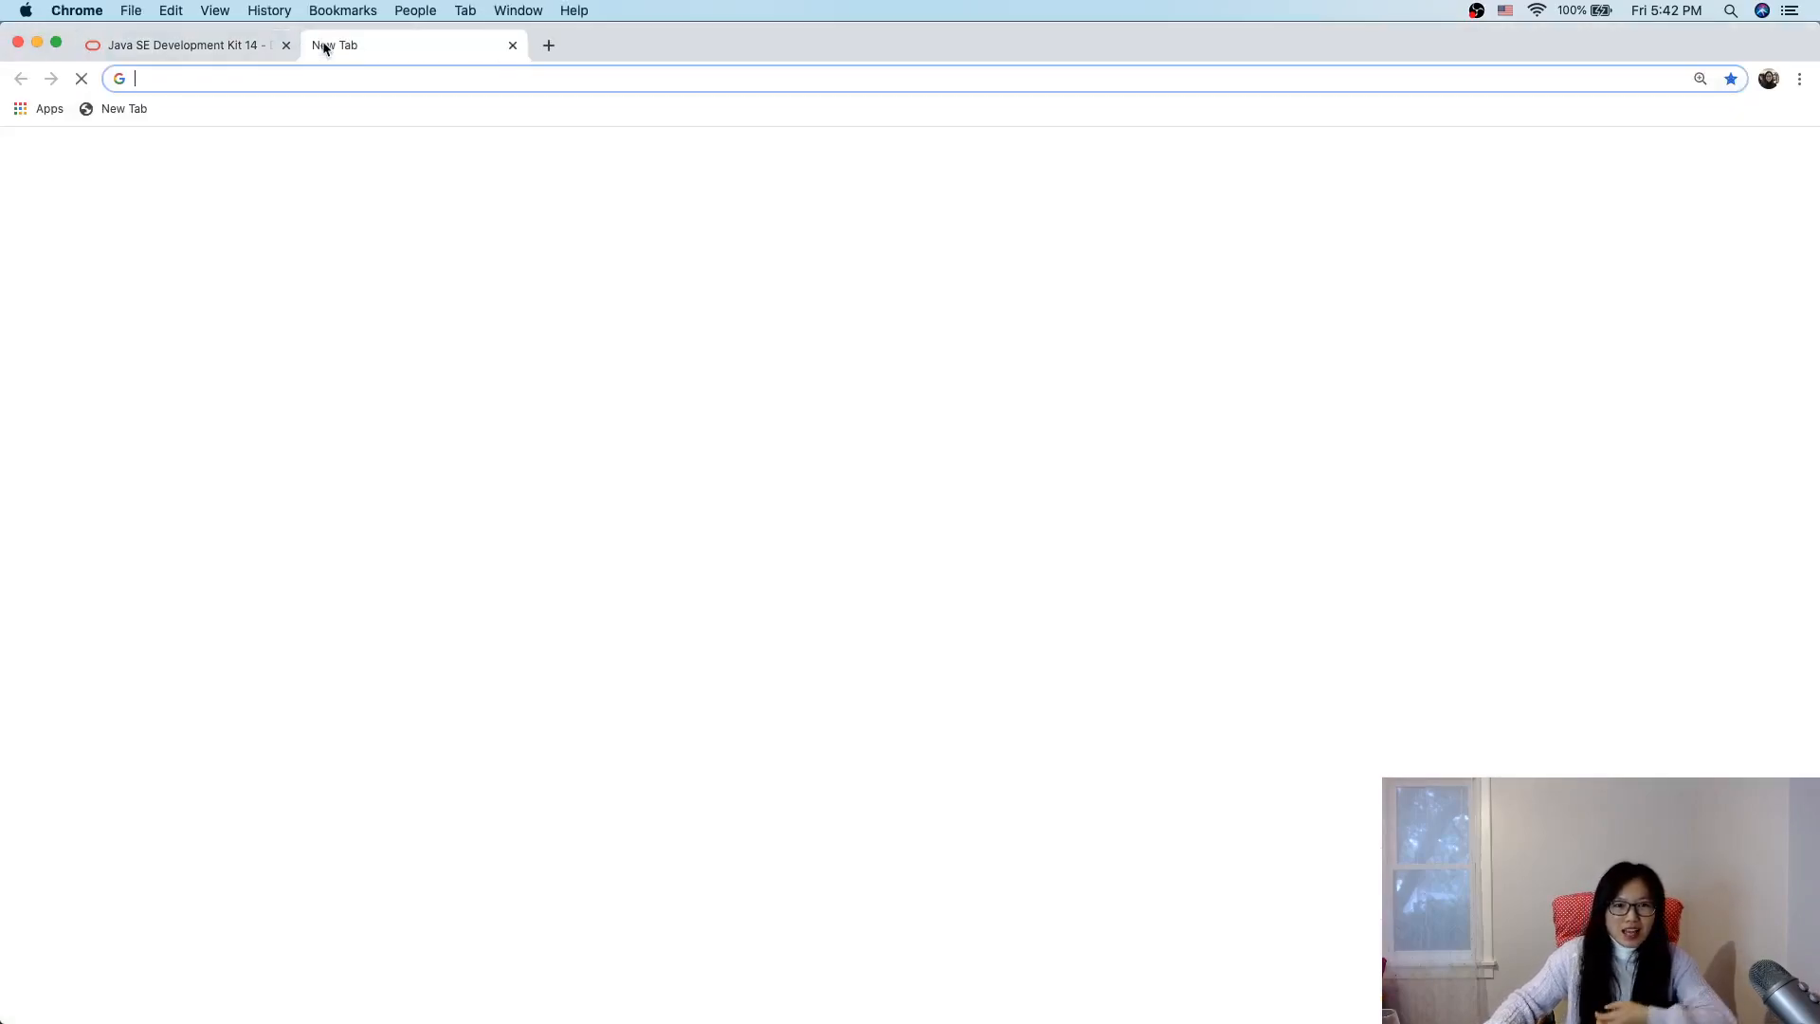
Step: Search Chrome for 'intellij downlad'
text(intellij)
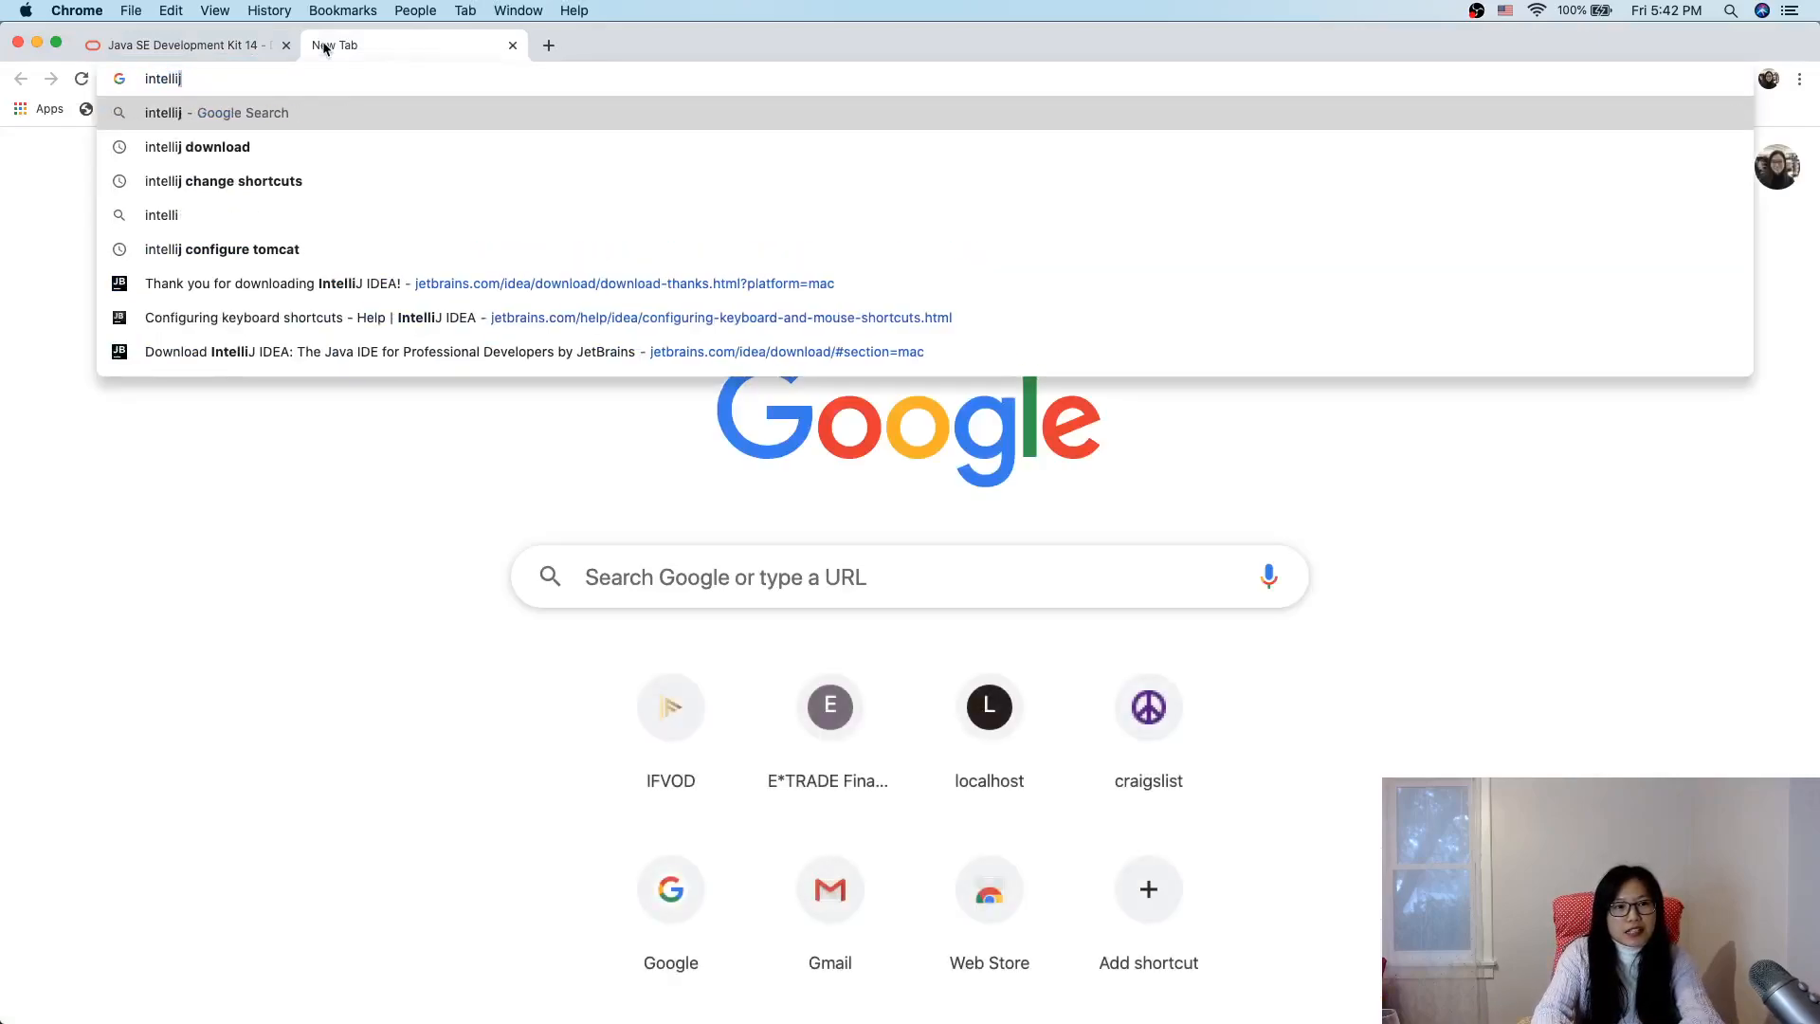
text(downlad)
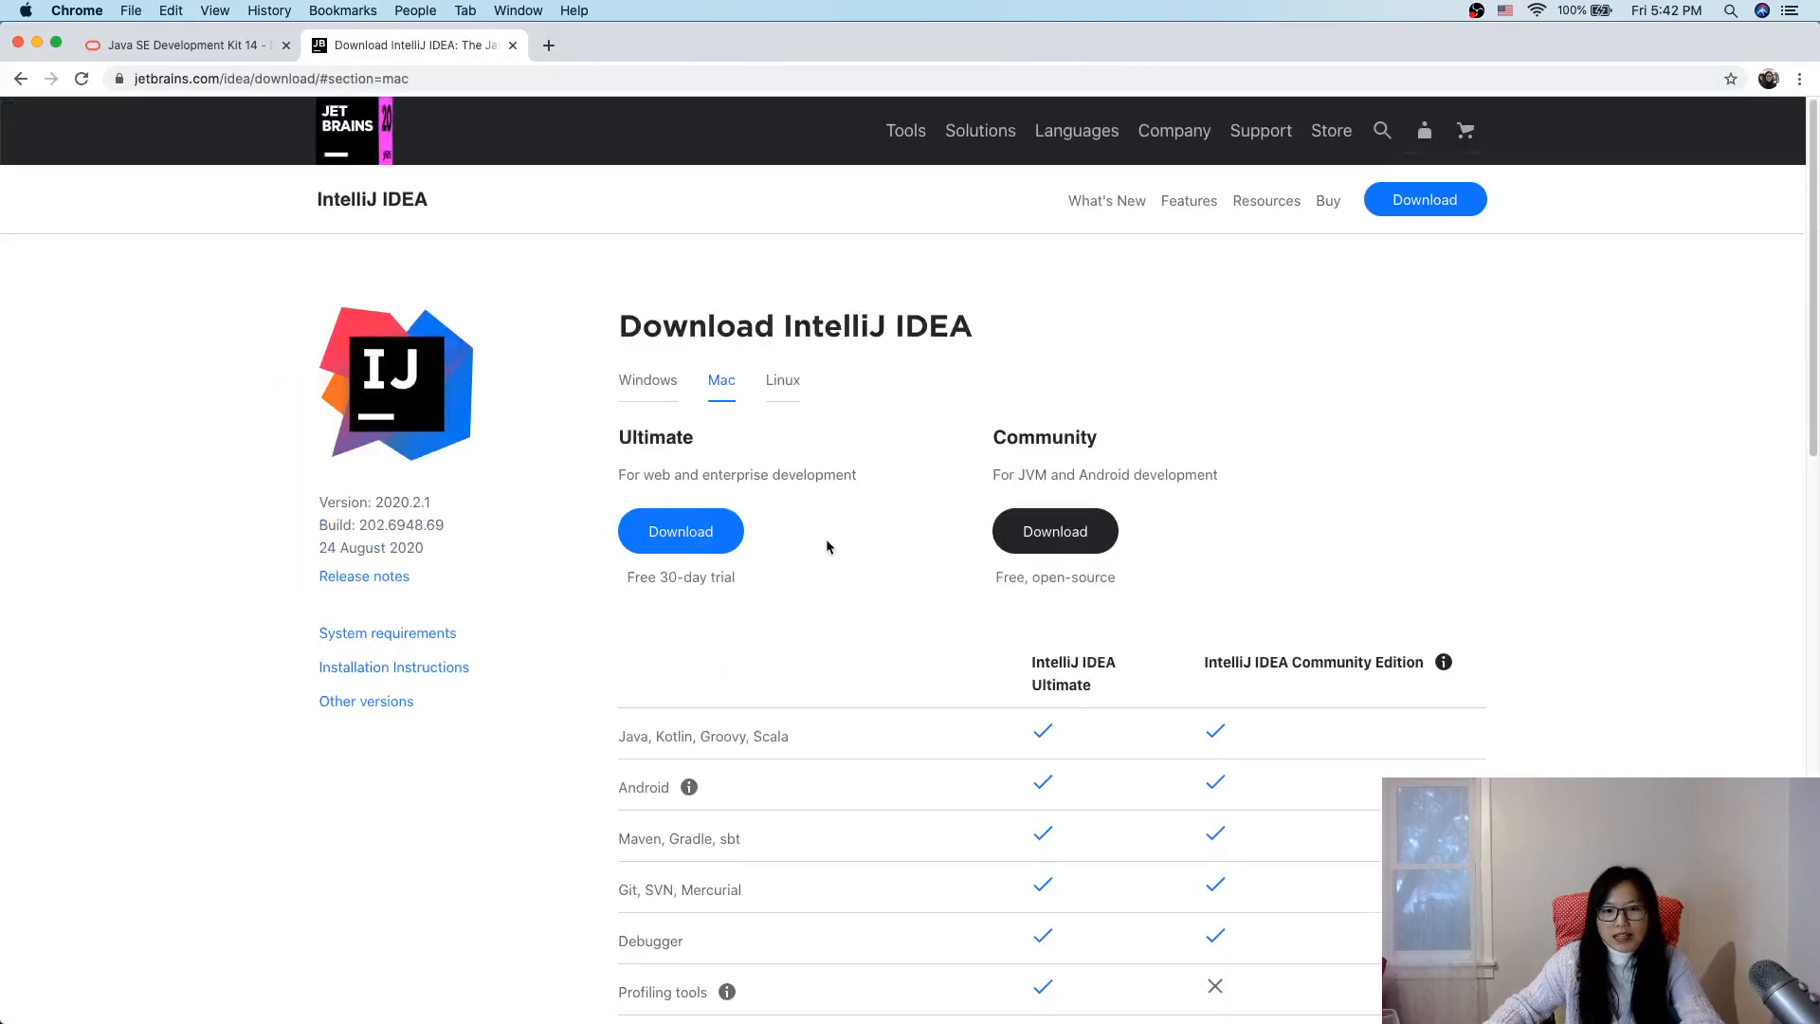
scroll(down, 3)
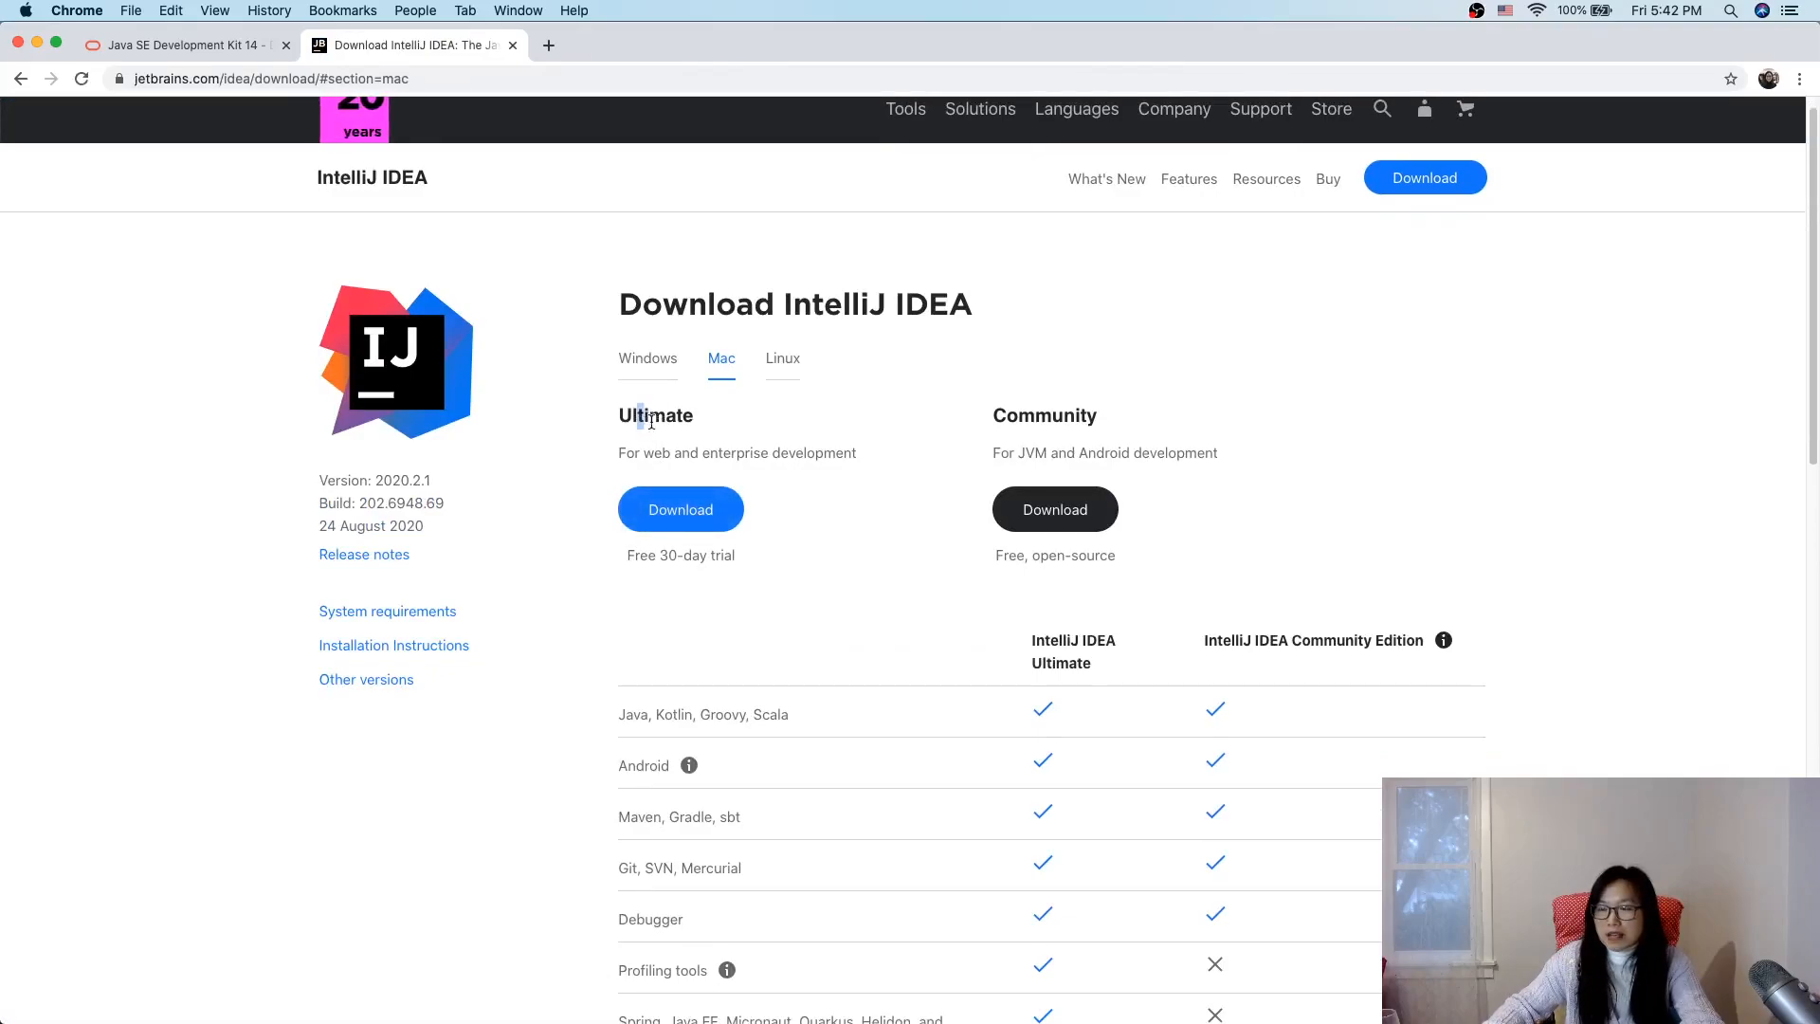
Step: Browse the IntelliJ IDEA download page, toggling Windows and back to the Mac editions
click(646, 357)
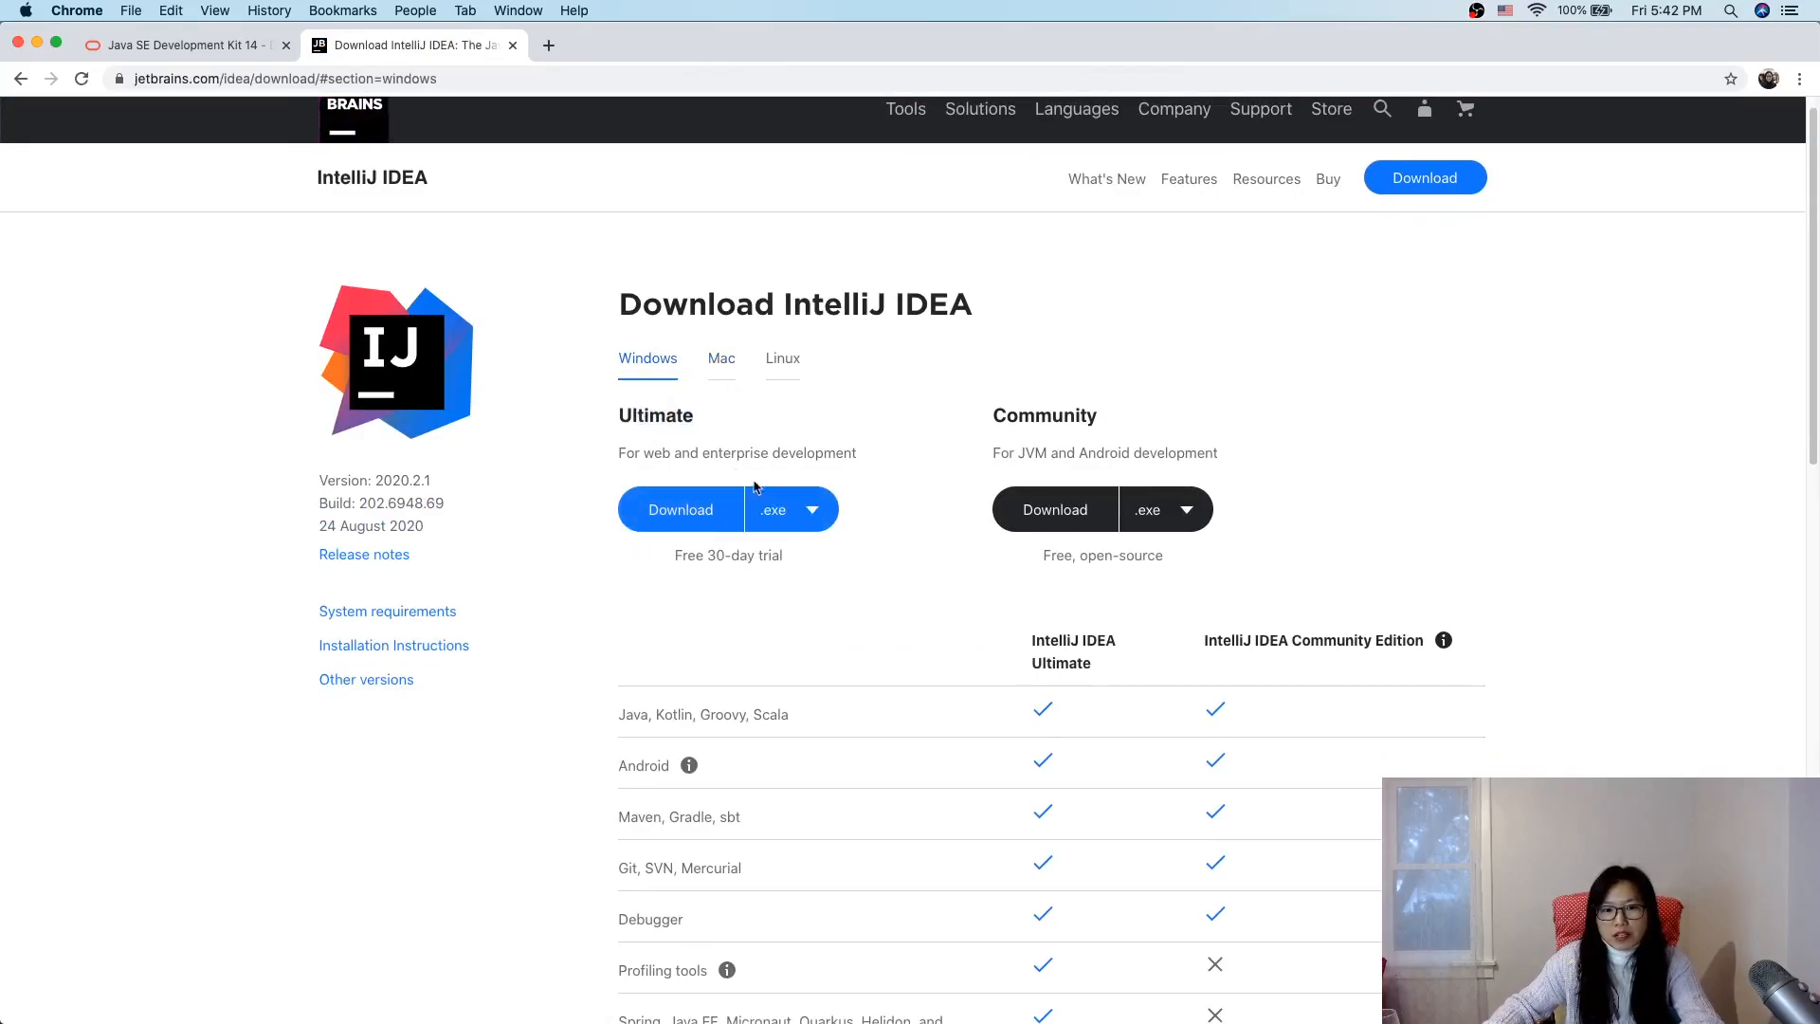
click(721, 357)
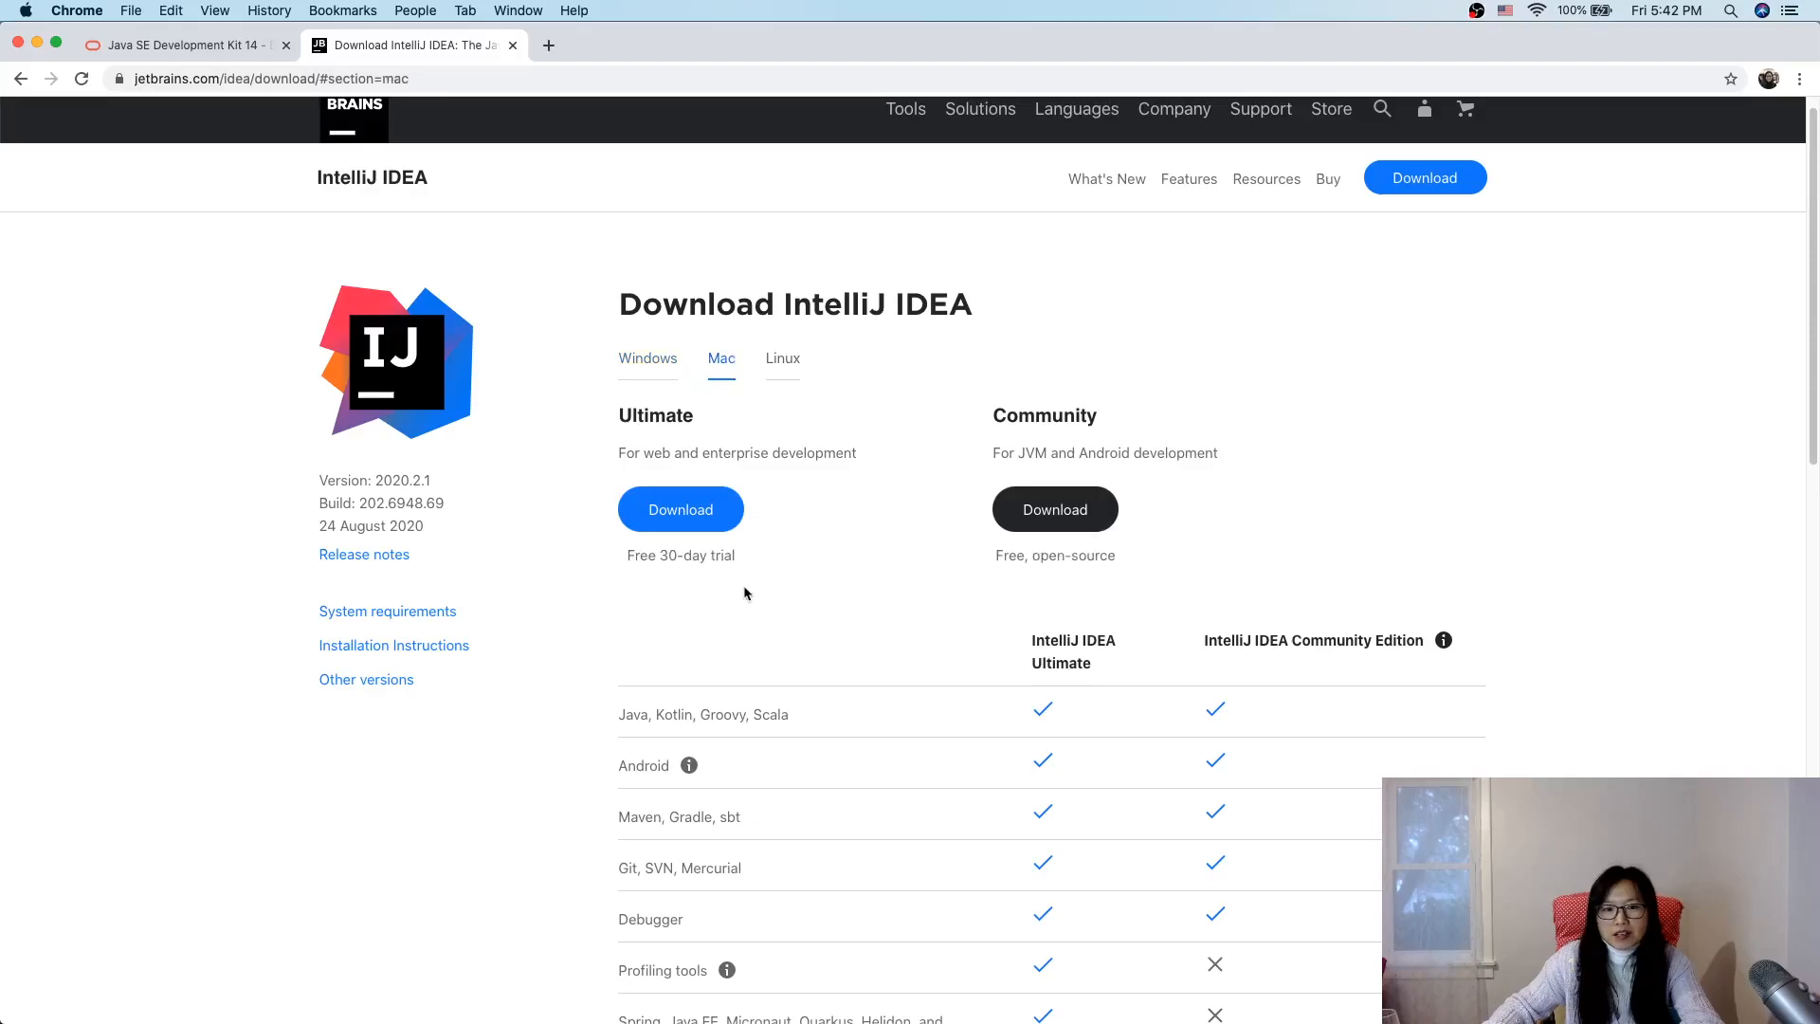
mouse_move(627, 554)
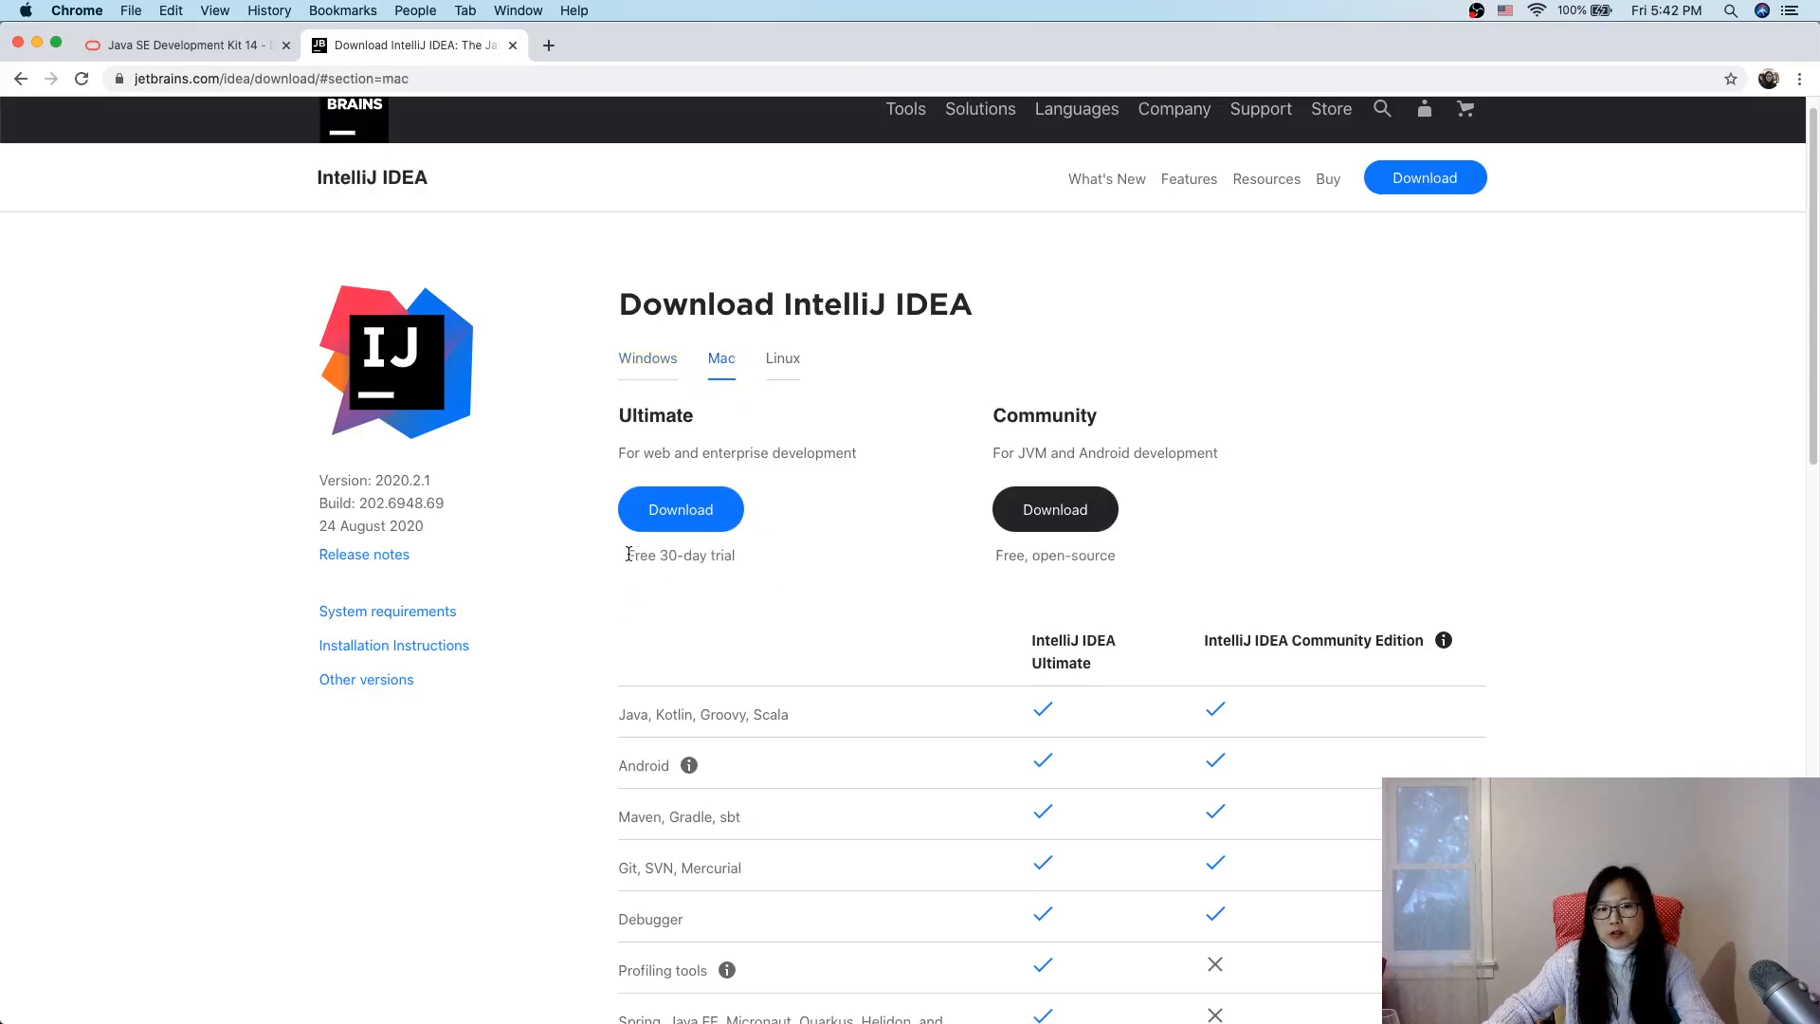
double_click(679, 555)
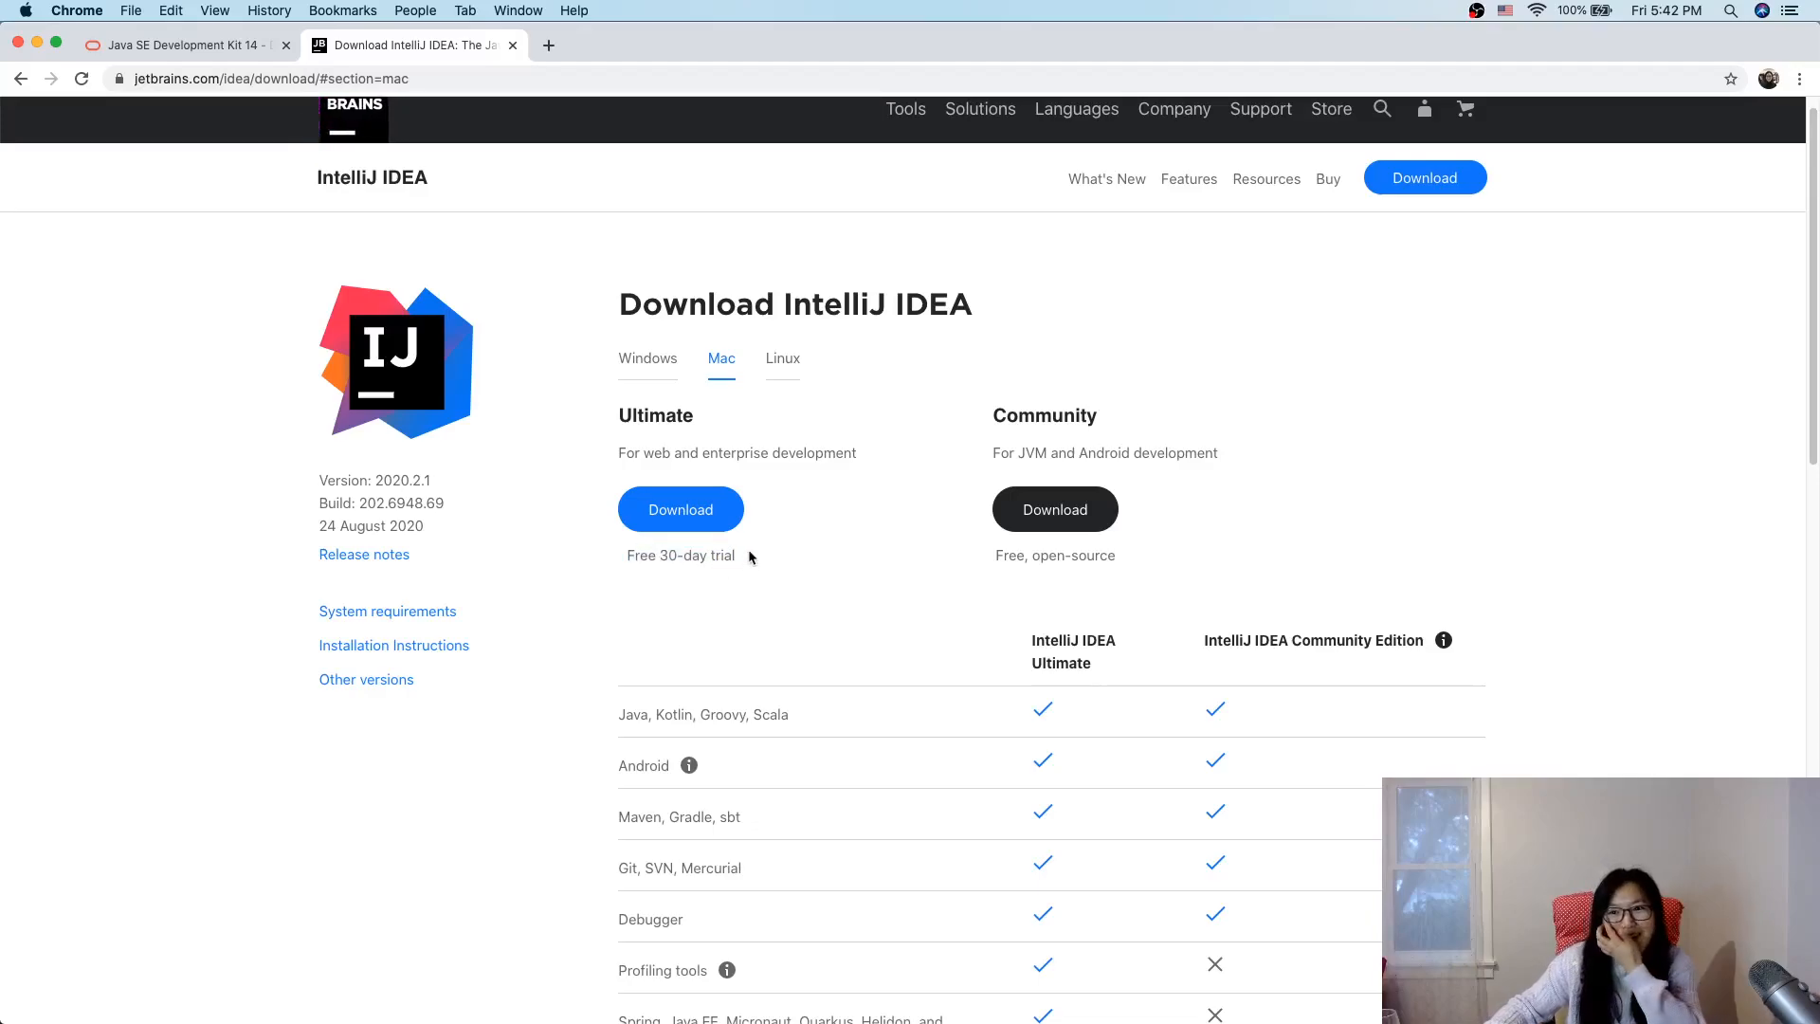
mouse_move(746, 568)
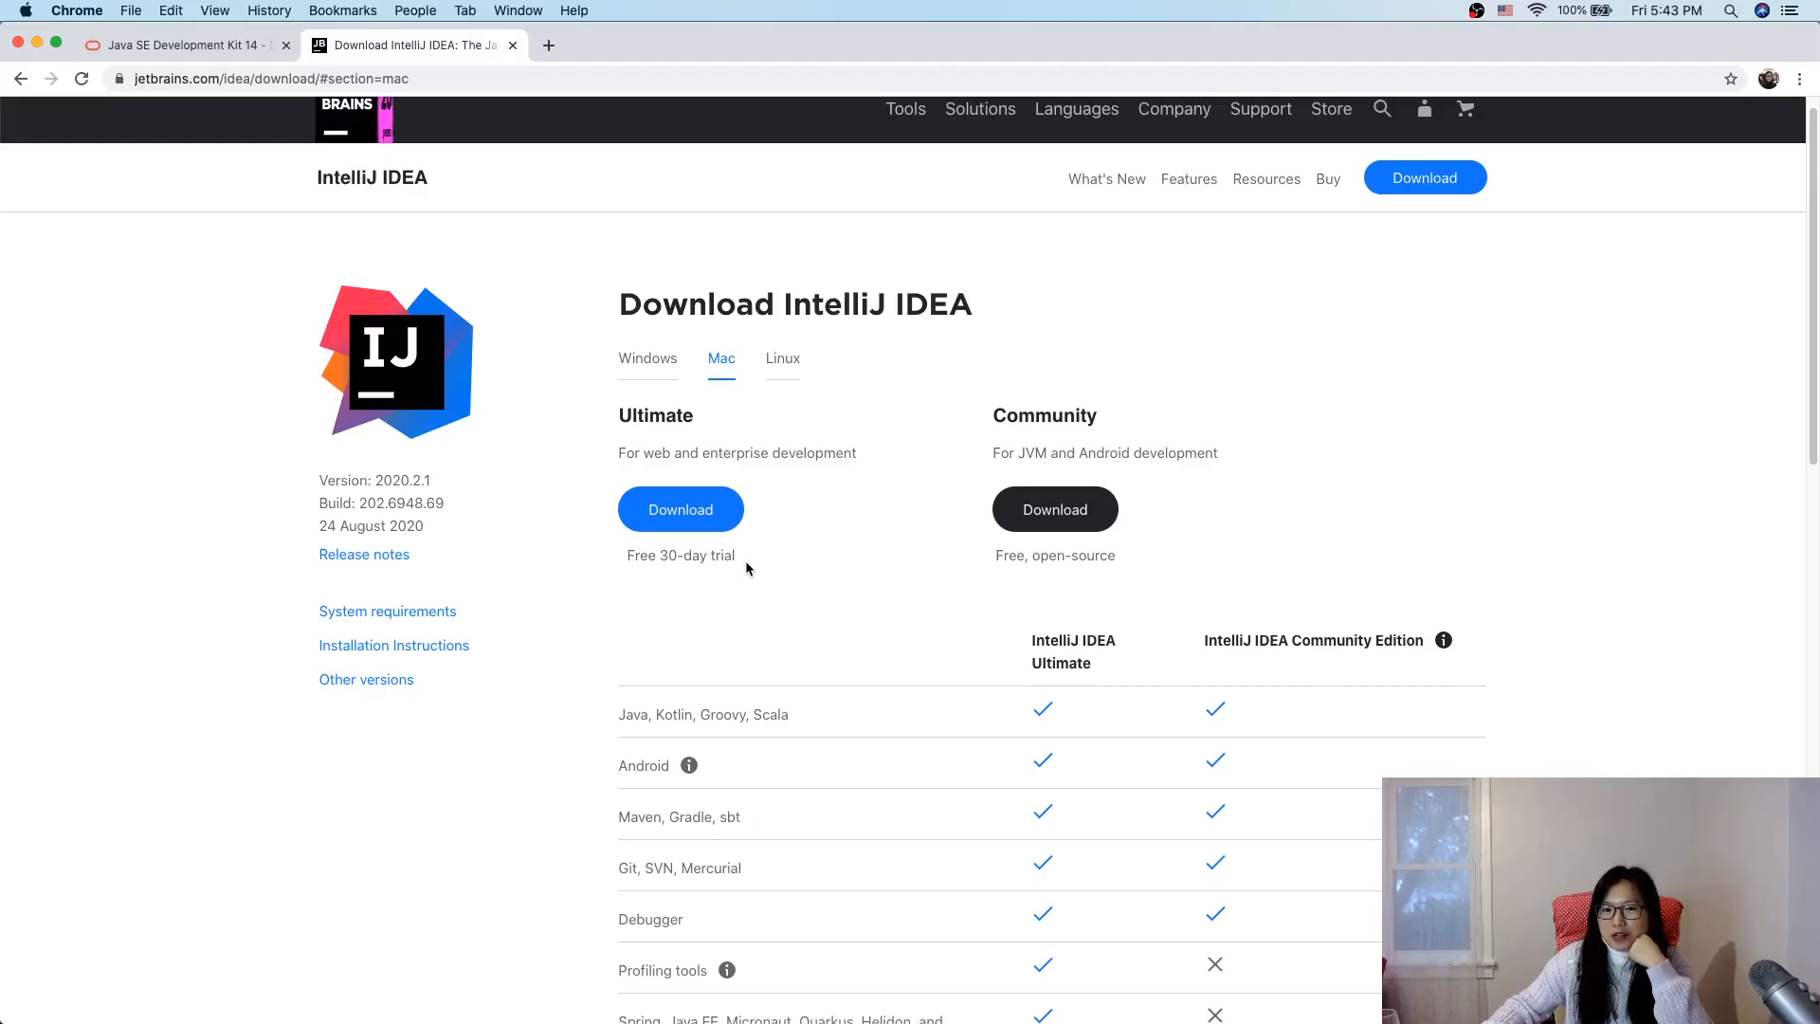
scroll(down, 3)
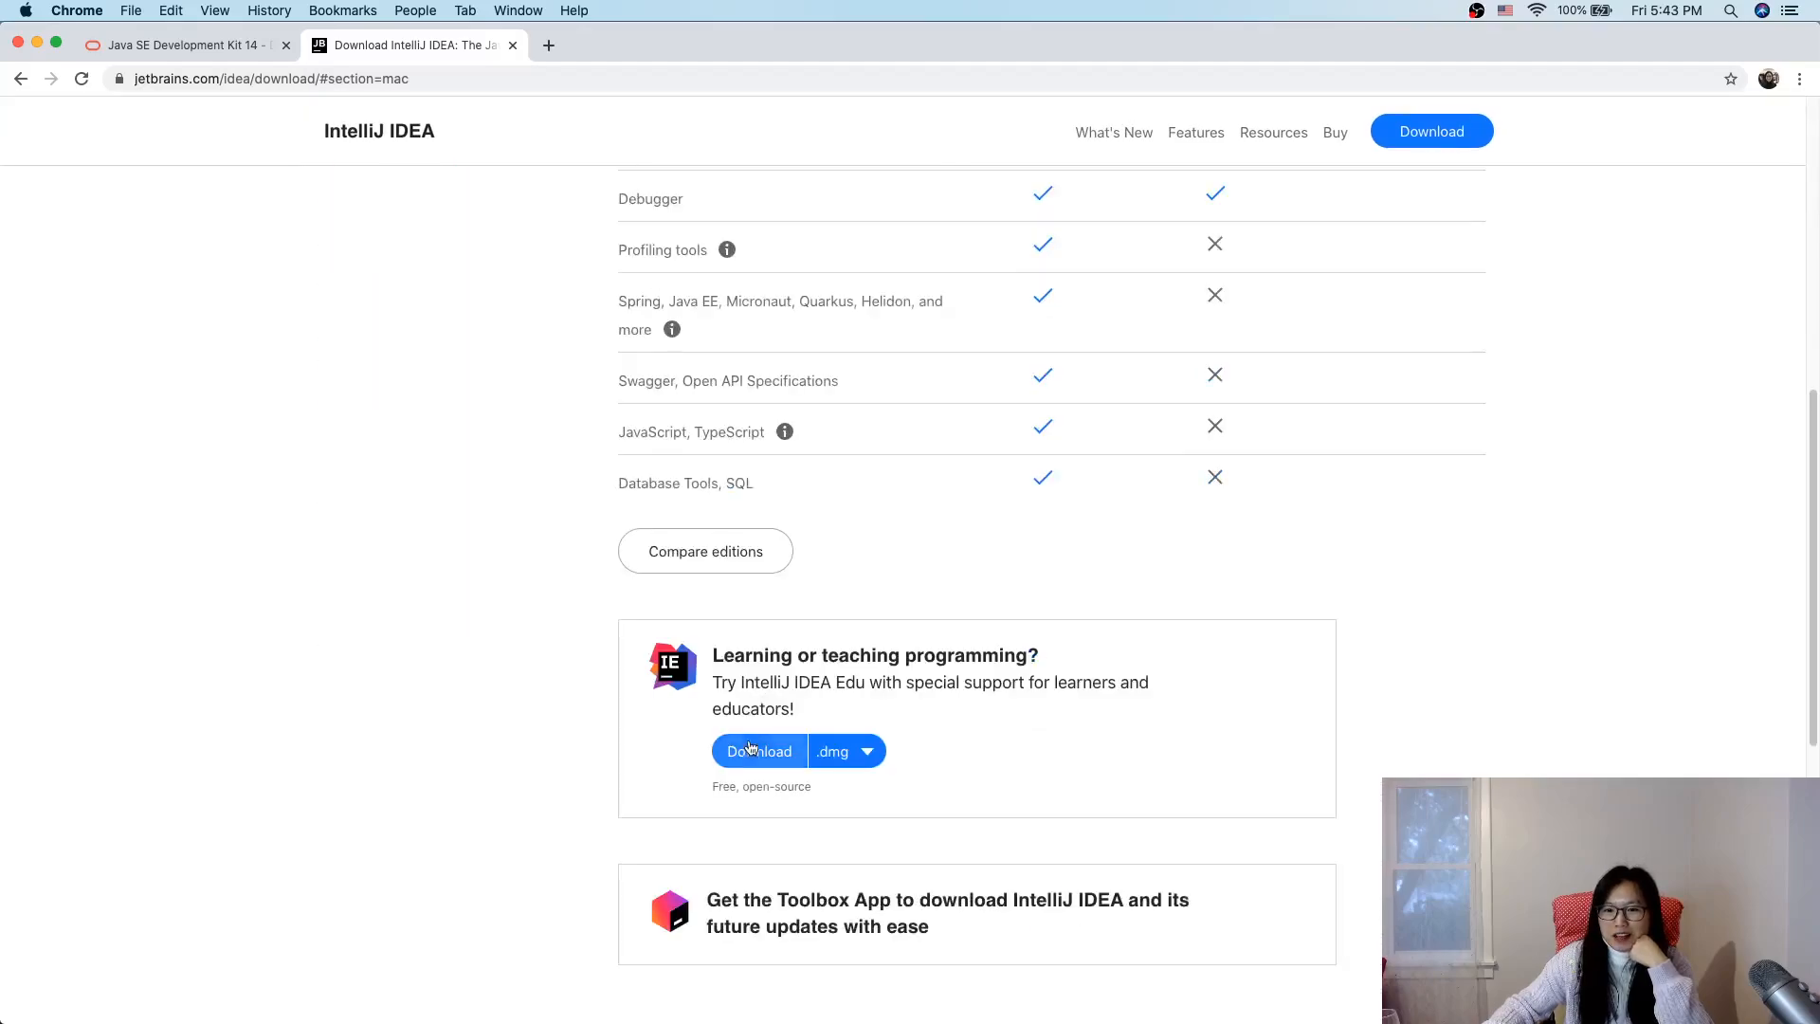
scroll(up, 3)
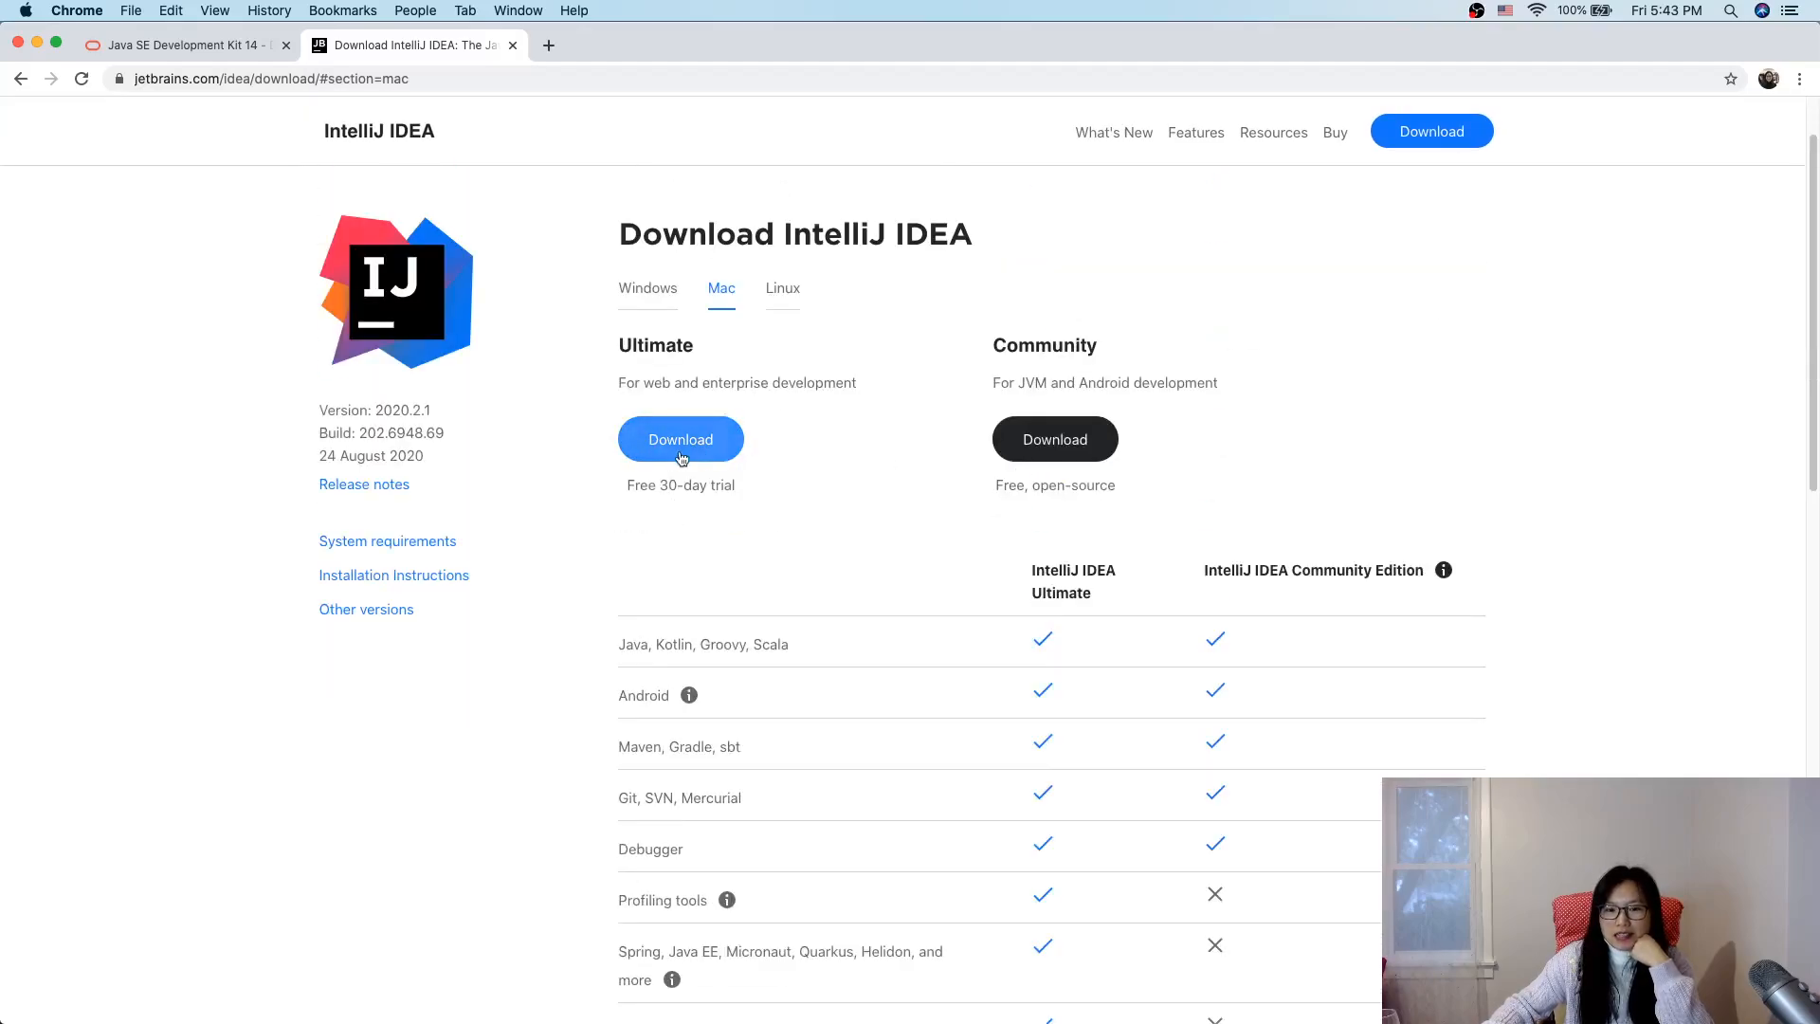
mouse_move(476, 546)
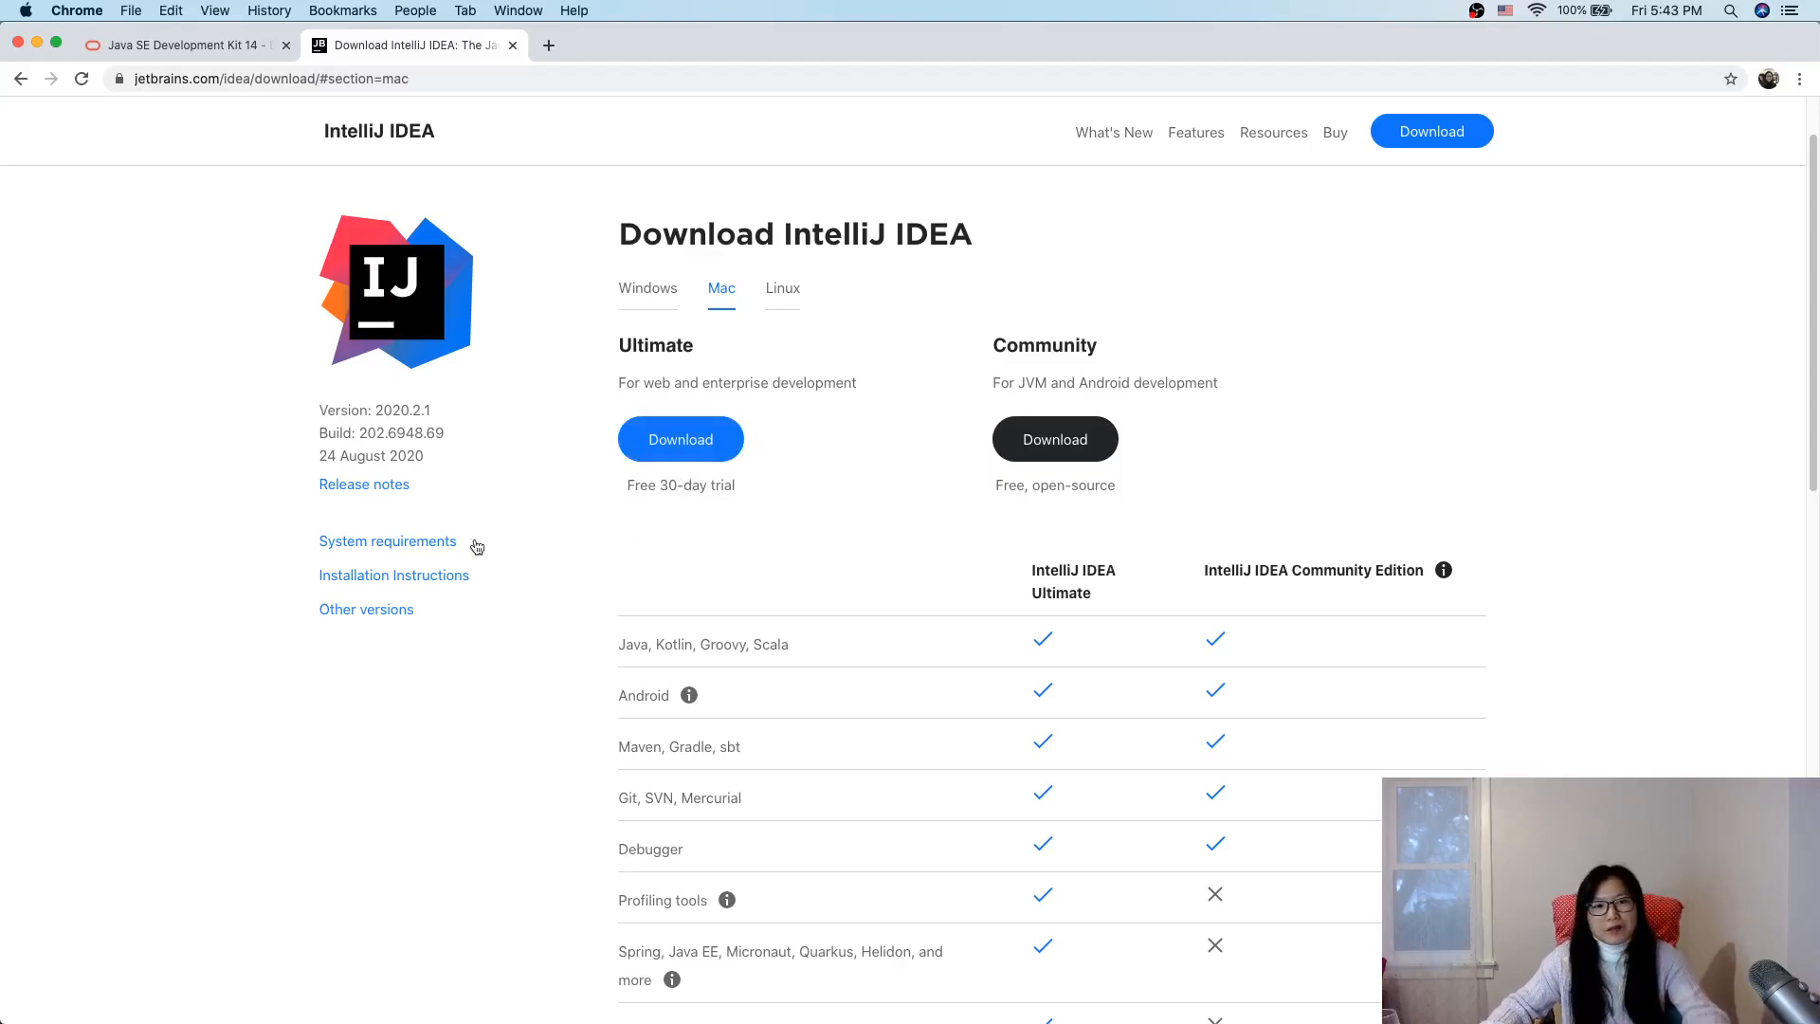
mouse_move(653, 400)
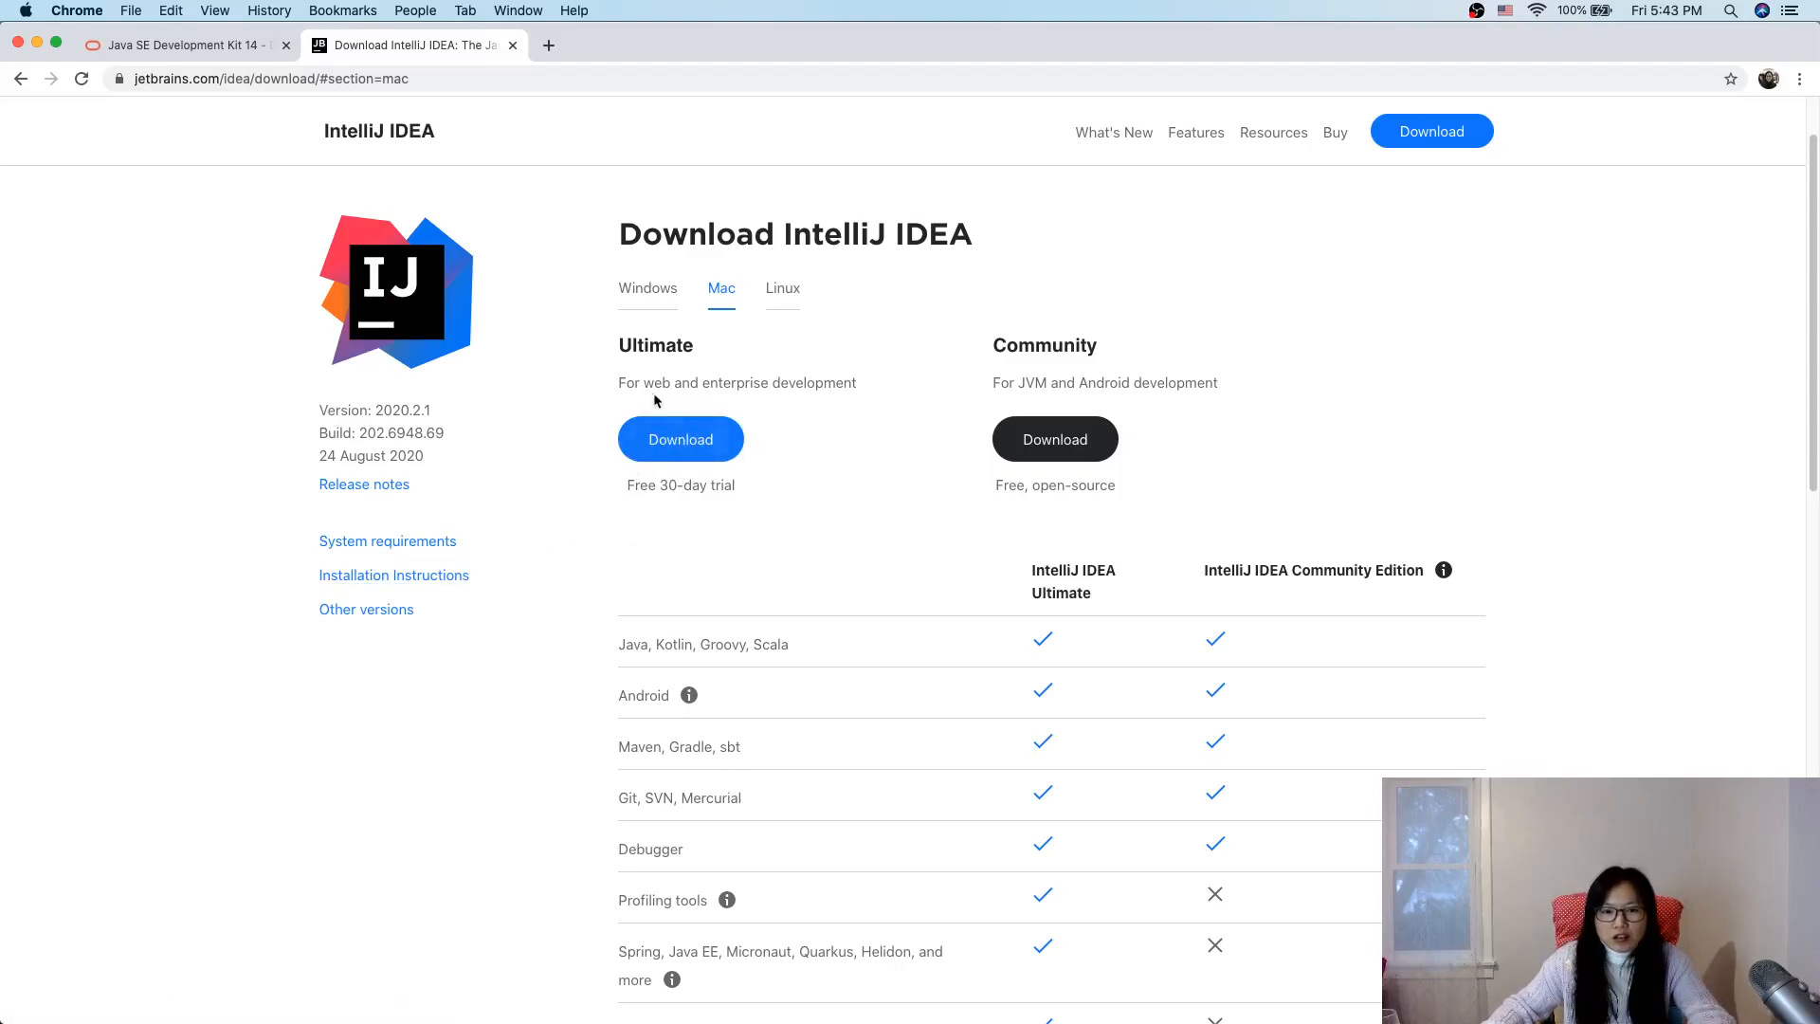
mouse_move(701, 983)
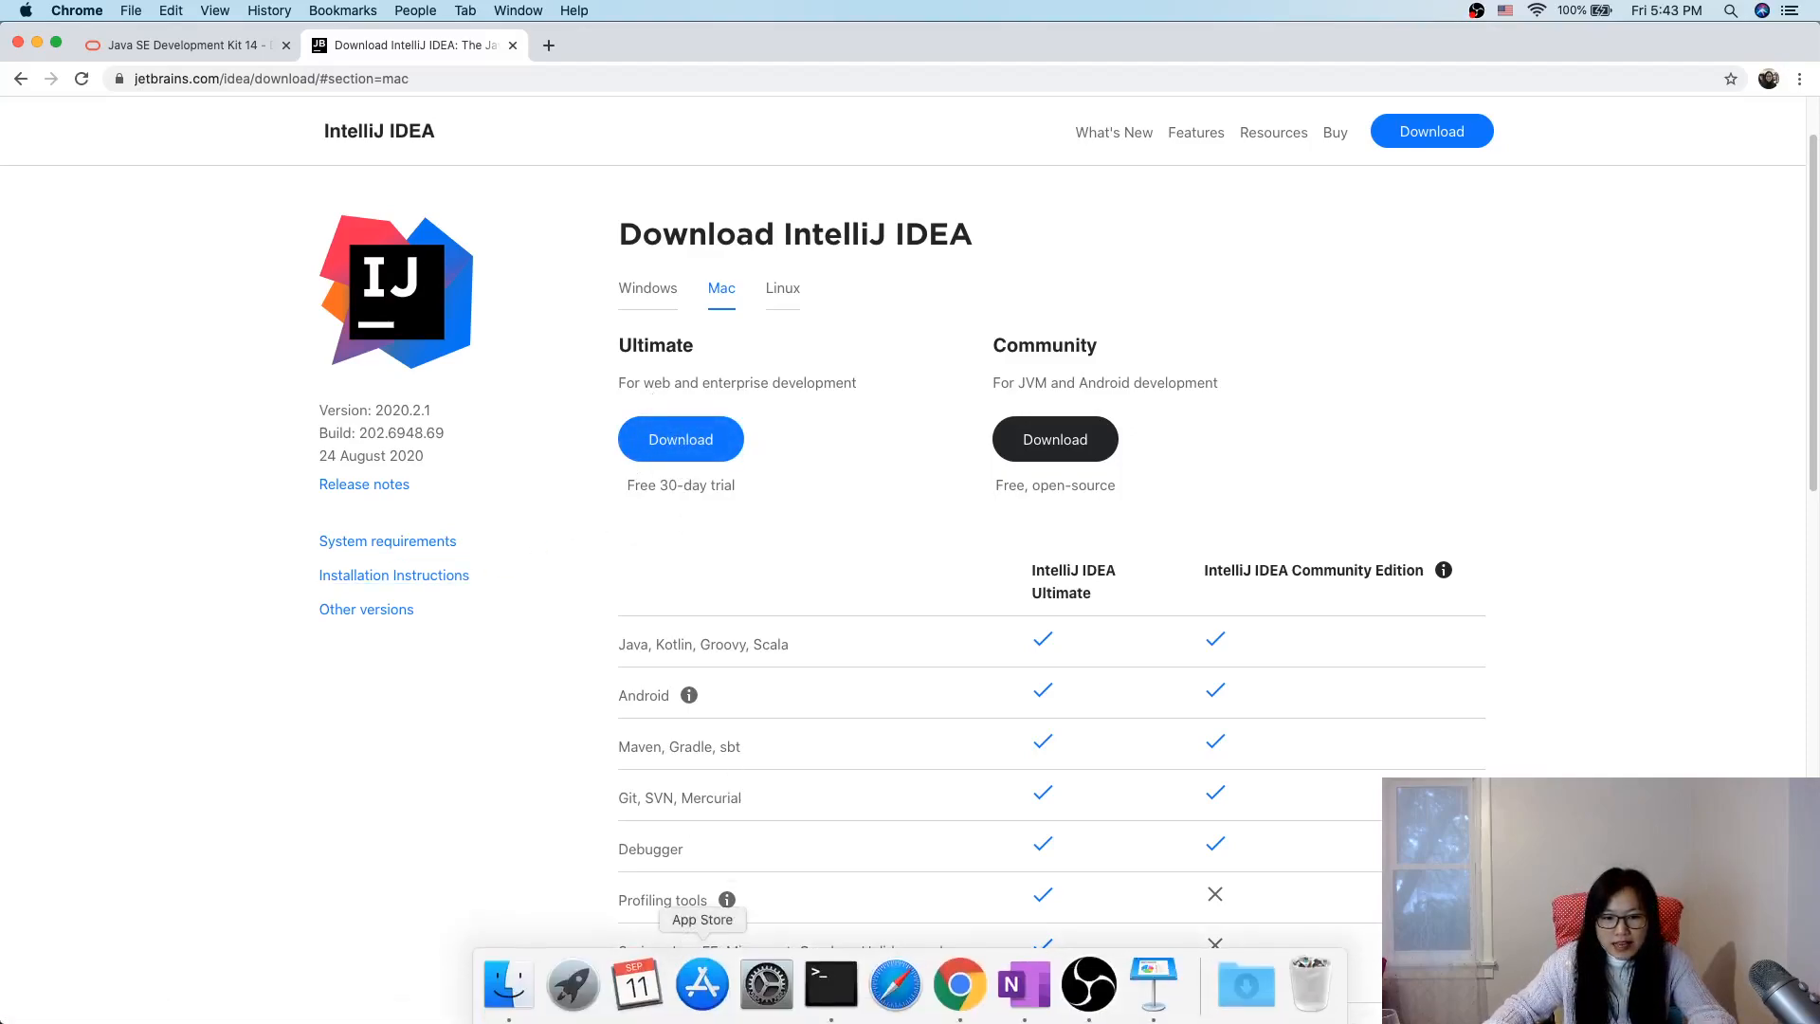
Step: Check Finder's Applications folder to confirm IntelliJ IDEA.app is already installed
click(507, 986)
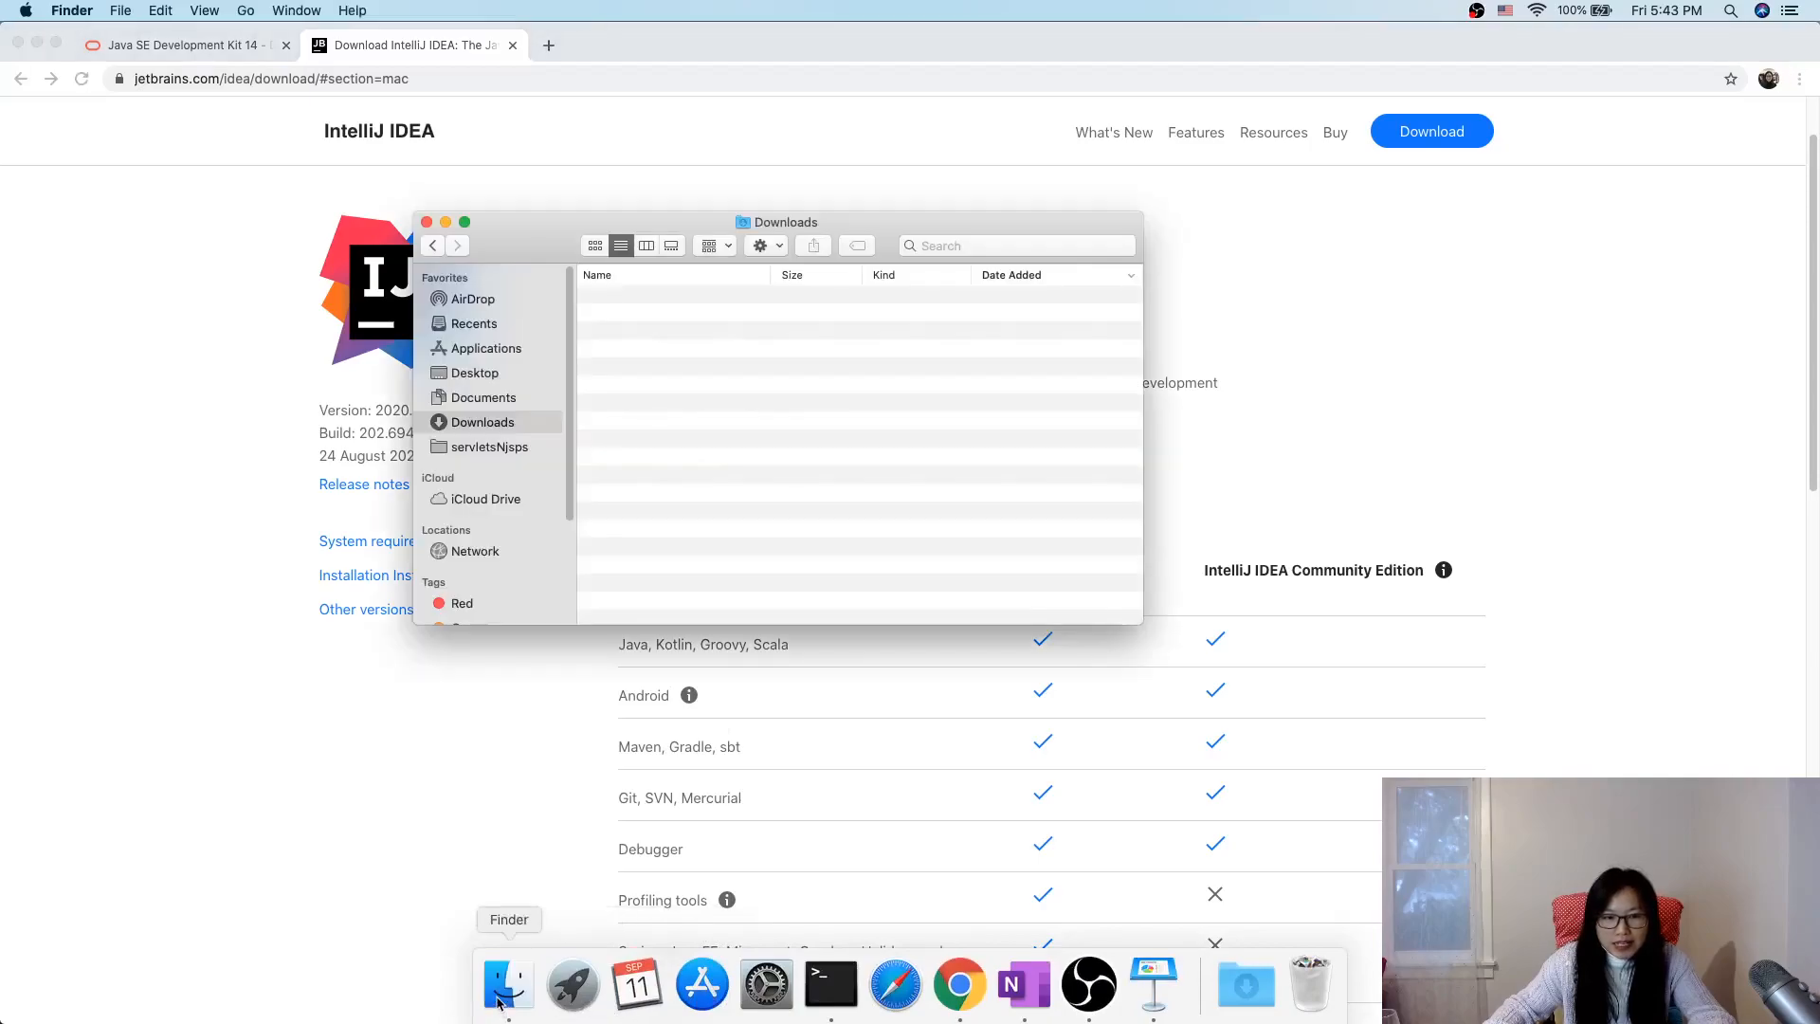
click(486, 348)
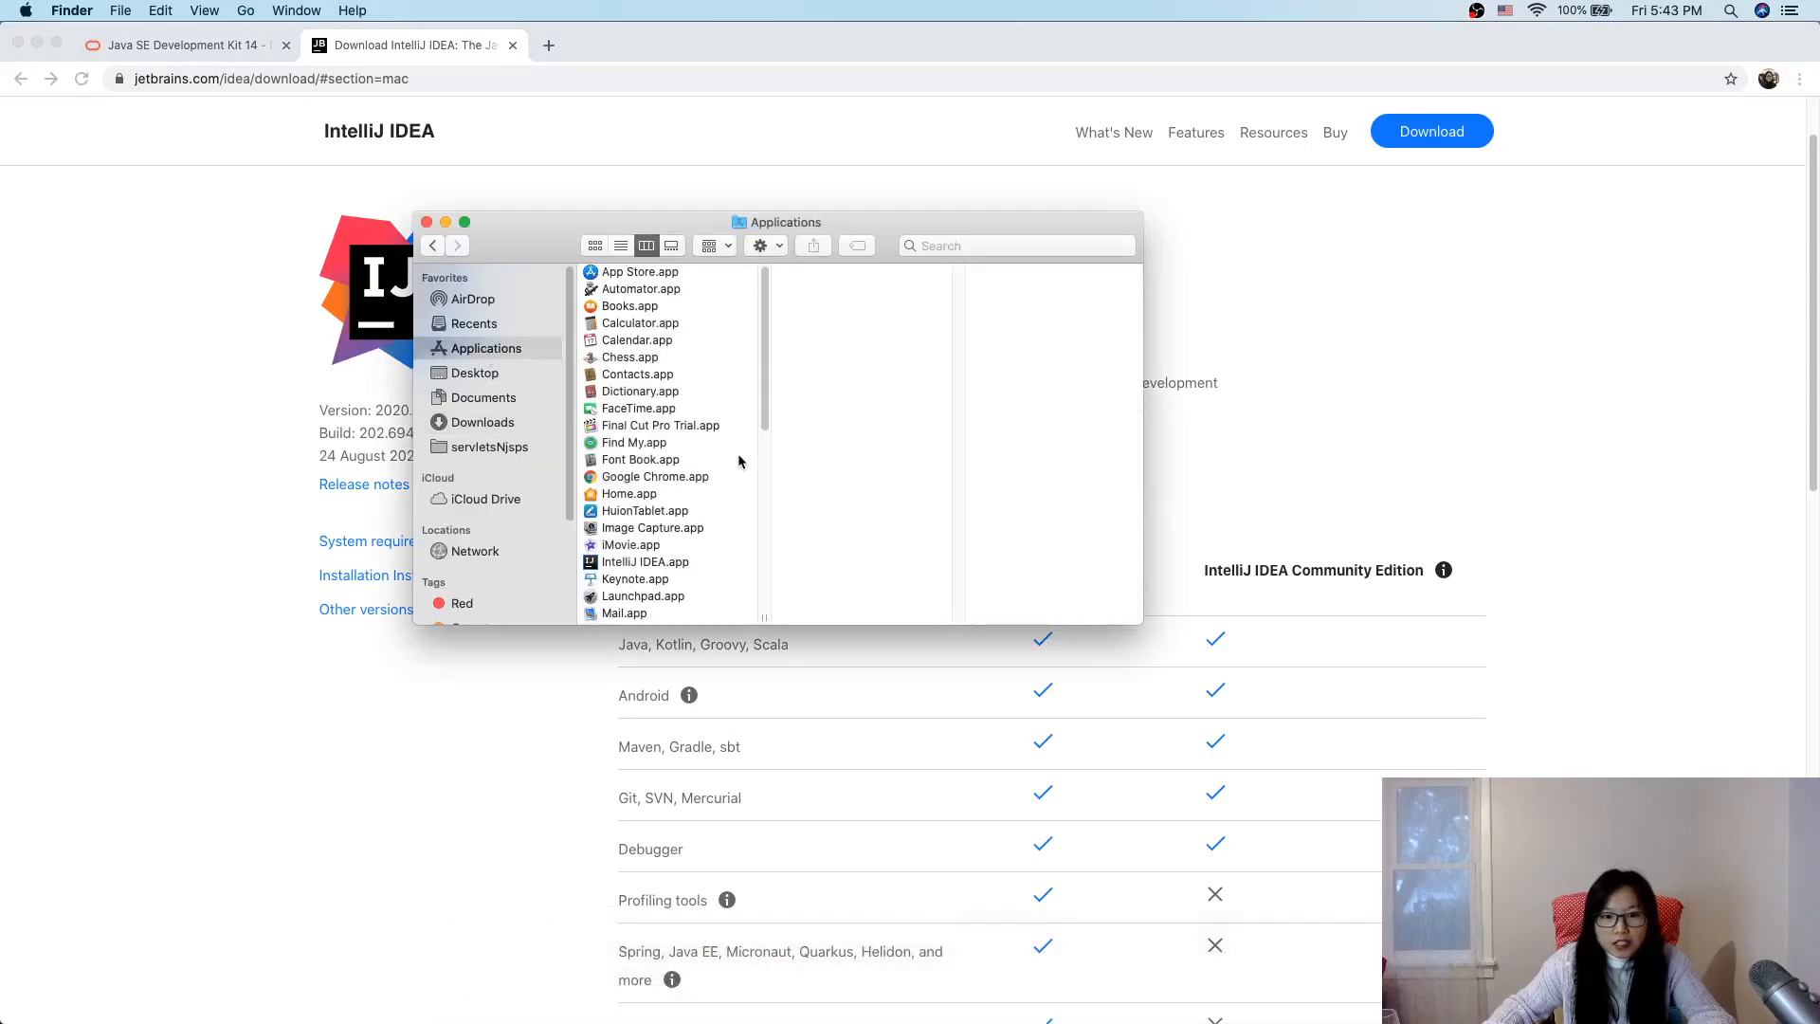
click(642, 560)
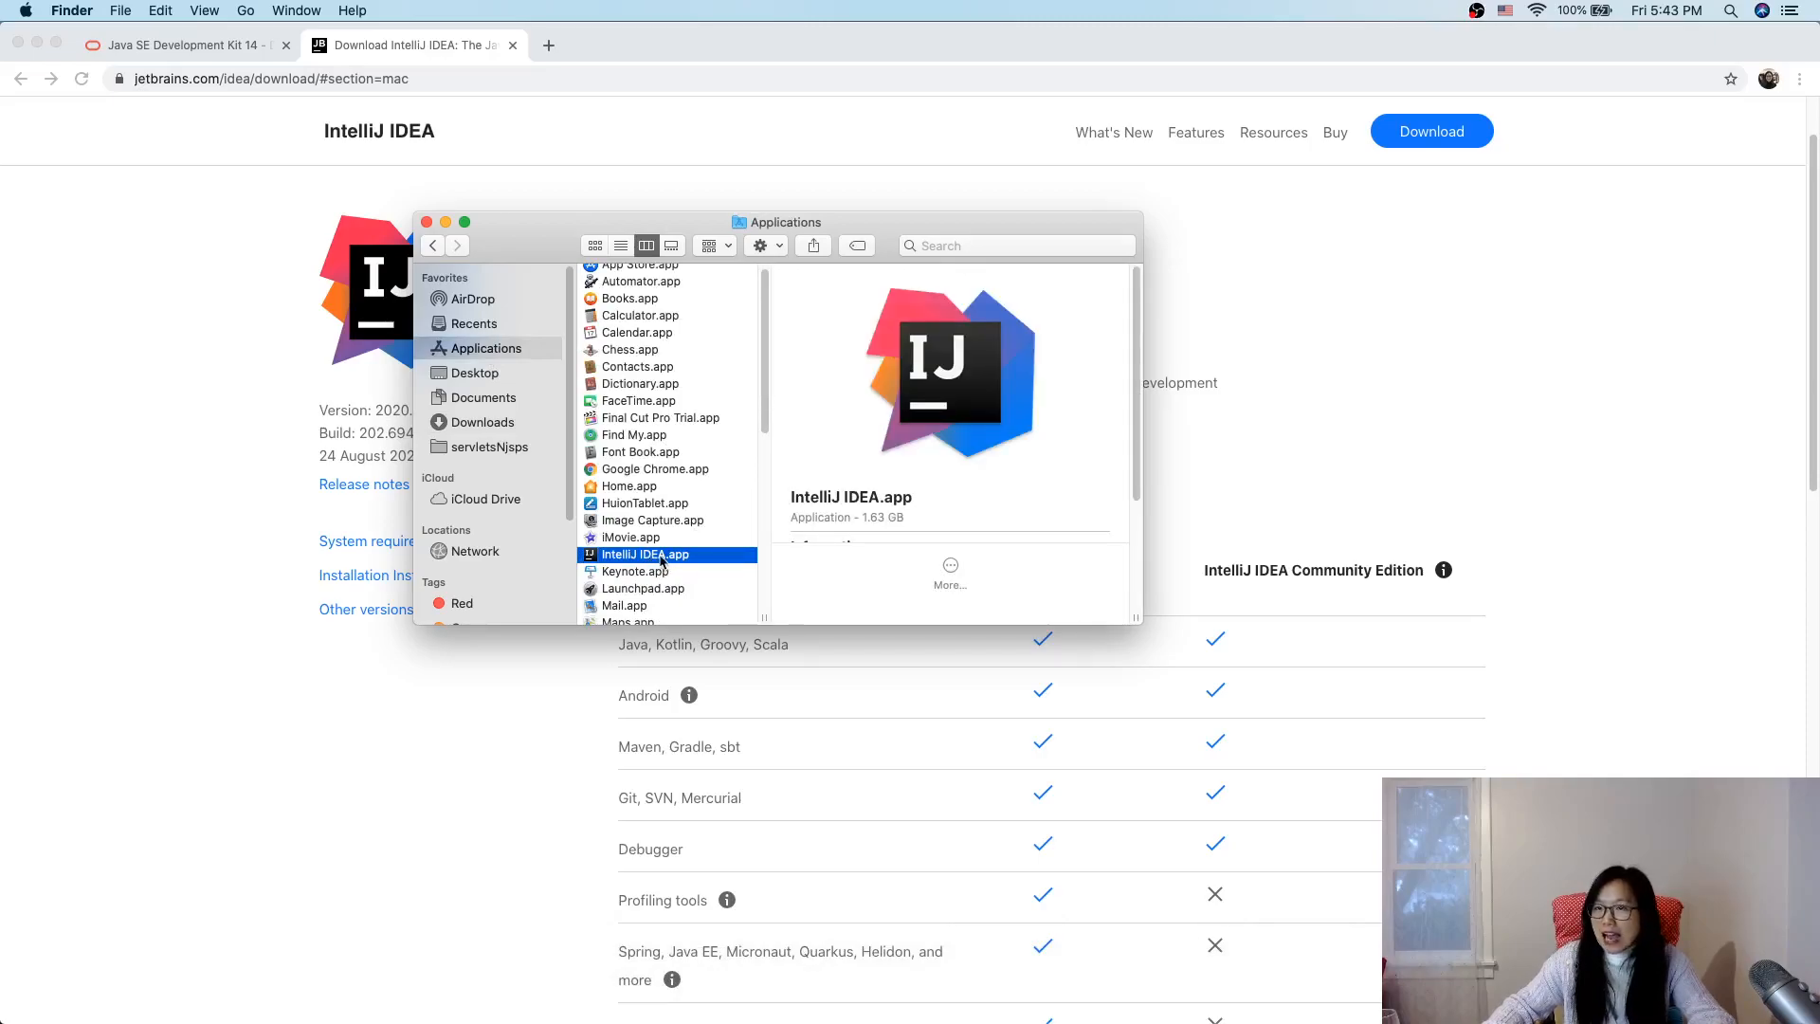
mouse_move(546, 668)
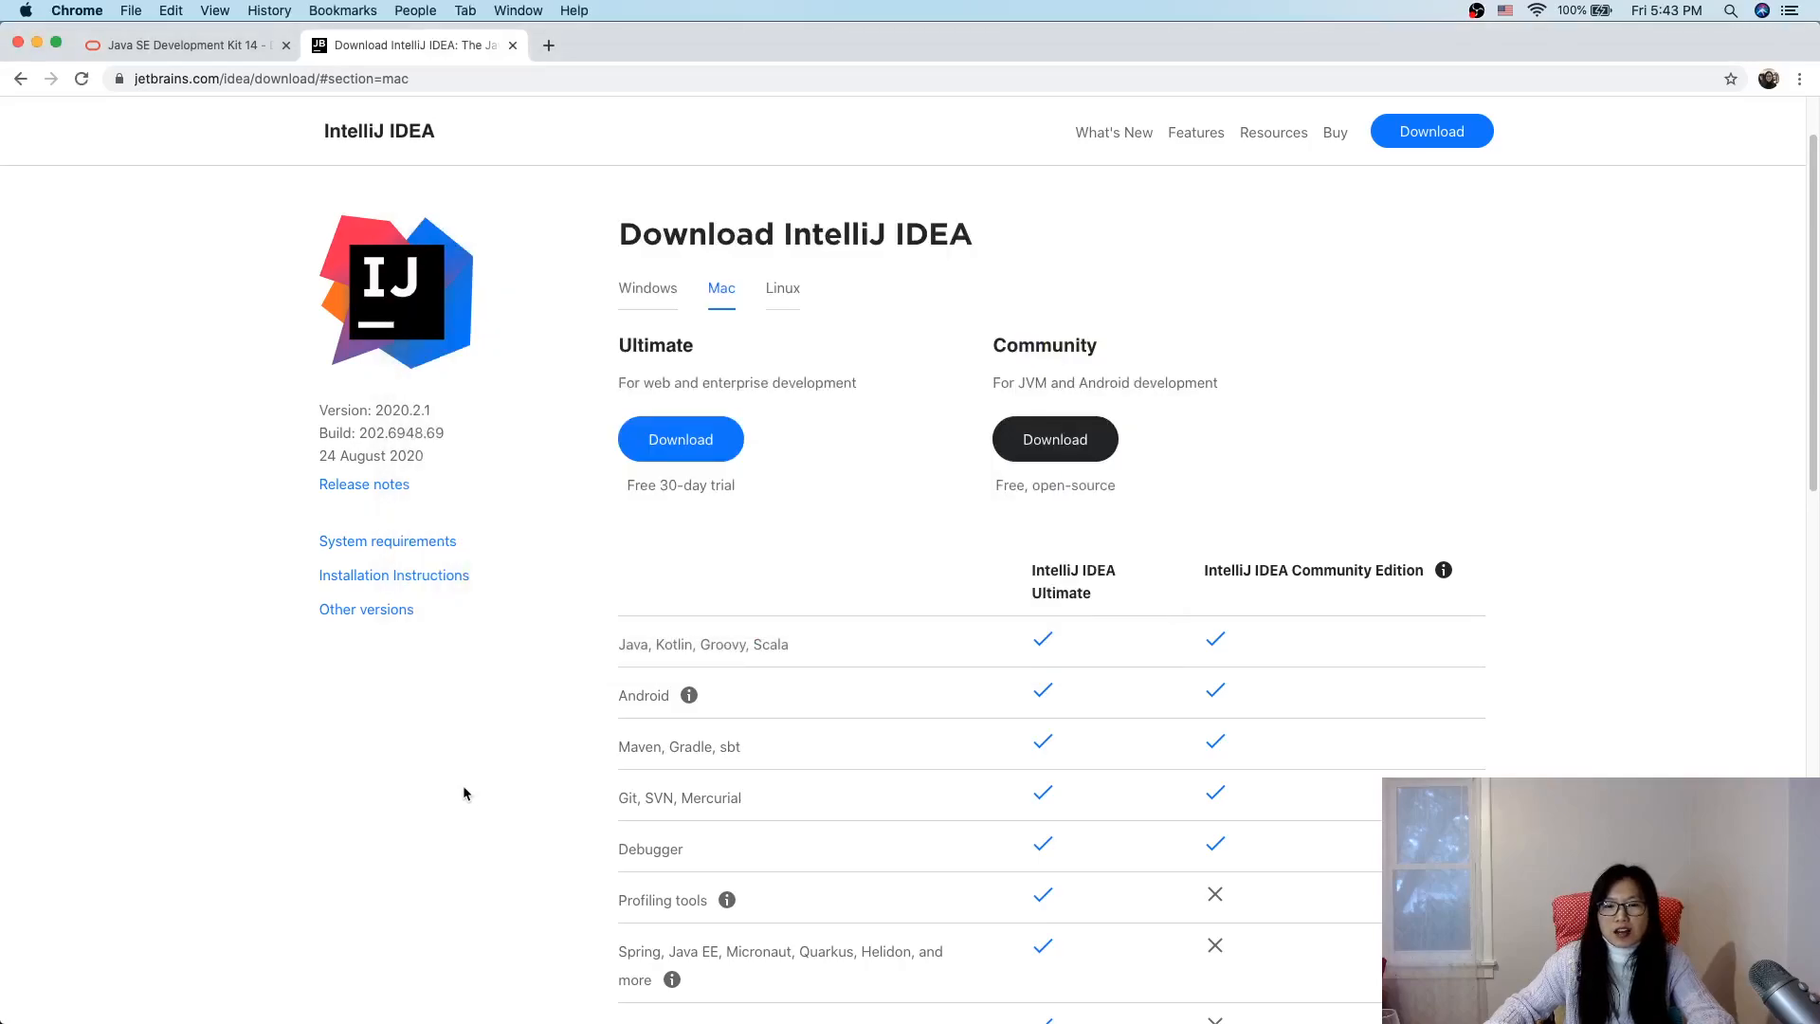
mouse_move(572, 133)
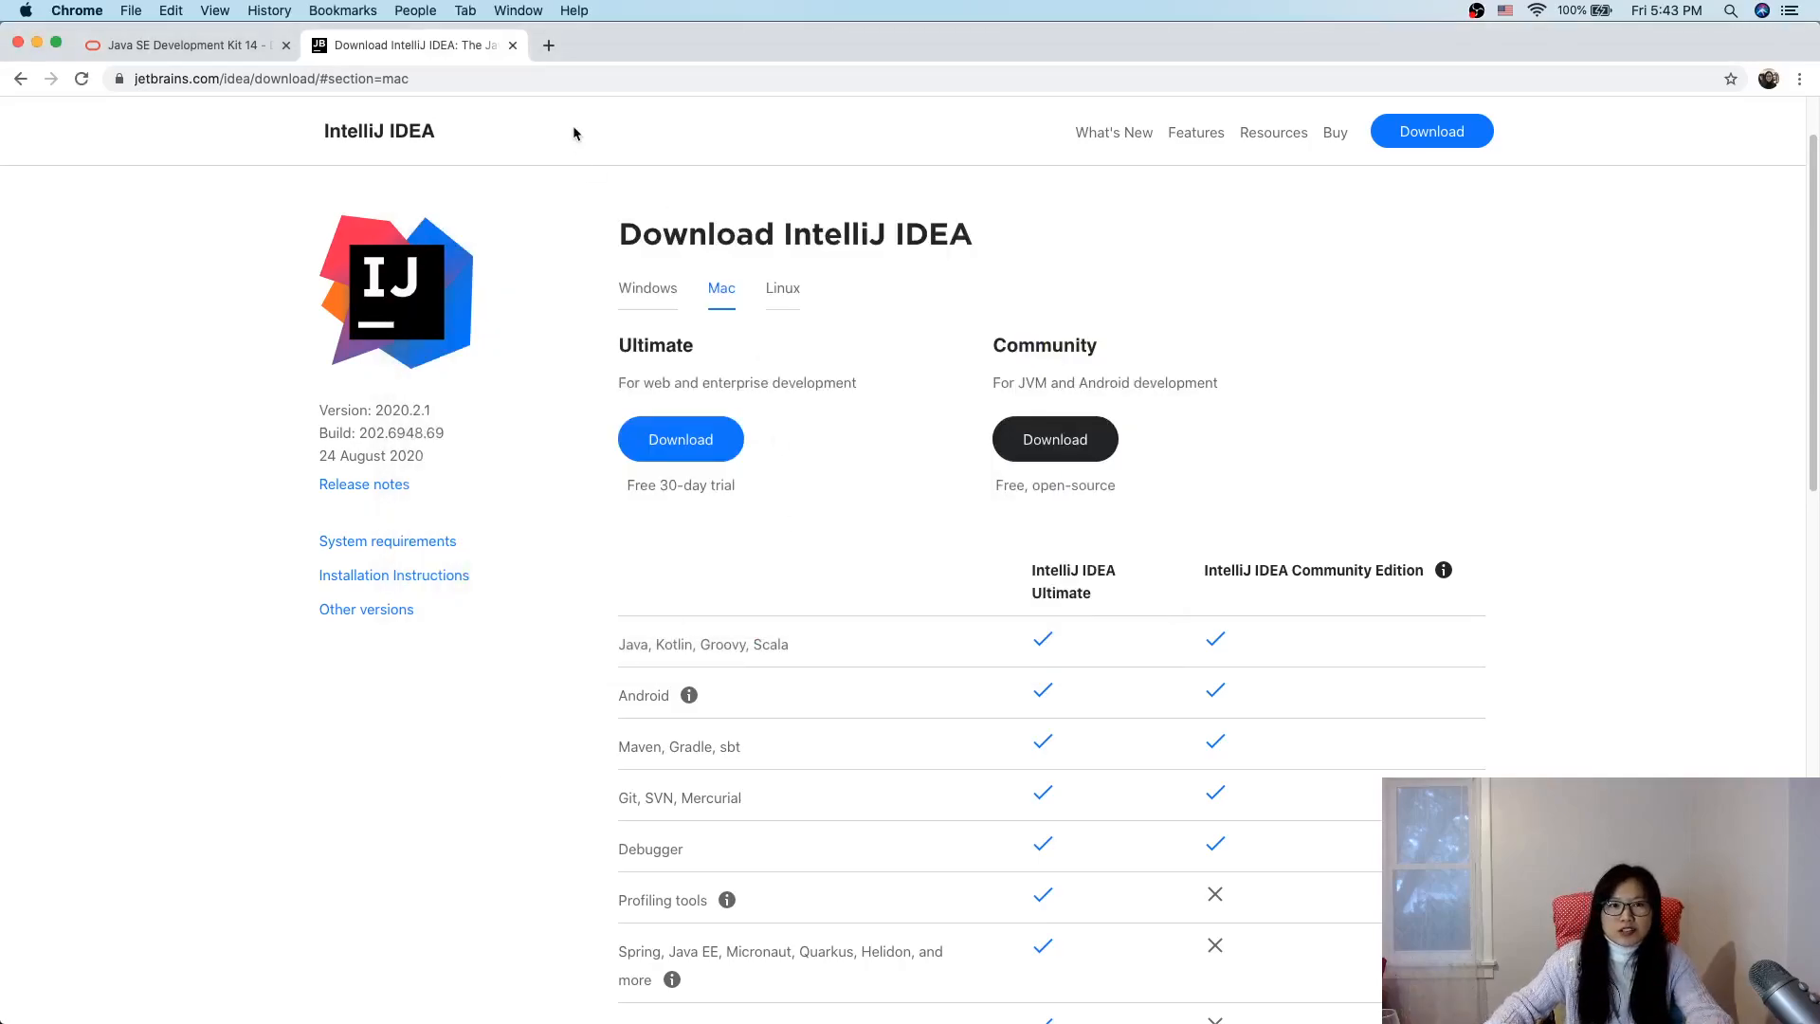
Step: Search 'tomcat java' in a new tab, open tomcat.apache.org, and head to Tomcat 10 downloads
click(548, 45)
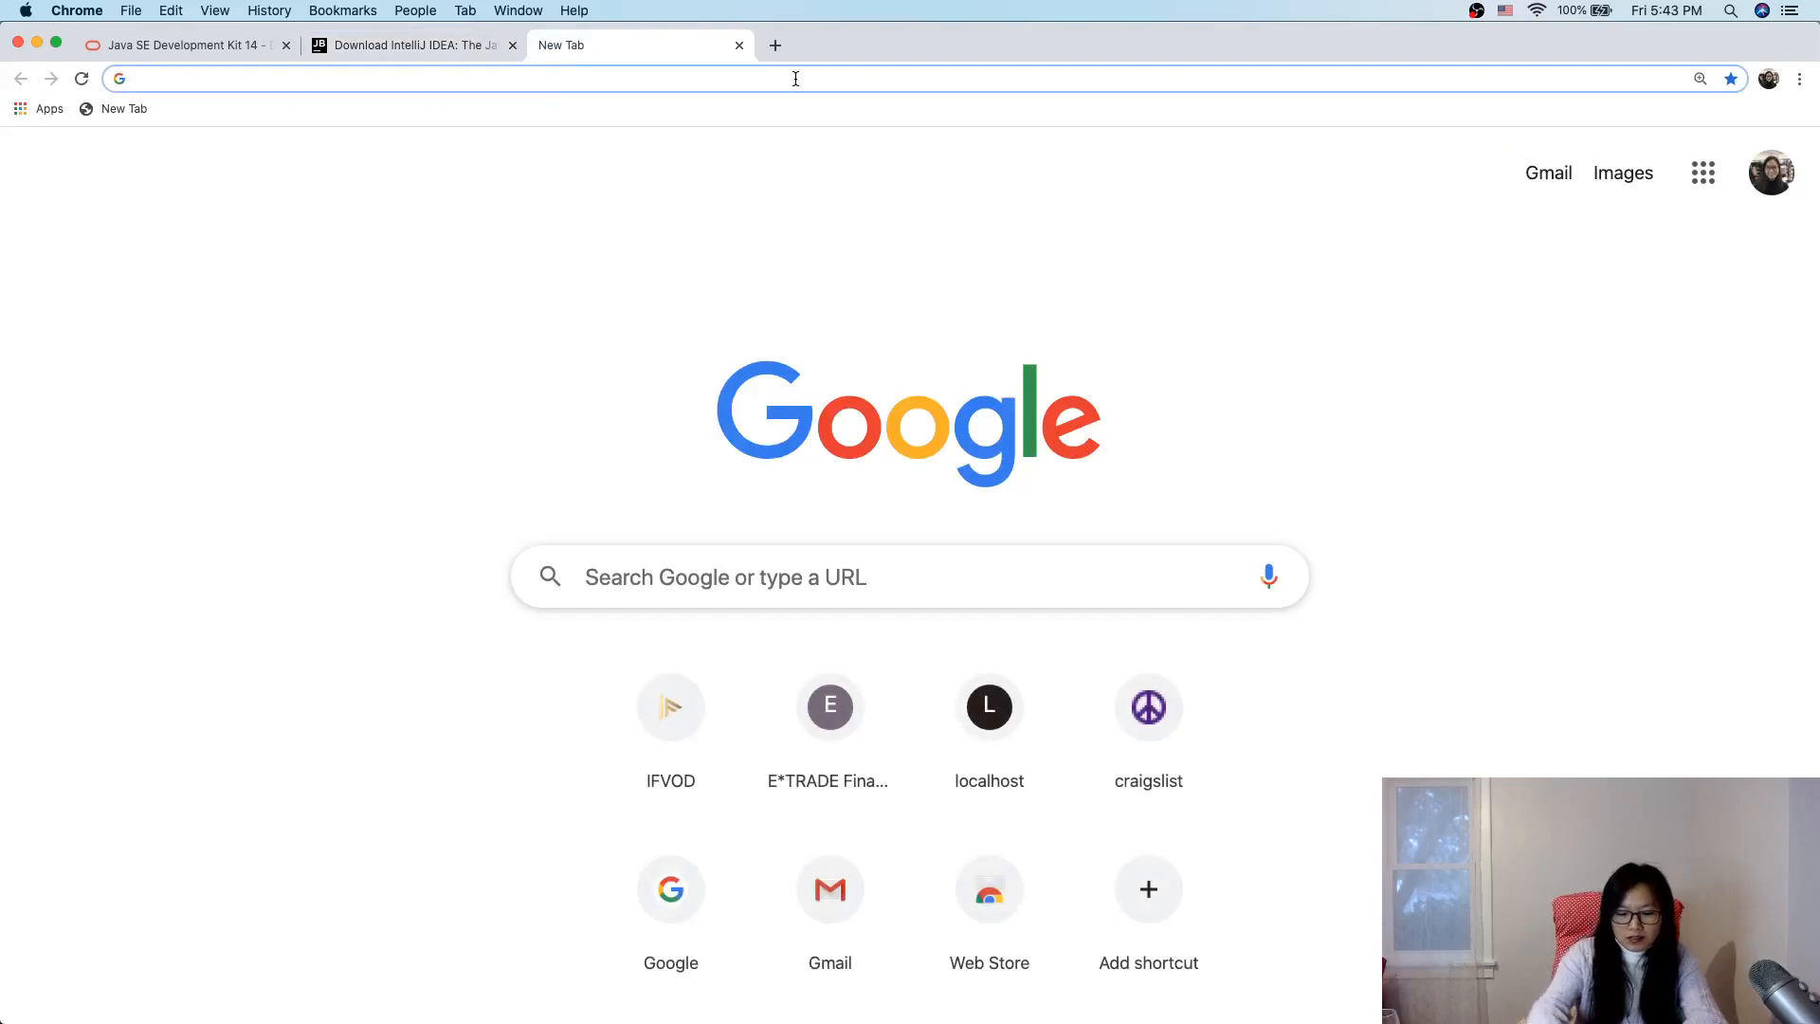
text(tomcat java)
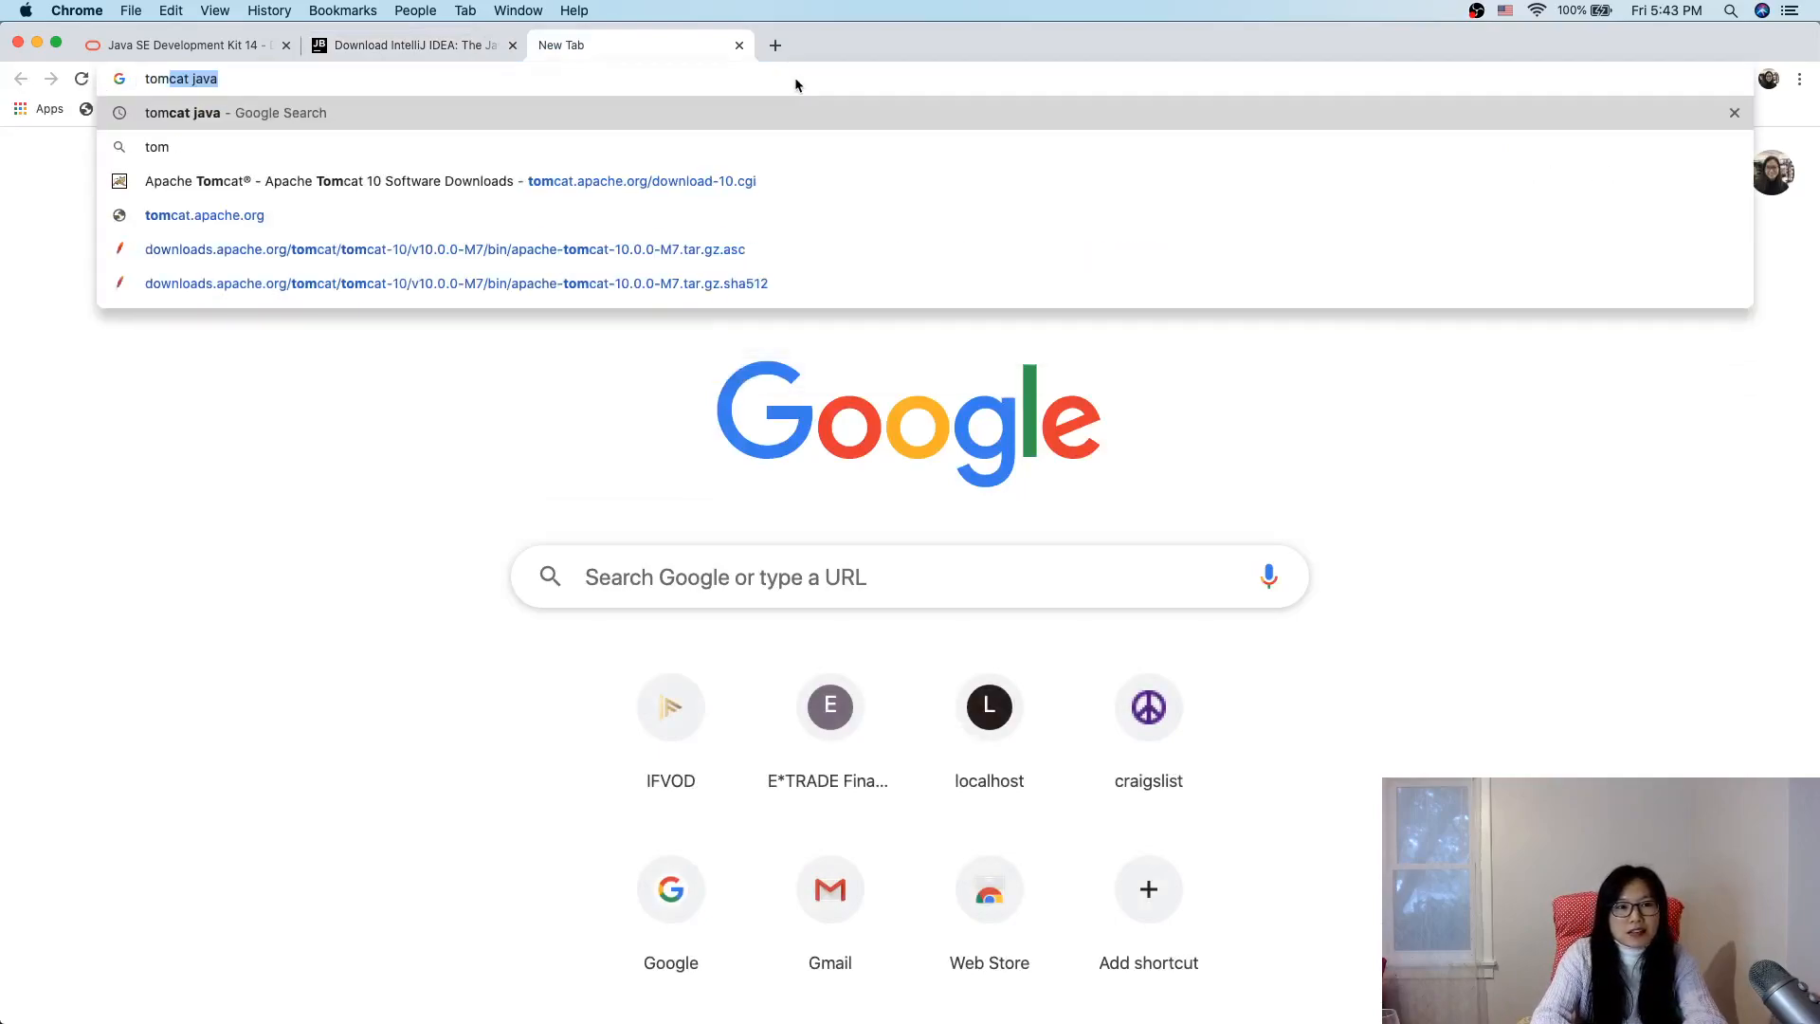
key(Return)
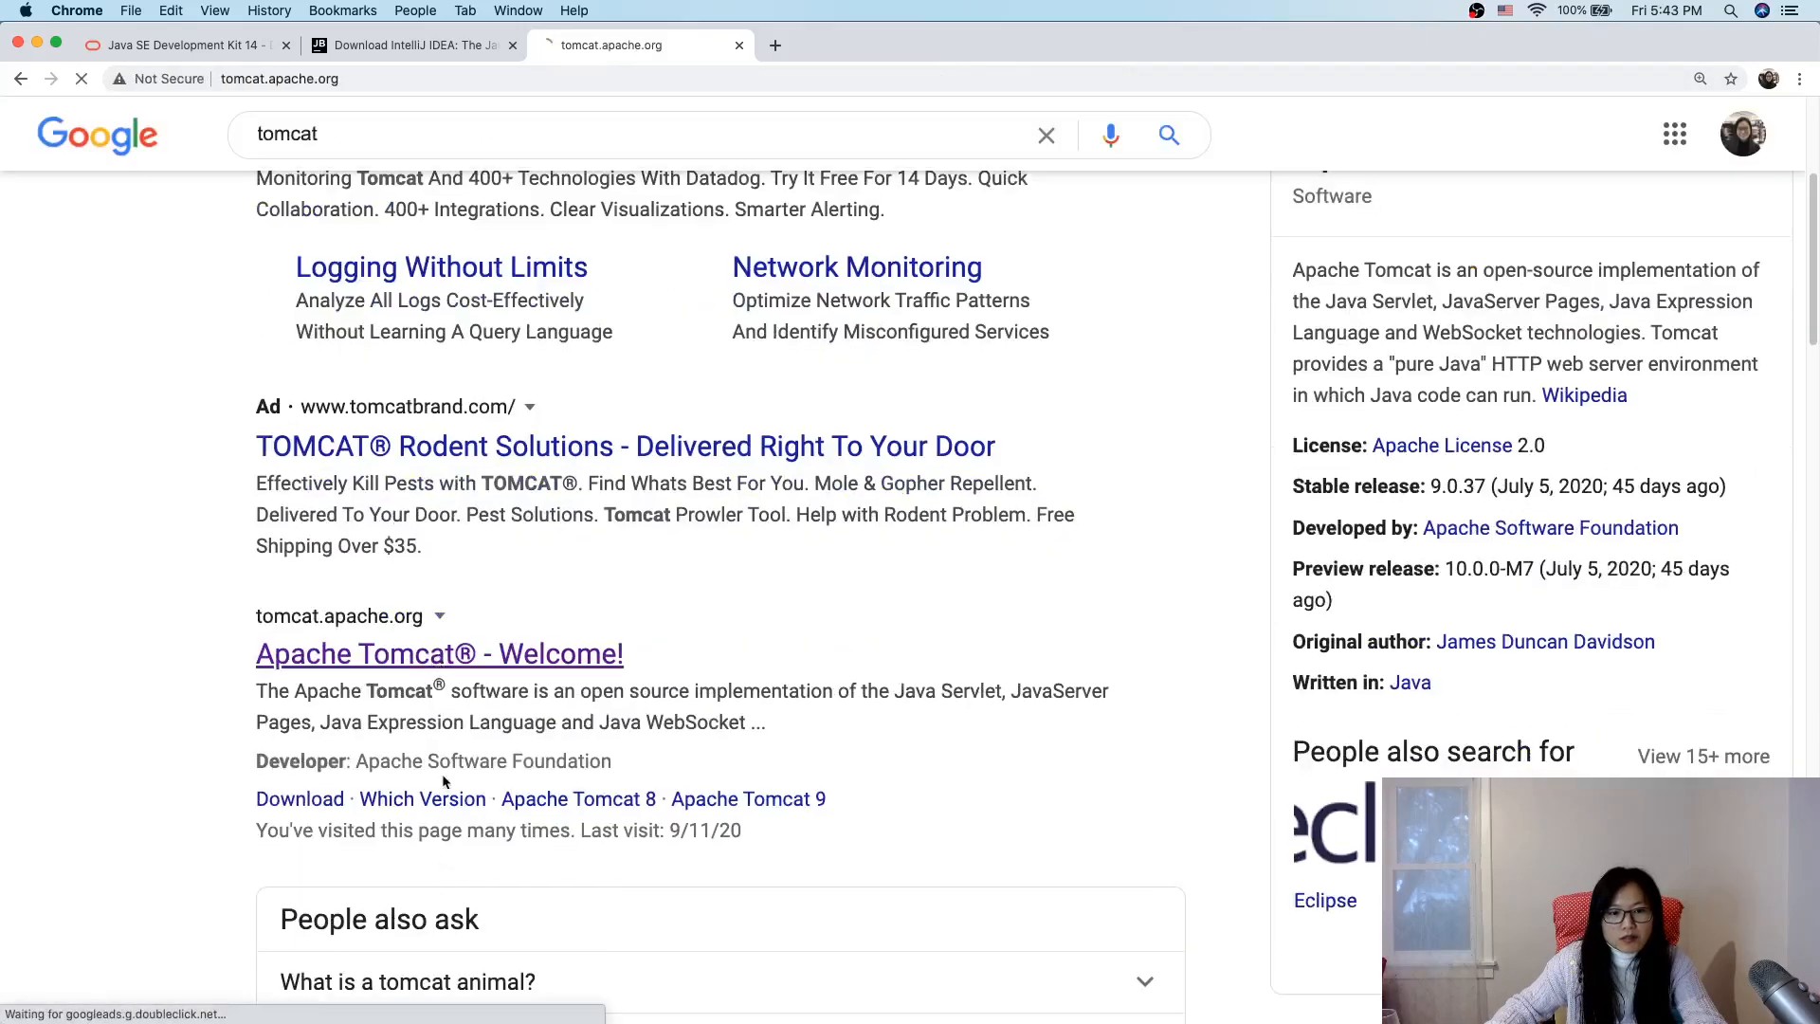
click(438, 653)
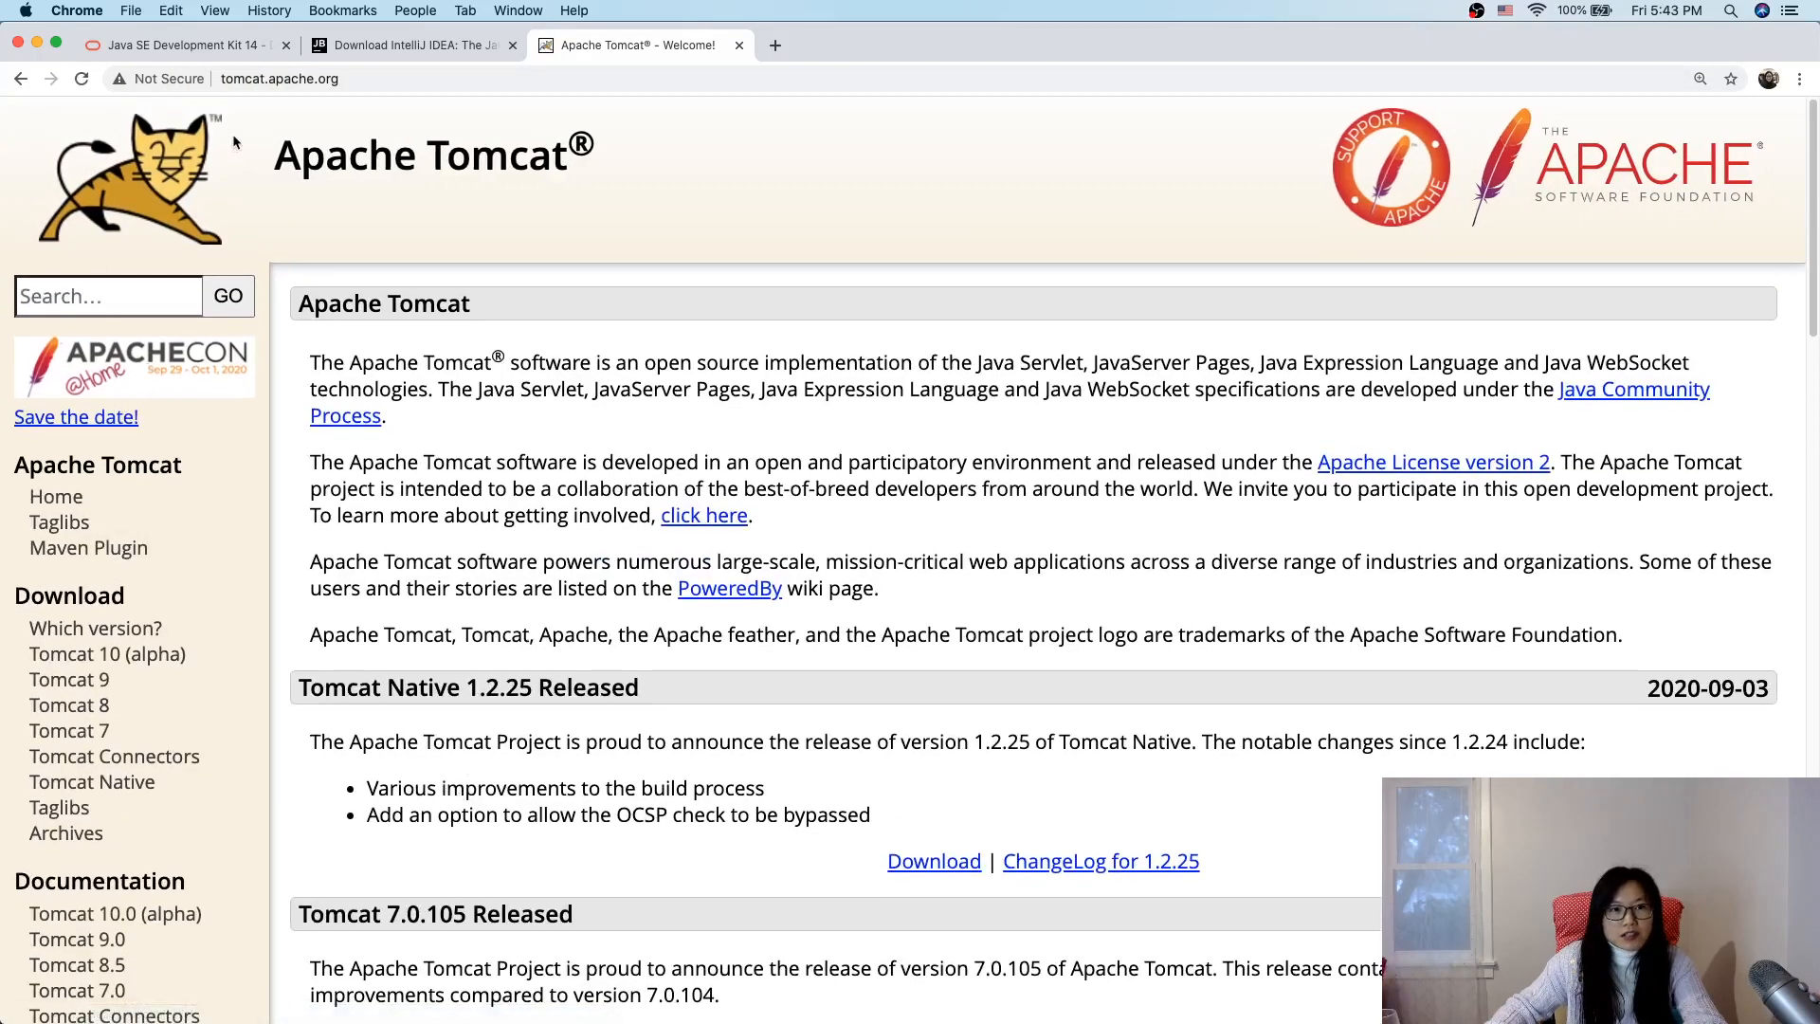
scroll(down, 3)
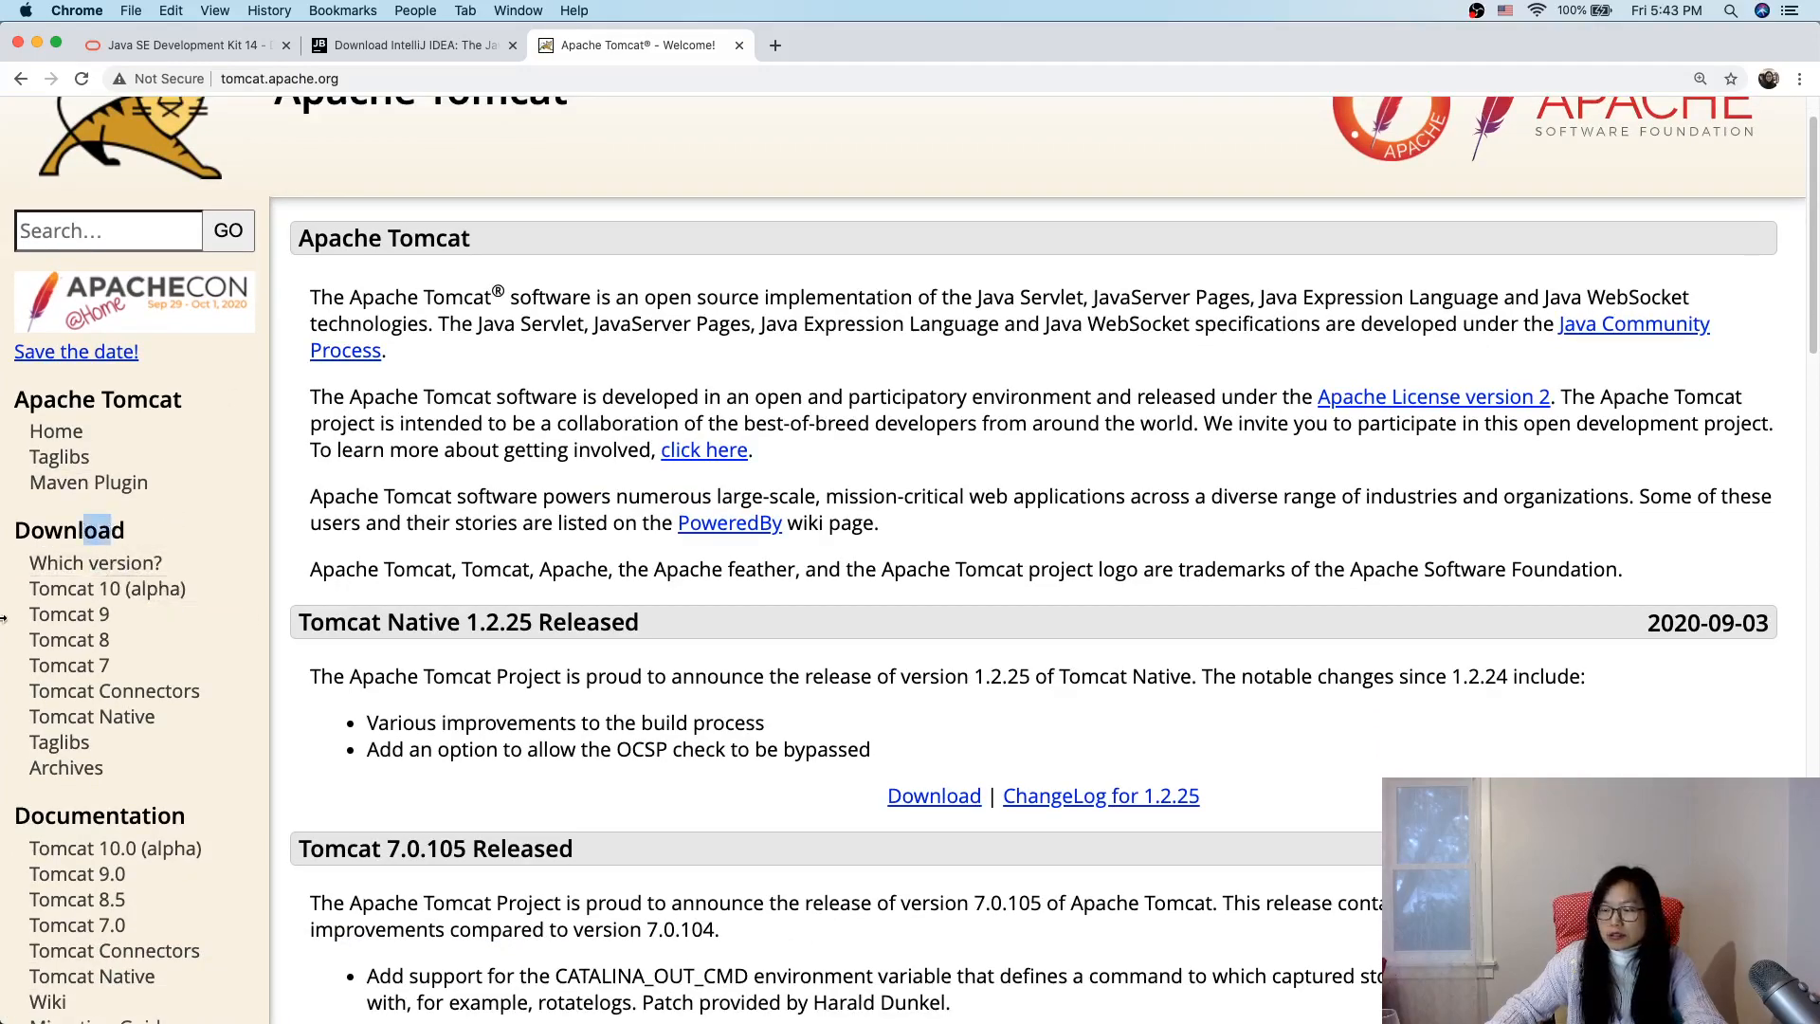
mouse_move(107, 589)
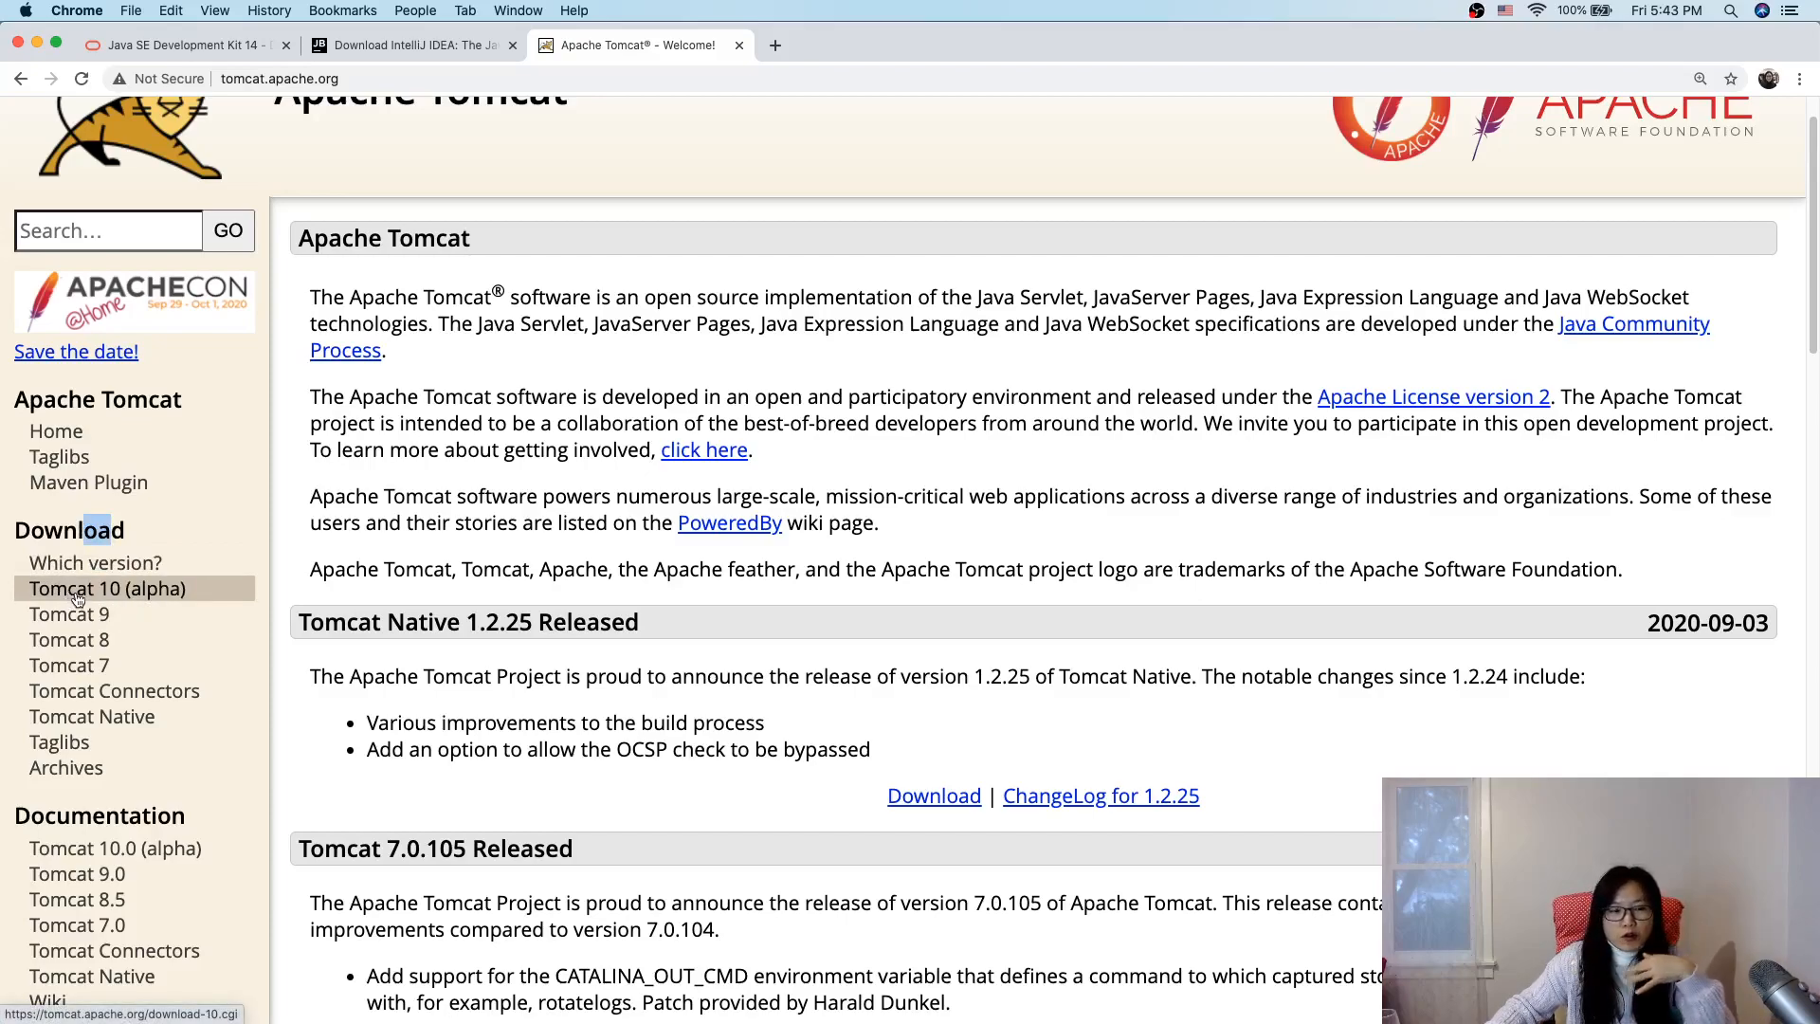
mouse_move(84, 614)
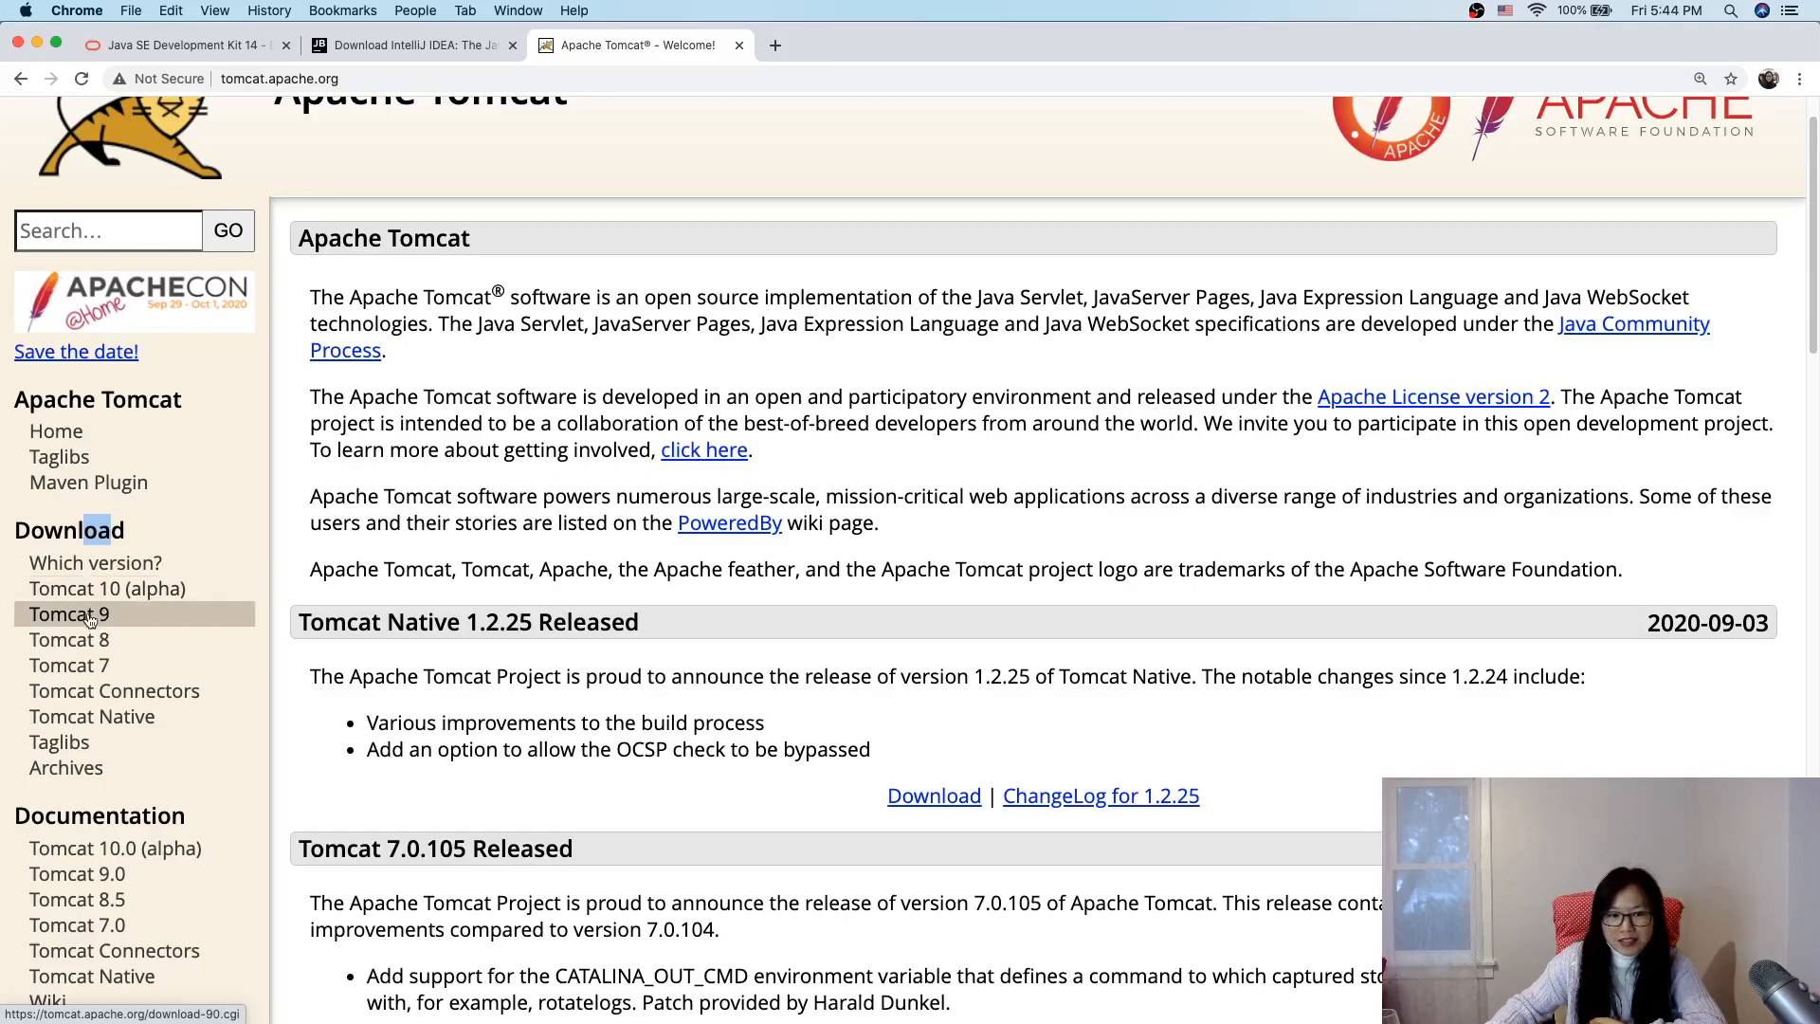
click(107, 589)
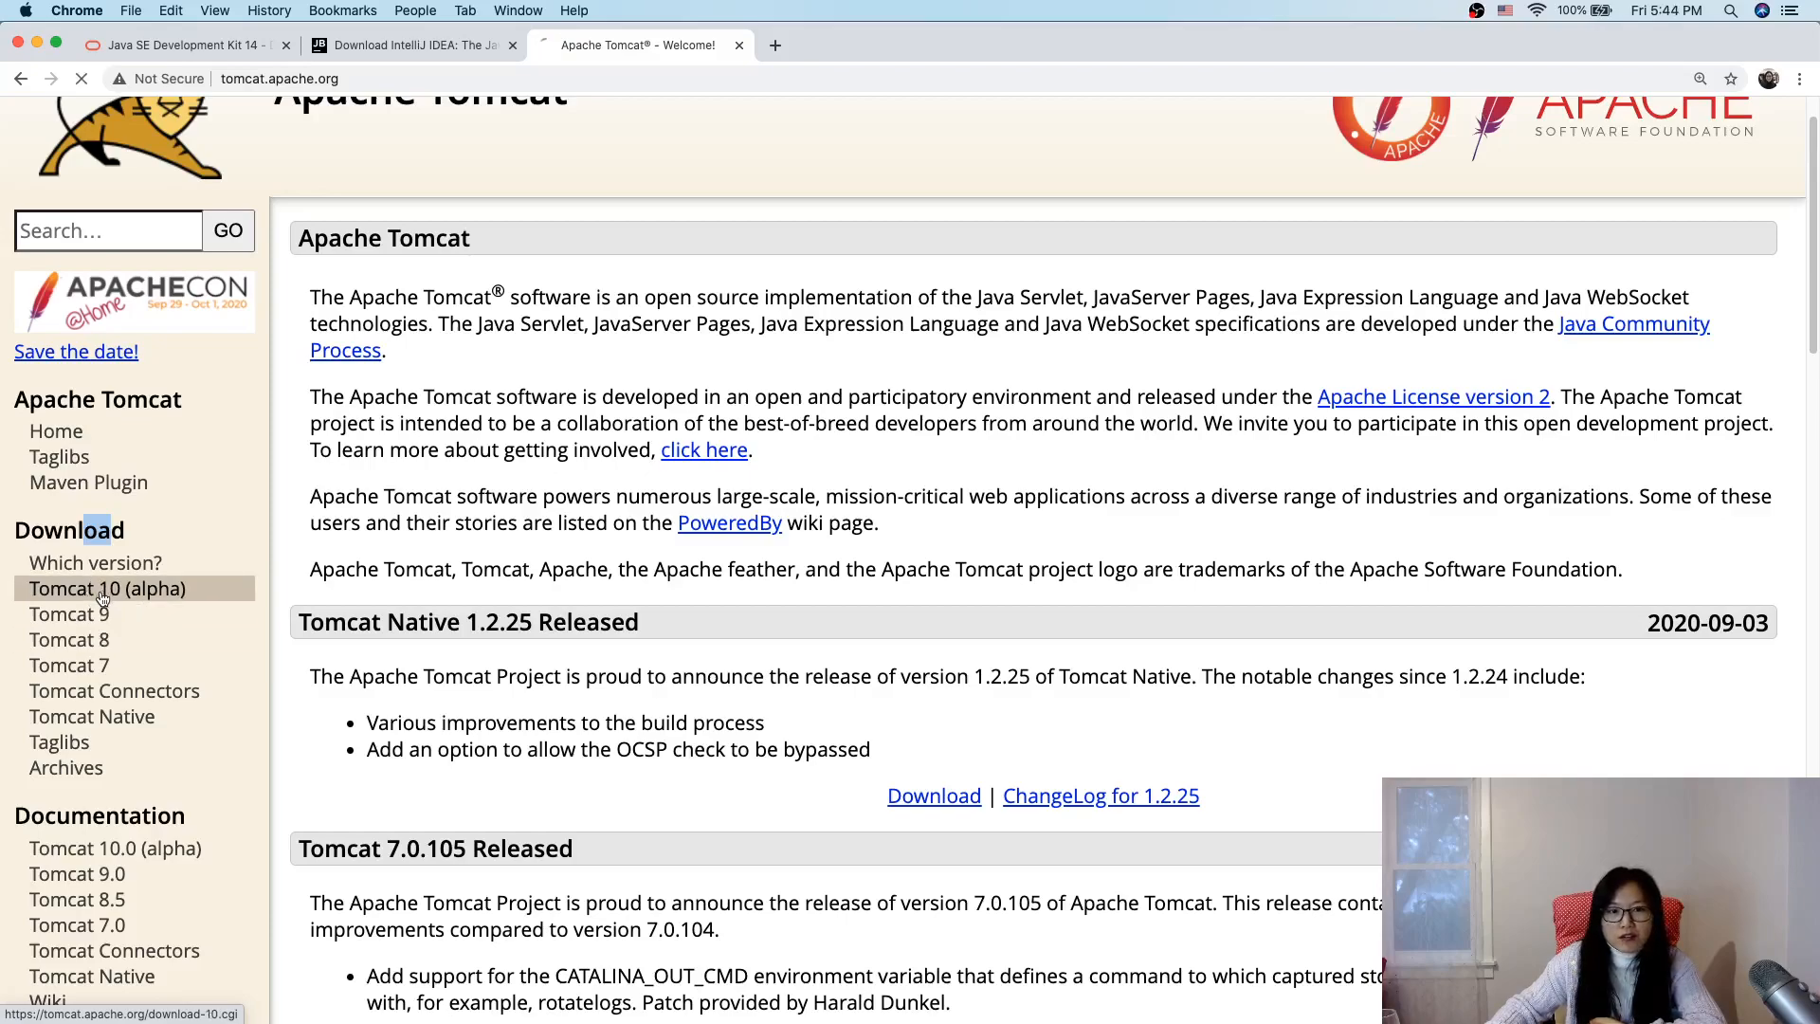
Step: Download the Tomcat 10.0.0-M7 core tar.gz from Binary Distributions
click(105, 589)
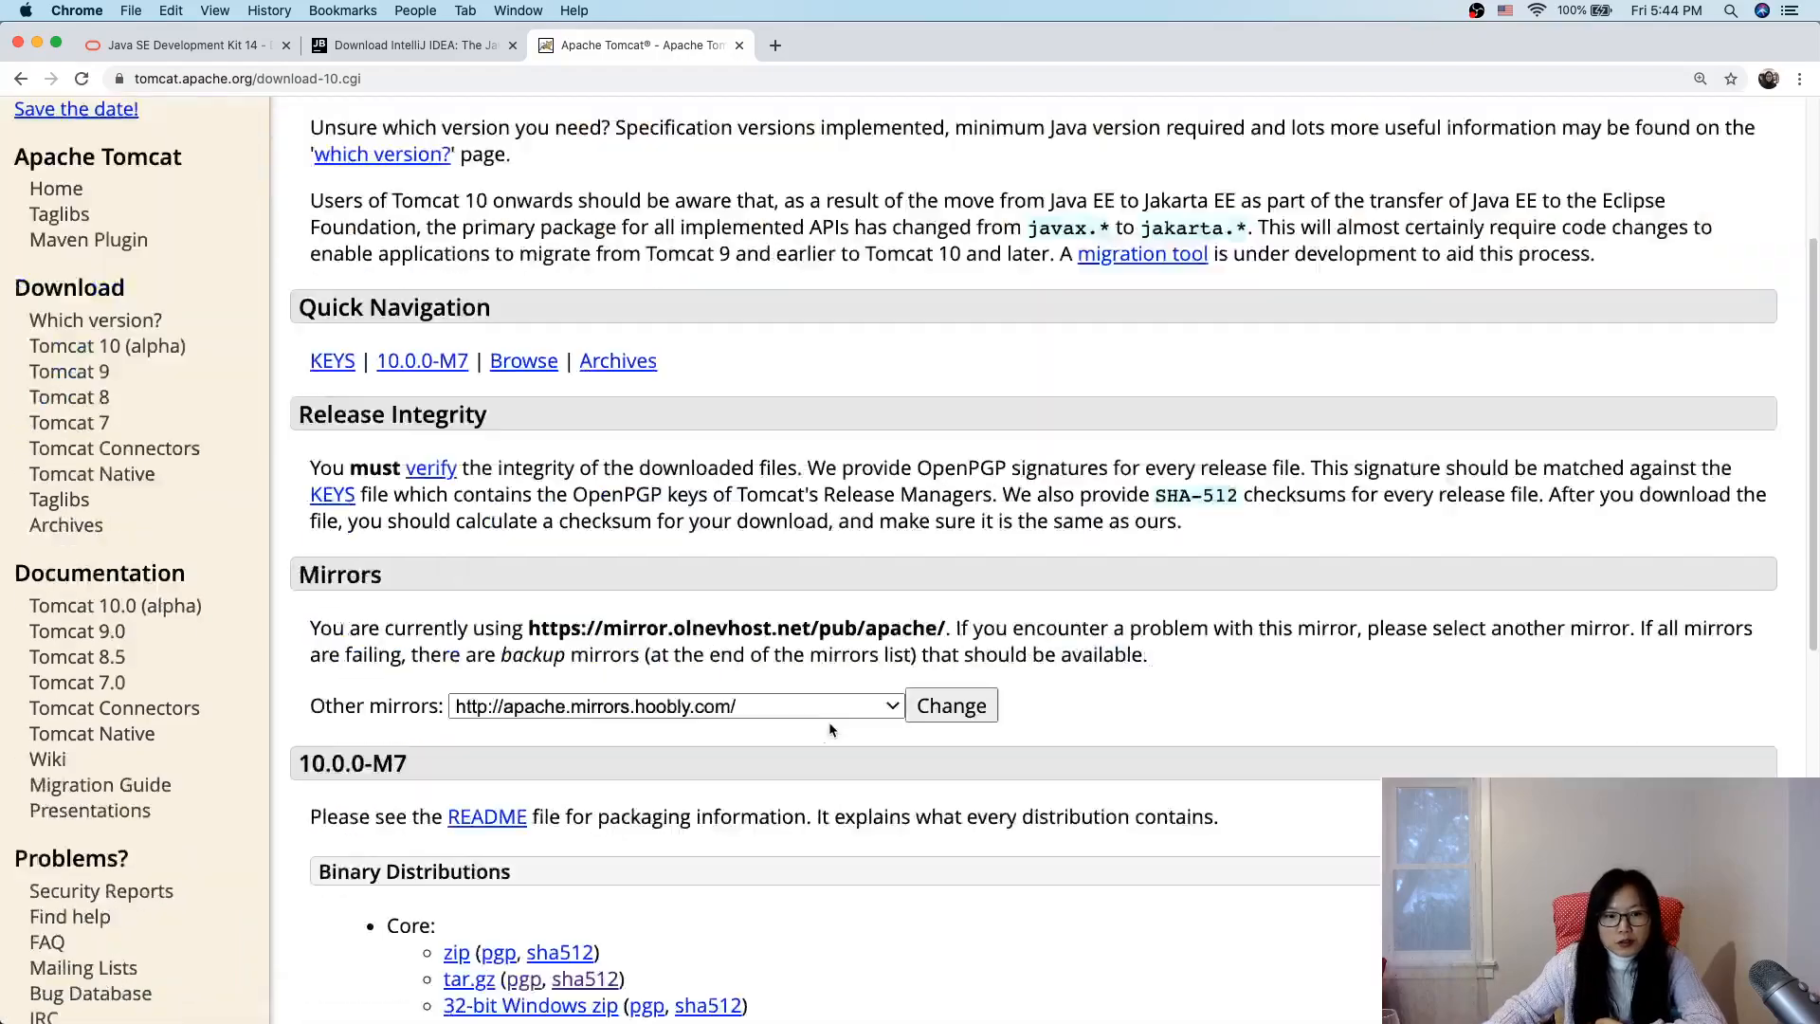
scroll(down, 3)
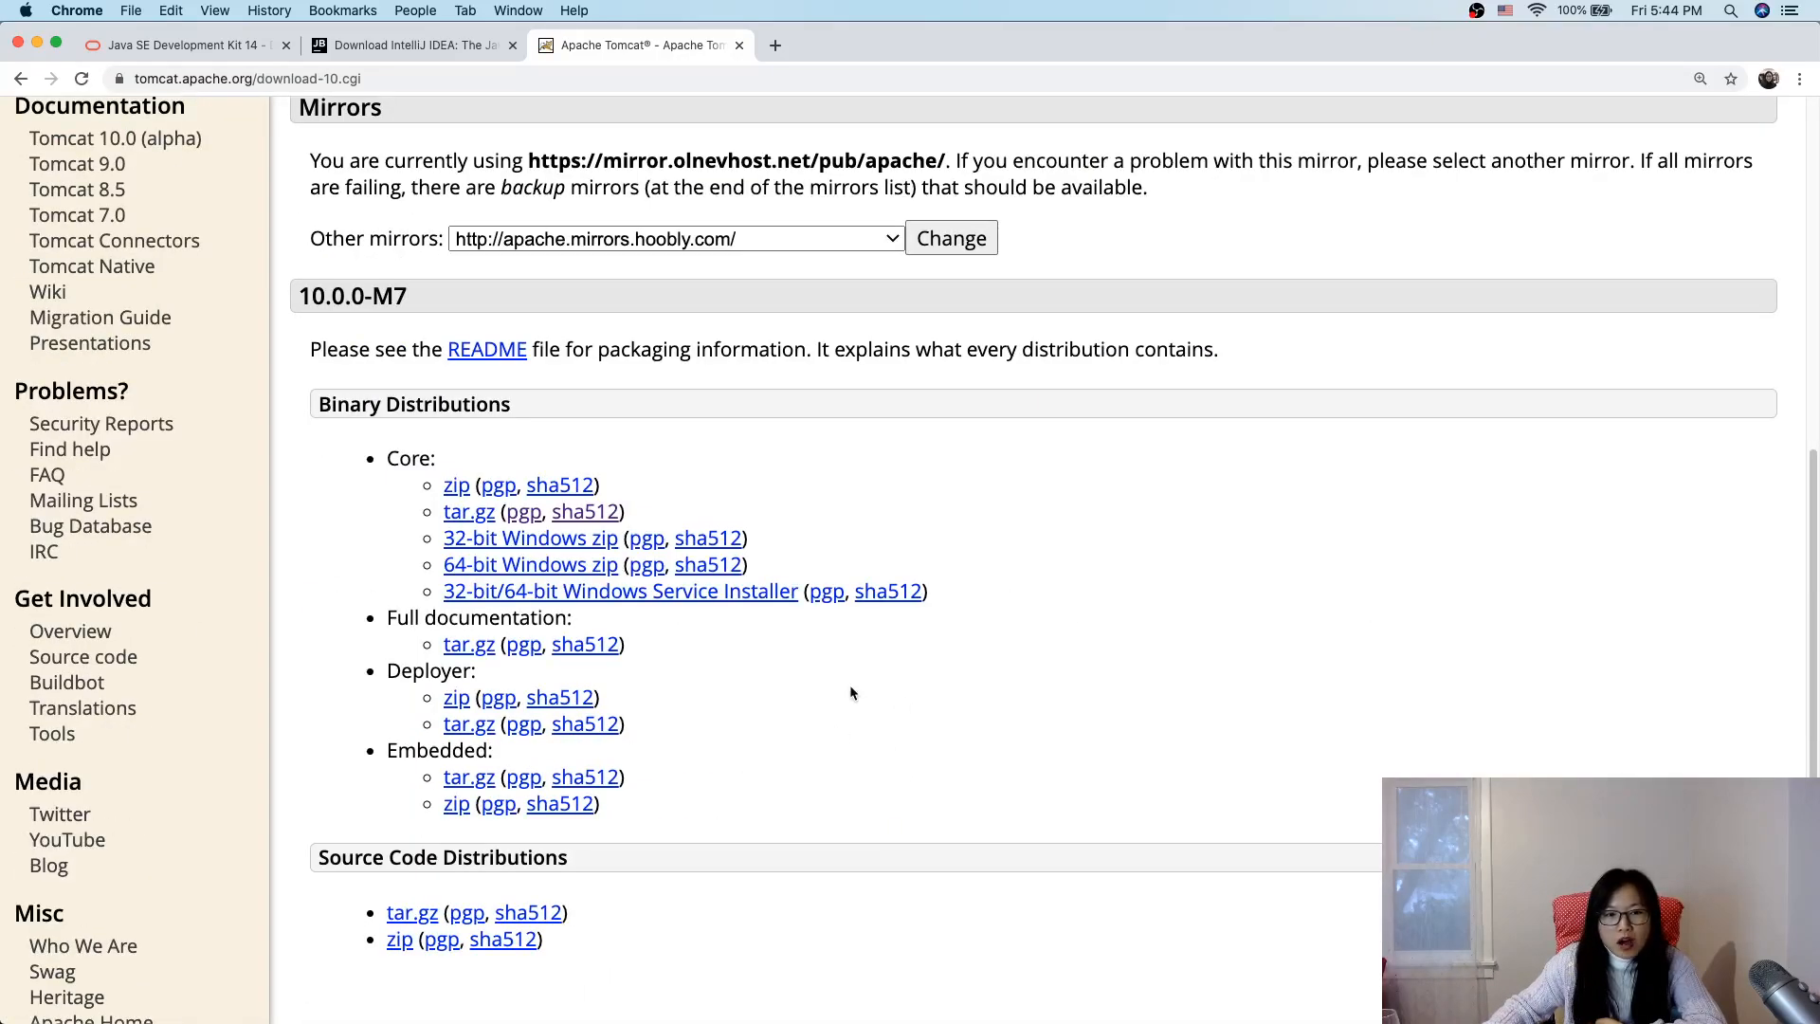
mouse_move(469, 512)
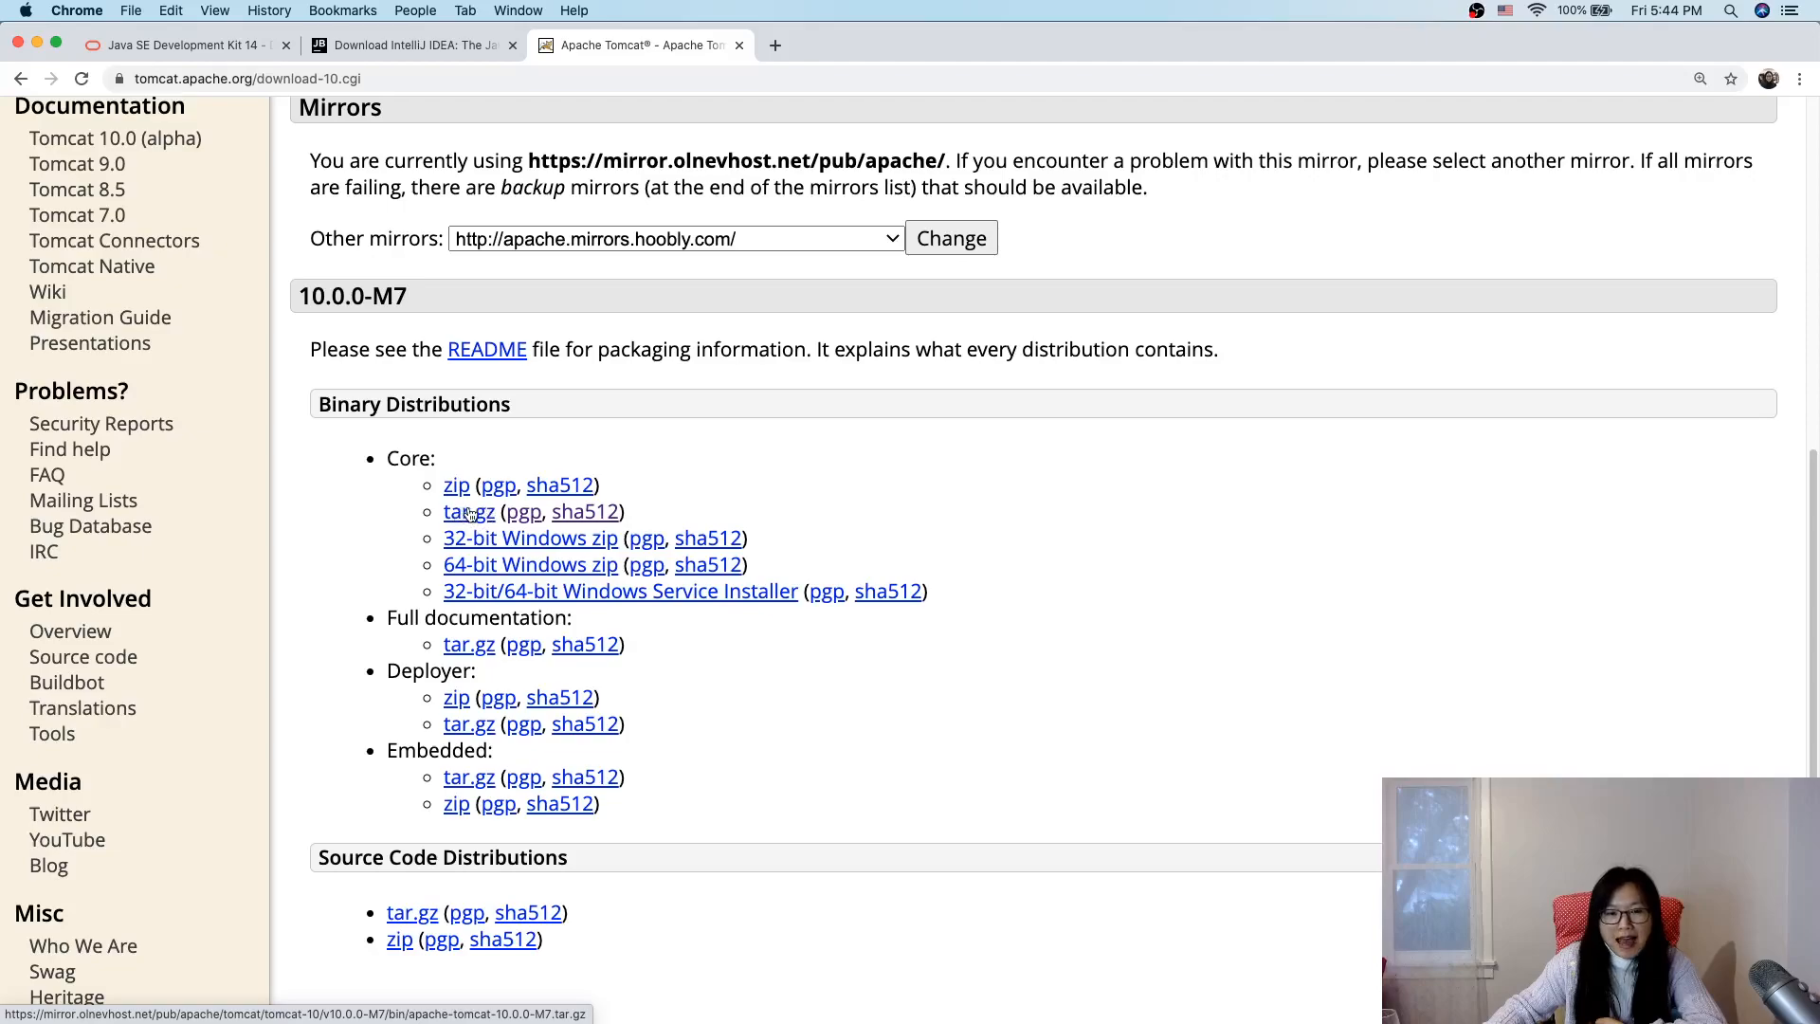
mouse_move(408, 535)
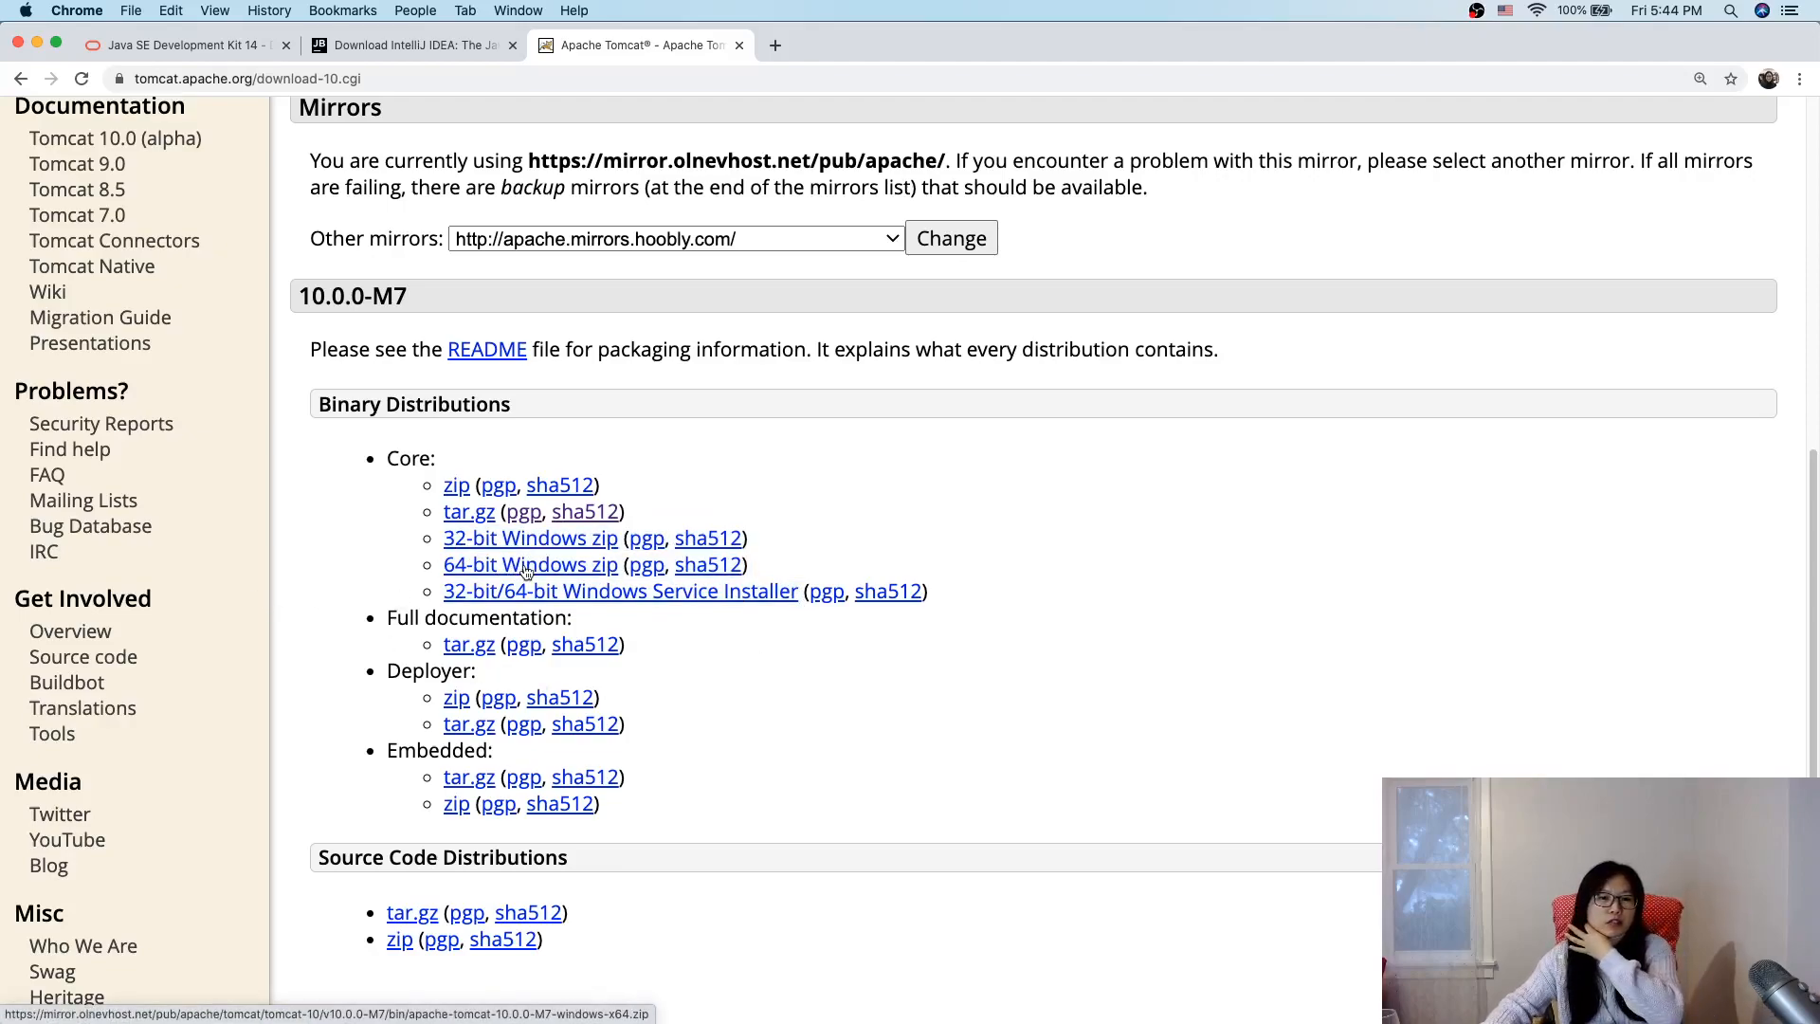
click(531, 564)
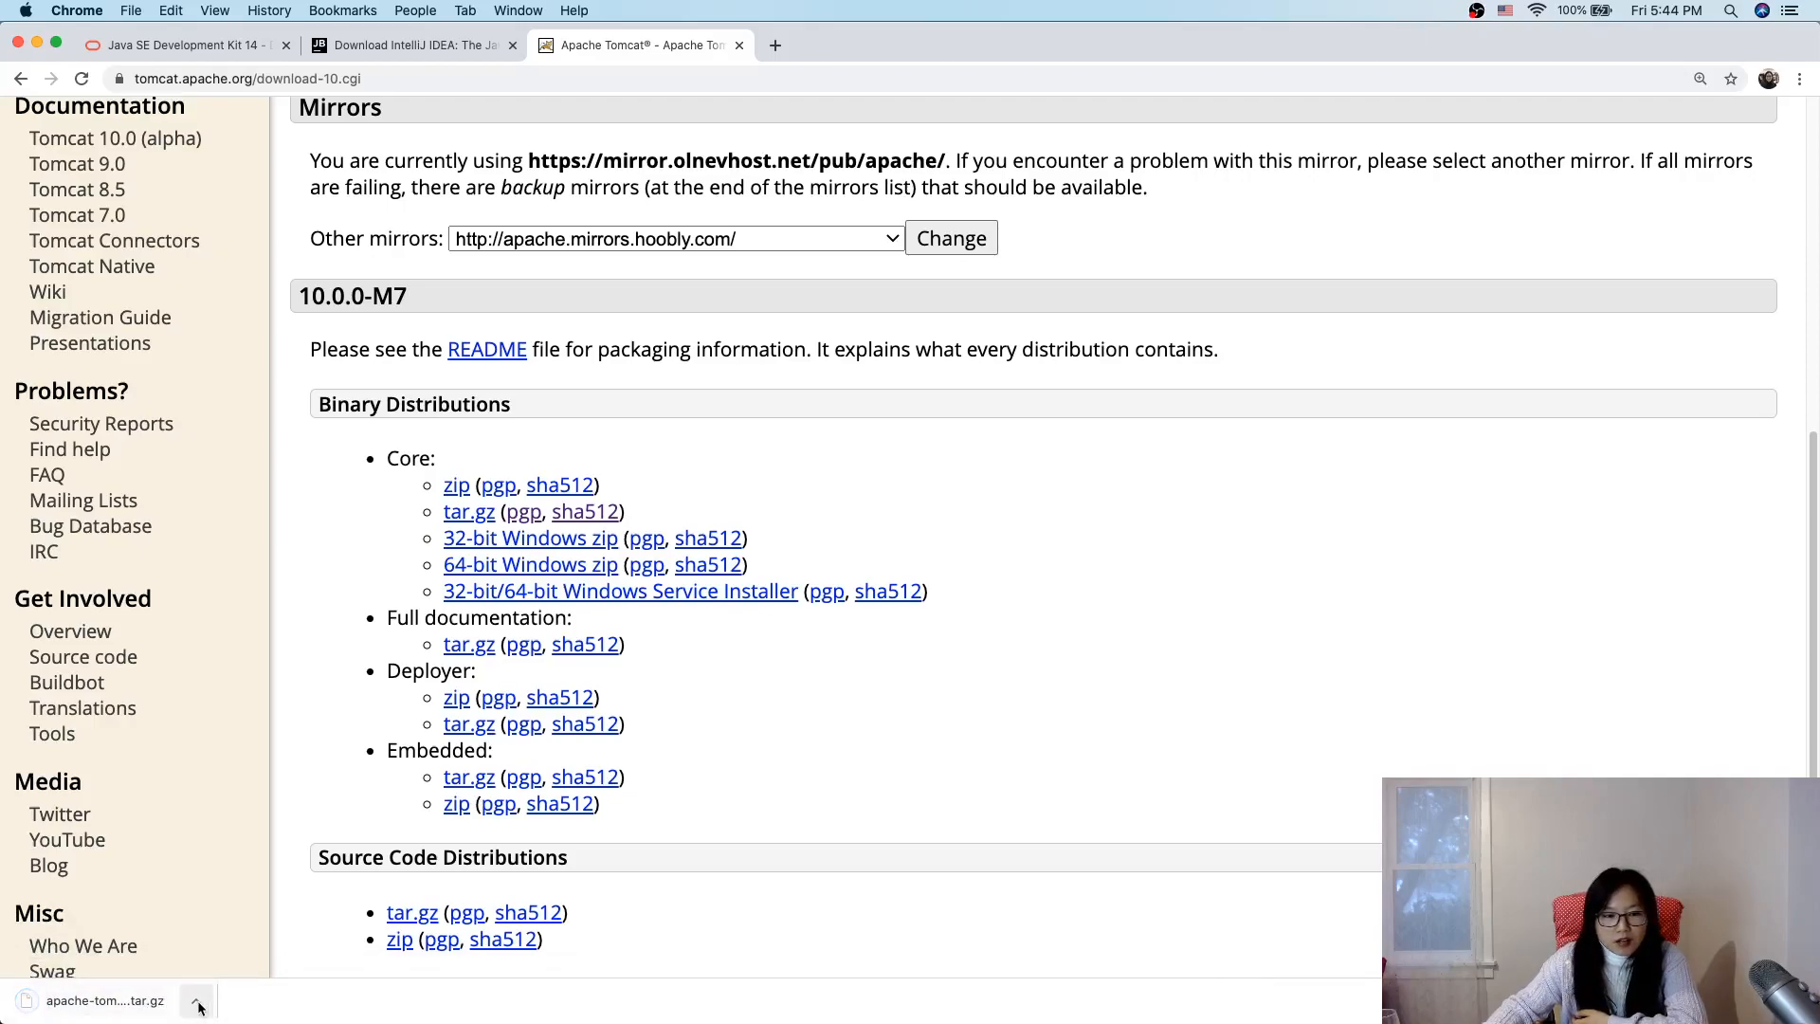
Step: Reveal the Tomcat download in Finder, extract it, inspect apache-tomcat-10.0.0-M7, return to Downloads
click(197, 999)
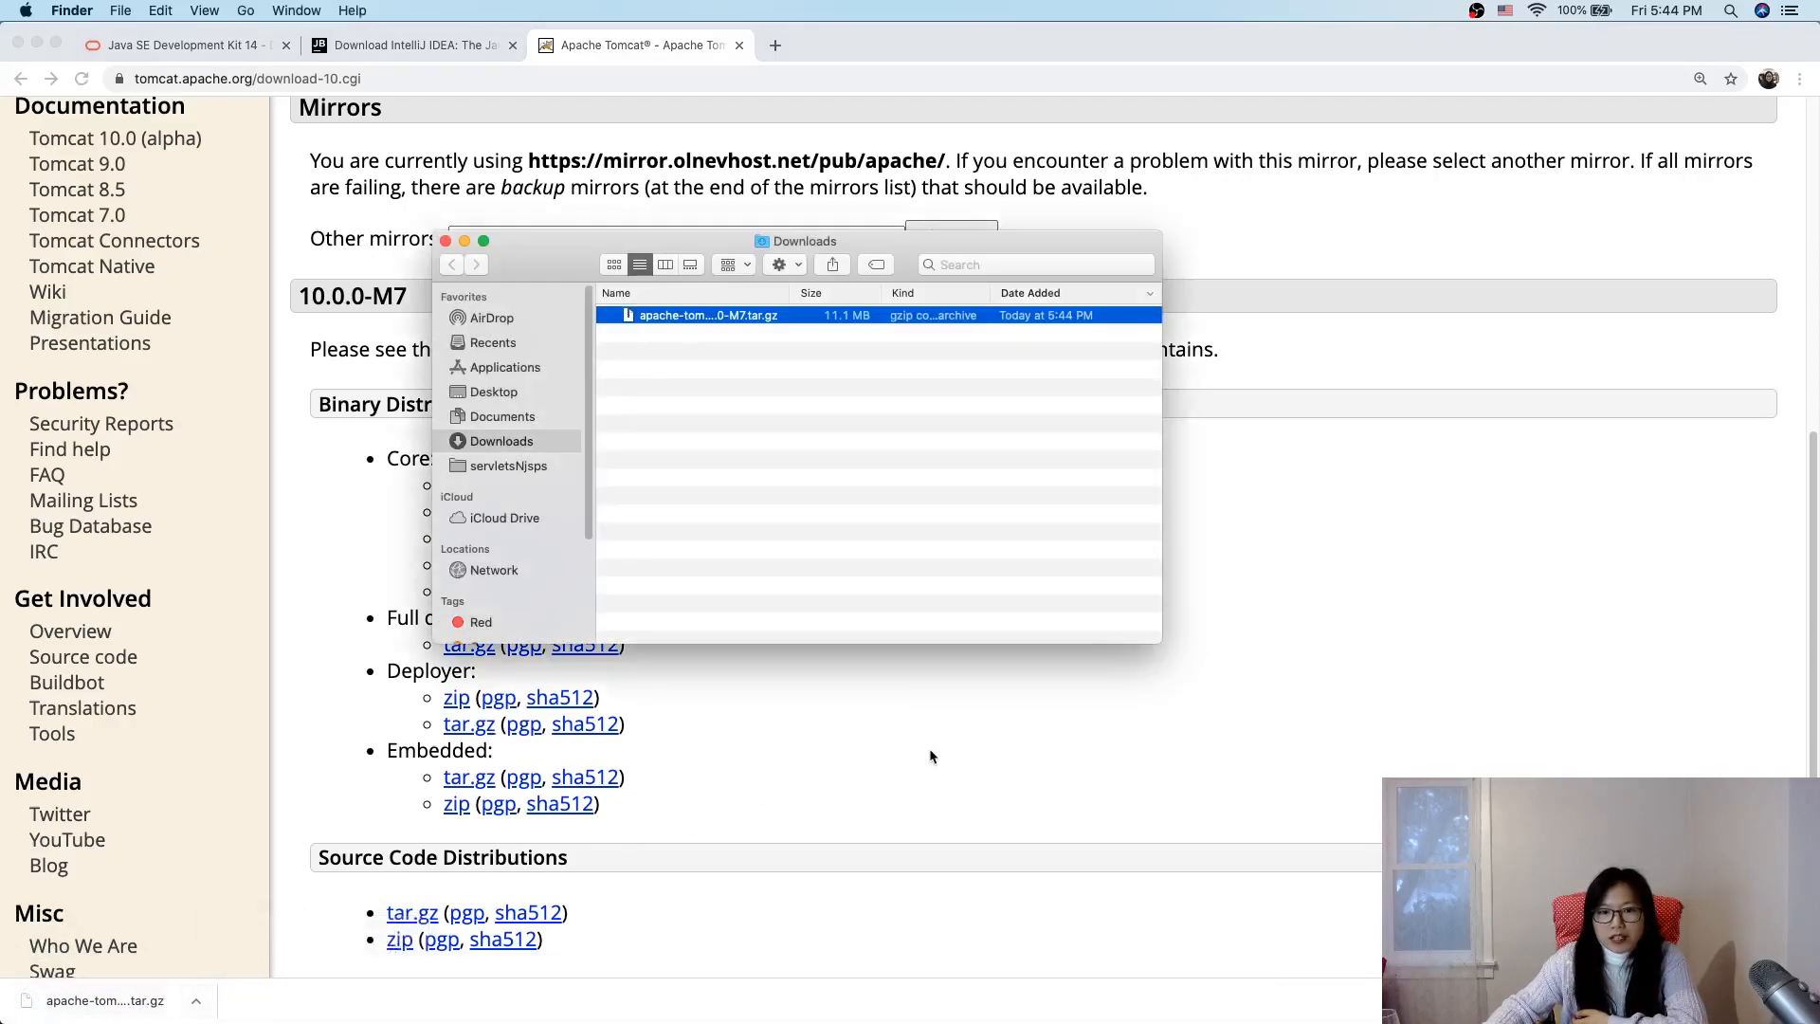
mouse_move(651, 315)
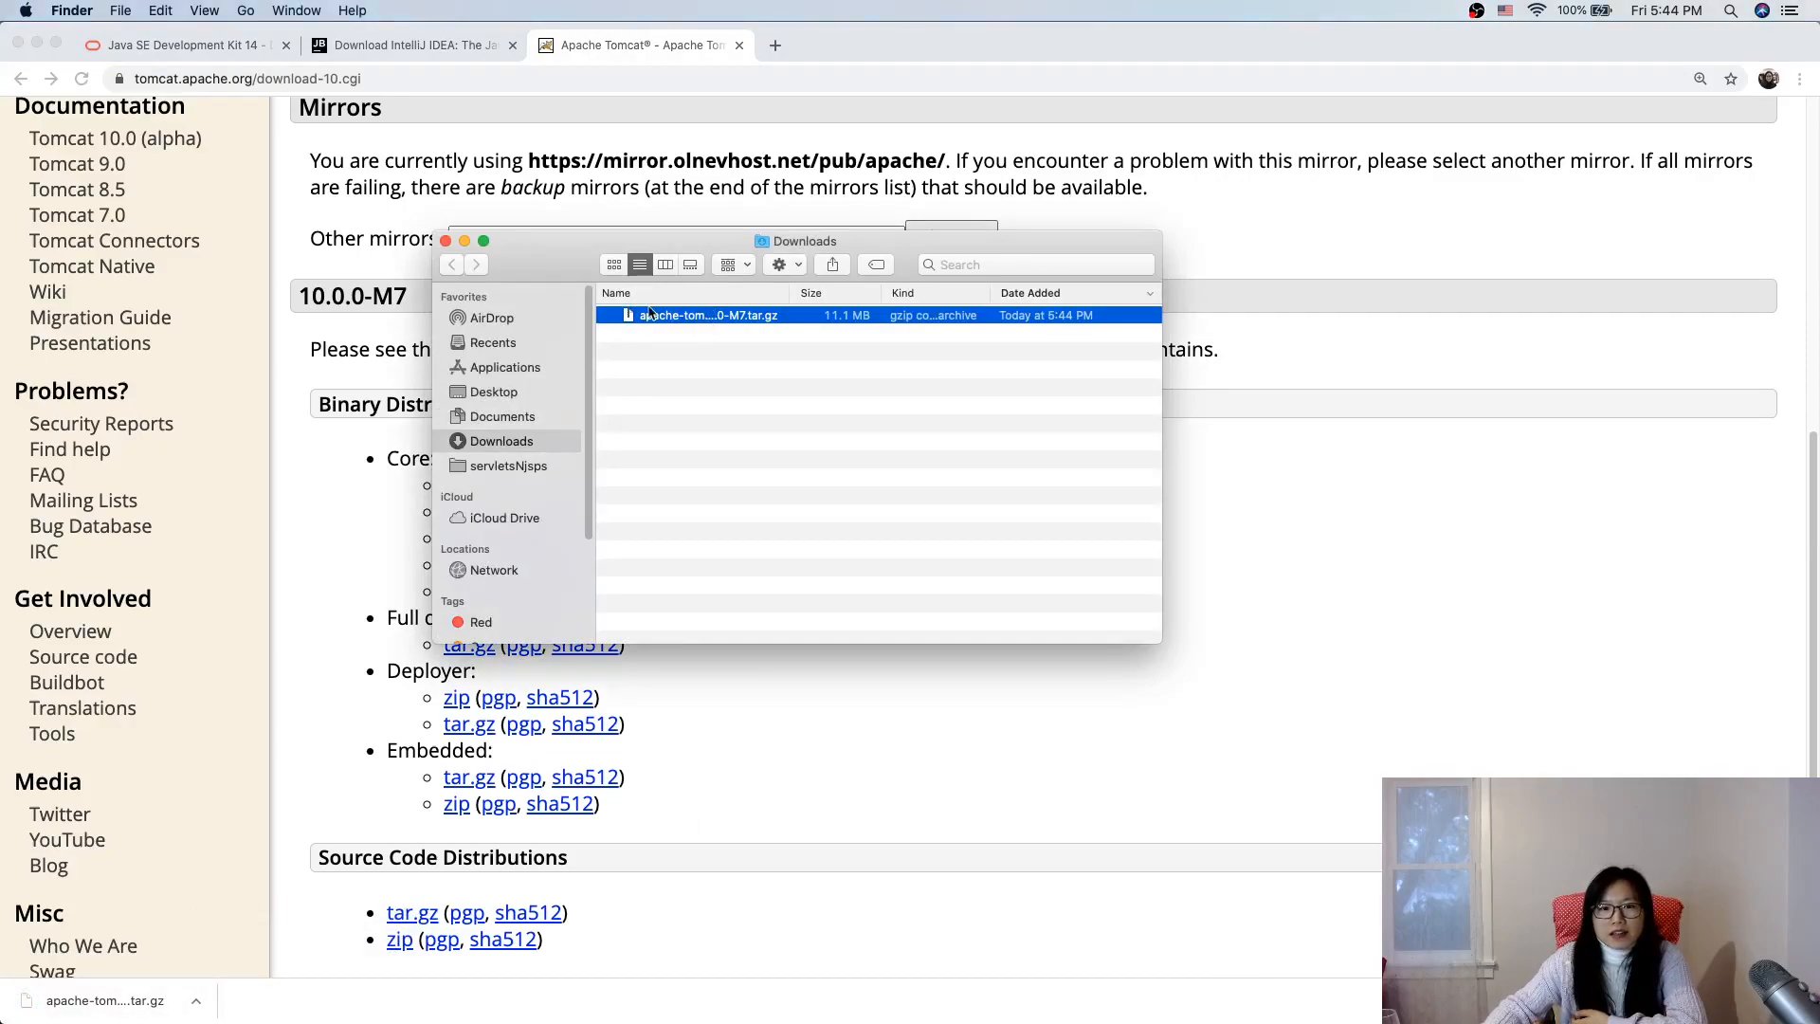
double_click(705, 315)
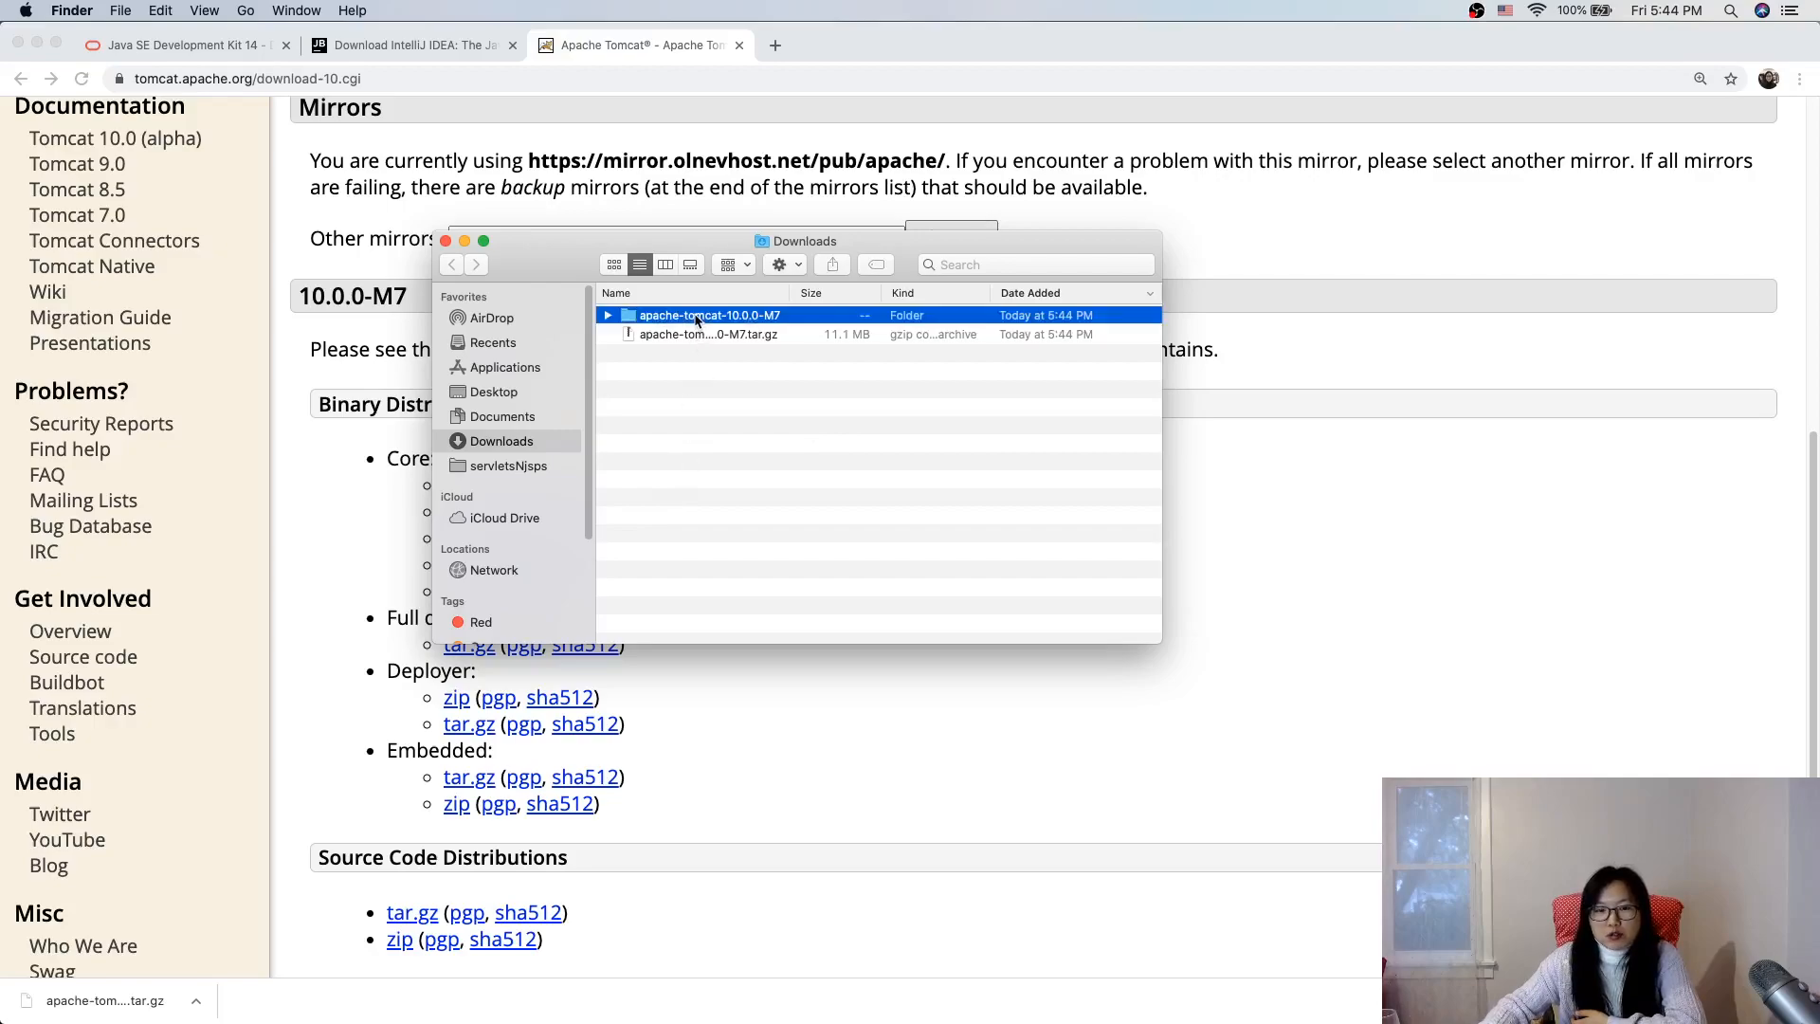
double_click(709, 315)
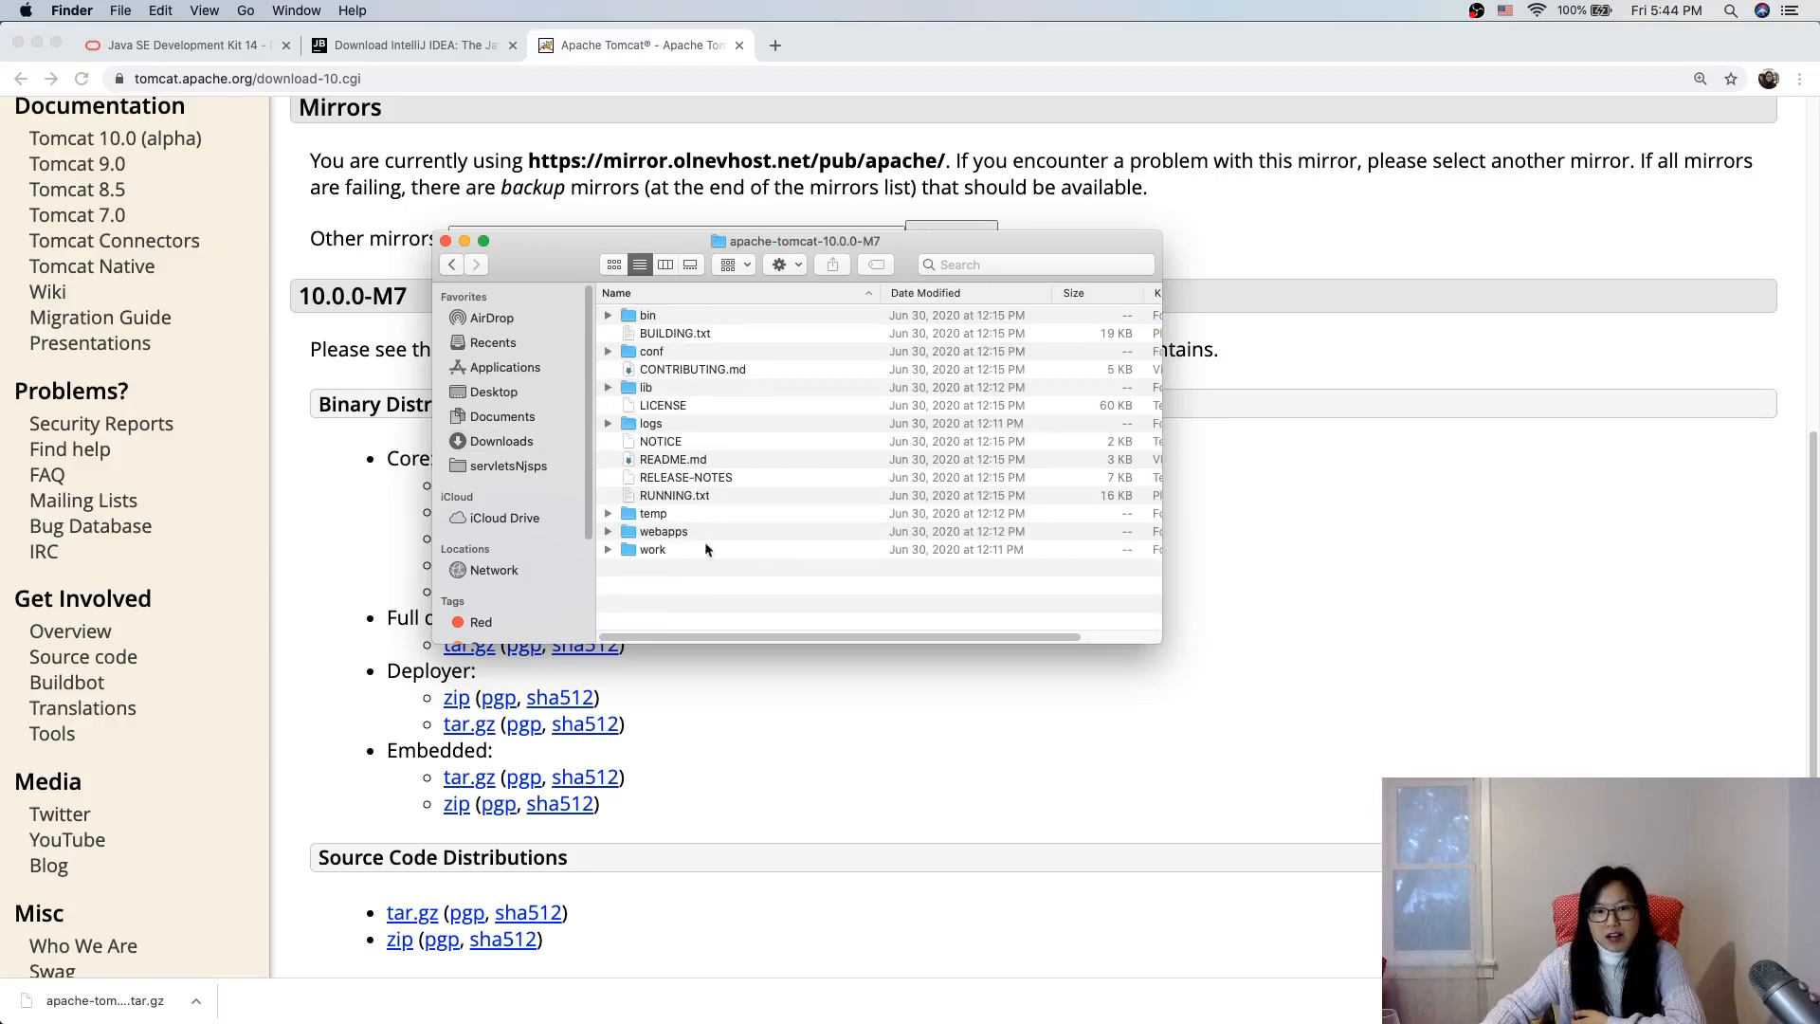
mouse_move(650, 407)
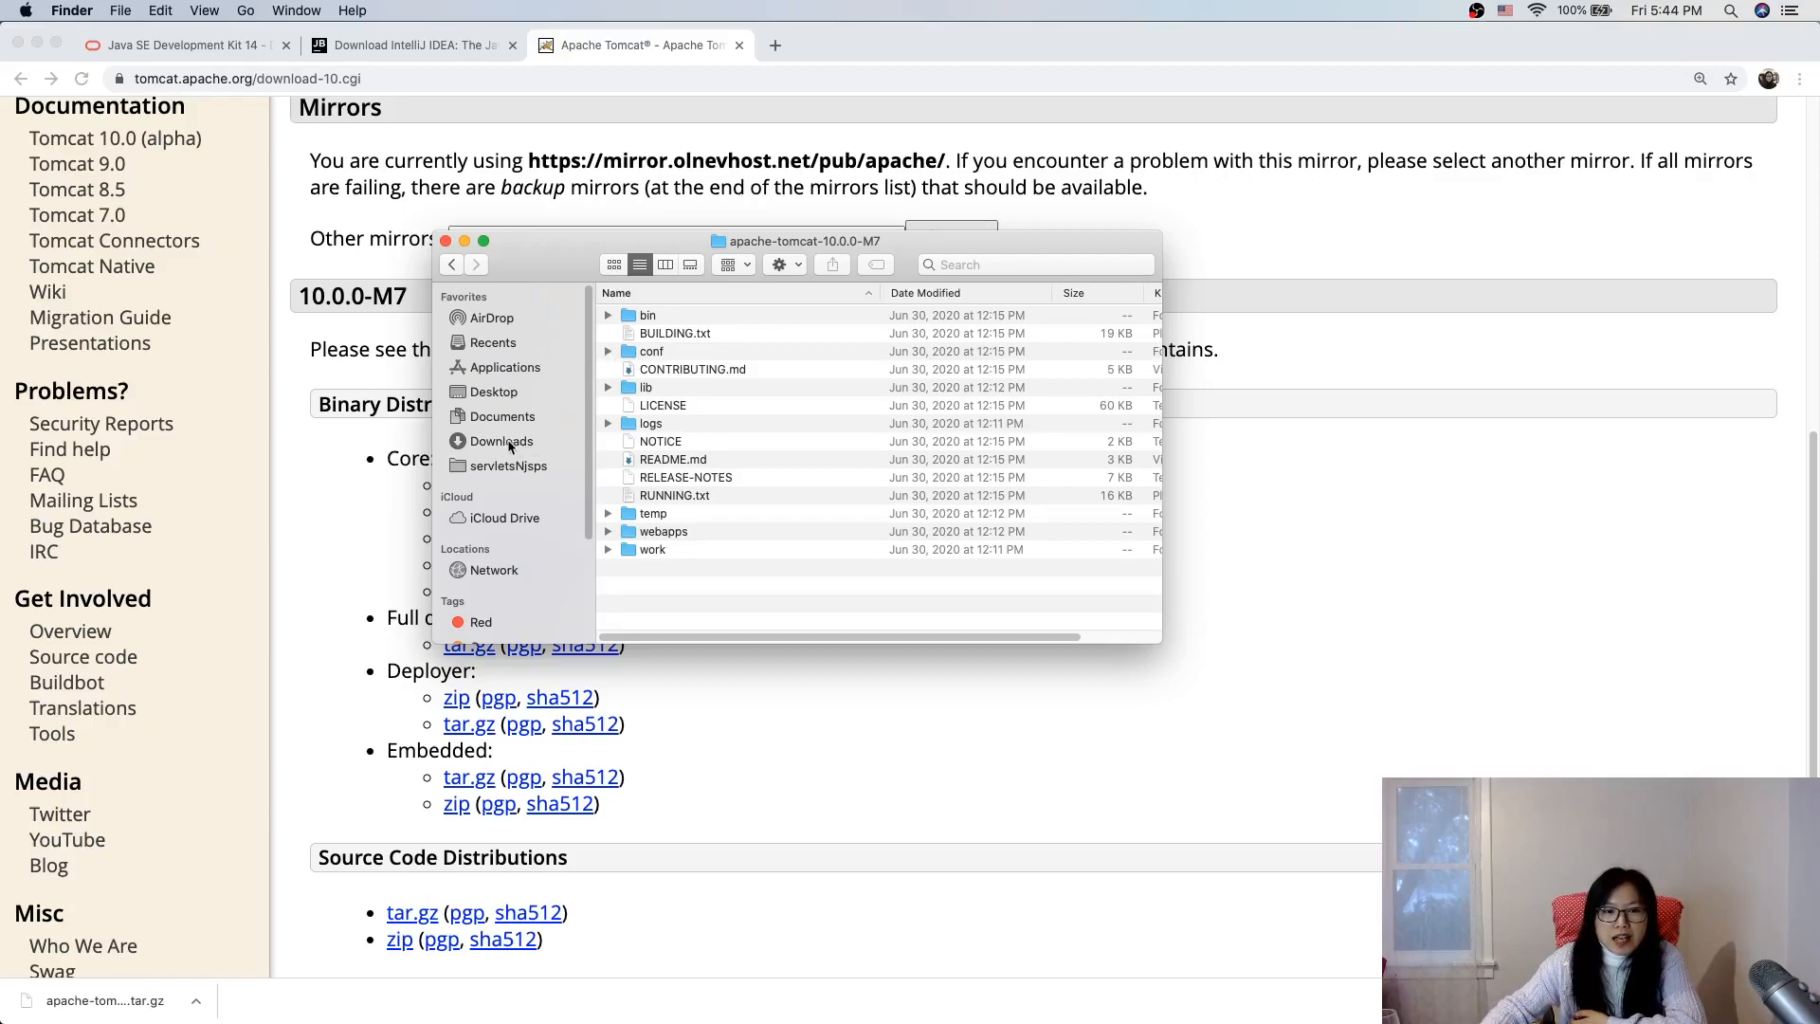
click(501, 441)
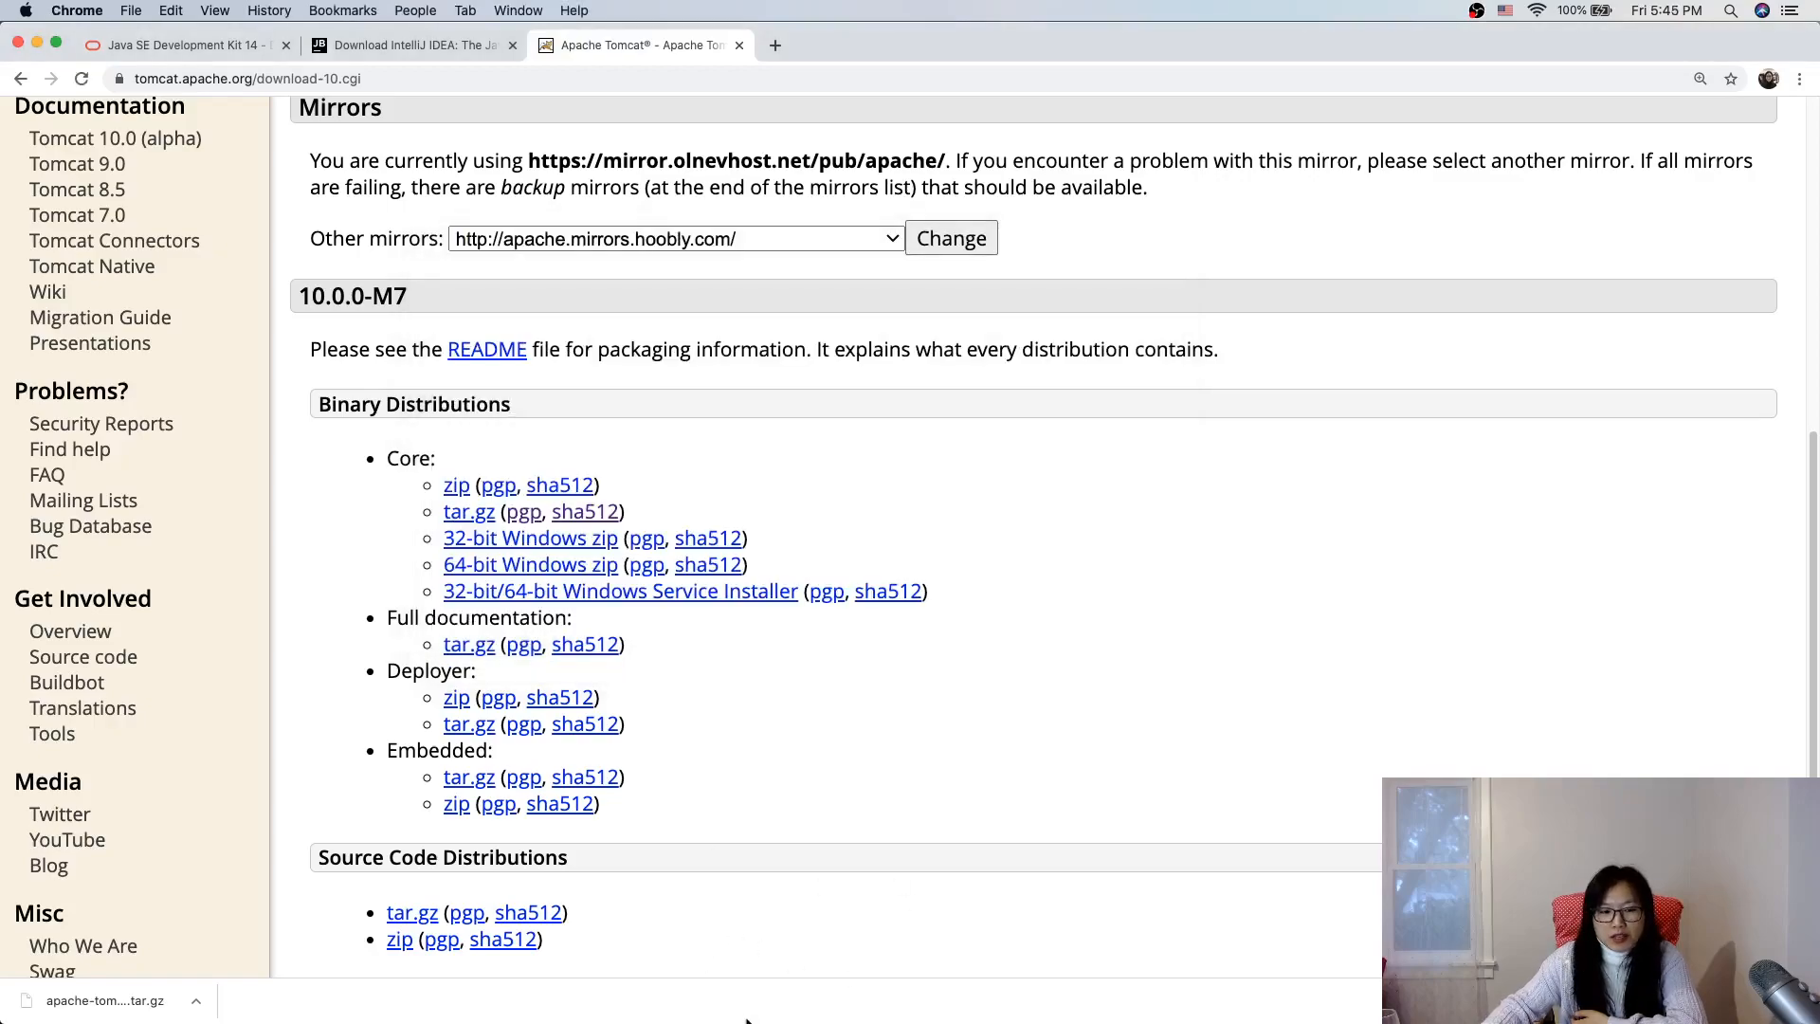
mouse_move(831, 981)
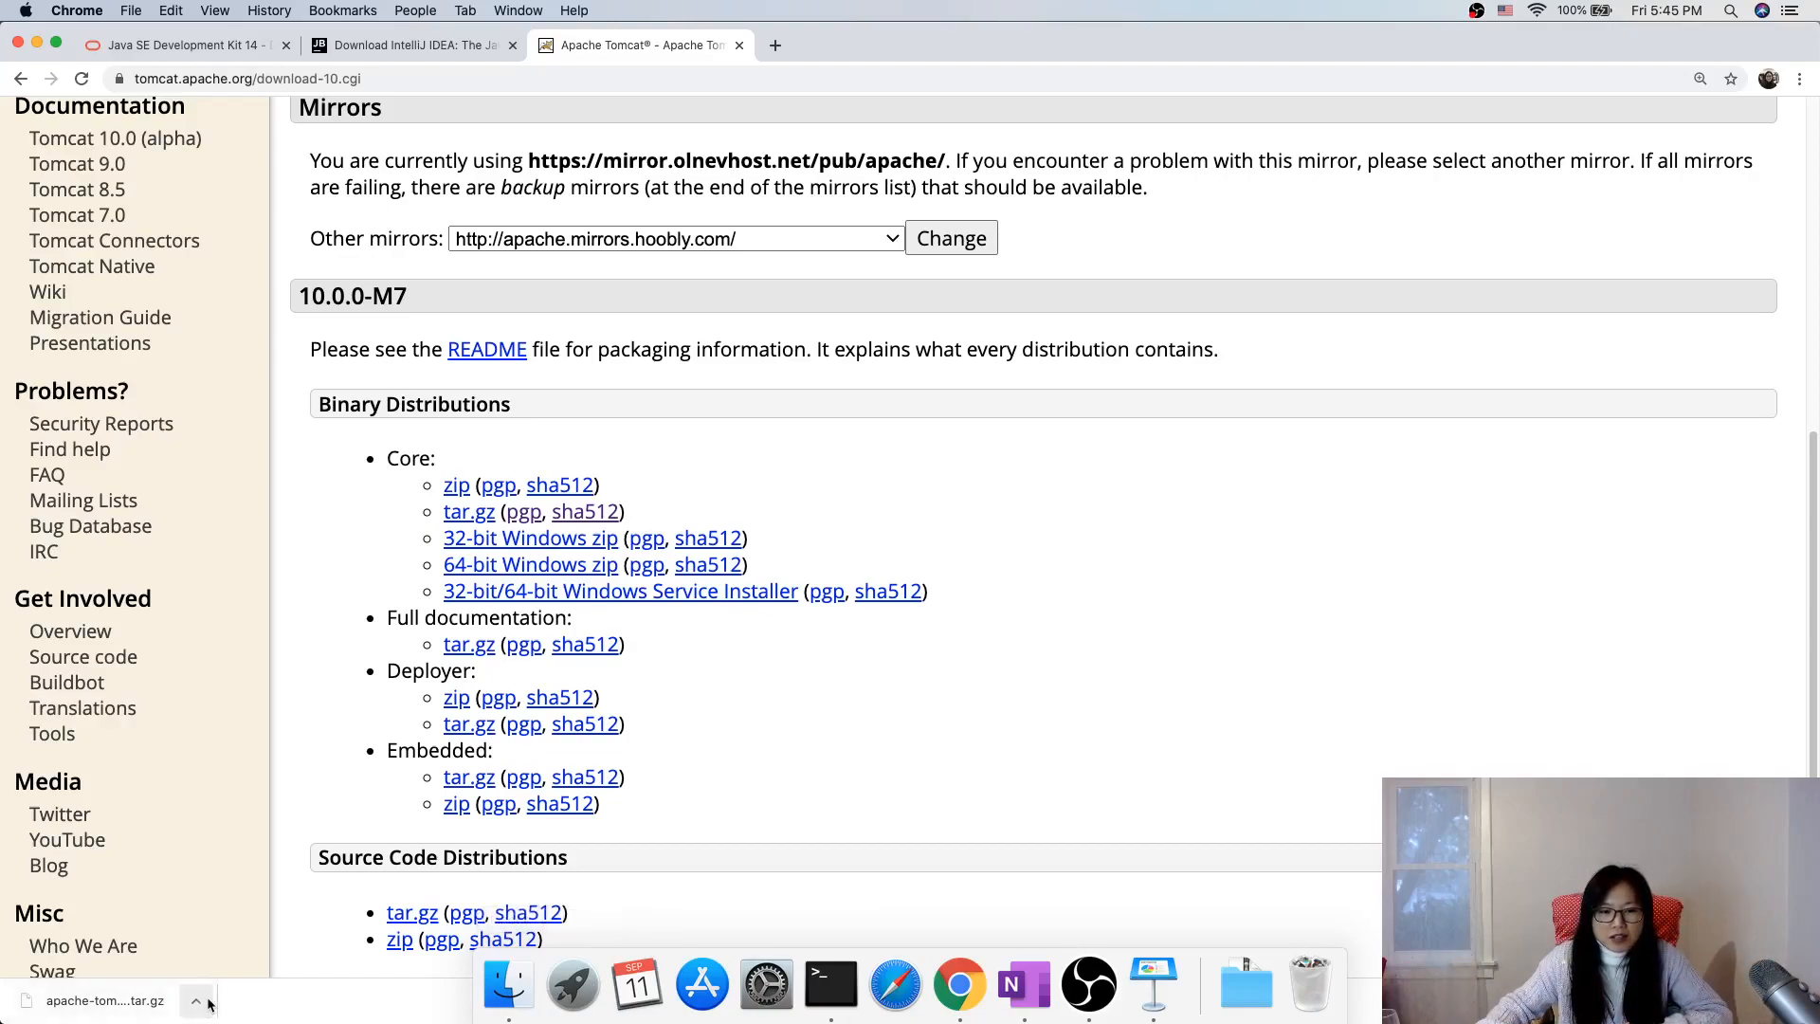
Step: Reveal the downloaded Tomcat tar.gz archive in Finder from Chrome's download bar
click(195, 999)
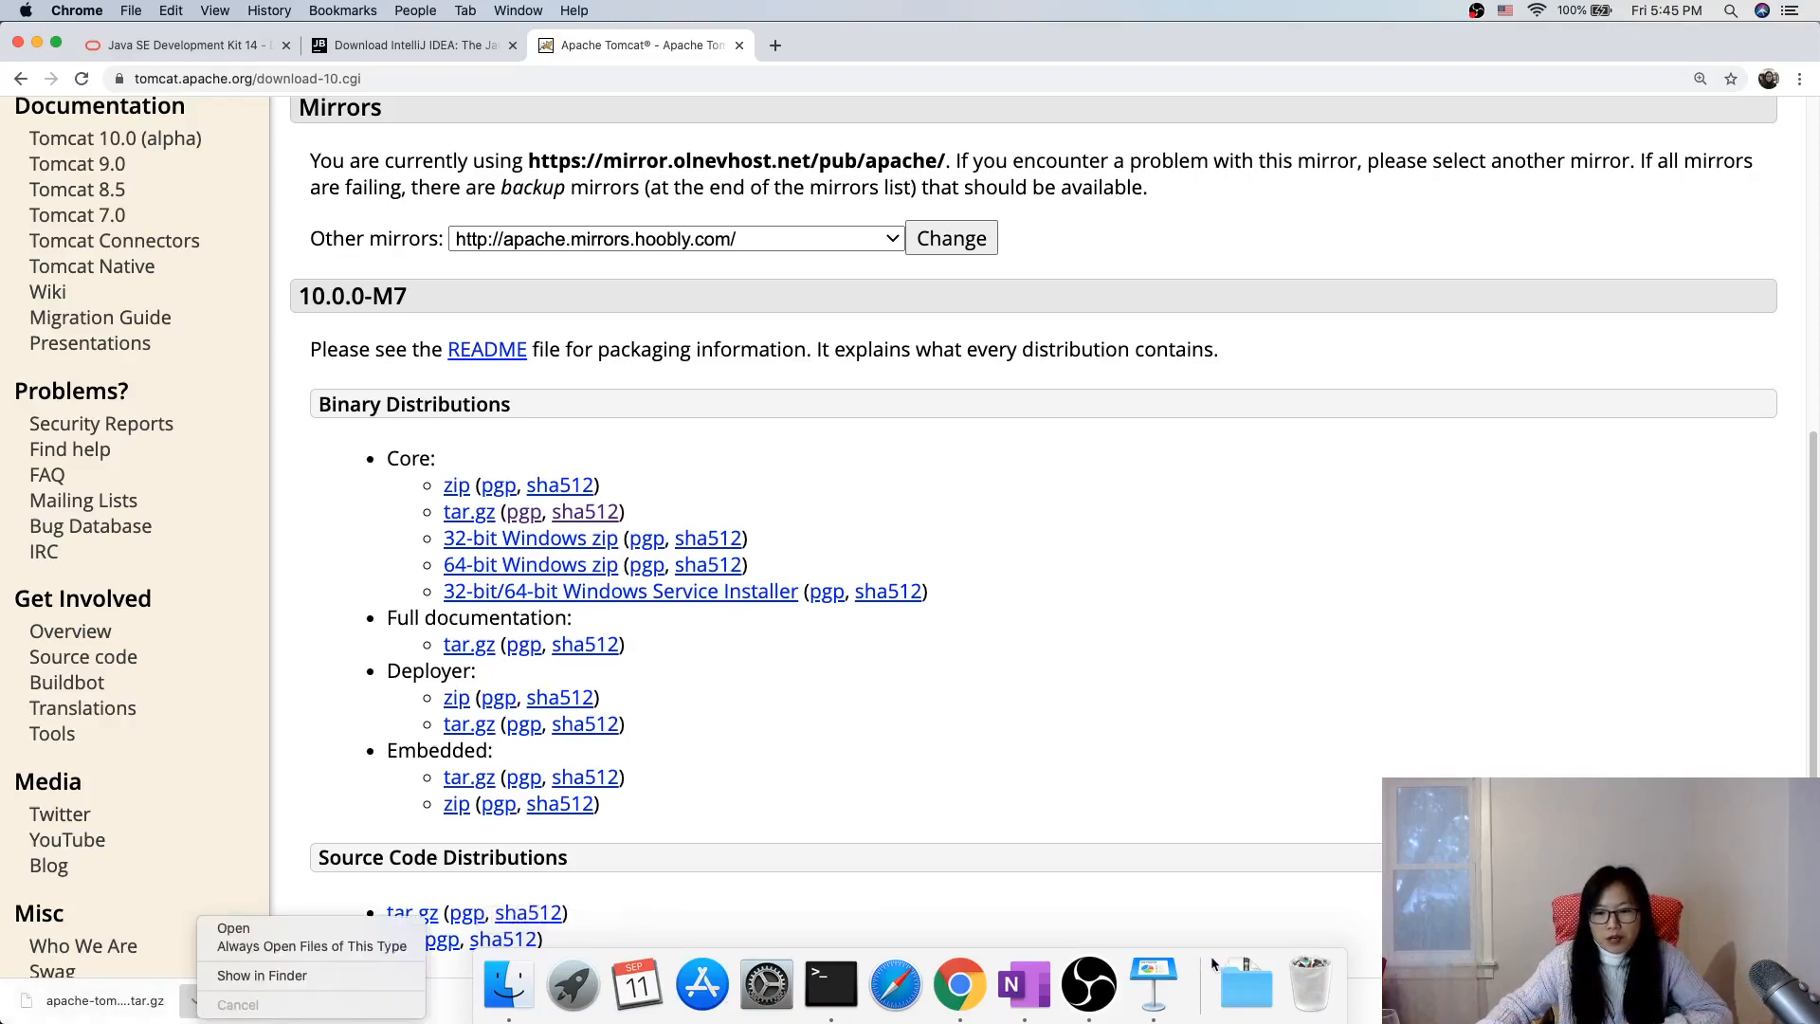
click(262, 976)
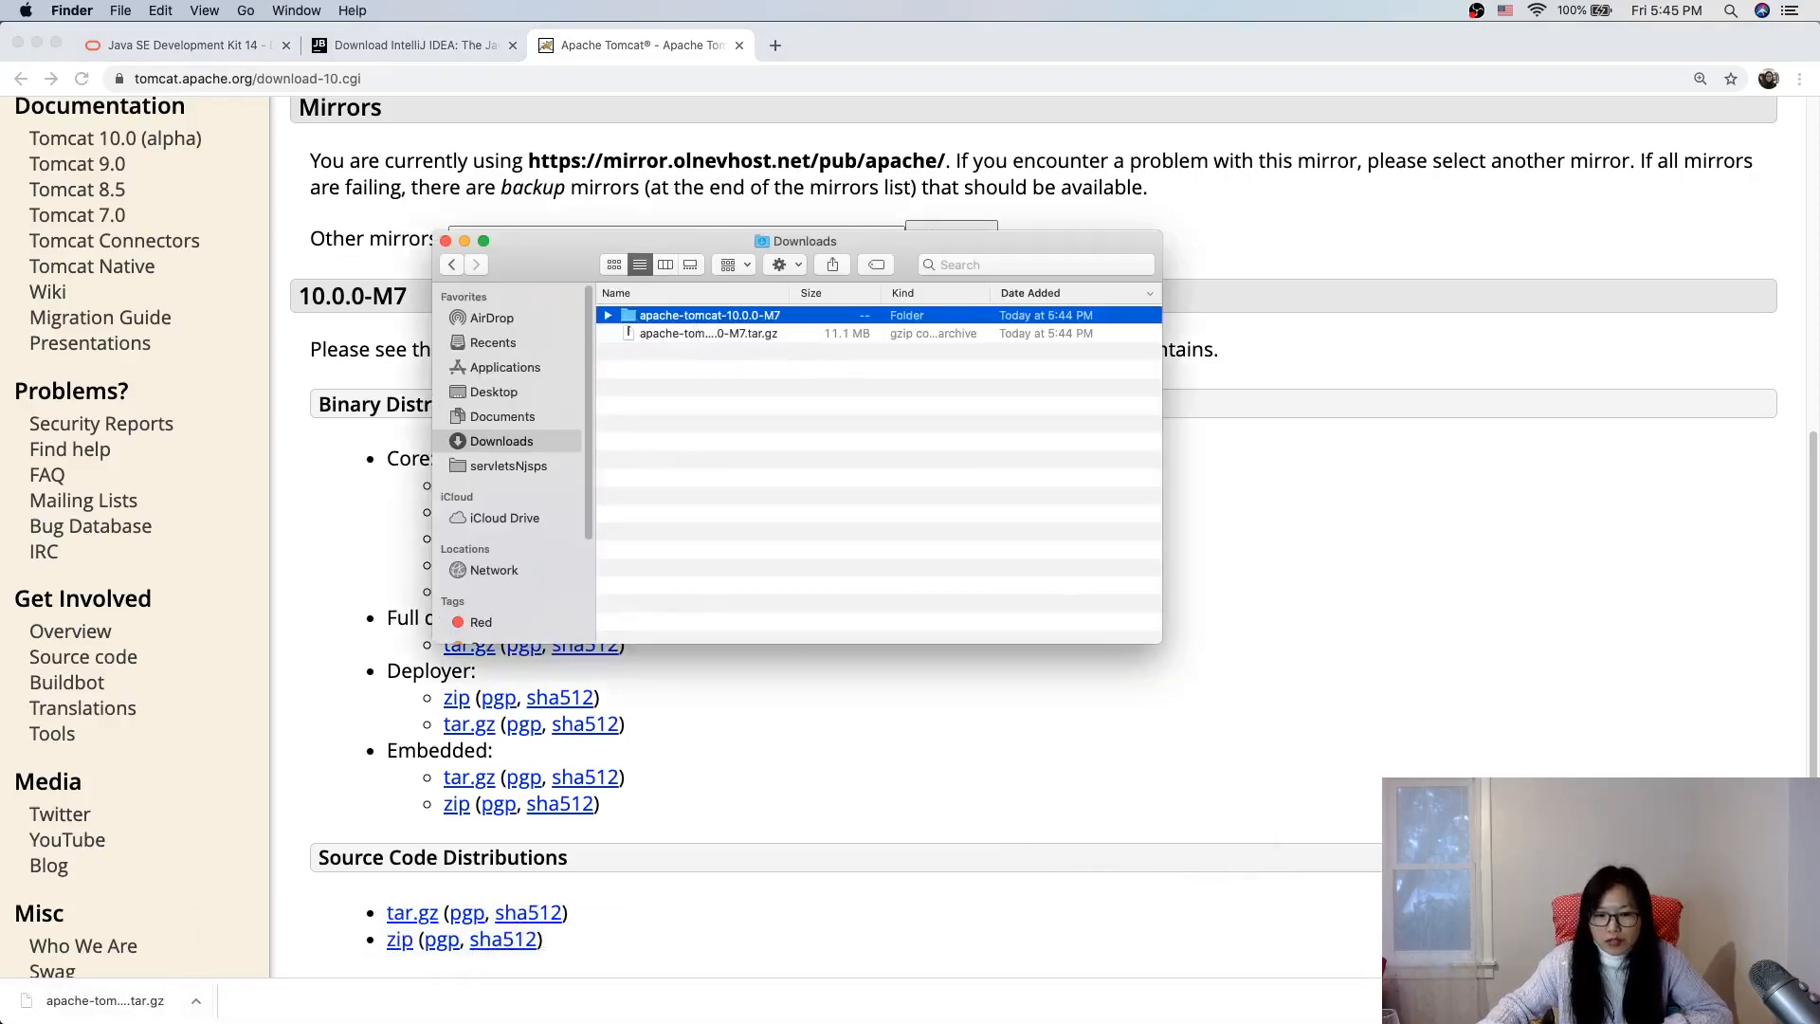
mouse_move(509, 987)
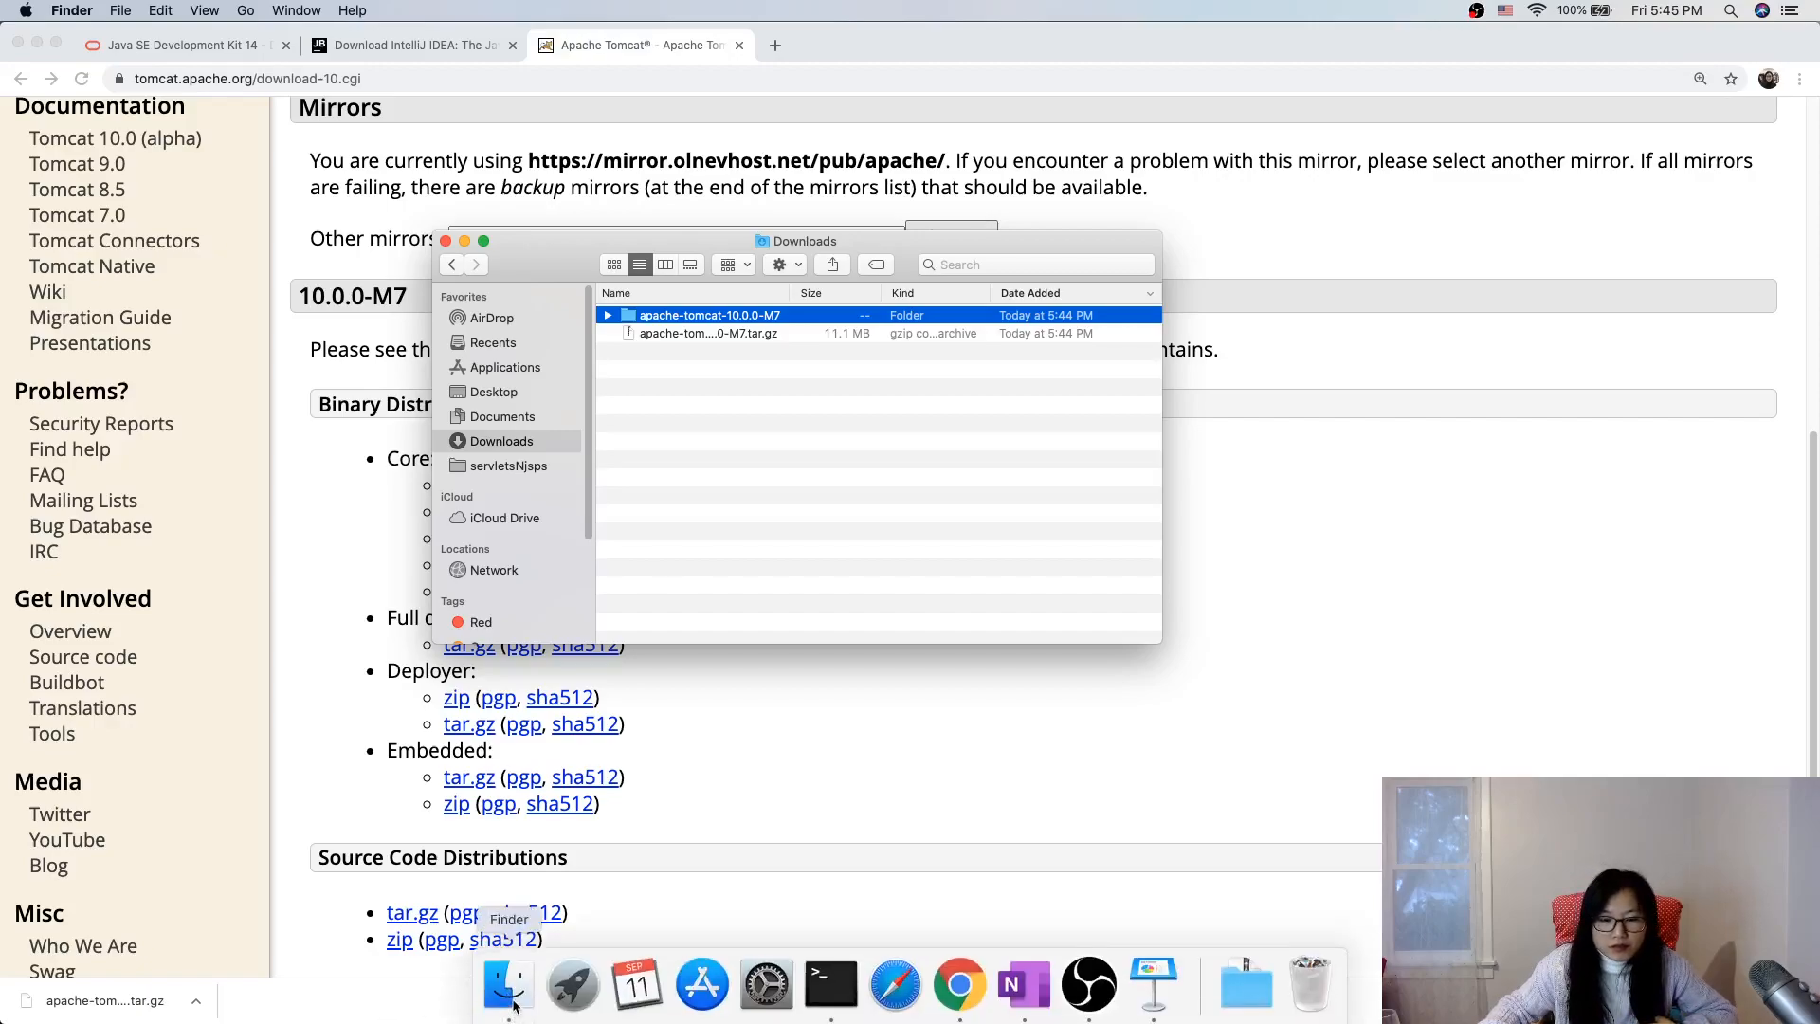
mouse_move(897, 752)
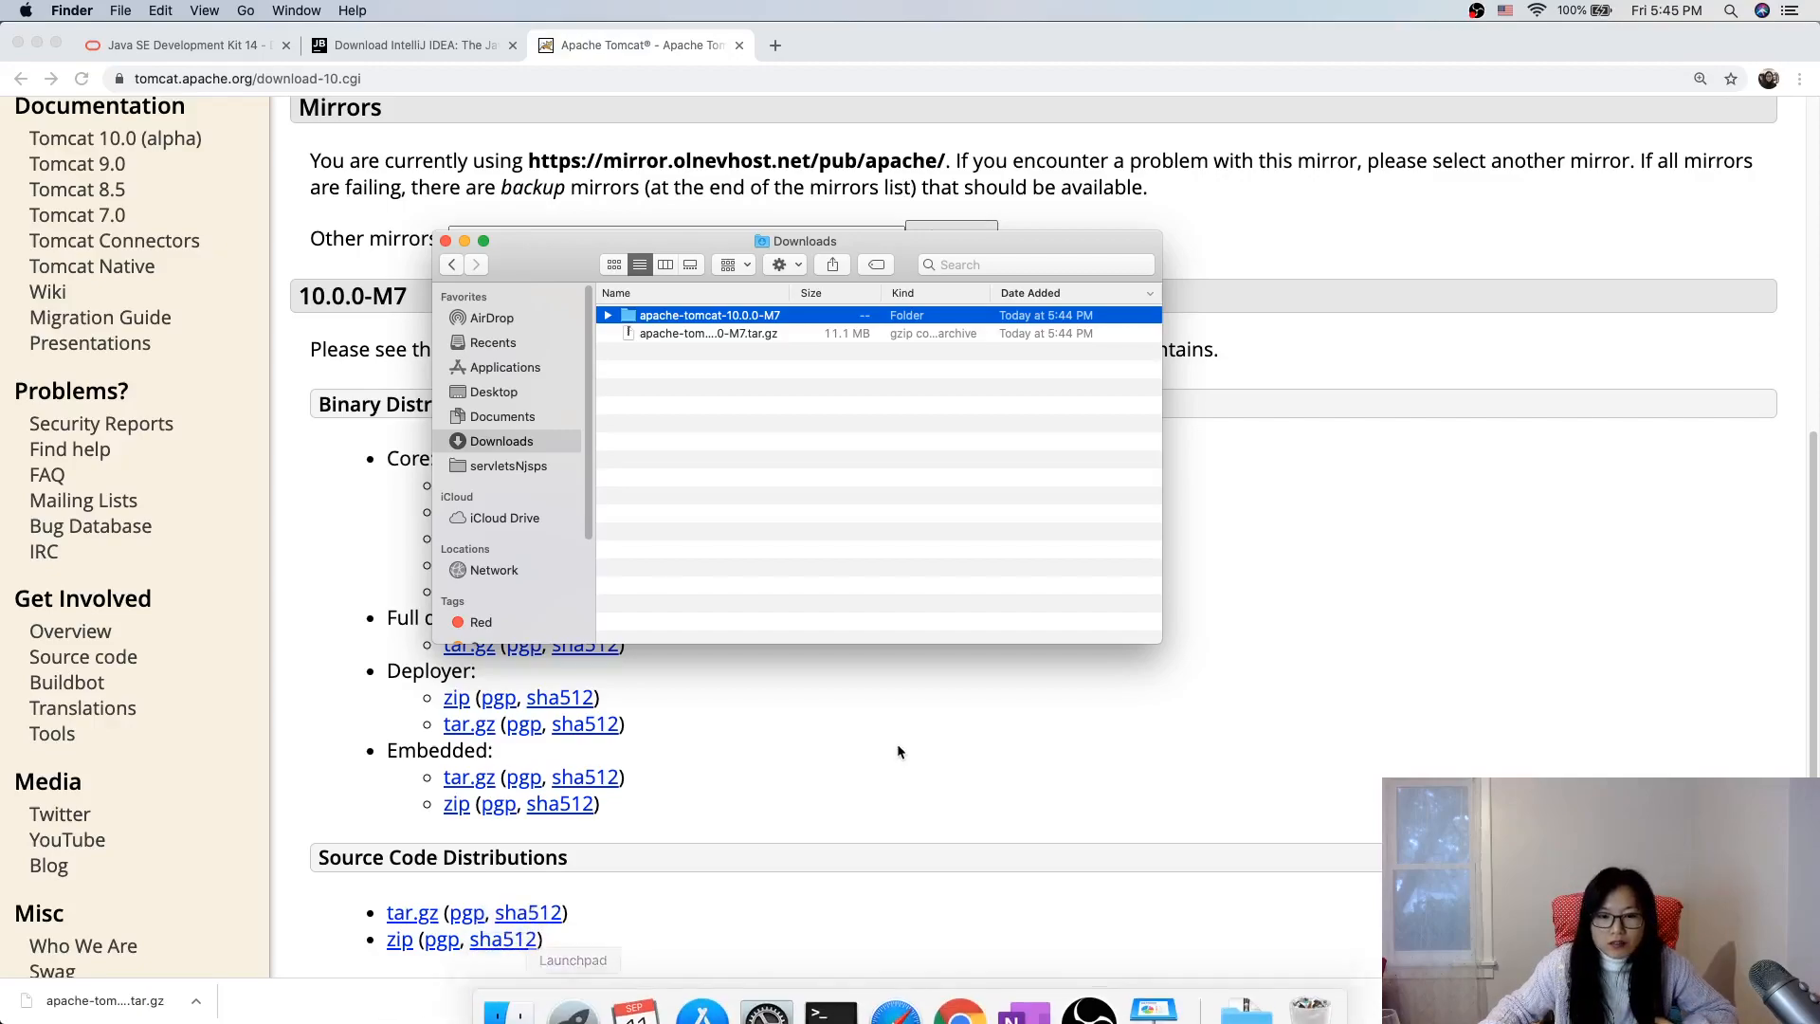
mouse_move(945, 682)
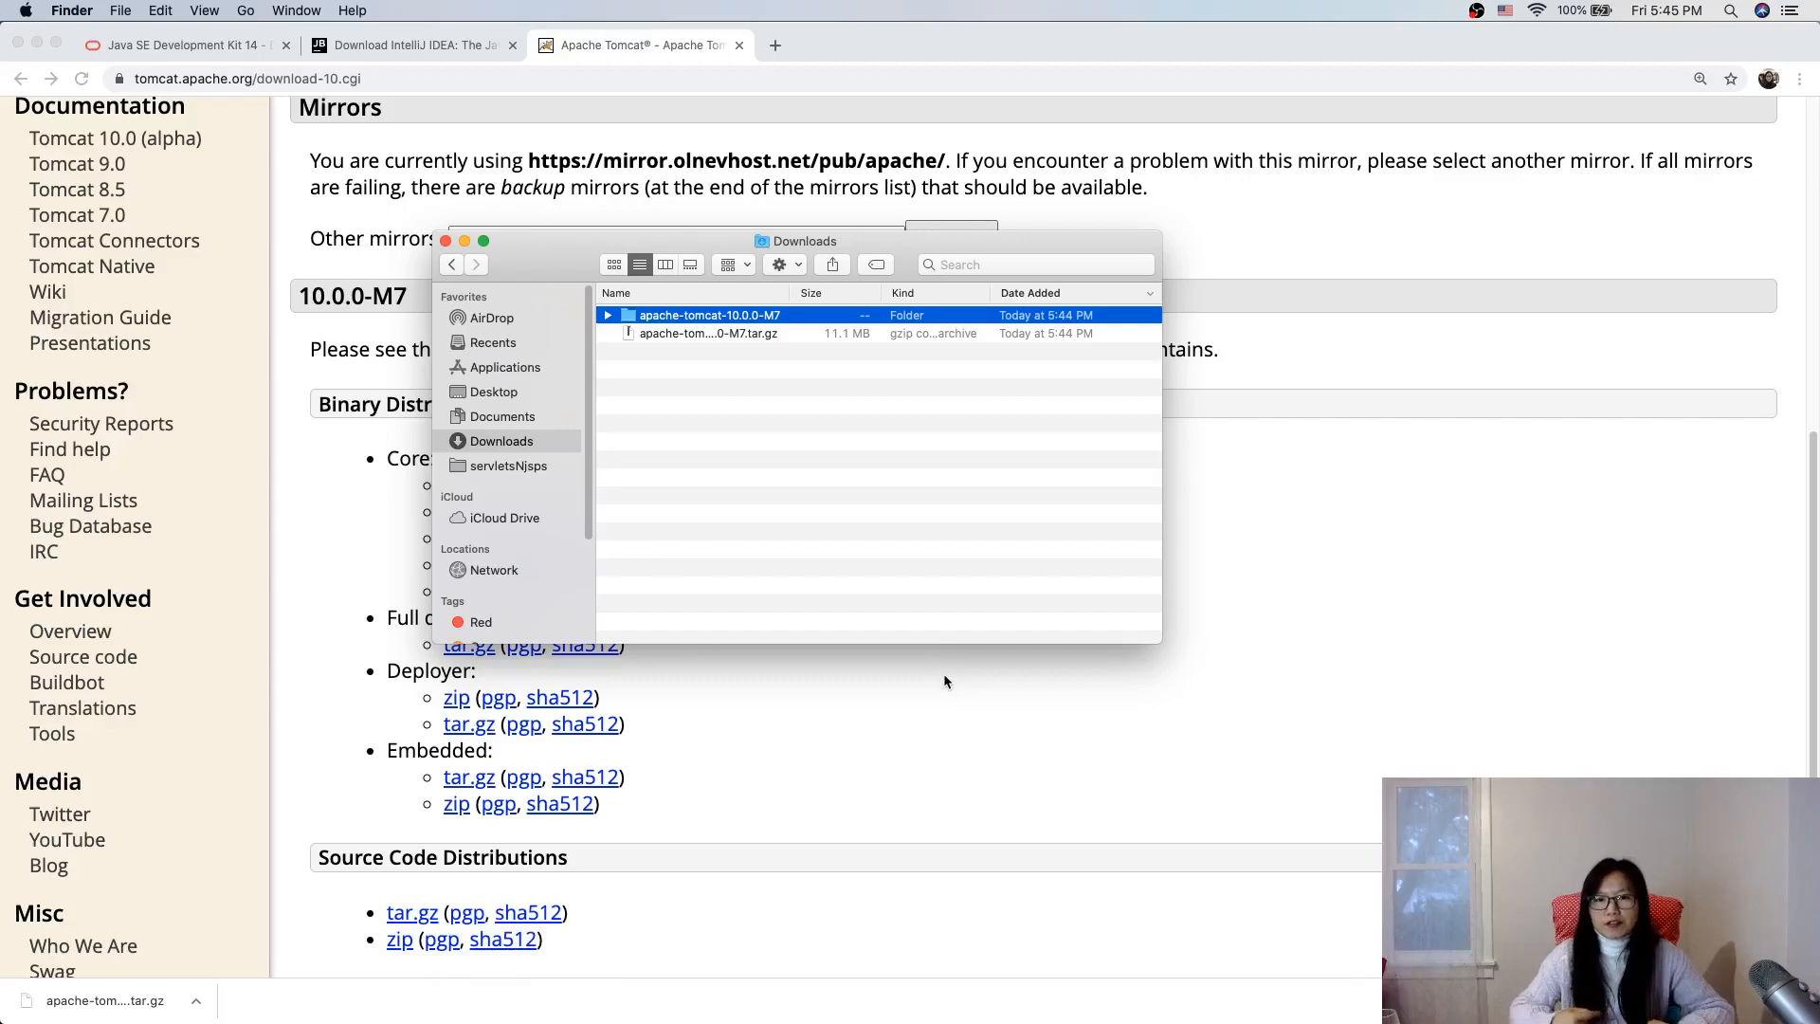